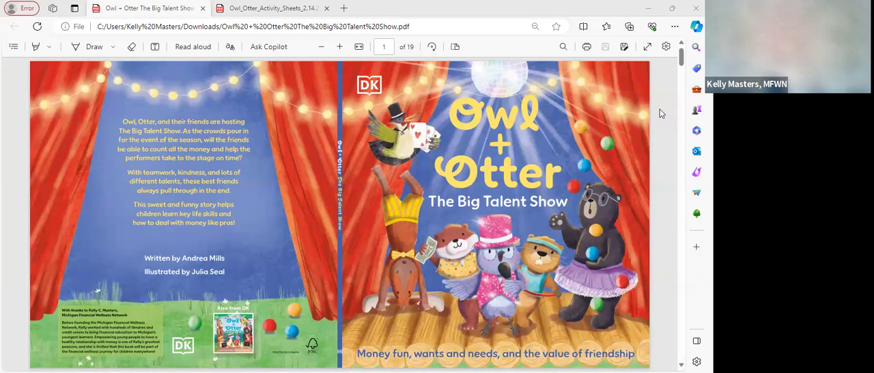
mouse_move(446, 75)
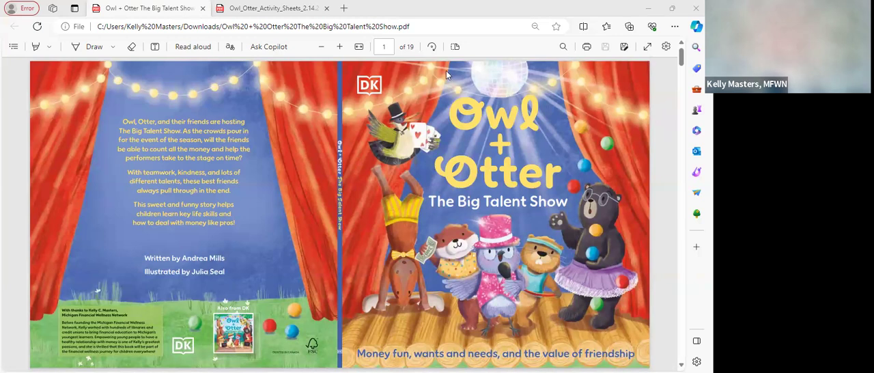
mouse_move(595, 167)
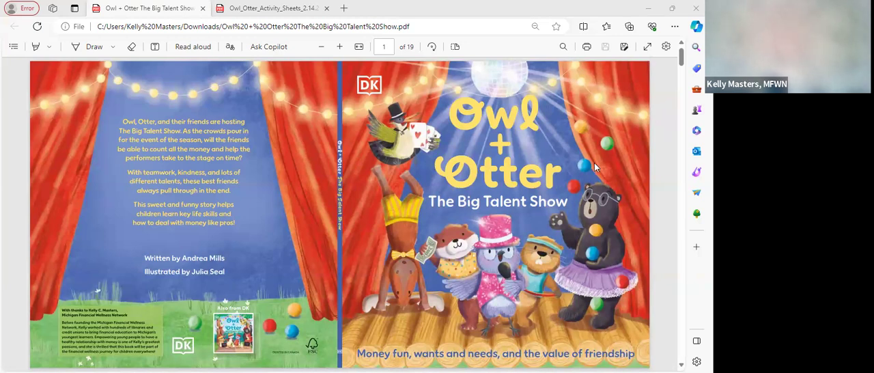
mouse_move(628, 171)
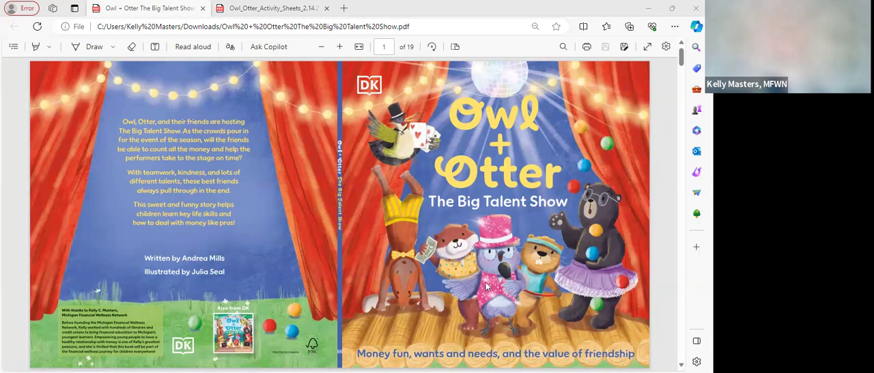
mouse_move(448, 103)
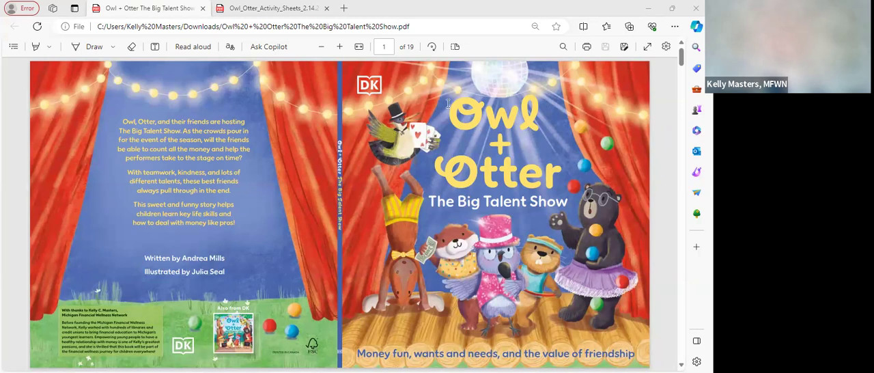
mouse_move(375, 151)
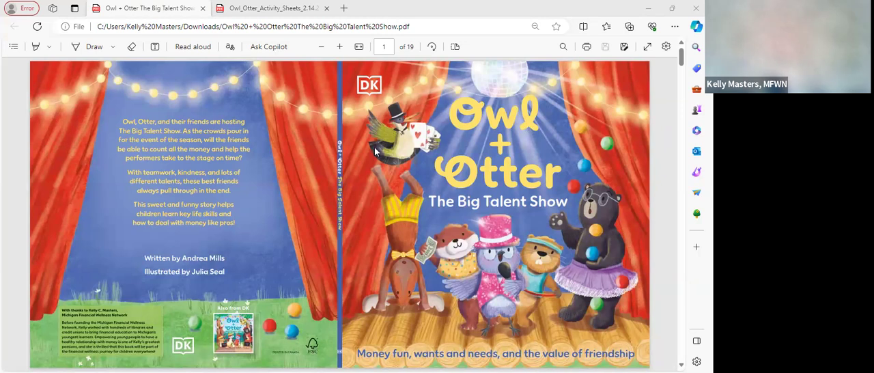
mouse_move(447, 303)
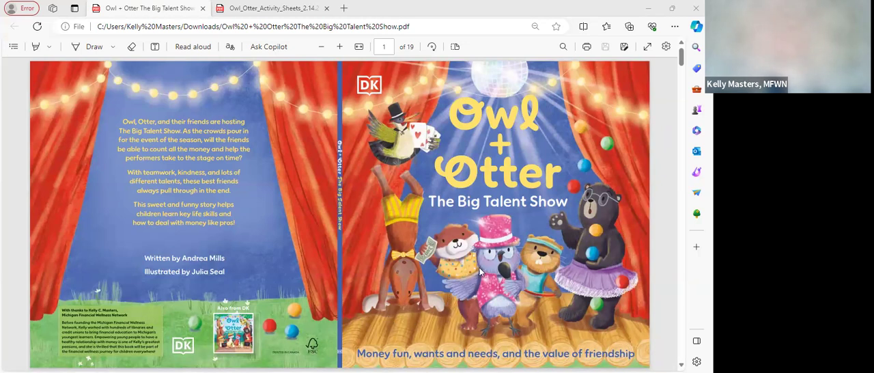
mouse_move(533, 272)
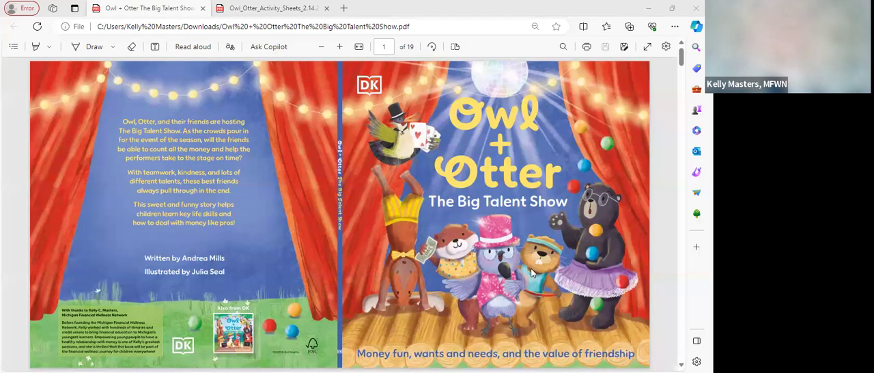
mouse_move(594, 270)
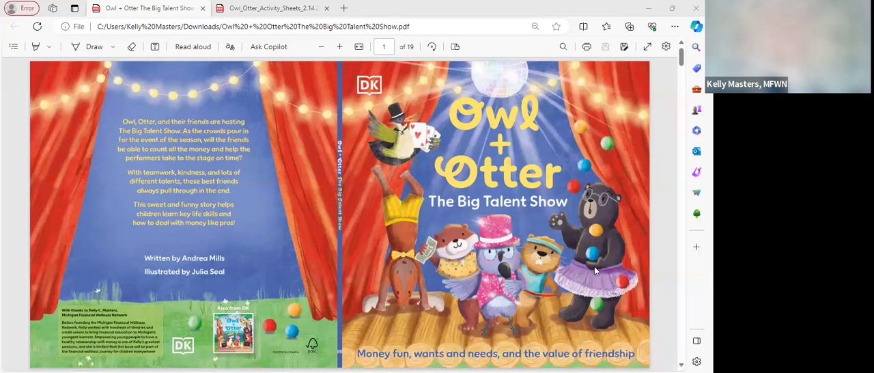
mouse_move(591, 195)
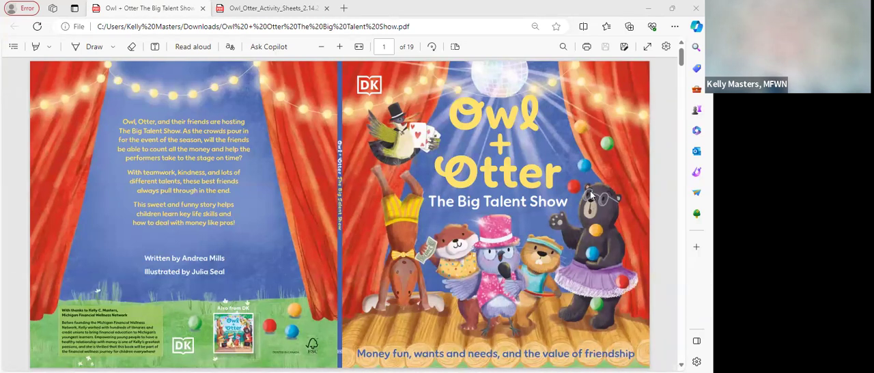
- Scroll past the cover to page 2 of 19, the owl's 'This book belongs to' page
scroll("down", 3)
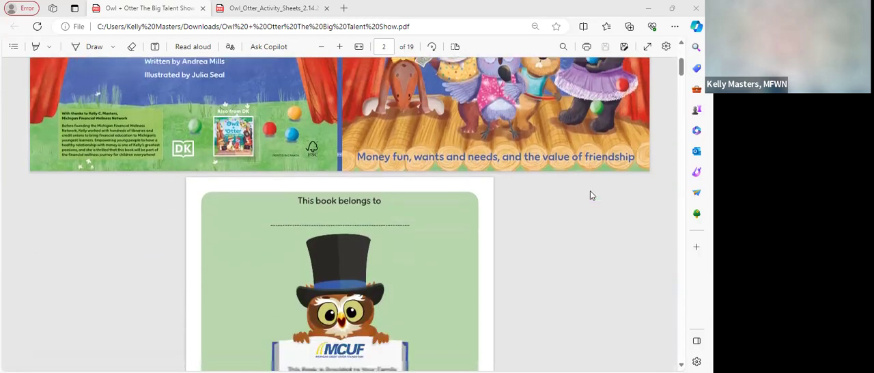
scroll("down", 3)
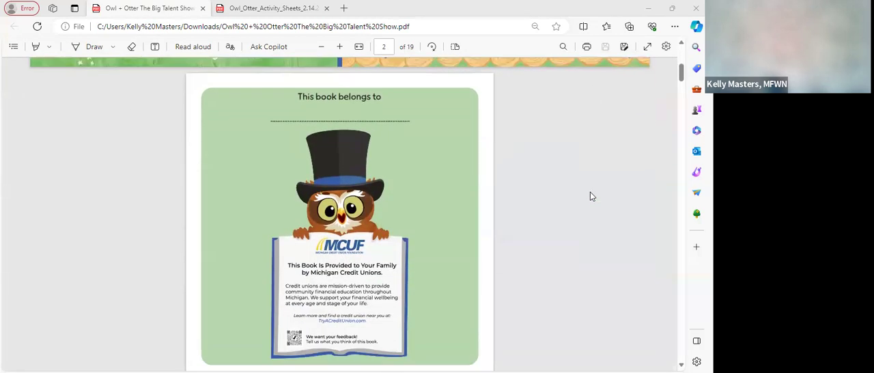
scroll("down", 3)
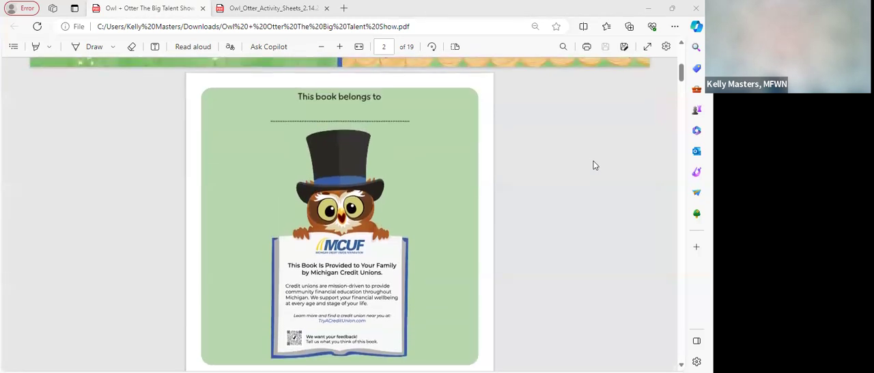
mouse_move(593, 161)
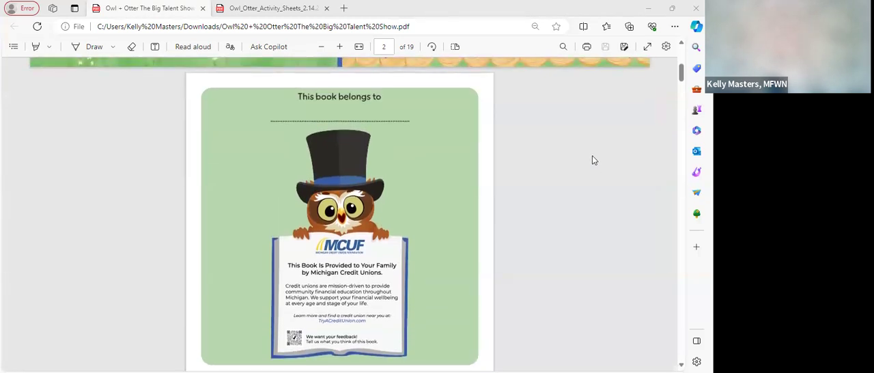
mouse_move(571, 174)
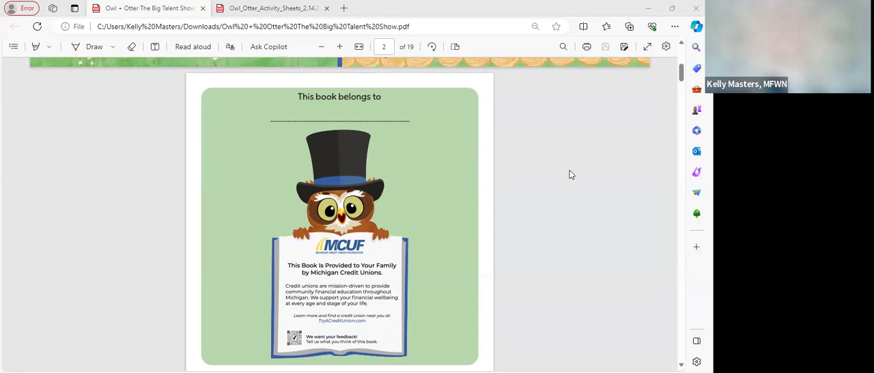
scroll("down", 3)
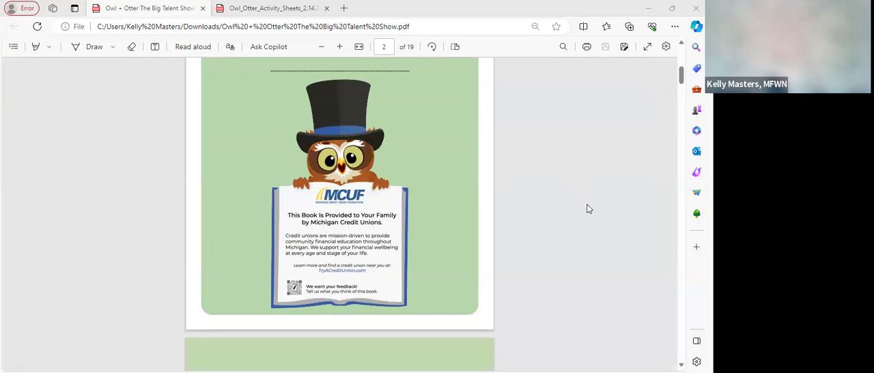
mouse_move(594, 213)
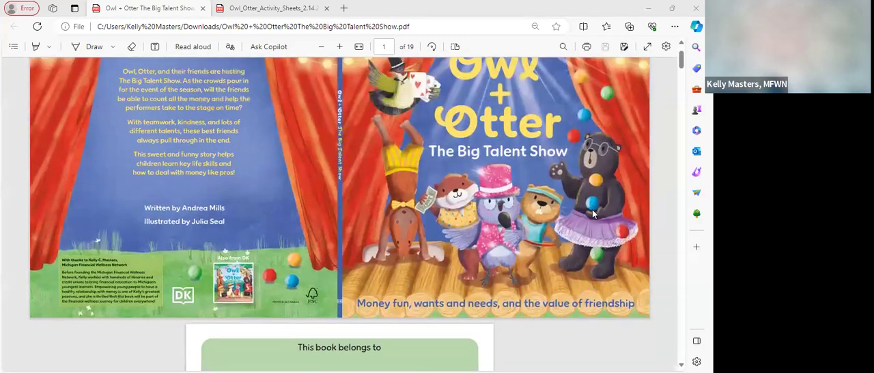
scroll("down", 3)
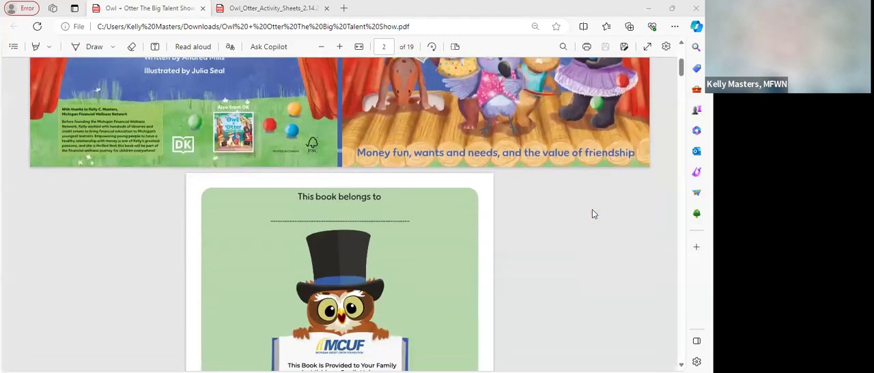
scroll("down", 3)
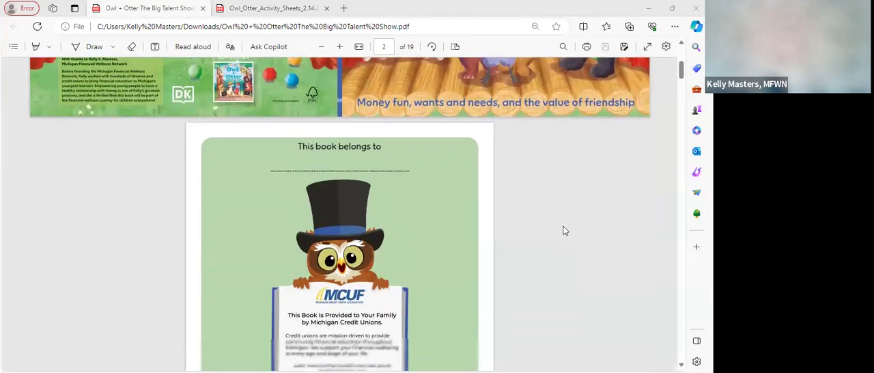
scroll("down", 3)
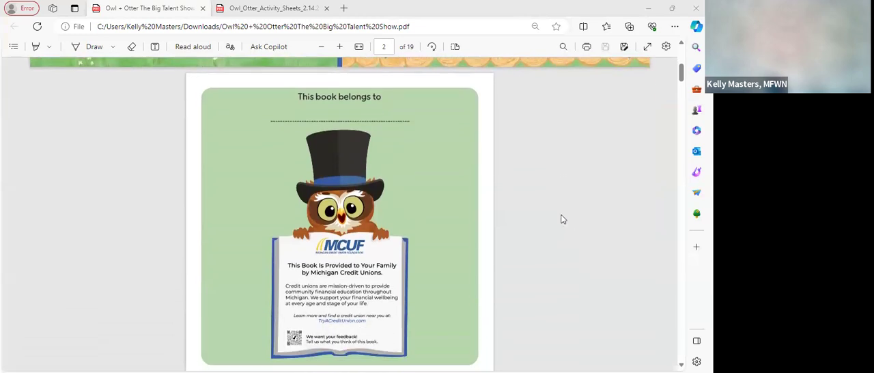
mouse_move(574, 219)
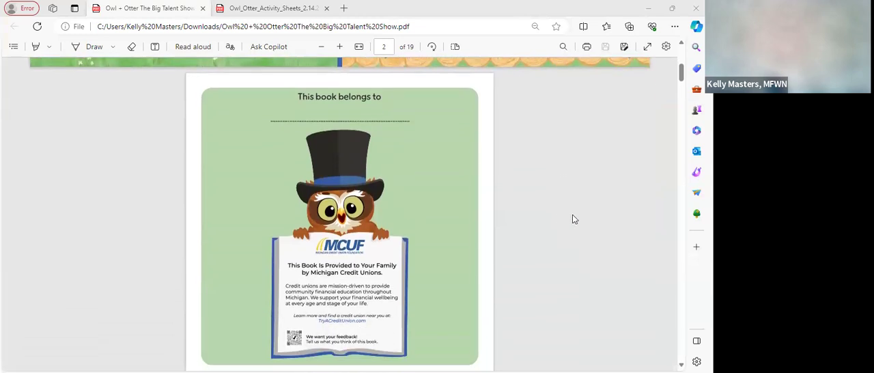
- Scroll down to page 4 of 19, The Big Talent Show author and illustrator spread
scroll("down", 3)
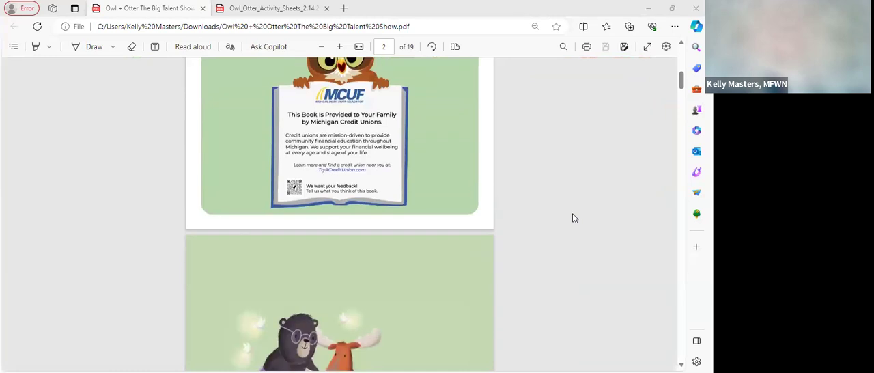
scroll("down", 3)
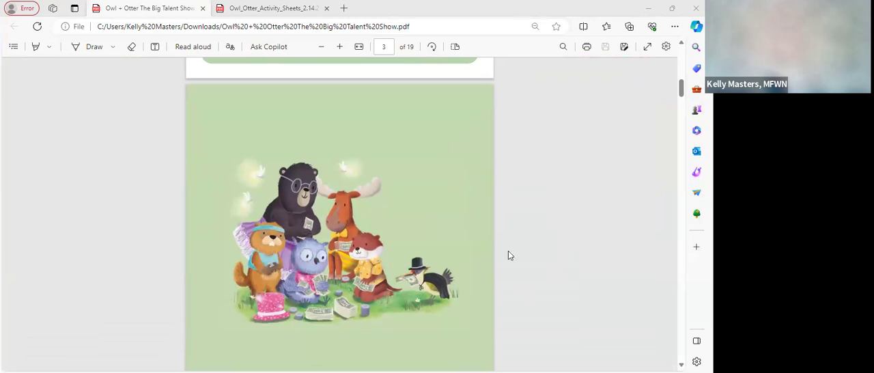
mouse_move(233, 176)
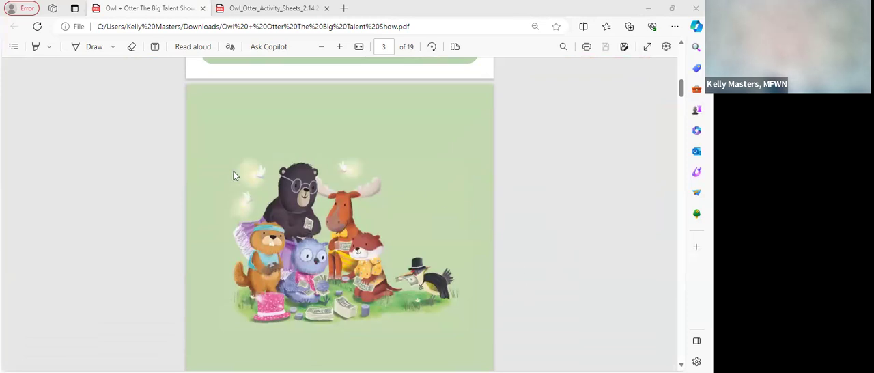
mouse_move(483, 234)
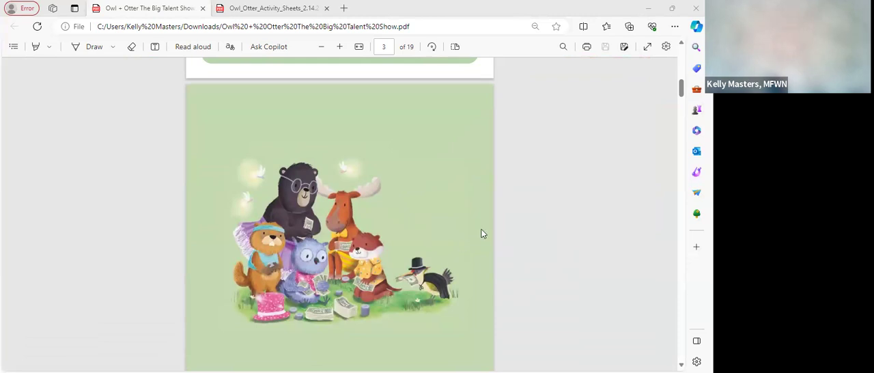
scroll("down", 3)
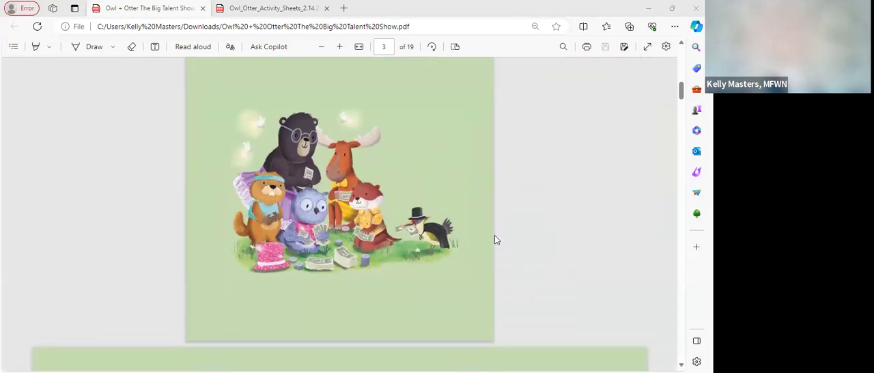
scroll("down", 3)
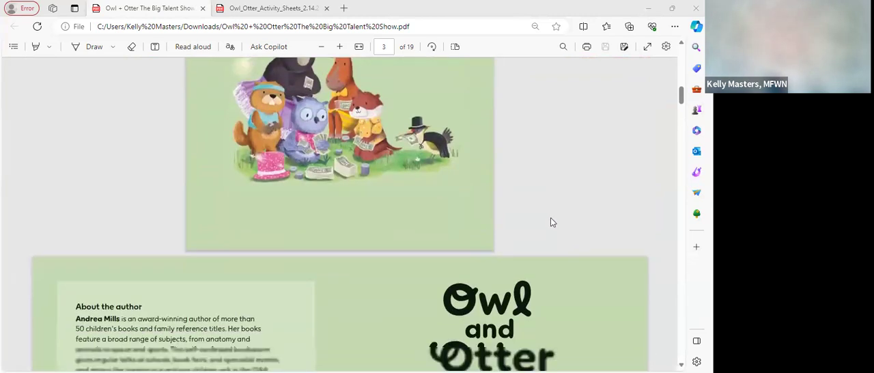
scroll("down", 3)
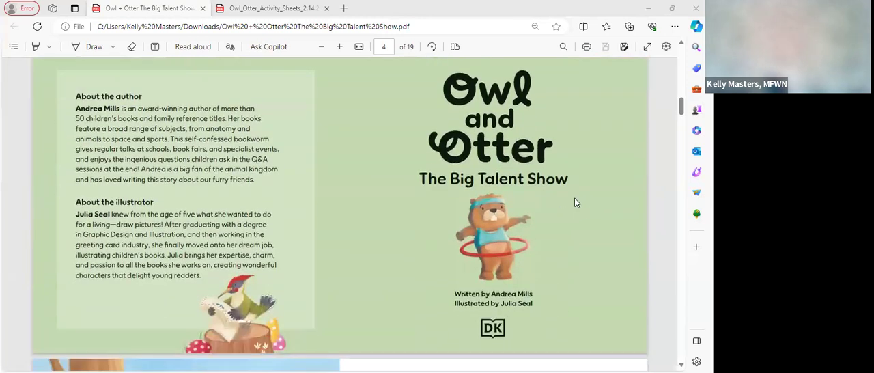
mouse_move(612, 183)
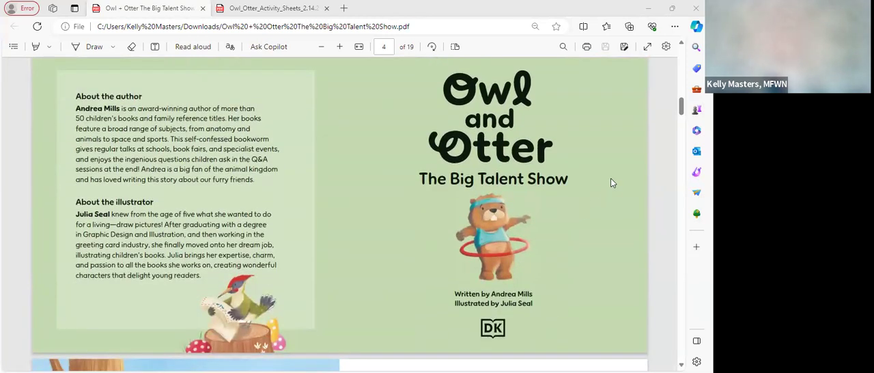
mouse_move(599, 250)
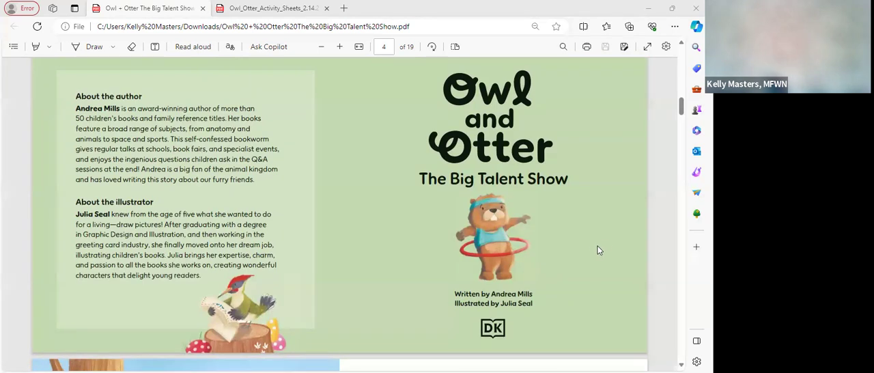
mouse_move(548, 250)
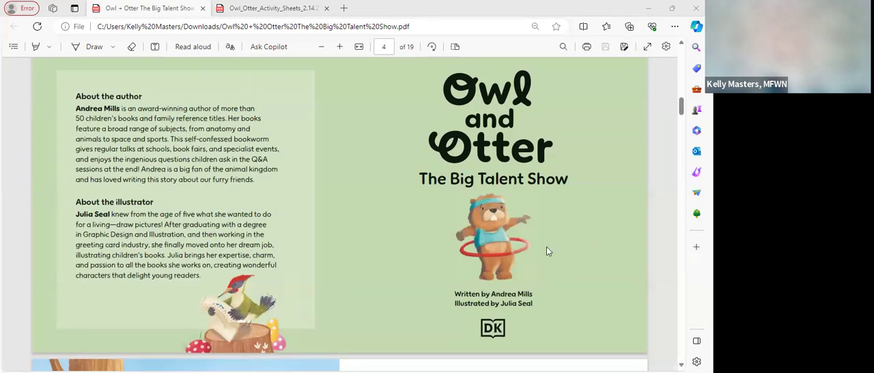
scroll("down", 3)
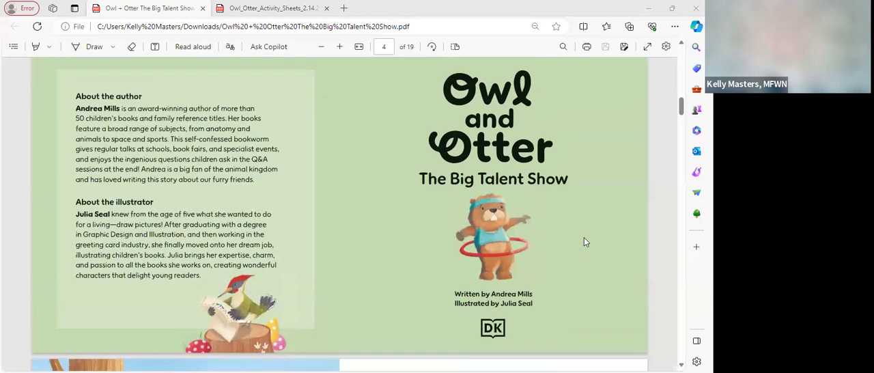
scroll("down", 3)
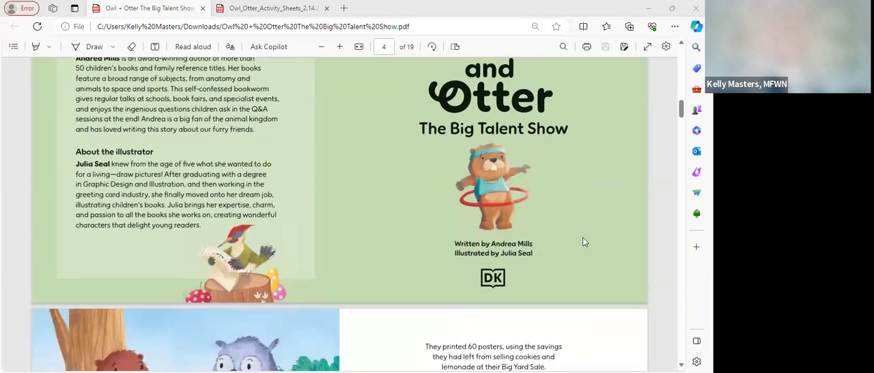
mouse_move(588, 223)
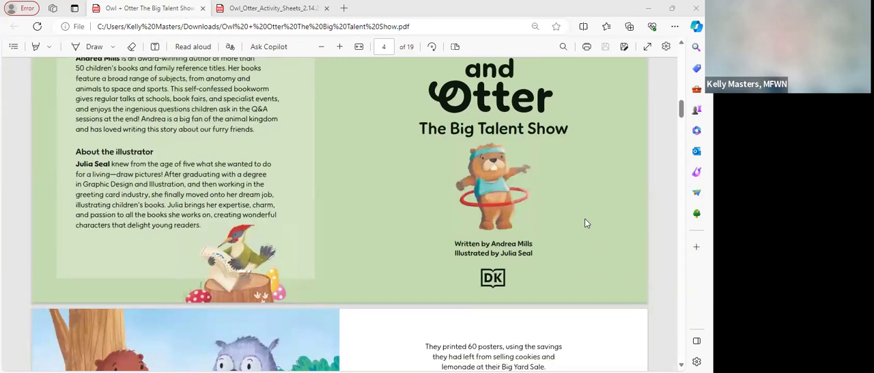
- Scroll through pages 5–7 to the stage-setup spread with the bear's poster
scroll("down", 3)
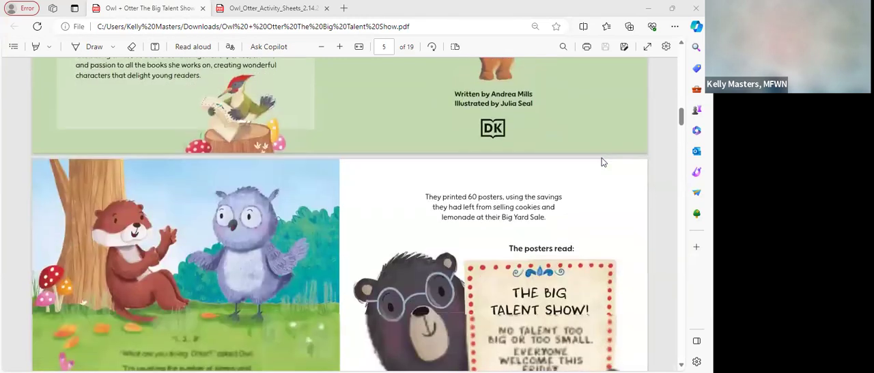
scroll("down", 3)
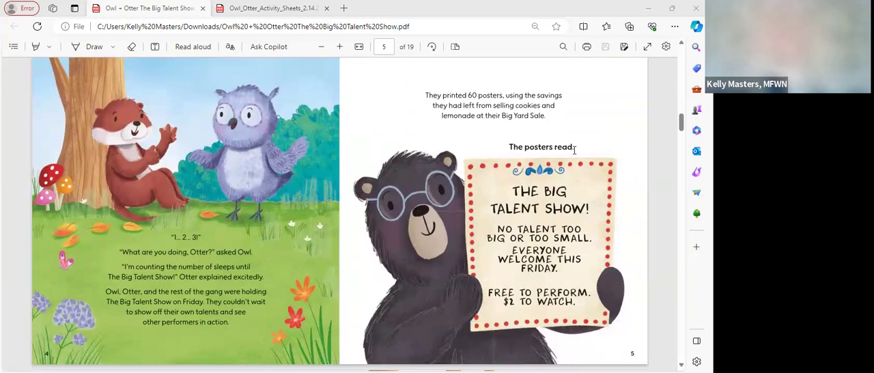
mouse_move(569, 165)
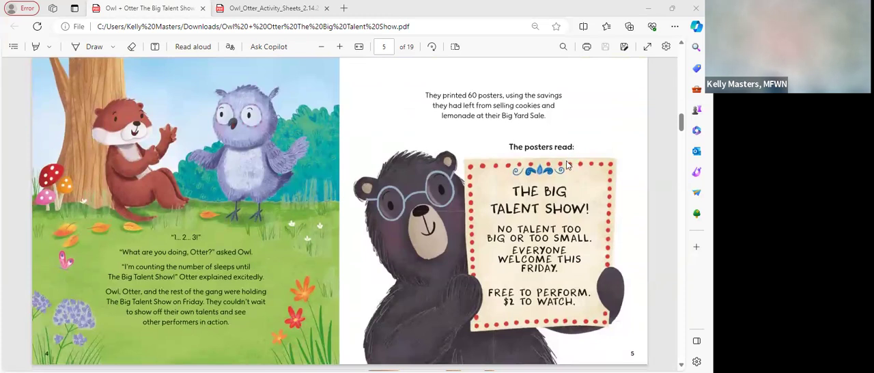
mouse_move(553, 168)
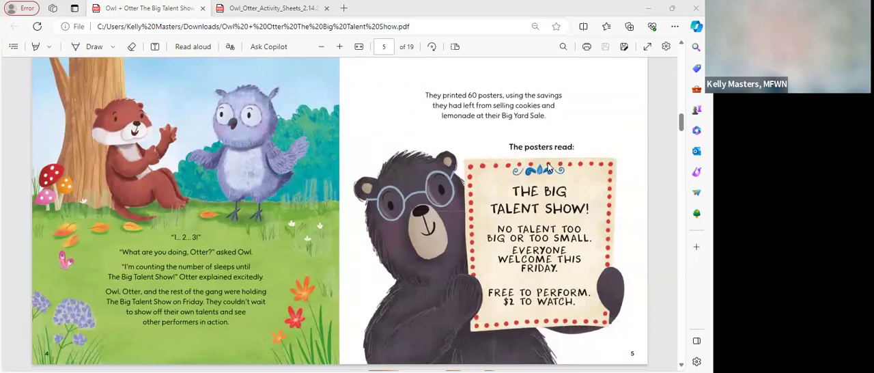
mouse_move(536, 161)
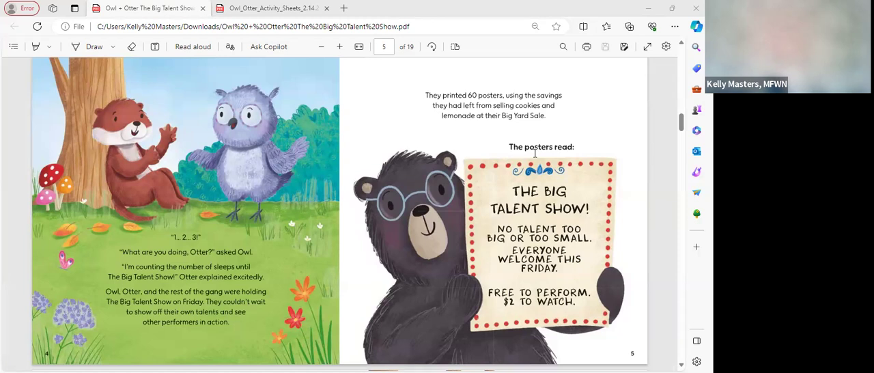
mouse_move(621, 122)
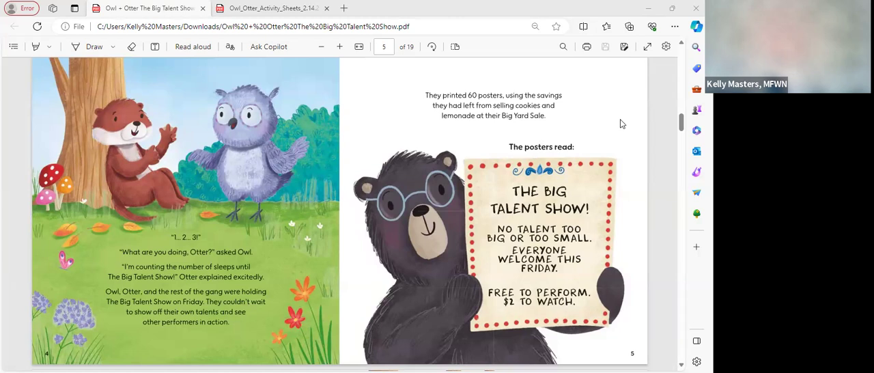
scroll("down", 3)
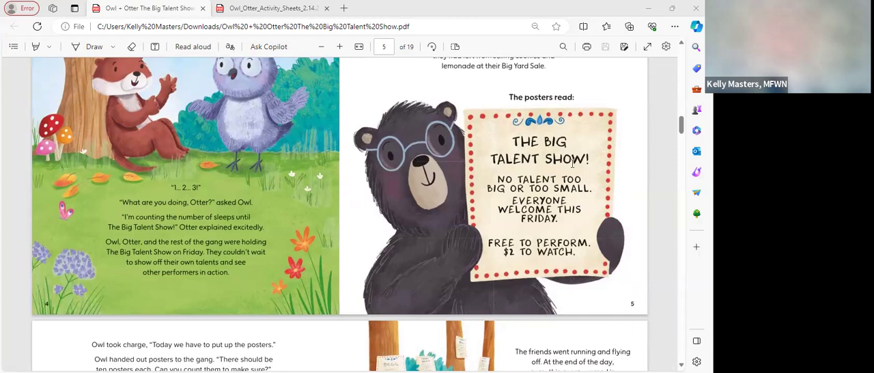
mouse_move(598, 192)
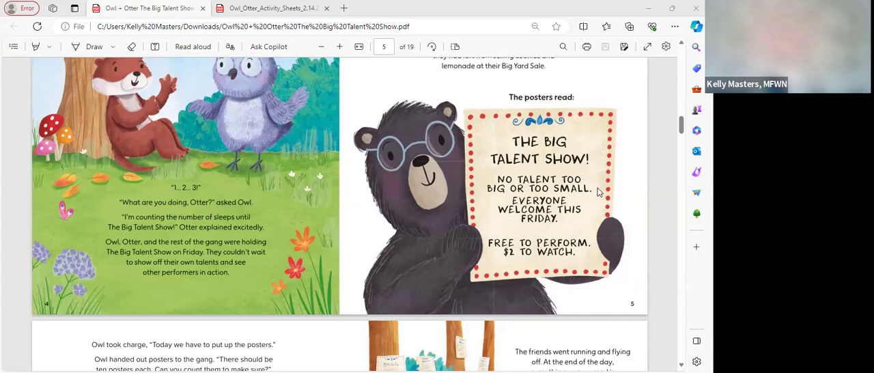
mouse_move(627, 191)
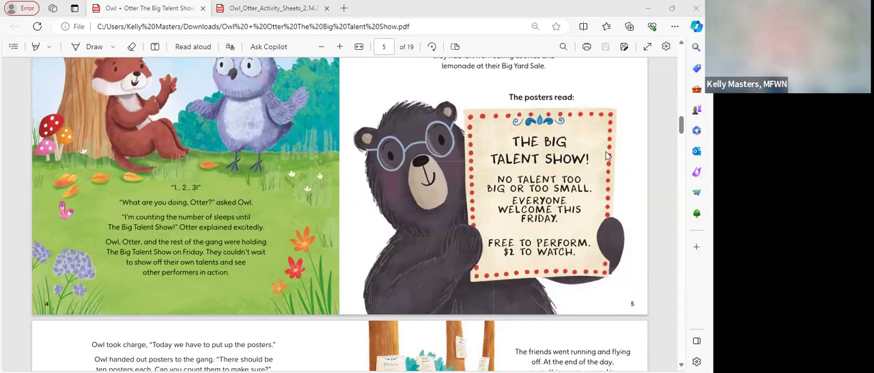
mouse_move(363, 127)
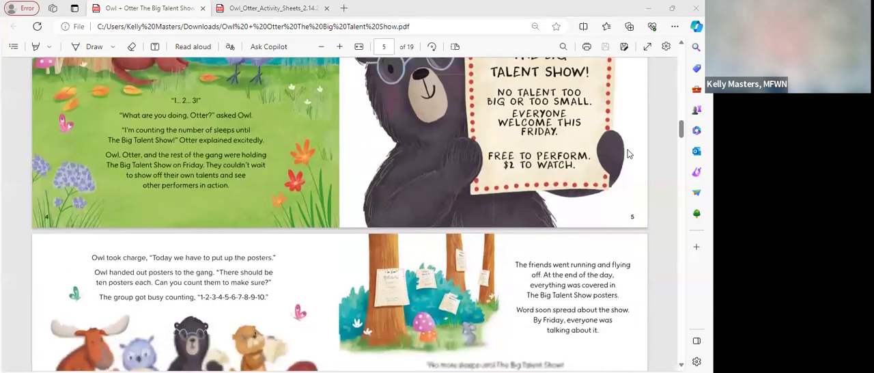
scroll("down", 3)
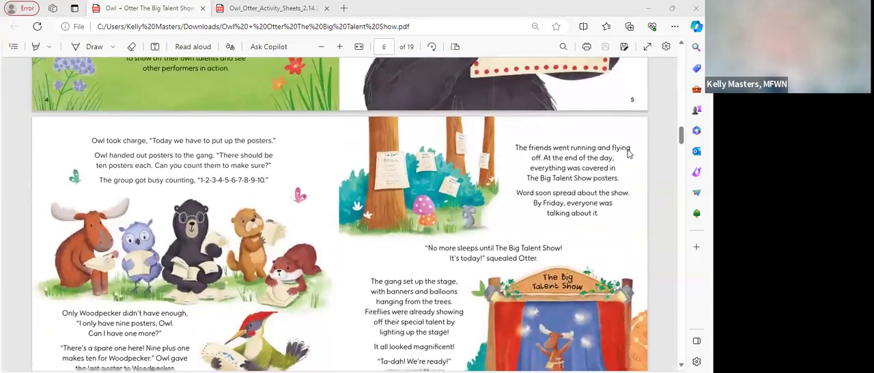
scroll("down", 3)
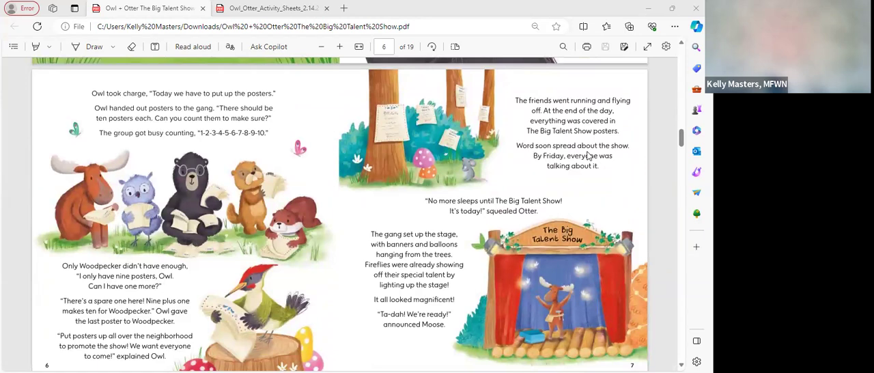
mouse_move(520, 160)
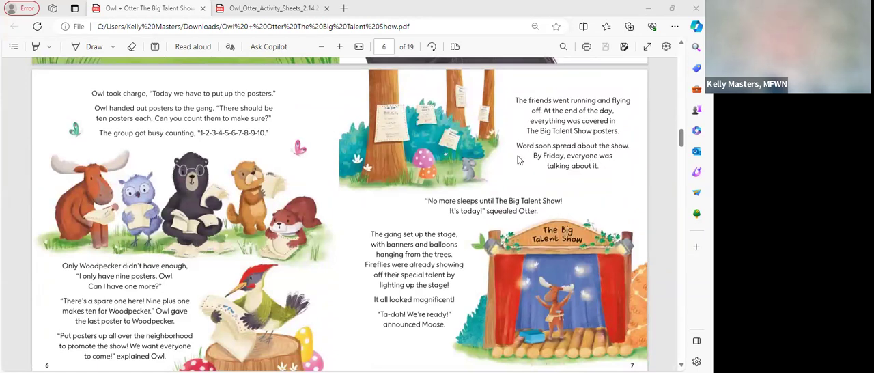
mouse_move(508, 184)
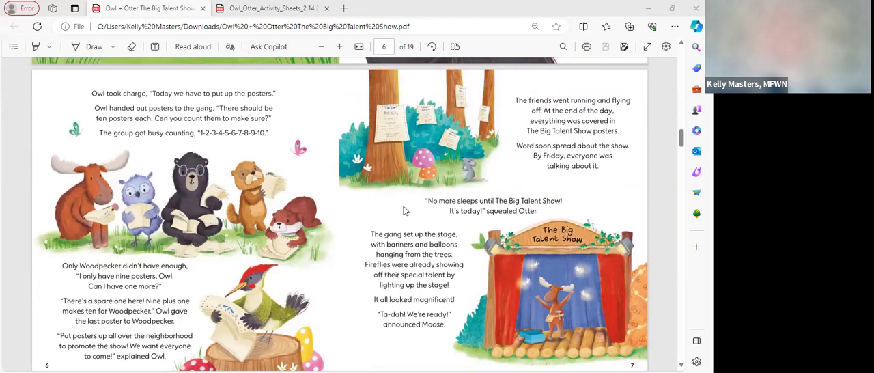
mouse_move(401, 218)
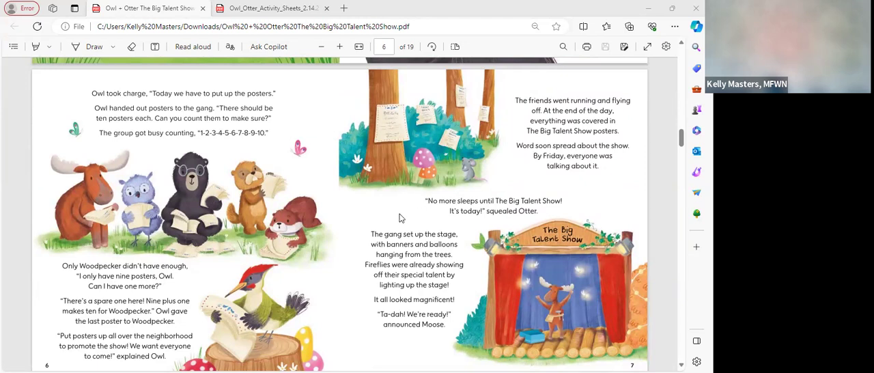
mouse_move(277, 158)
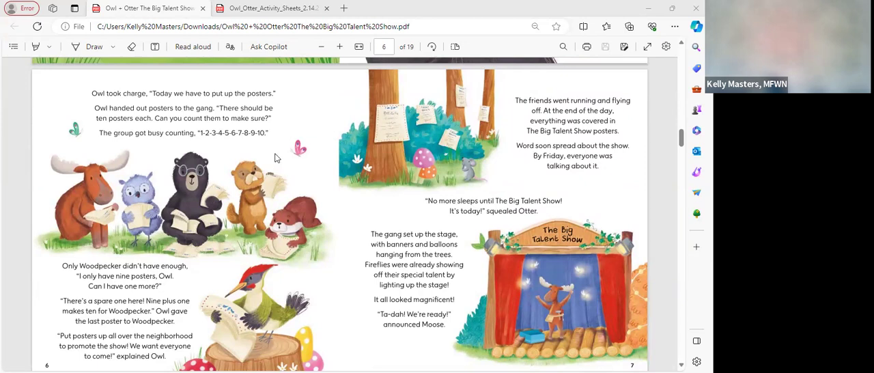
scroll("down", 3)
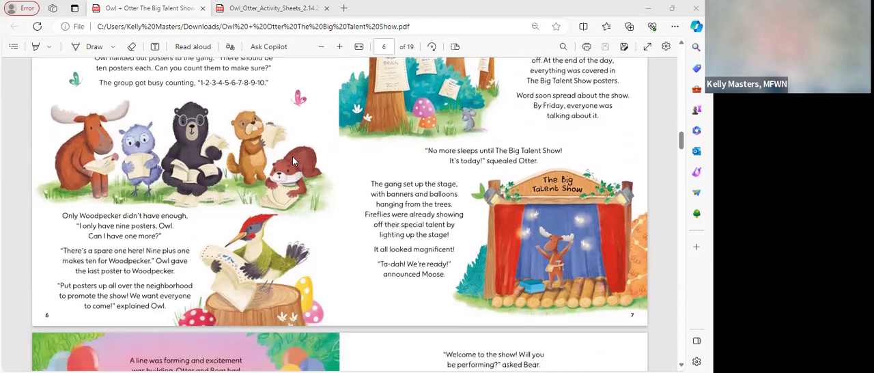
mouse_move(291, 185)
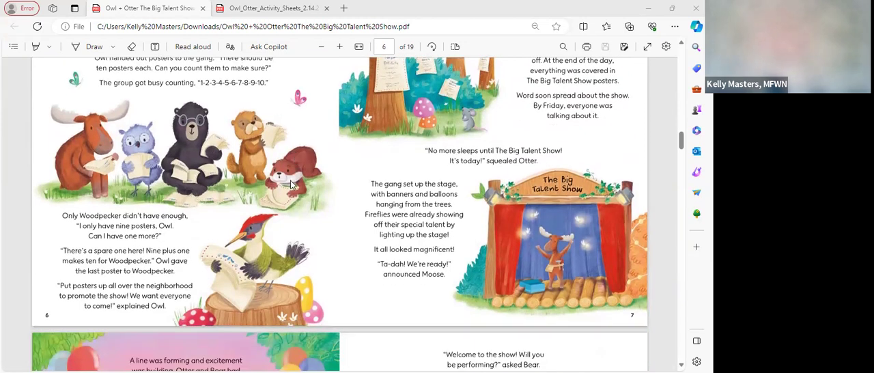
mouse_move(300, 188)
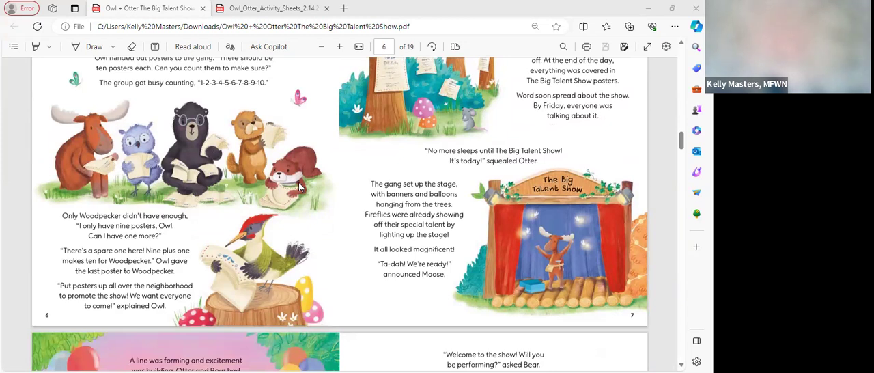
mouse_move(316, 203)
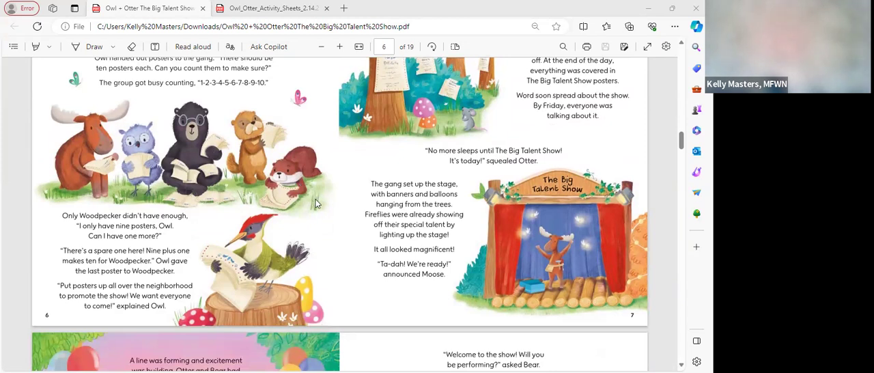
mouse_move(313, 207)
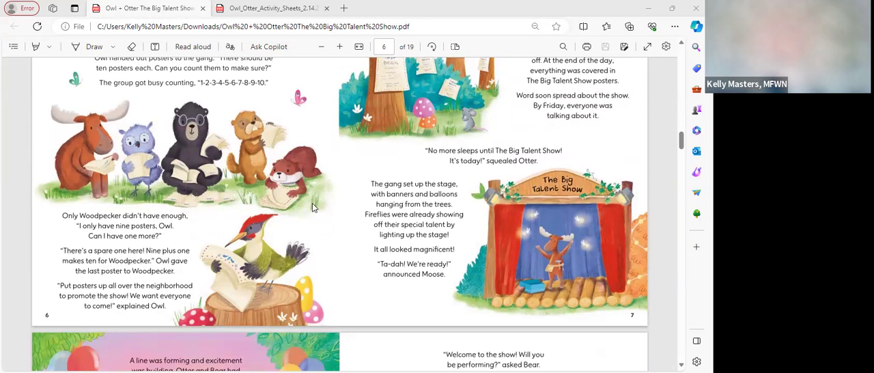
mouse_move(316, 215)
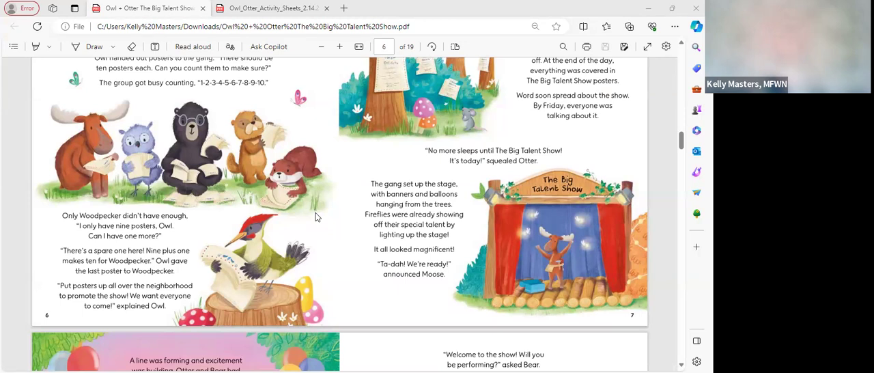
mouse_move(323, 233)
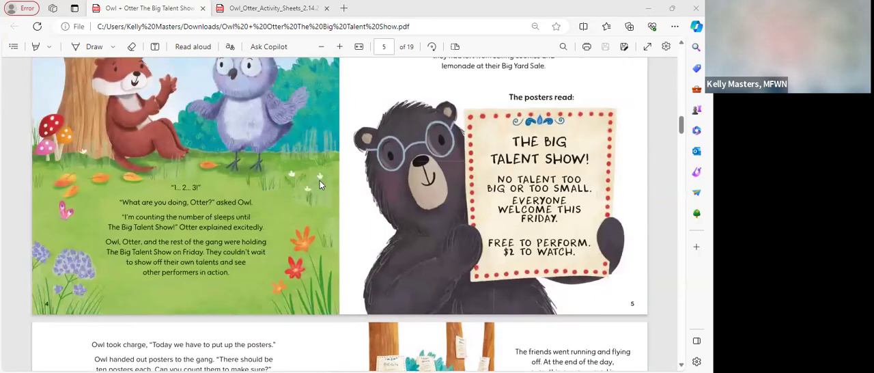
- Scroll slowly through pages 6–7 until the 'Welcome to the show' spread begins
scroll("down", 3)
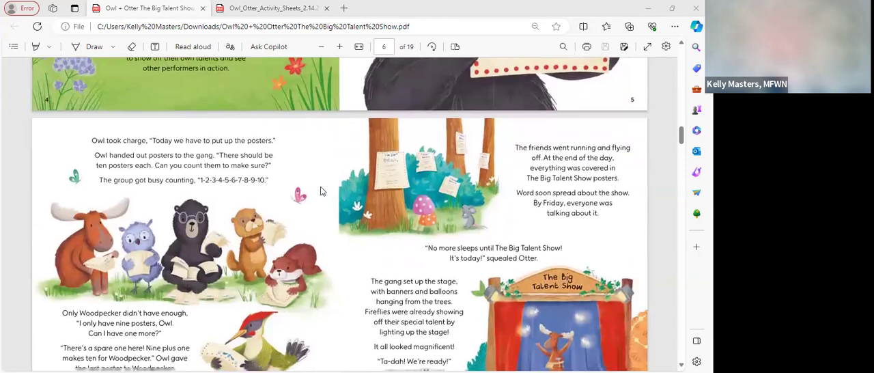
scroll("down", 3)
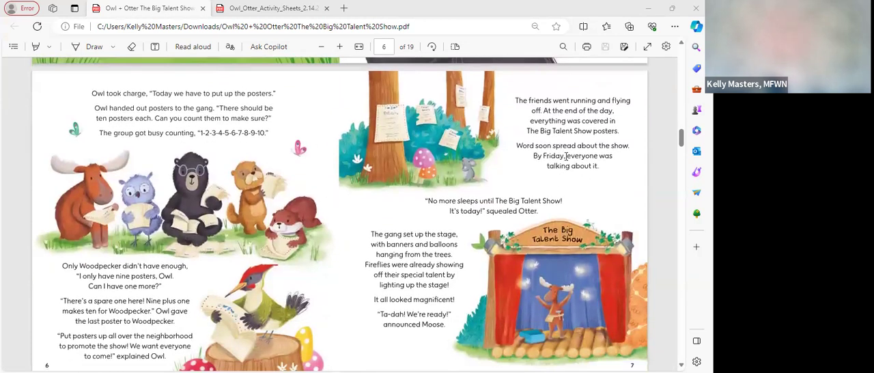
mouse_move(636, 145)
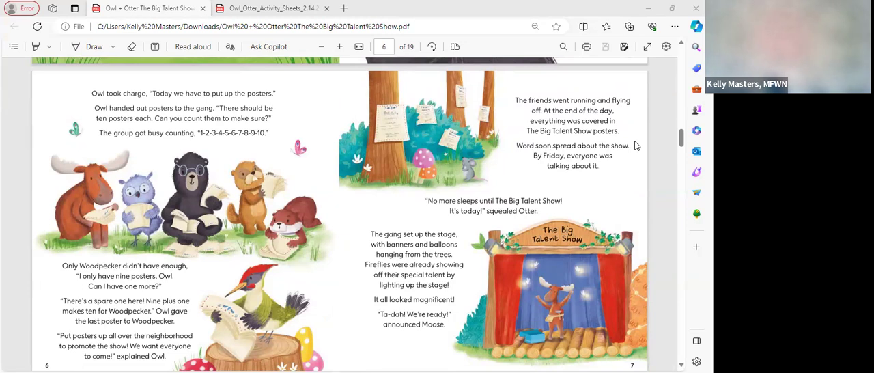
mouse_move(641, 145)
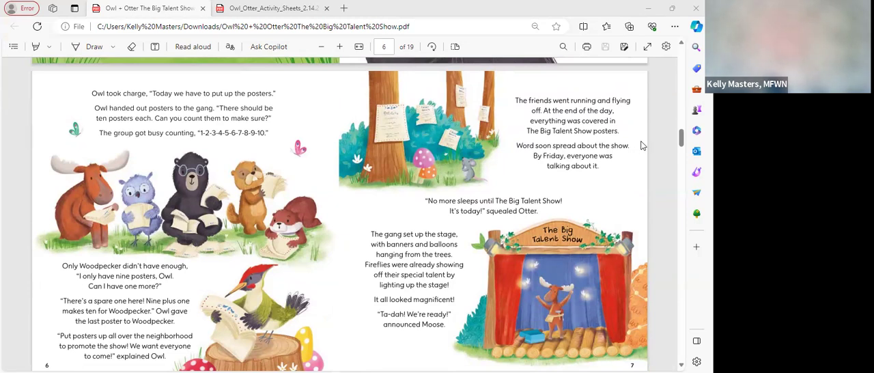
mouse_move(649, 149)
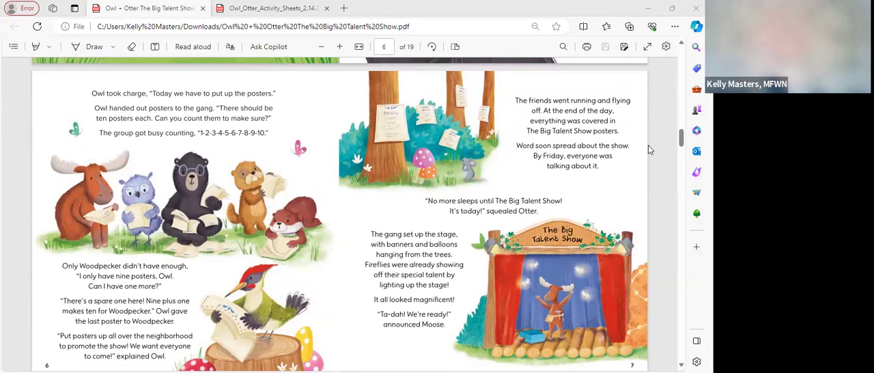
scroll("down", 3)
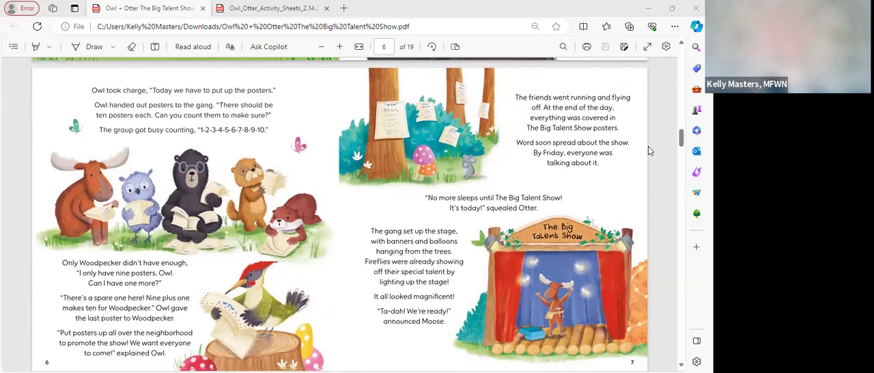
scroll("down", 3)
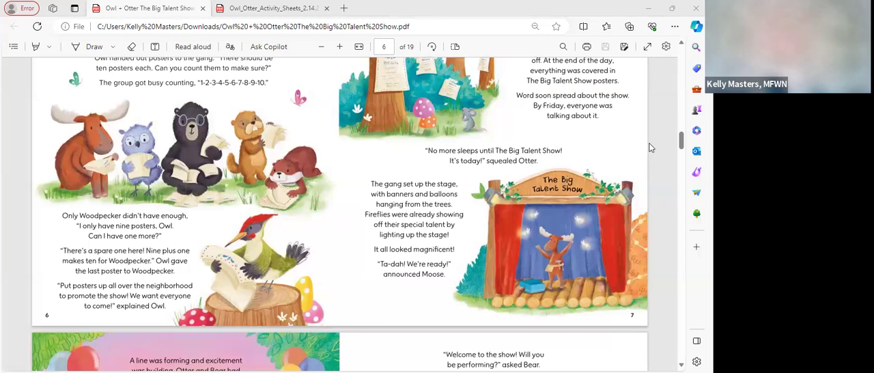
mouse_move(645, 146)
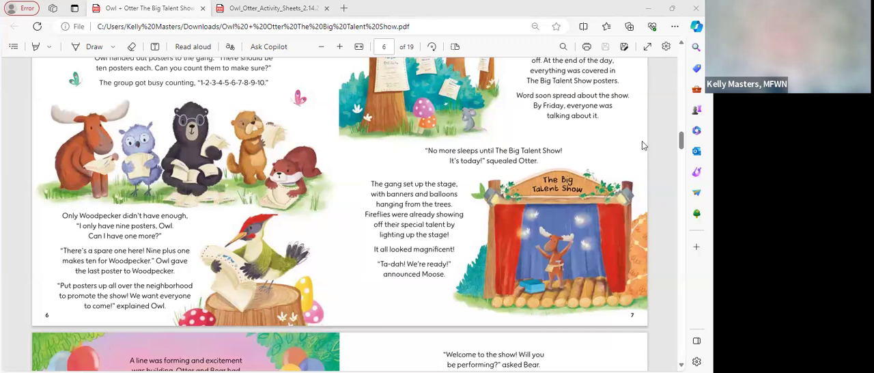
mouse_move(647, 152)
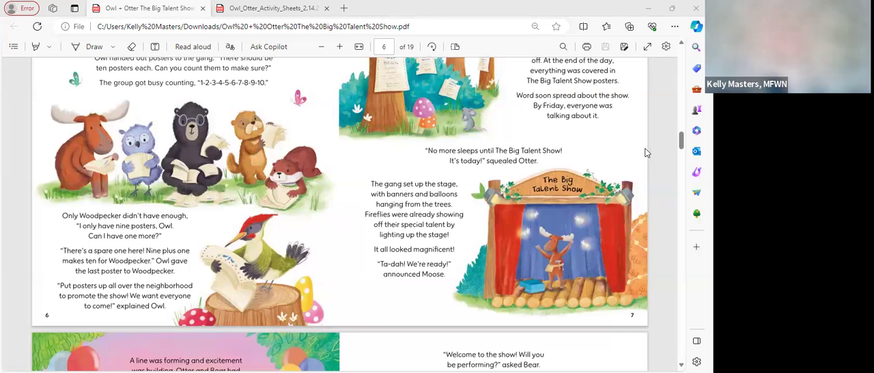
mouse_move(649, 163)
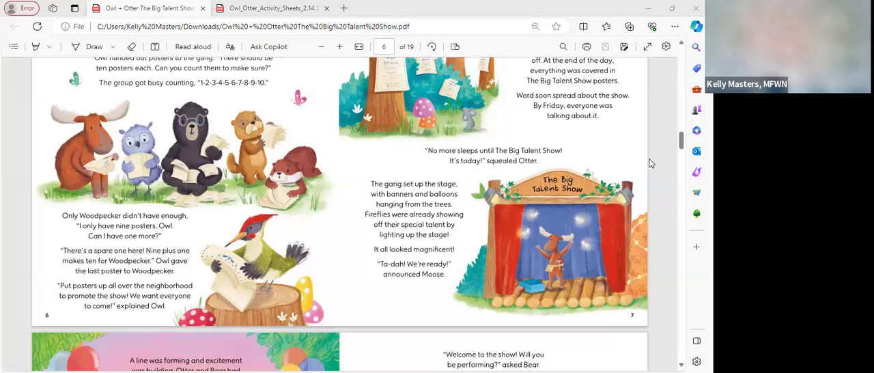
mouse_move(649, 188)
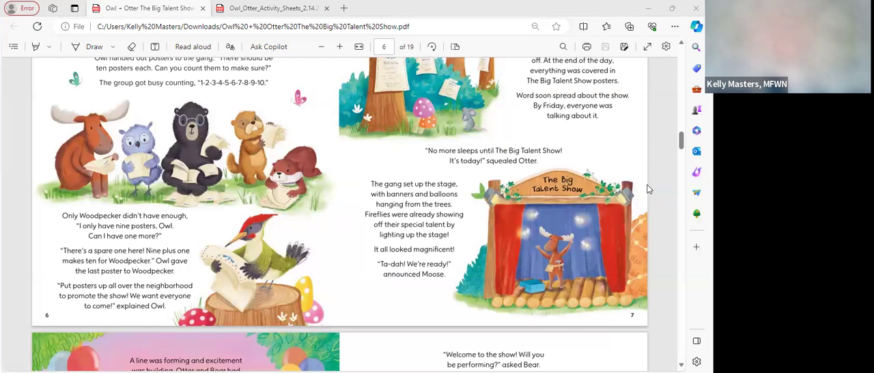
mouse_move(575, 267)
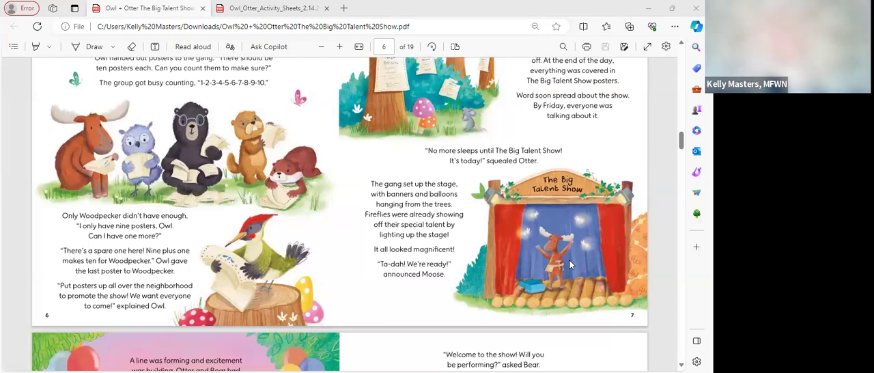
mouse_move(647, 218)
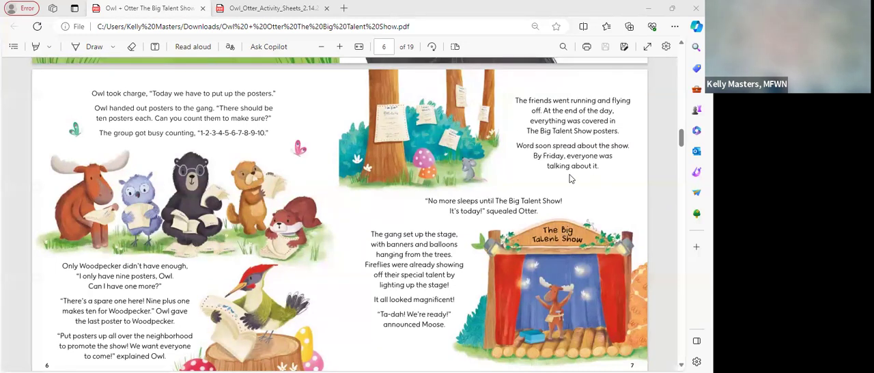
mouse_move(649, 196)
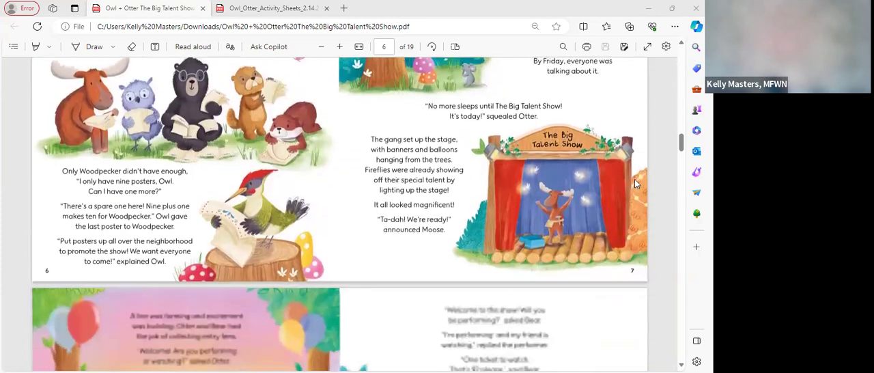
- Scroll to the pages 8–9 ticket-selling spread, with the crowded-line spread below
scroll("down", 3)
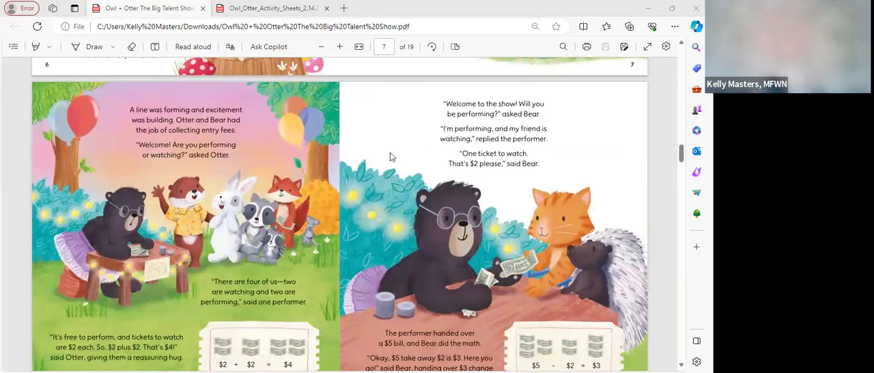
mouse_move(379, 176)
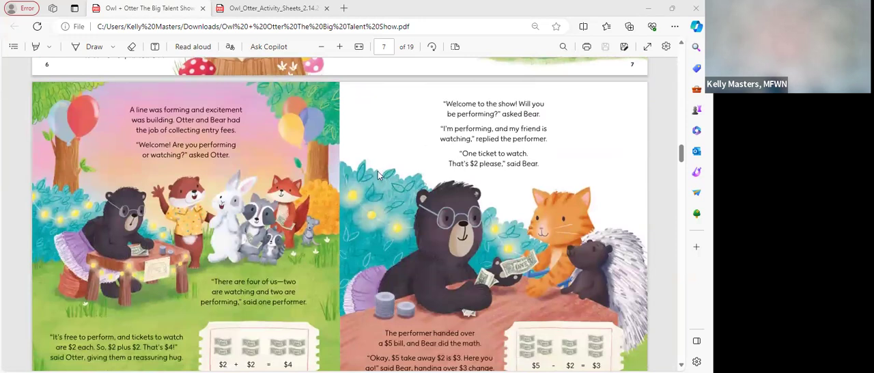
mouse_move(357, 191)
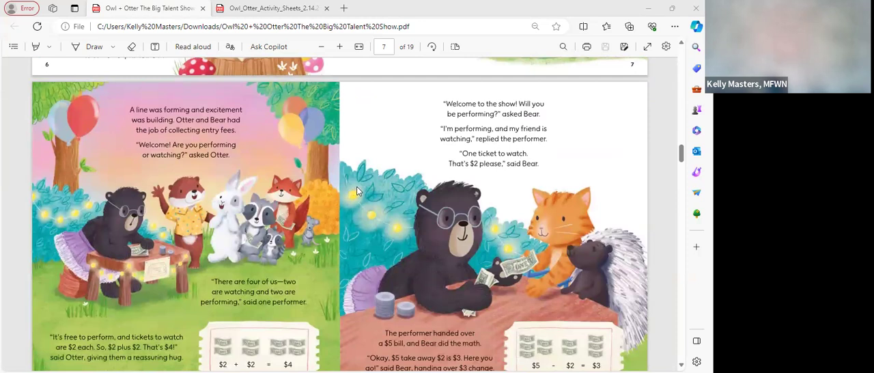
mouse_move(366, 190)
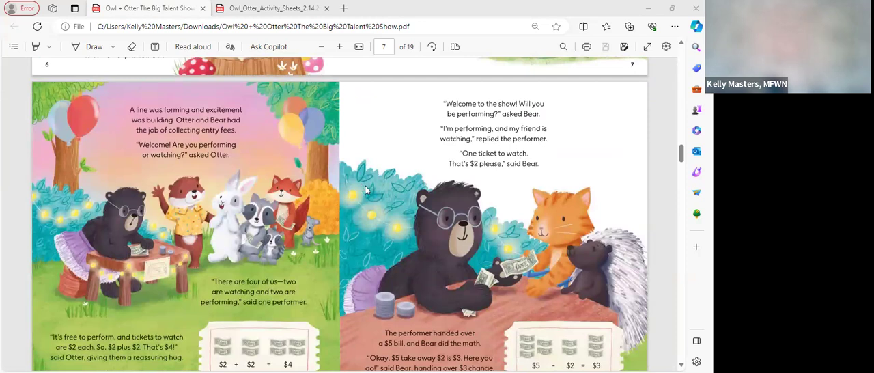
scroll("down", 3)
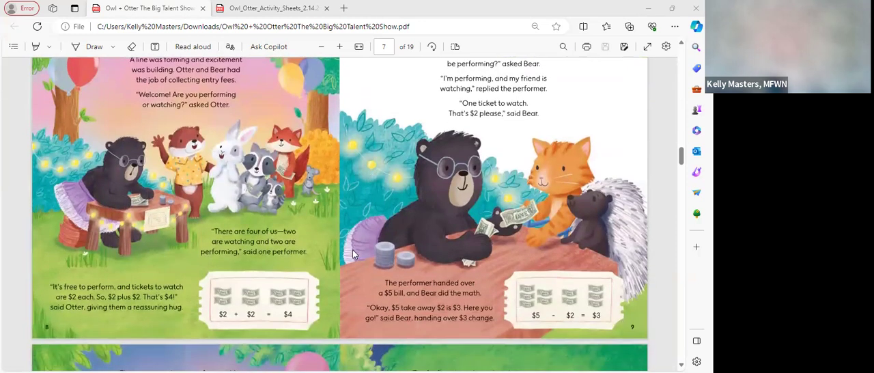
mouse_move(348, 256)
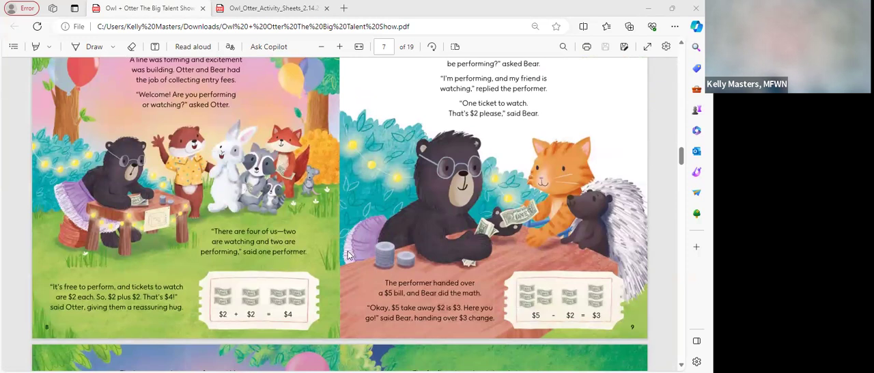
mouse_move(335, 273)
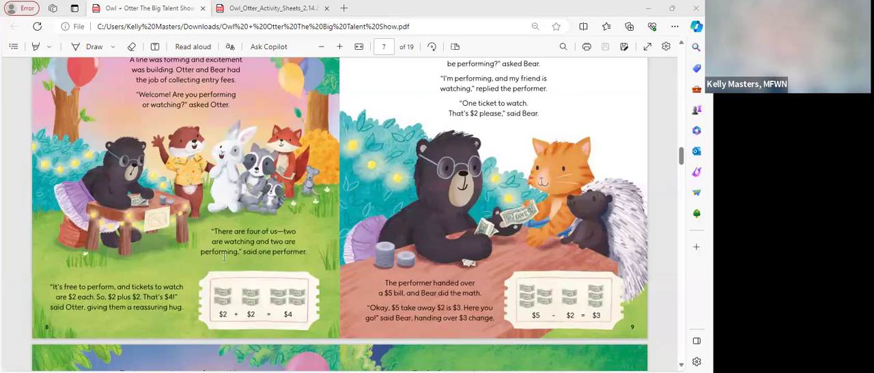
mouse_move(316, 275)
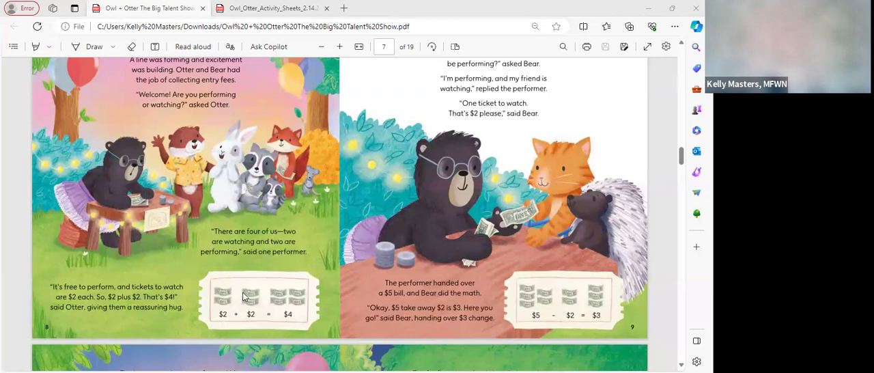
mouse_move(517, 265)
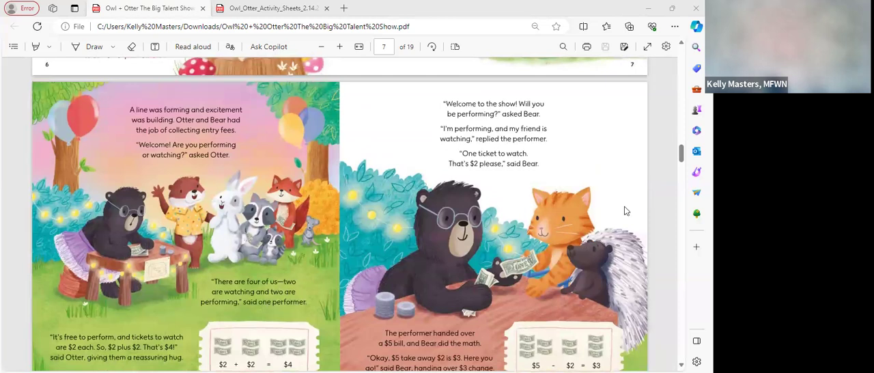
mouse_move(631, 183)
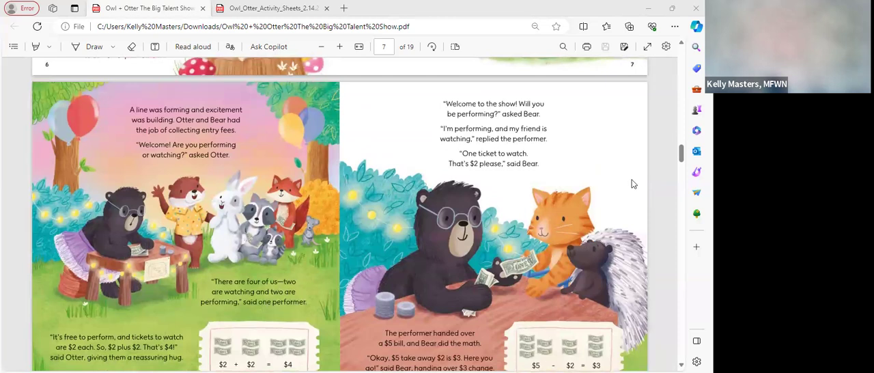
scroll("down", 3)
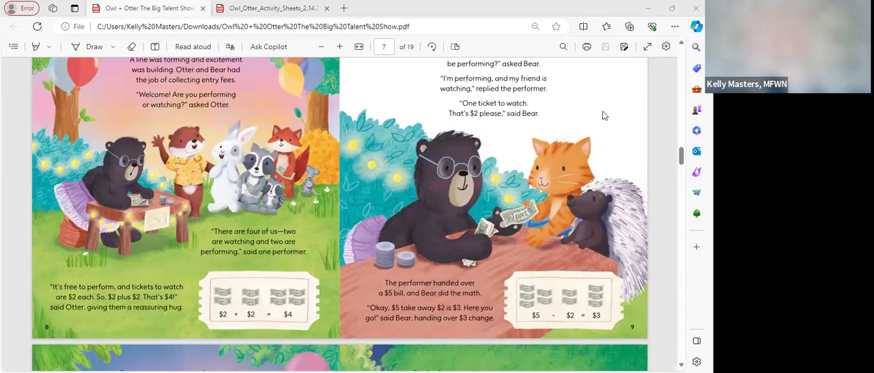
mouse_move(556, 90)
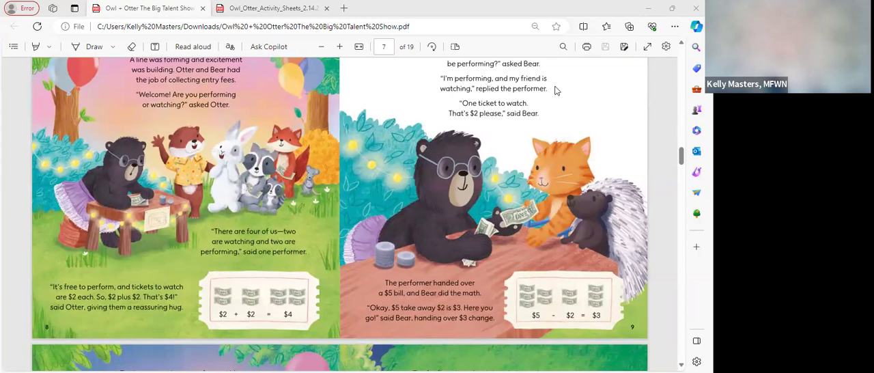
mouse_move(552, 101)
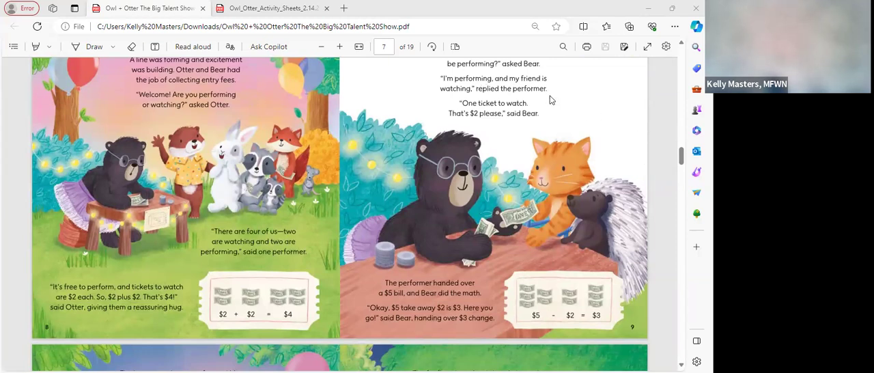
mouse_move(603, 118)
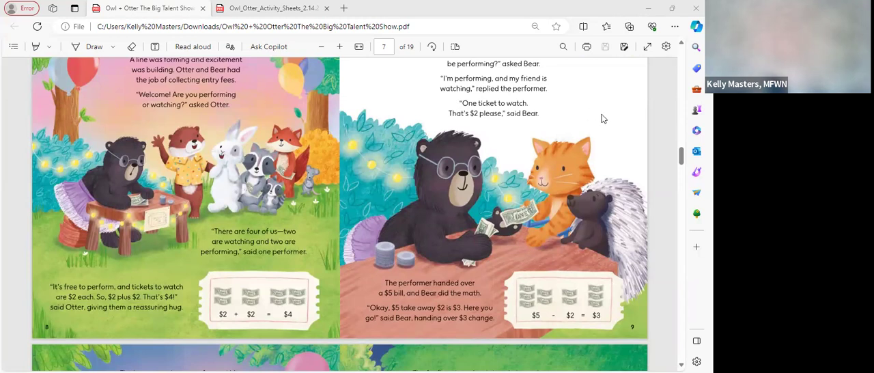
scroll("down", 3)
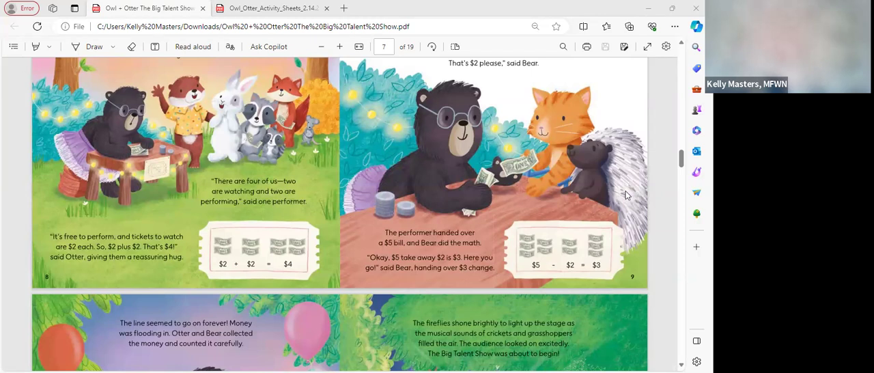
mouse_move(634, 199)
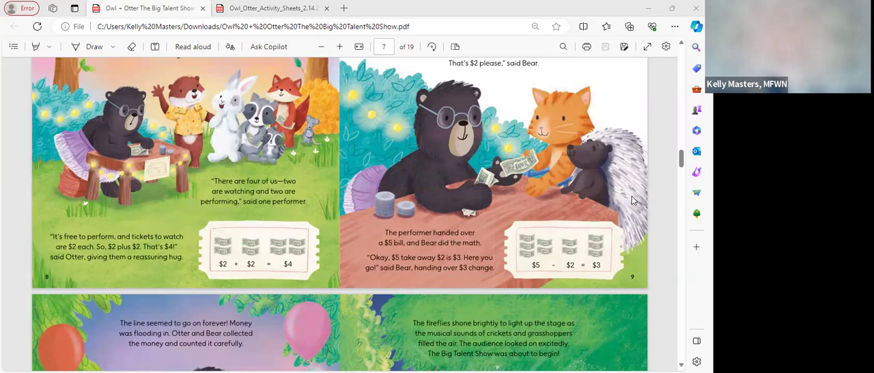
mouse_move(620, 234)
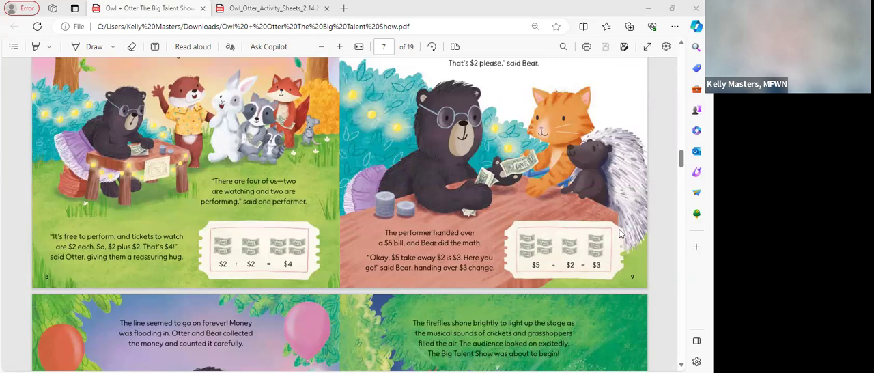
mouse_move(521, 237)
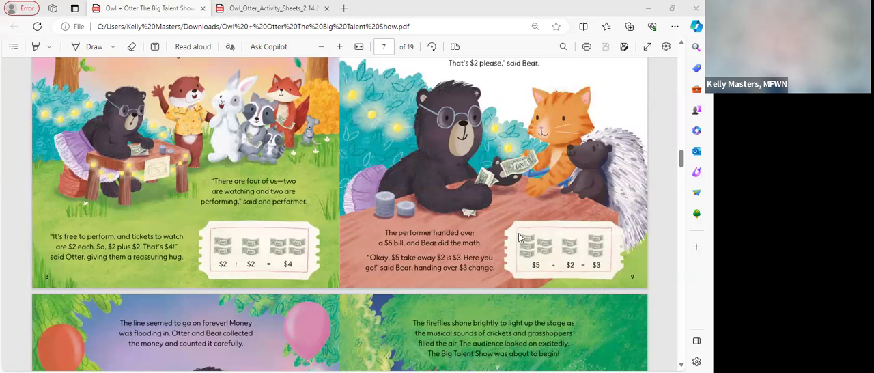
mouse_move(600, 282)
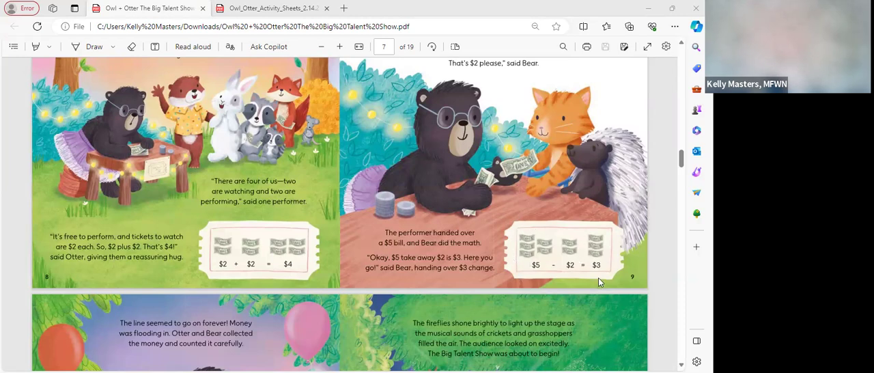
- Scroll until pages 10–11, Otter and Bear counting money by the stage, fill the view
scroll("down", 3)
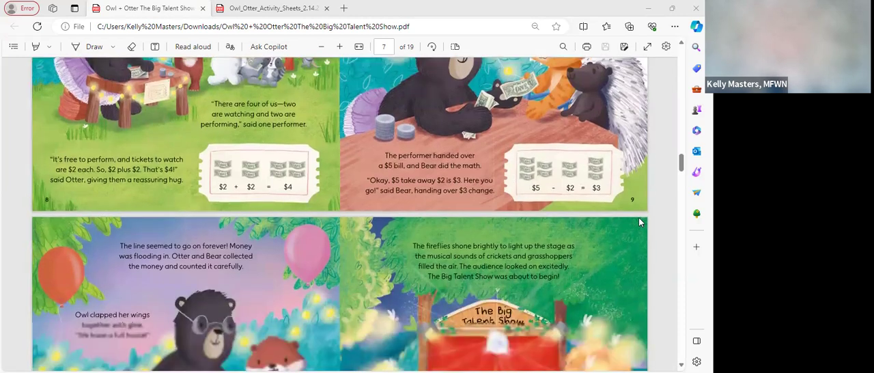
scroll("down", 3)
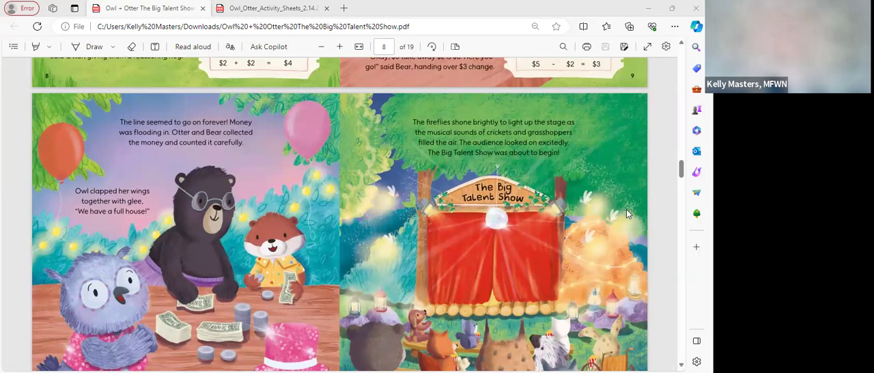
mouse_move(526, 219)
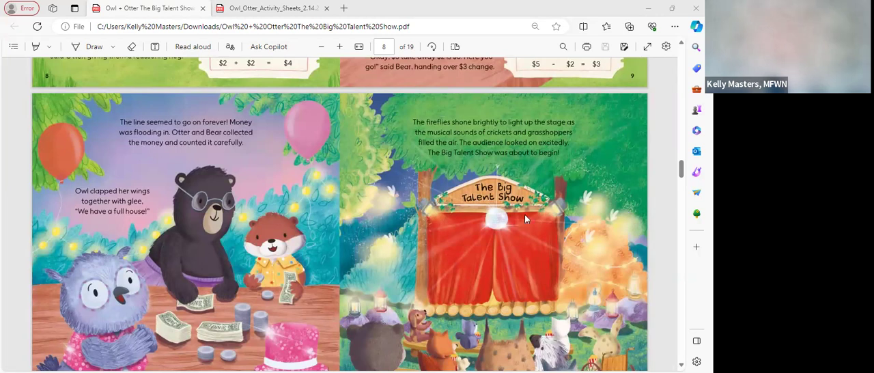
mouse_move(410, 270)
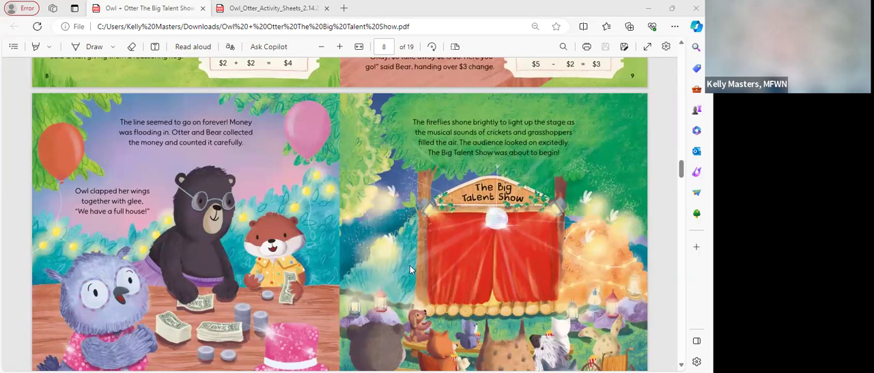
mouse_move(380, 268)
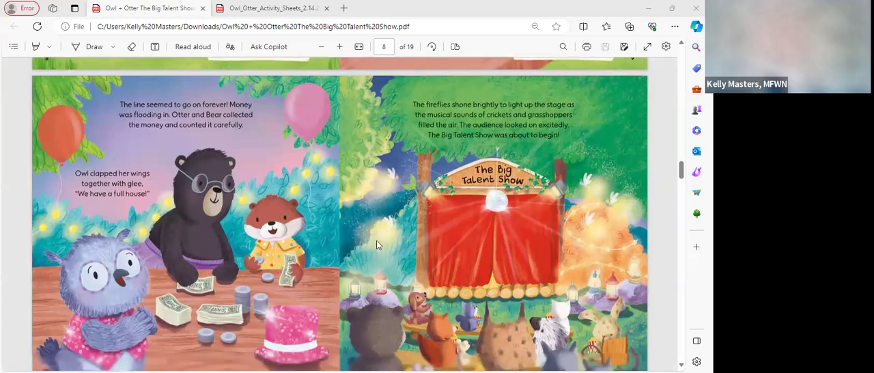
scroll("down", 3)
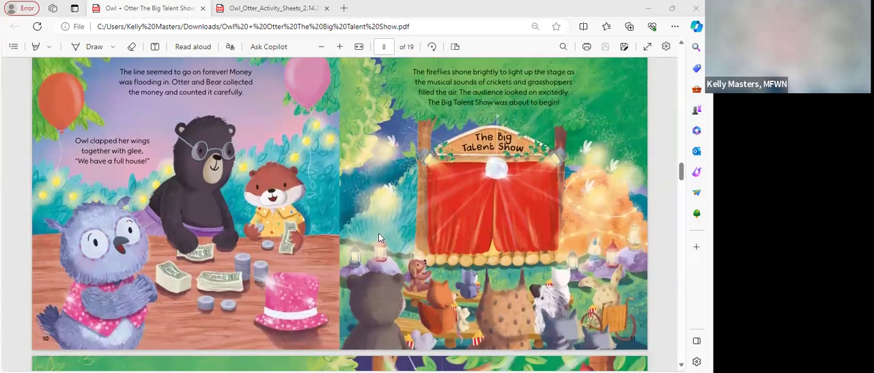
mouse_move(362, 287)
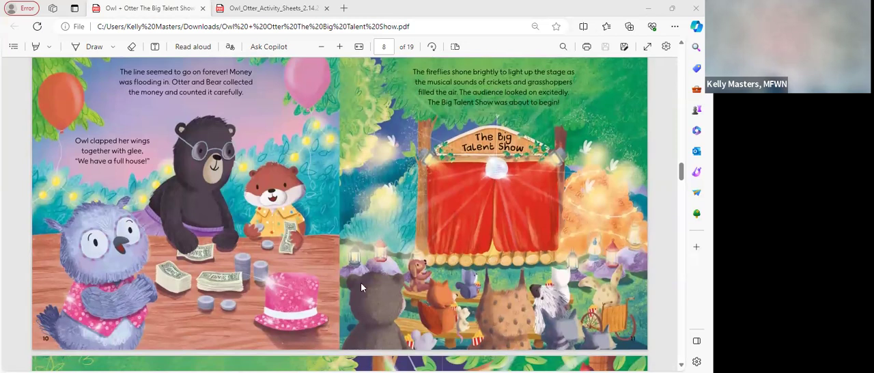
mouse_move(617, 246)
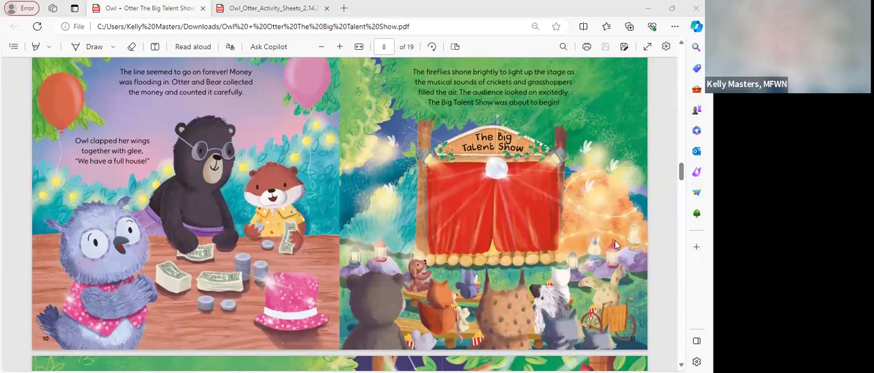
mouse_move(634, 214)
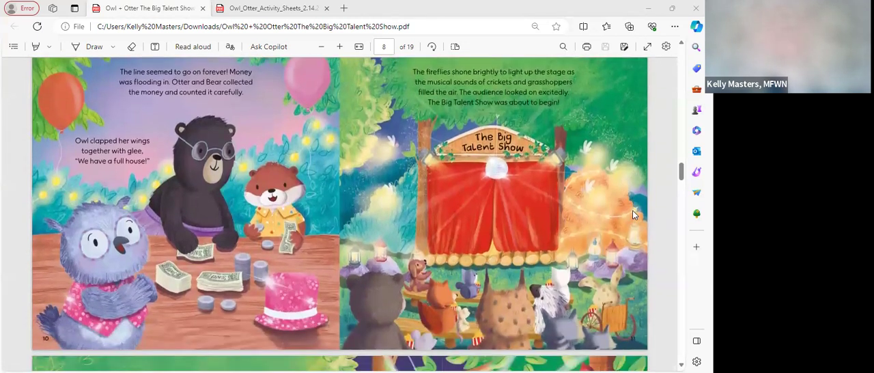
mouse_move(641, 210)
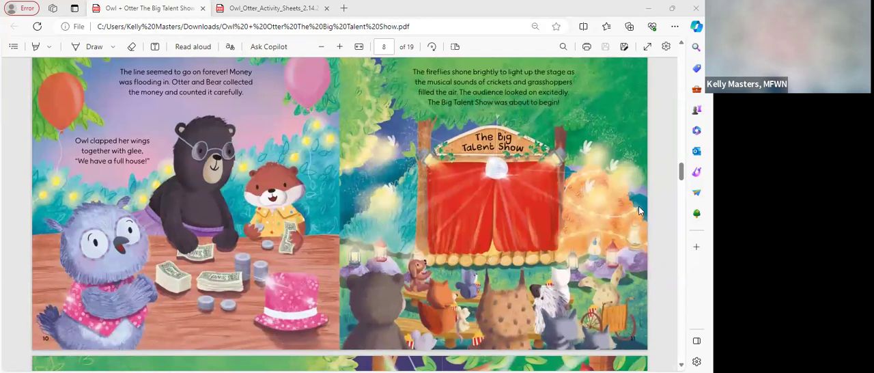
mouse_move(642, 210)
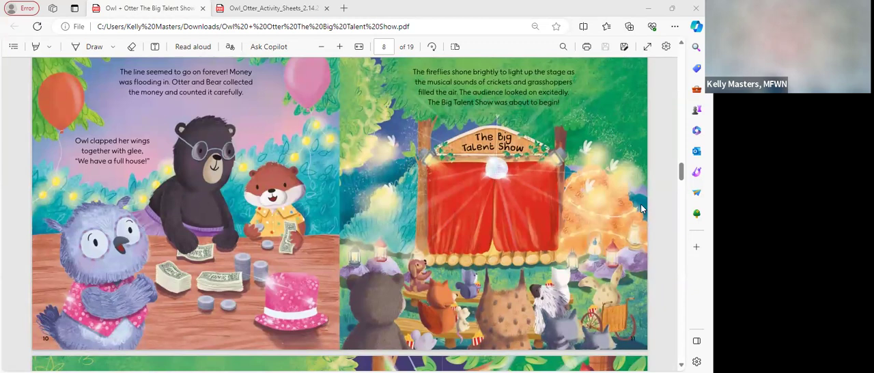
mouse_move(650, 207)
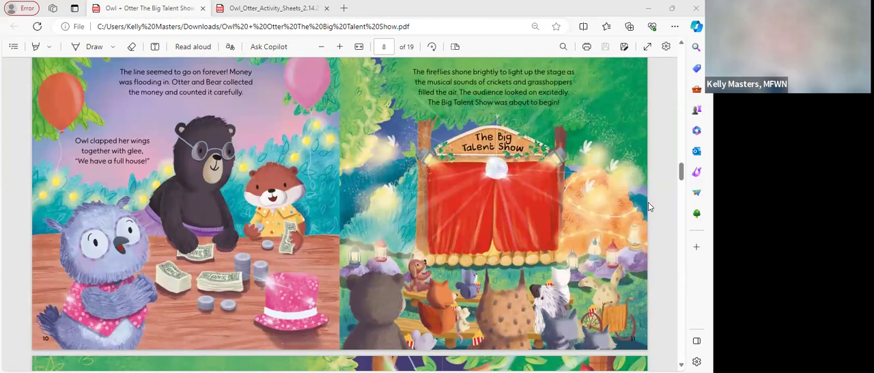
mouse_move(609, 208)
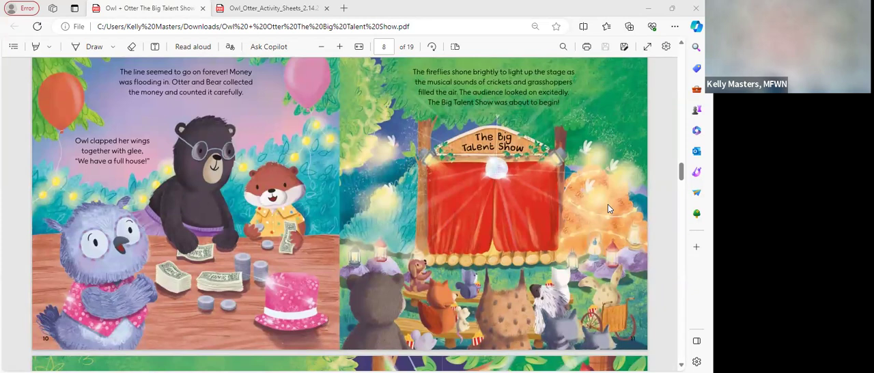
mouse_move(621, 192)
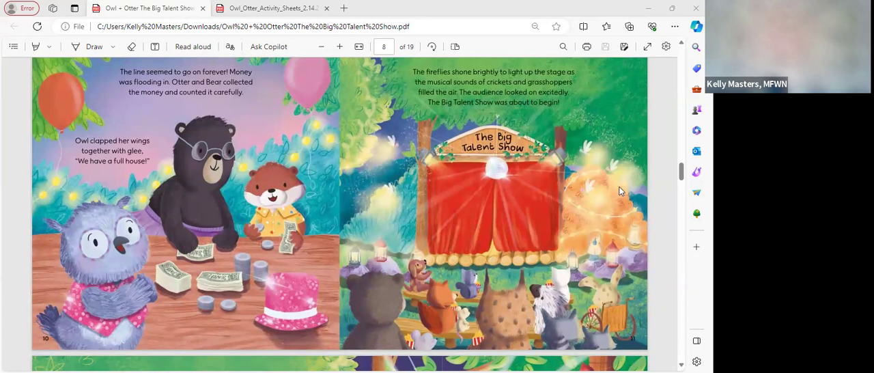
mouse_move(651, 159)
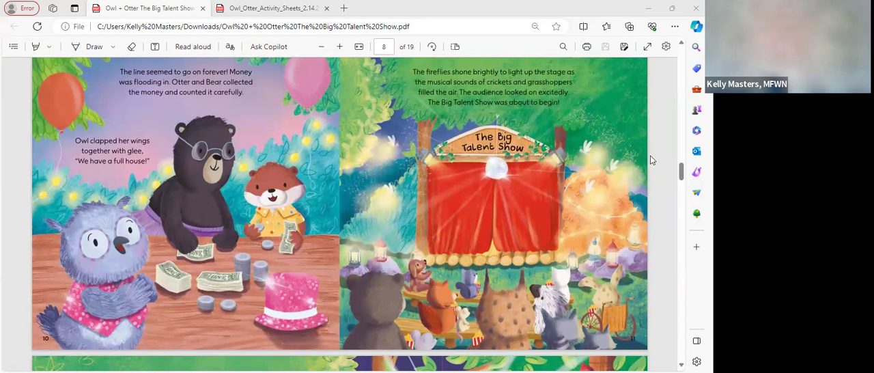
mouse_move(646, 178)
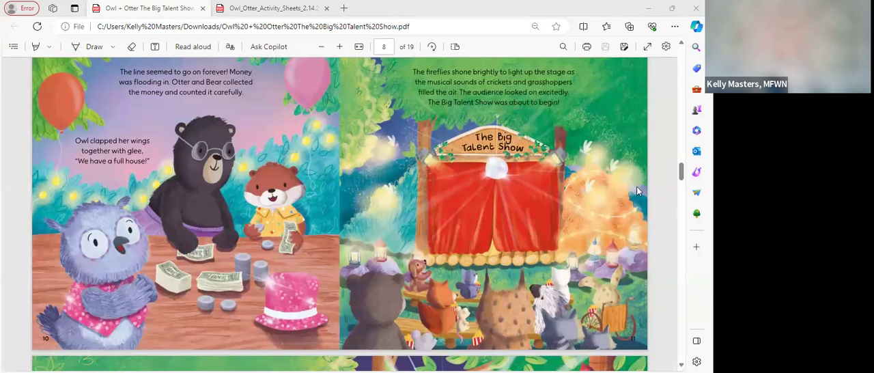
mouse_move(553, 171)
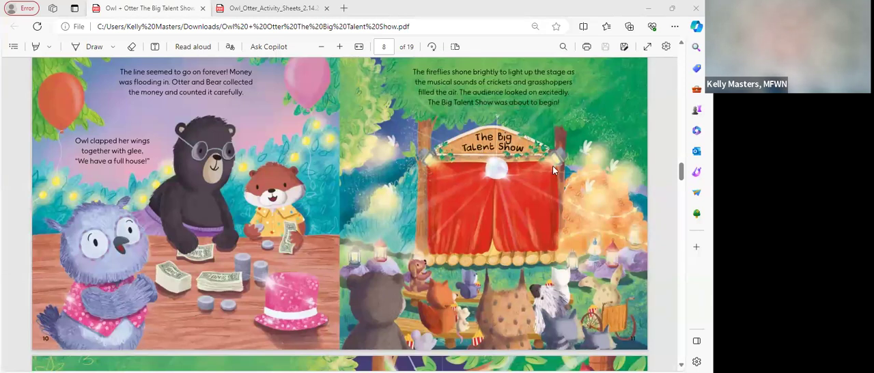
mouse_move(574, 174)
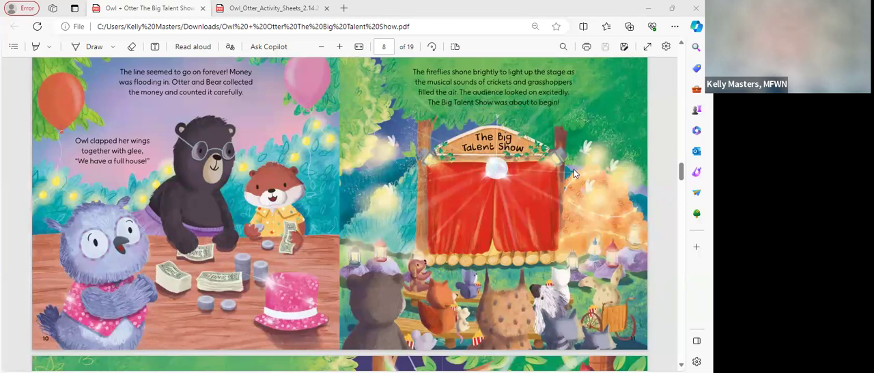
mouse_move(569, 166)
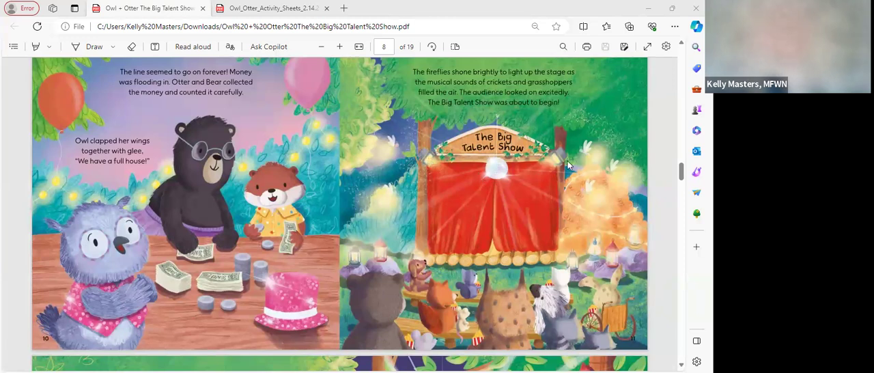
mouse_move(507, 227)
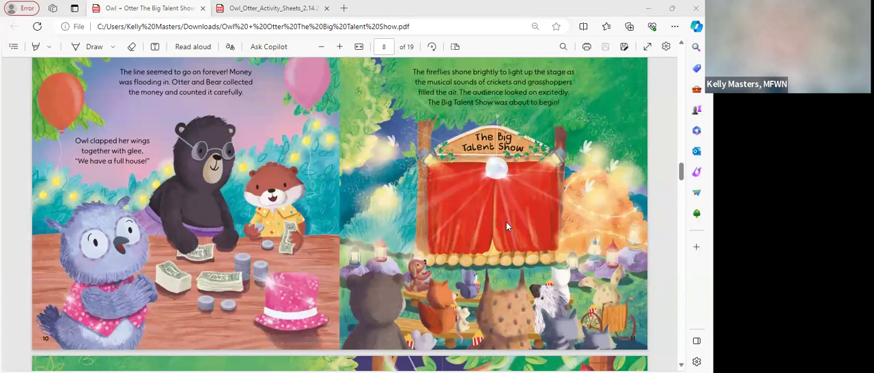
mouse_move(503, 241)
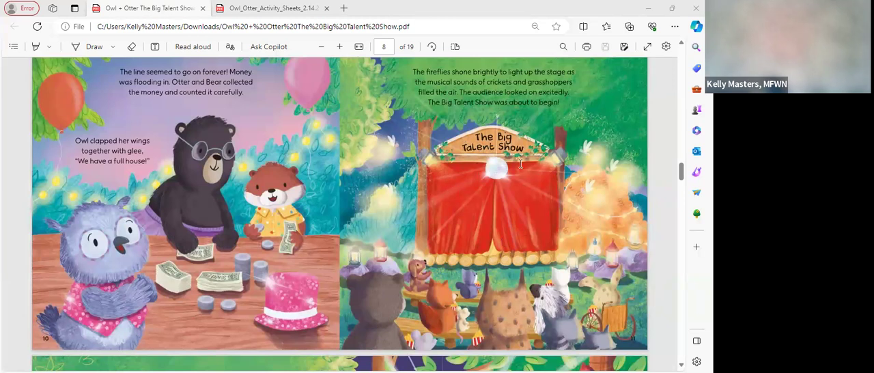
mouse_move(502, 176)
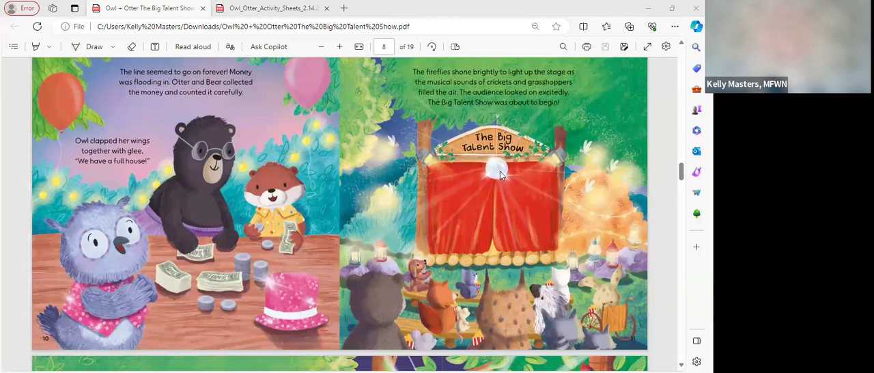
mouse_move(497, 182)
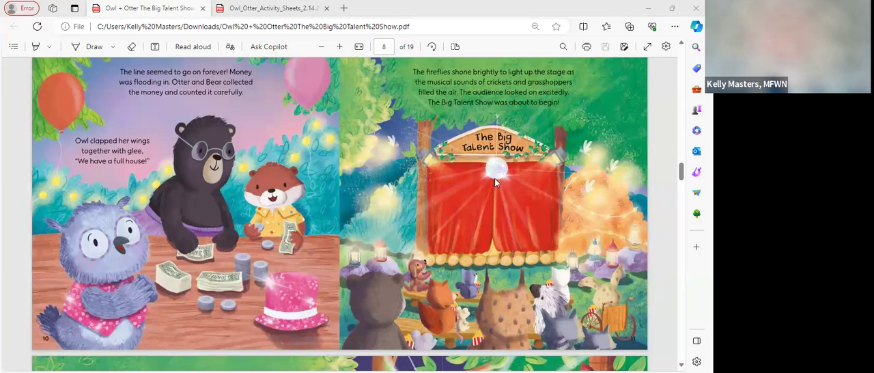
mouse_move(497, 177)
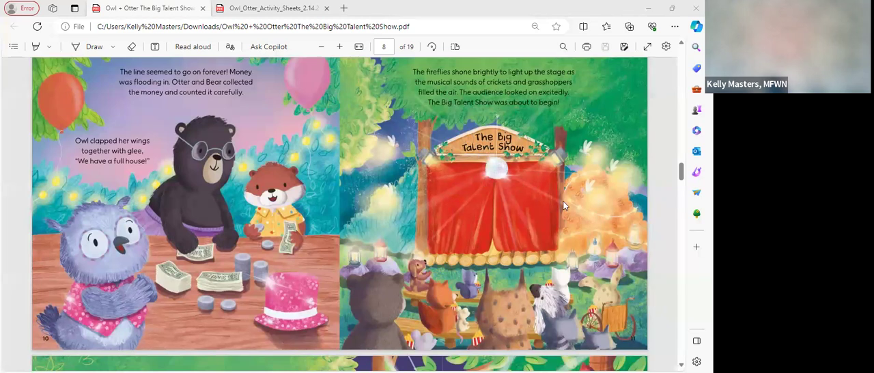
mouse_move(588, 146)
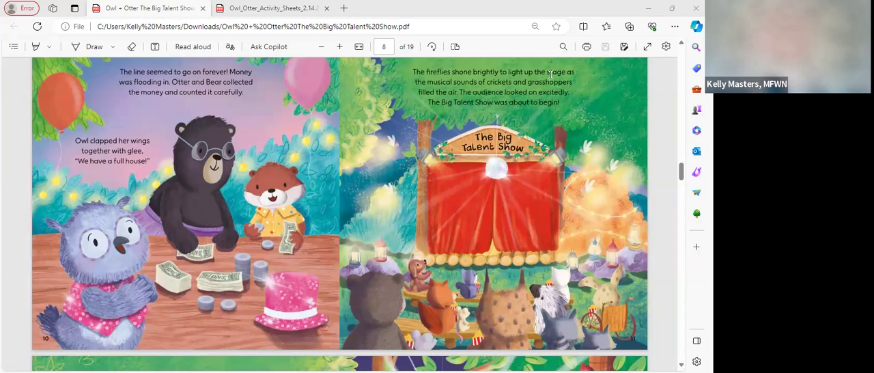
- Scroll down to bring in Owl's curtain-welcome spread below the stage
scroll("down", 3)
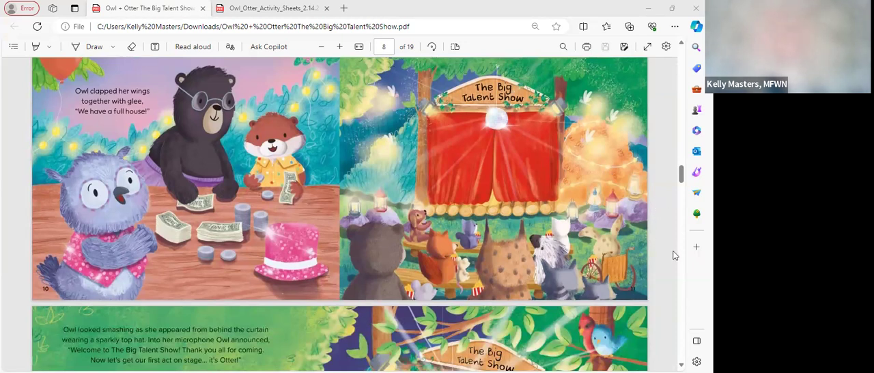
mouse_move(659, 238)
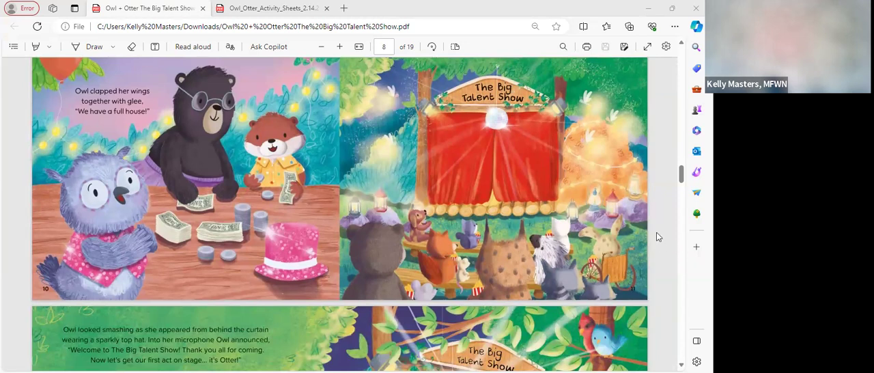
mouse_move(650, 257)
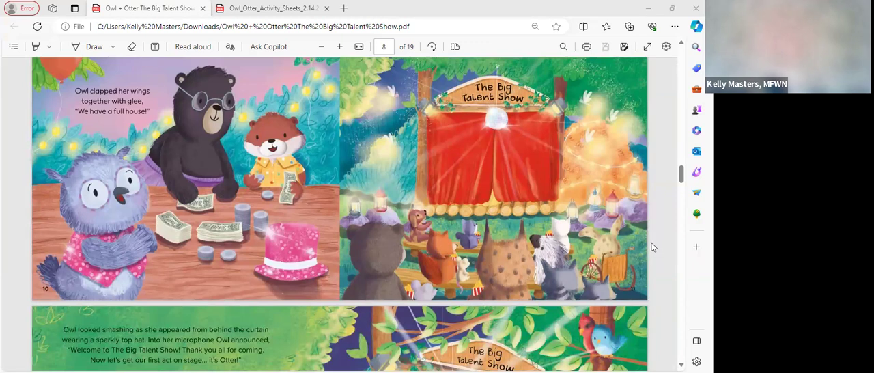
mouse_move(635, 230)
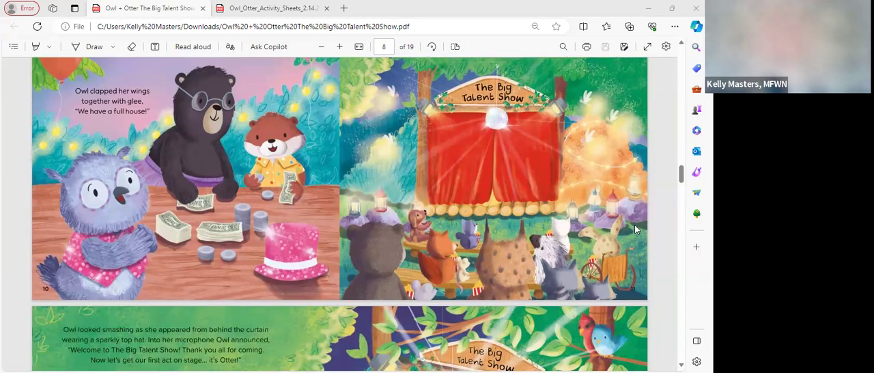
scroll("down", 3)
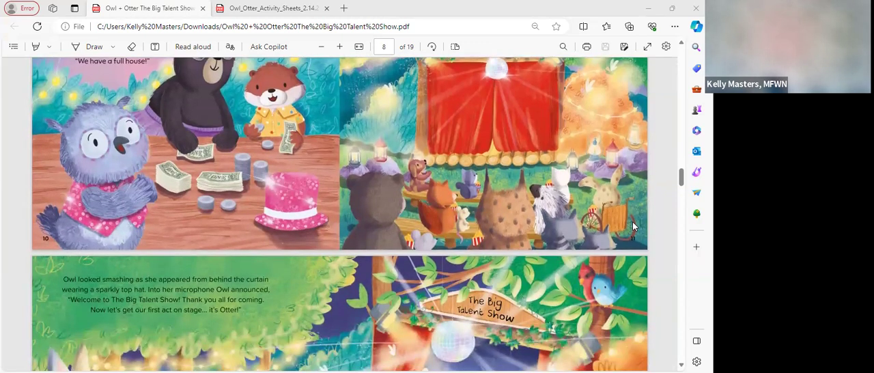
mouse_move(654, 199)
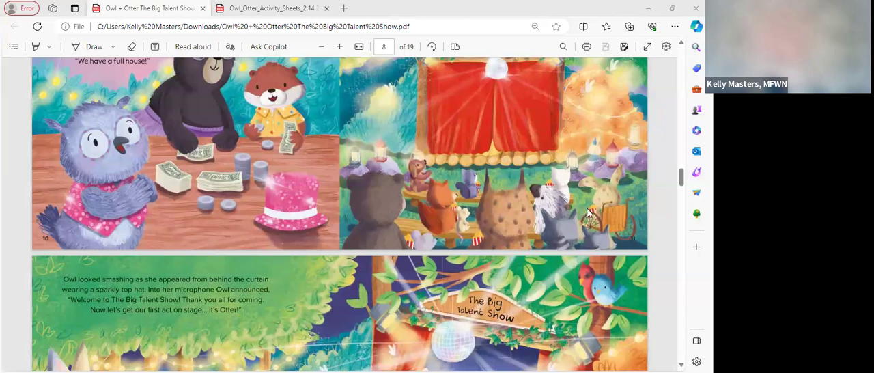
mouse_move(611, 214)
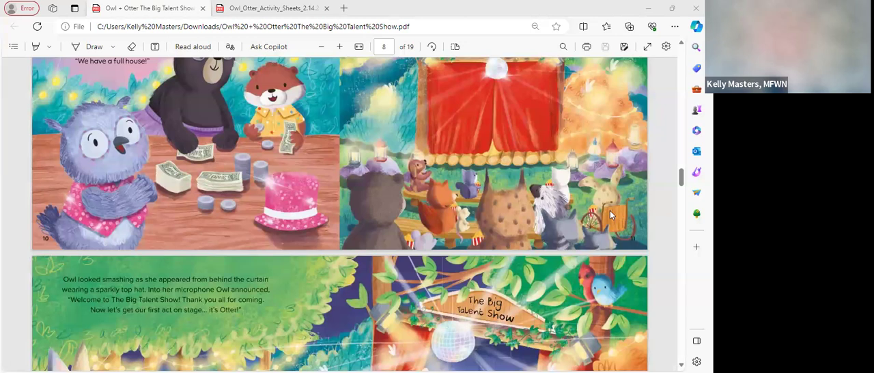
mouse_move(613, 183)
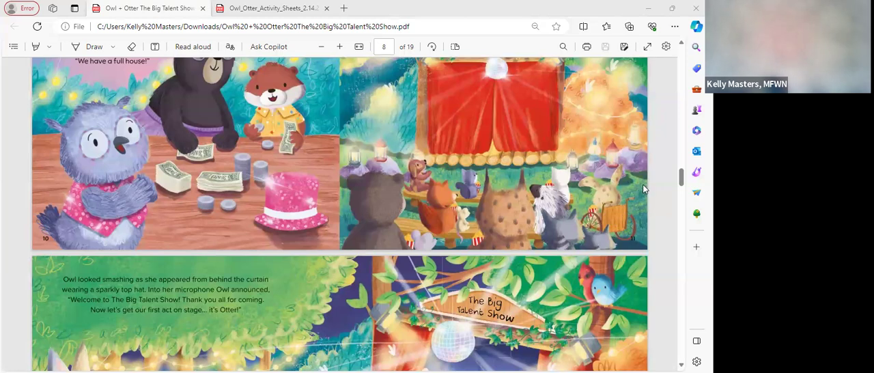
scroll("down", 3)
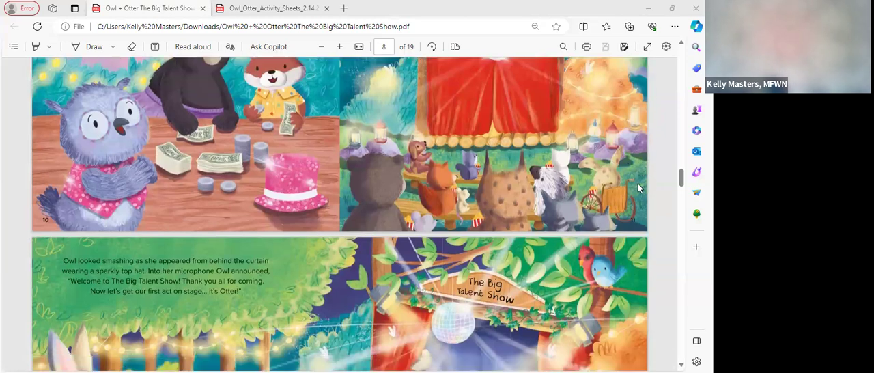
- Scroll to pages 14–15, Otter's twenty jumping jacks, PDF page 10 of 19
scroll("down", 3)
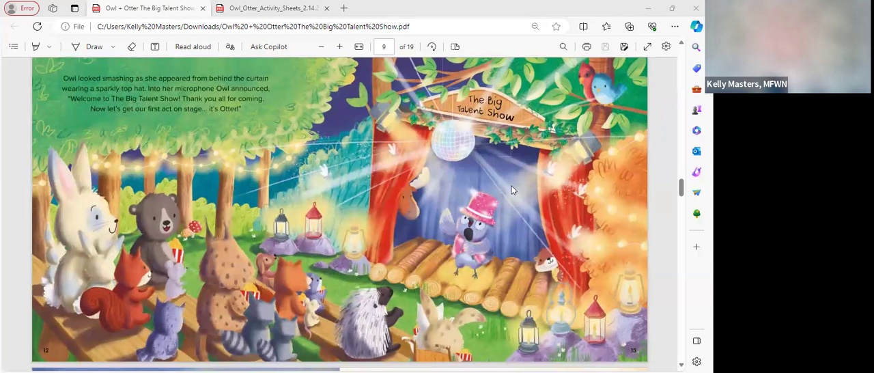
mouse_move(533, 205)
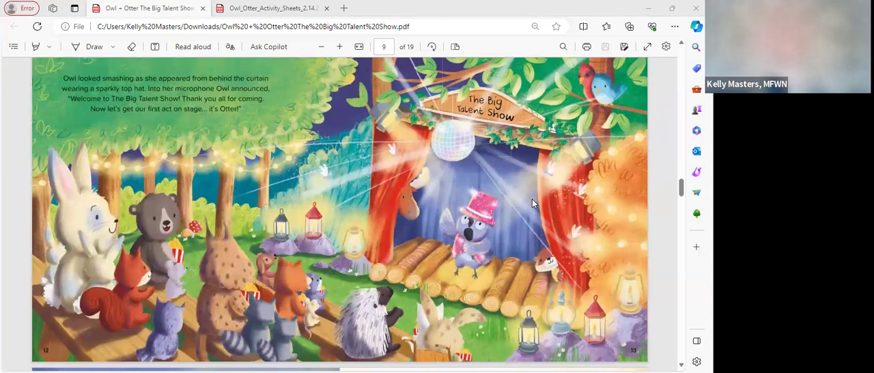
mouse_move(430, 234)
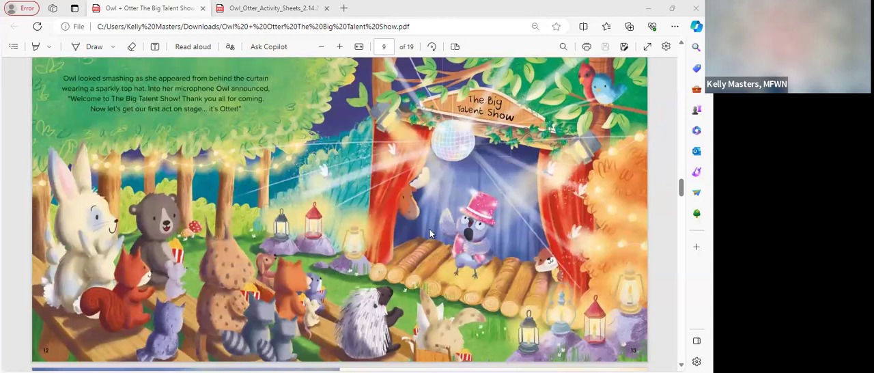
mouse_move(430, 235)
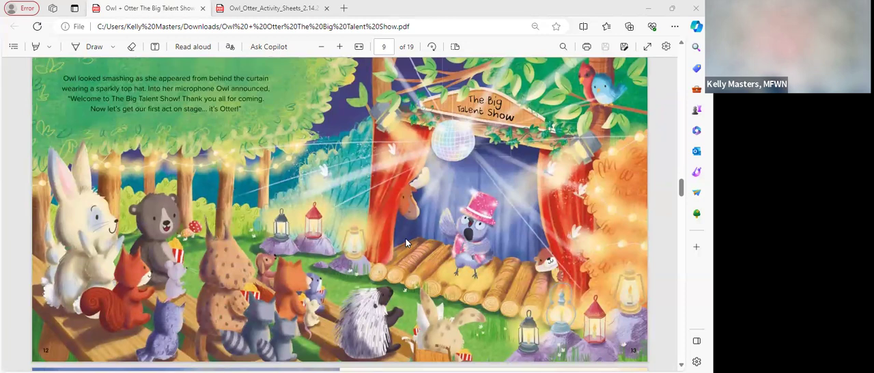
mouse_move(383, 238)
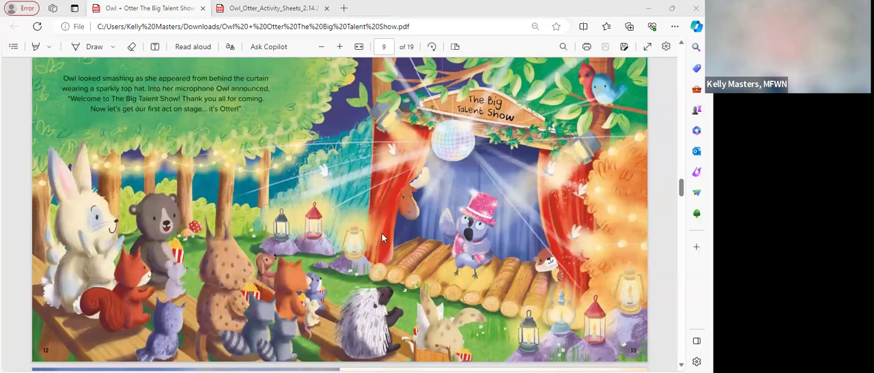
scroll("down", 3)
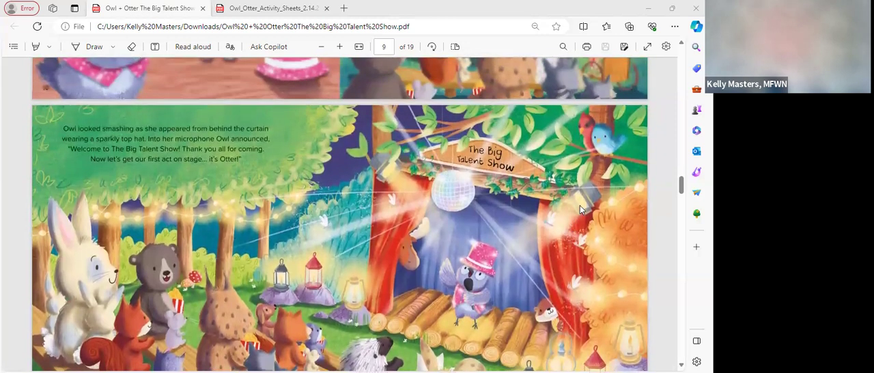
scroll("down", 3)
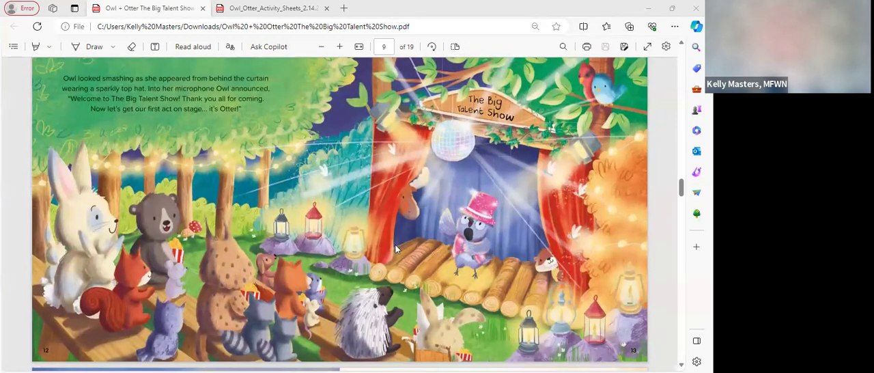
mouse_move(446, 265)
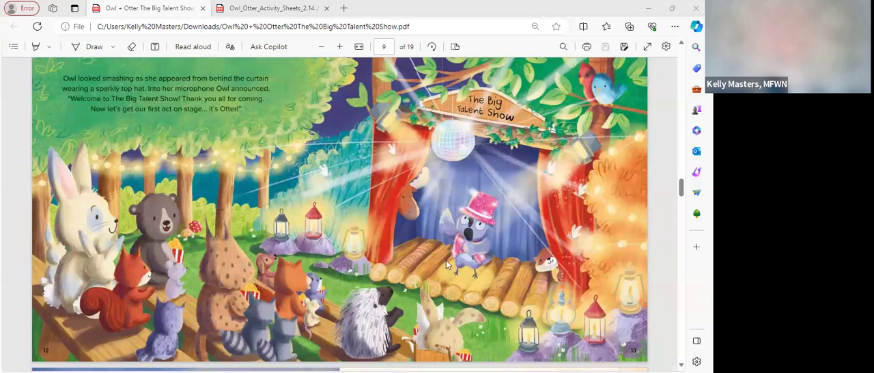
mouse_move(109, 193)
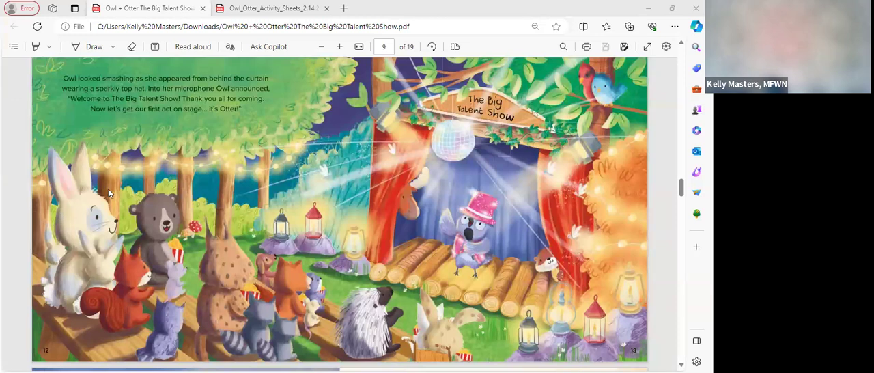
mouse_move(116, 290)
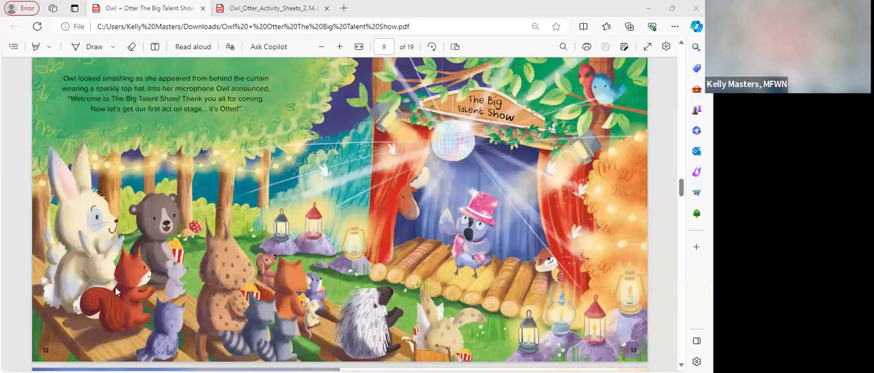
mouse_move(401, 314)
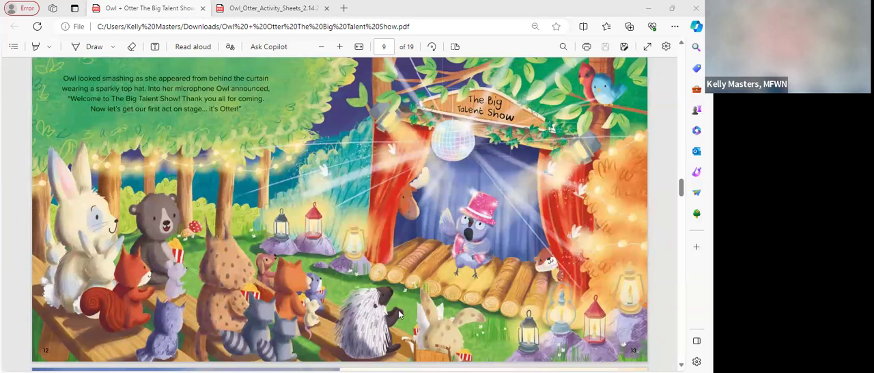
scroll("down", 3)
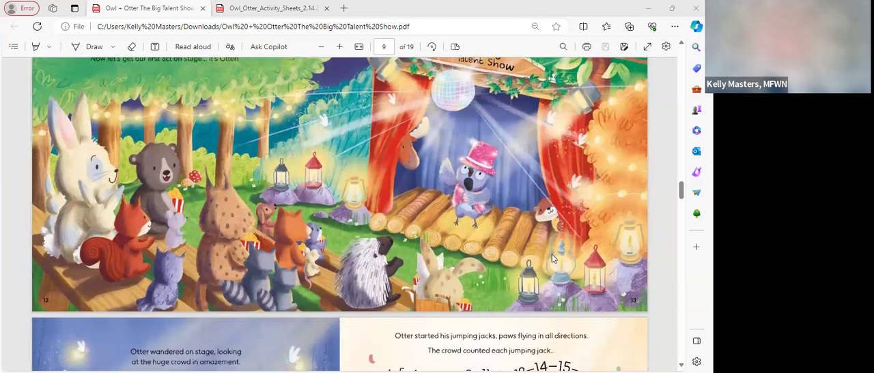
mouse_move(391, 163)
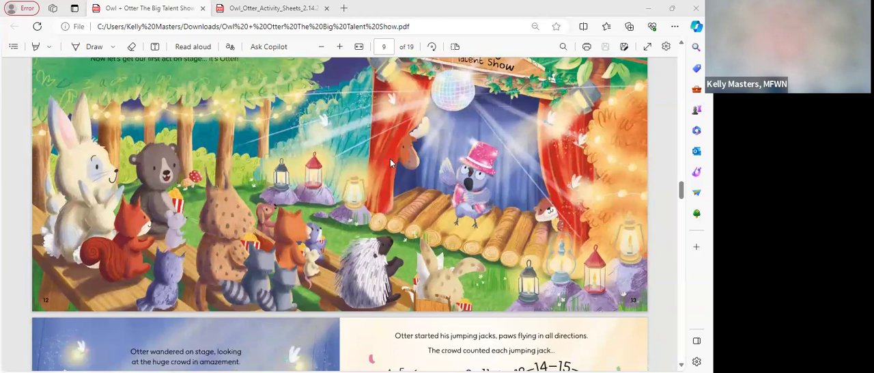
mouse_move(533, 229)
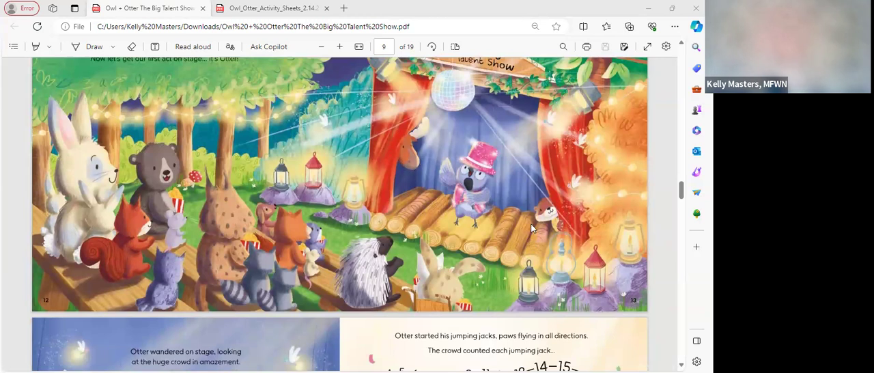
mouse_move(526, 205)
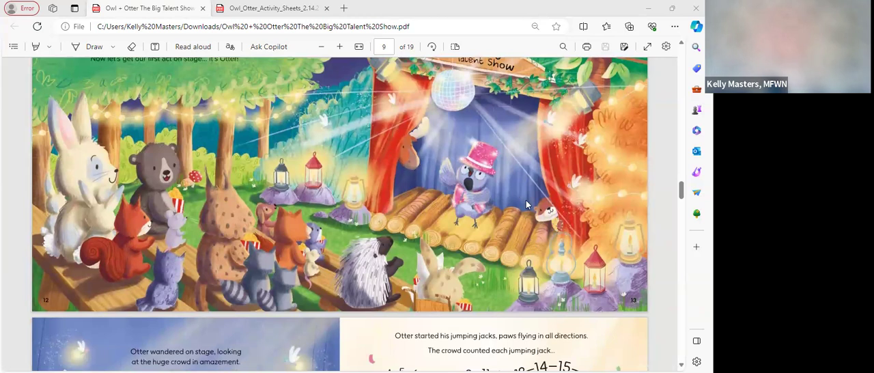
scroll("down", 3)
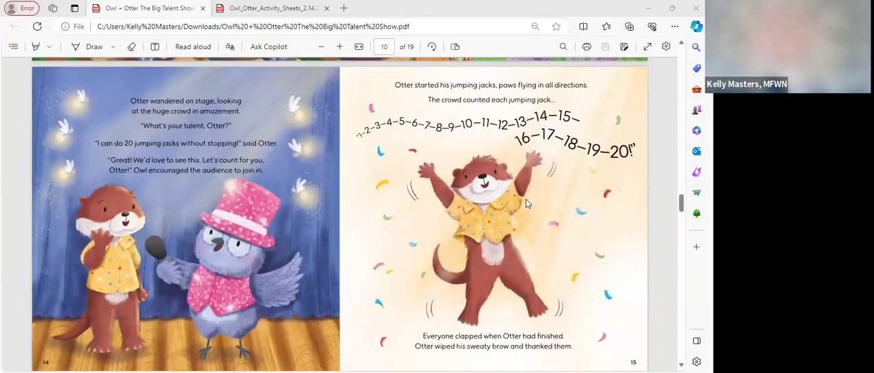
mouse_move(372, 251)
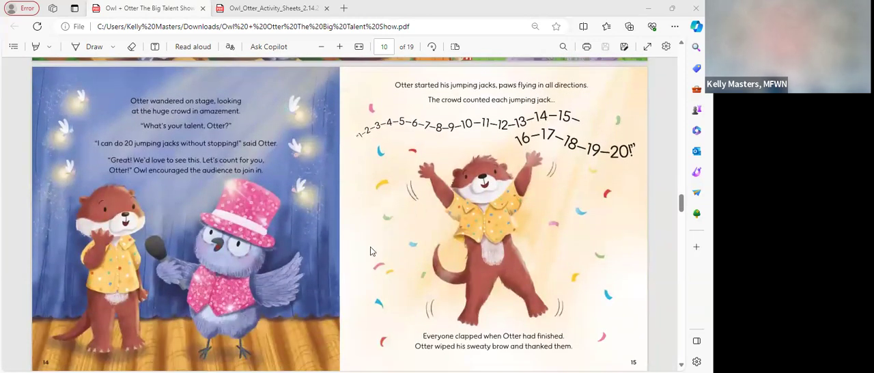
mouse_move(375, 274)
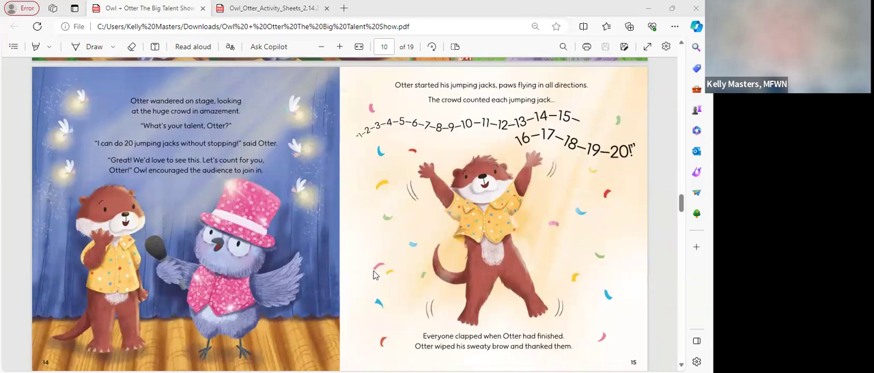
mouse_move(372, 294)
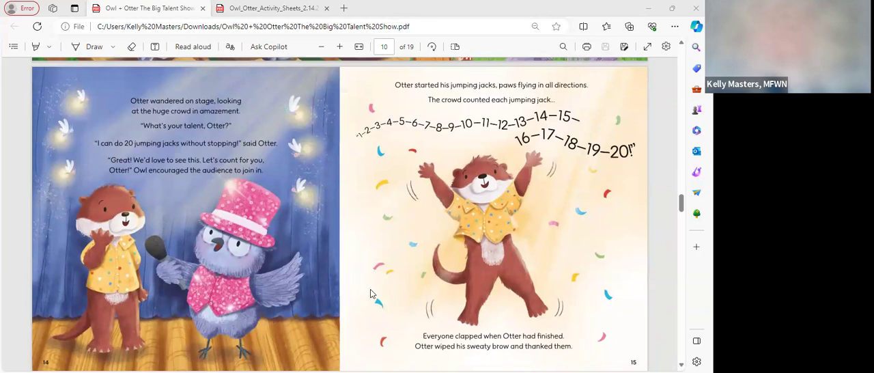
mouse_move(375, 310)
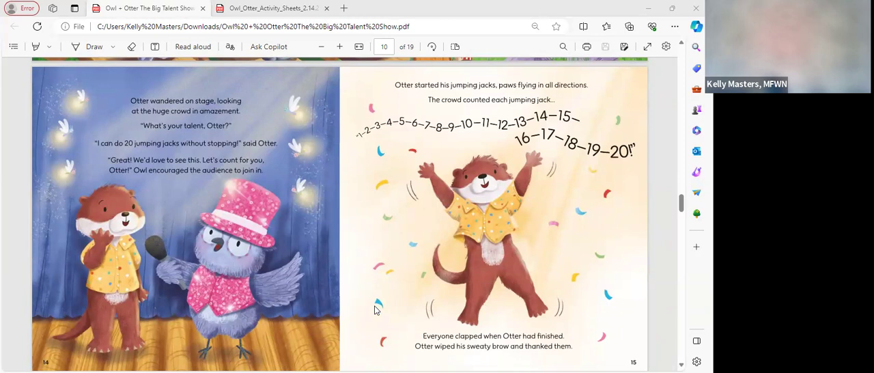
mouse_move(379, 313)
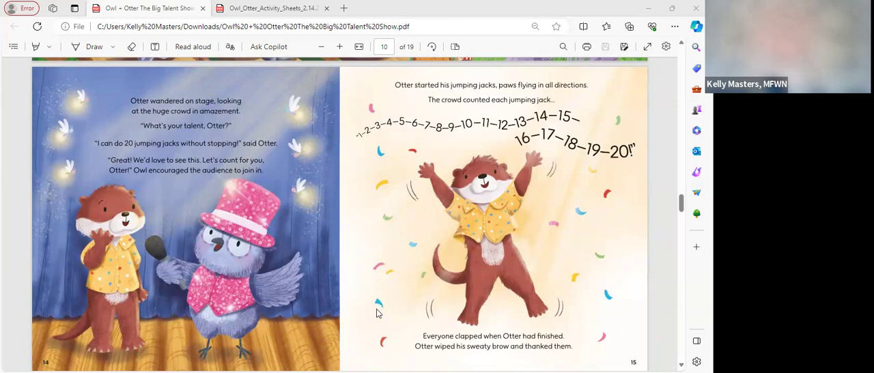
mouse_move(367, 293)
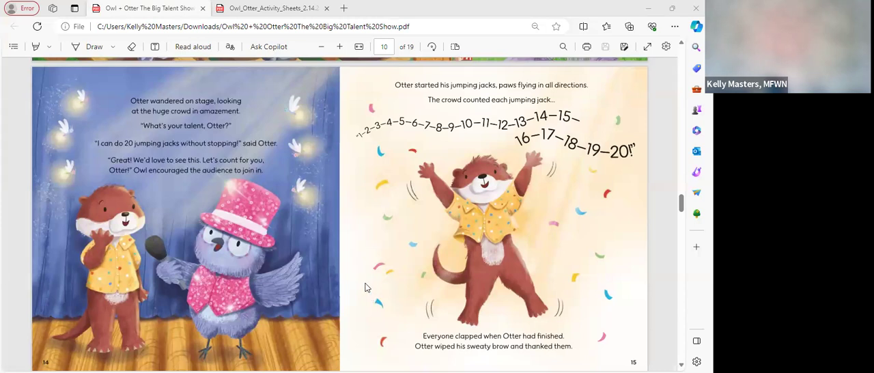
mouse_move(376, 276)
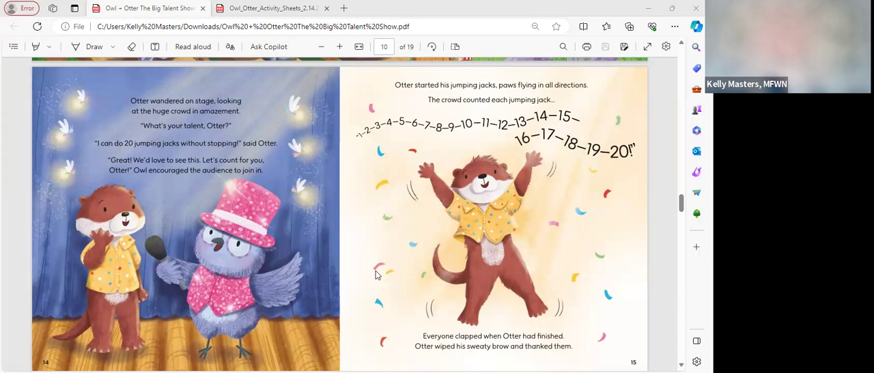
mouse_move(513, 244)
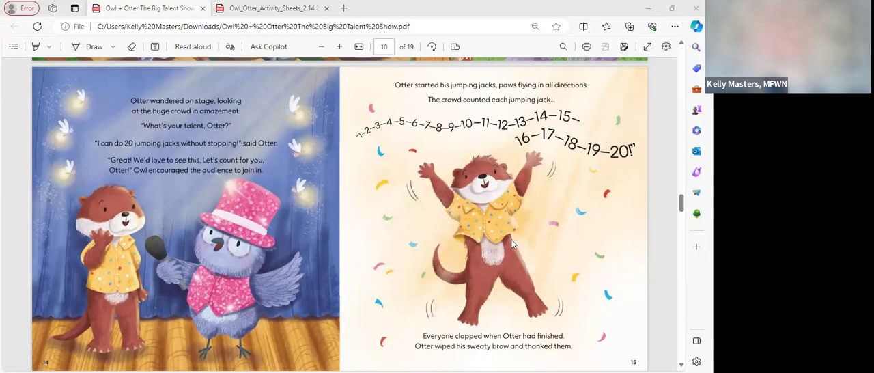
mouse_move(591, 218)
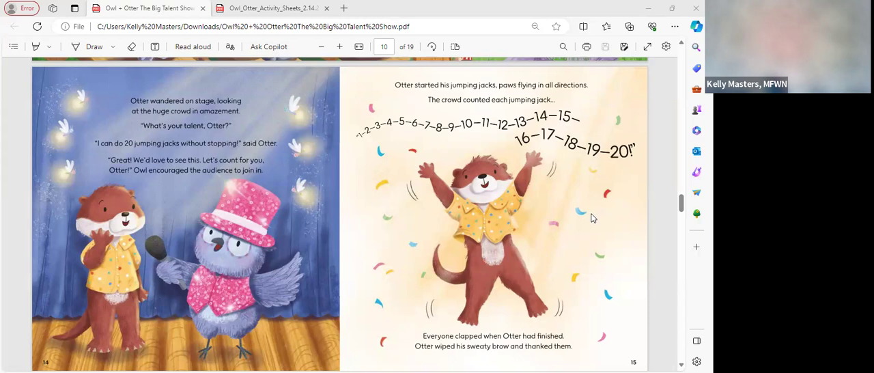
mouse_move(627, 217)
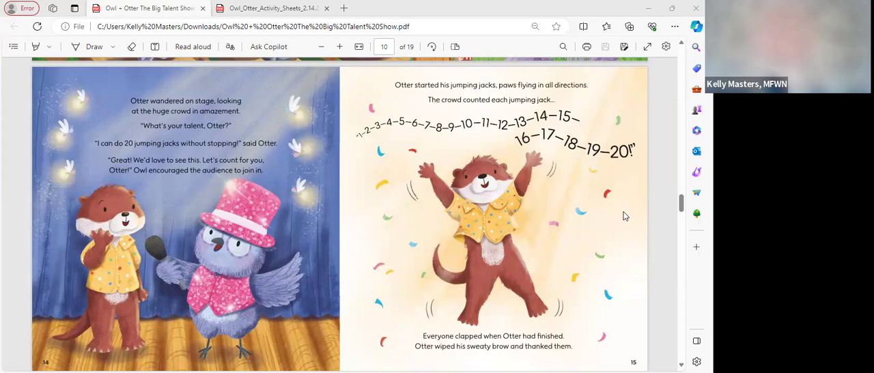
scroll("down", 3)
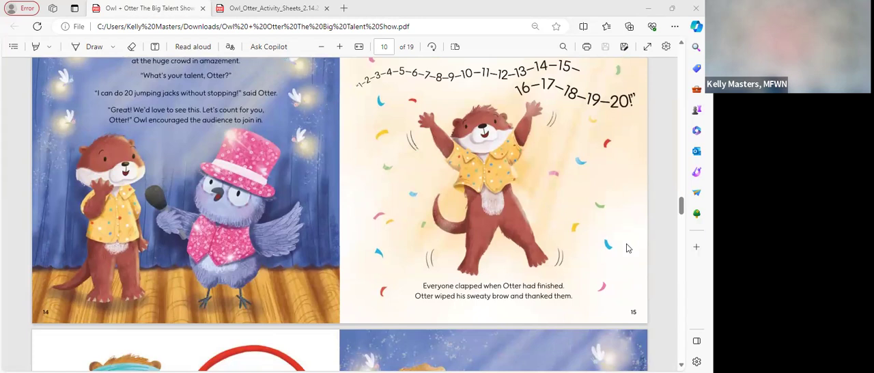
scroll("down", 3)
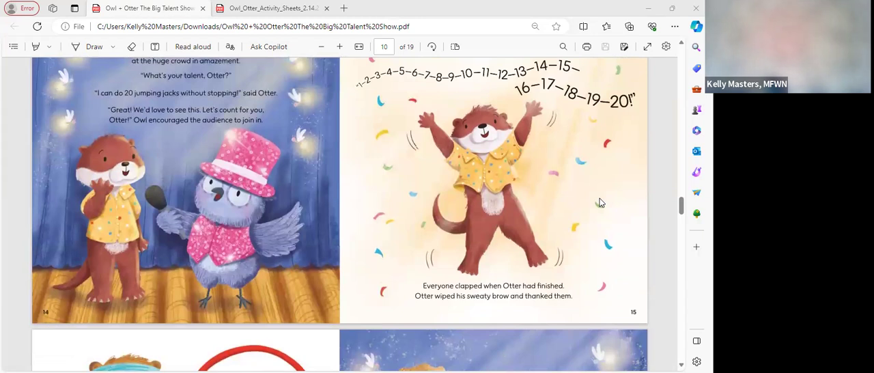
mouse_move(590, 179)
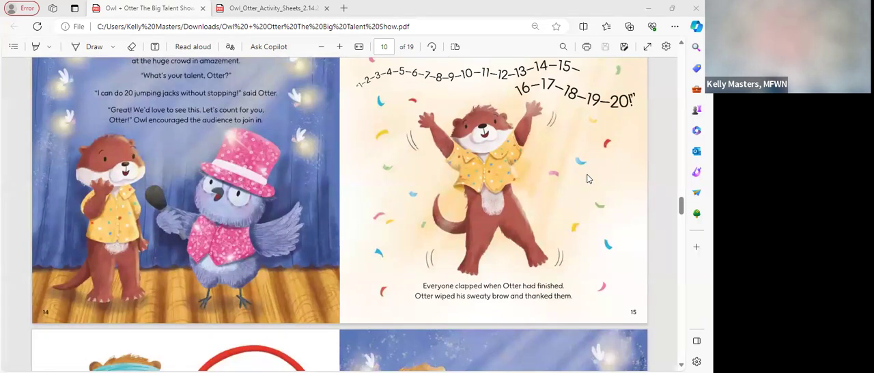
mouse_move(593, 192)
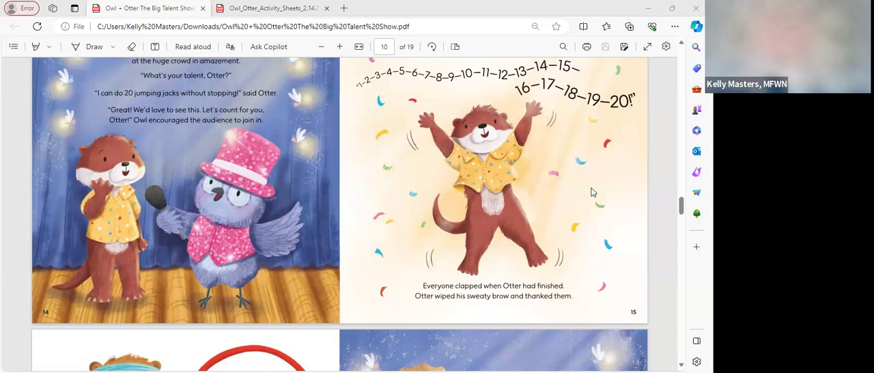
mouse_move(615, 195)
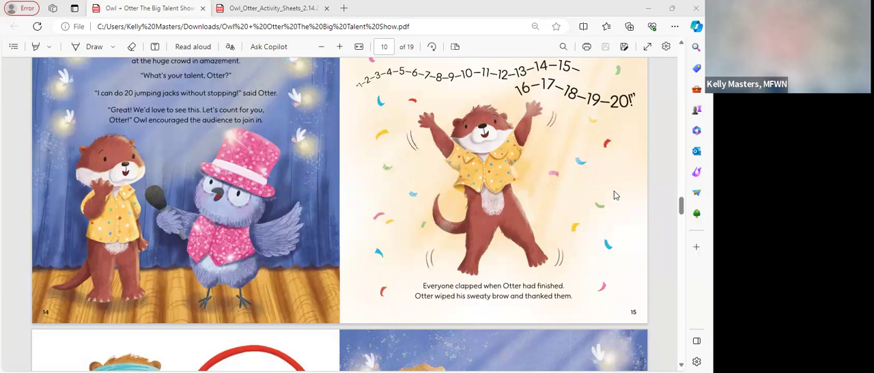
scroll("down", 3)
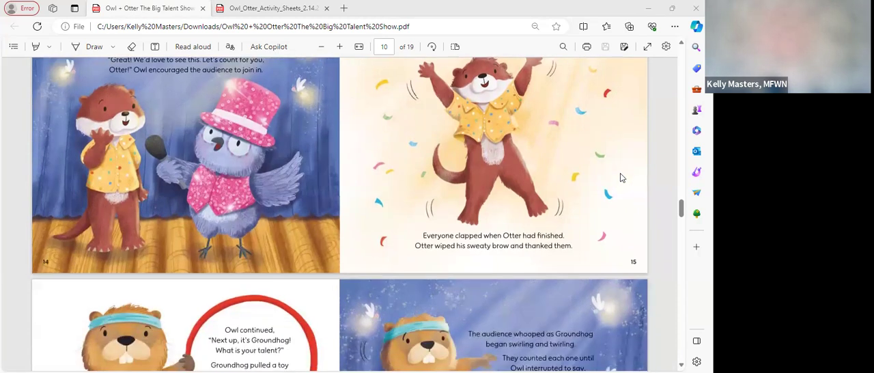
- Scroll to pages 16–17, Groundhog's sixty hoop twirls, PDF page 11 of 19
scroll("down", 3)
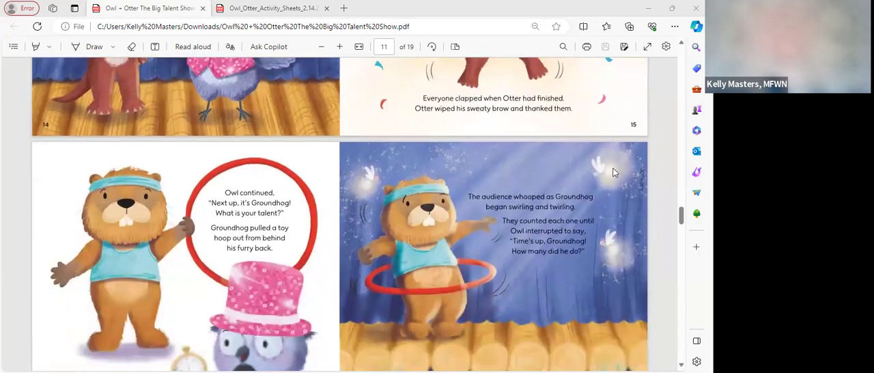
scroll("down", 3)
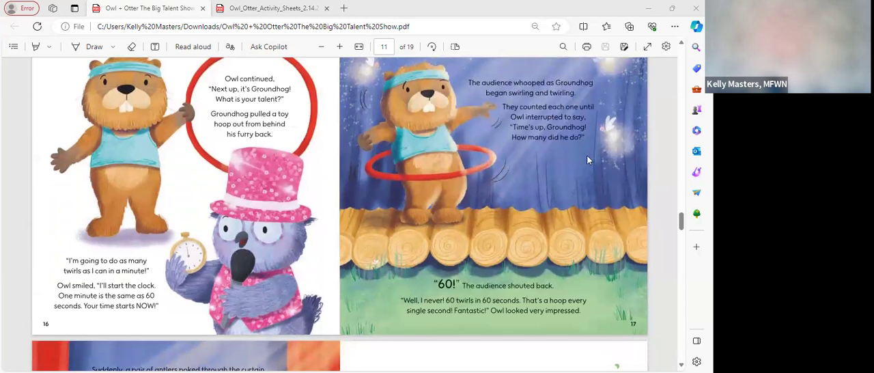
mouse_move(562, 151)
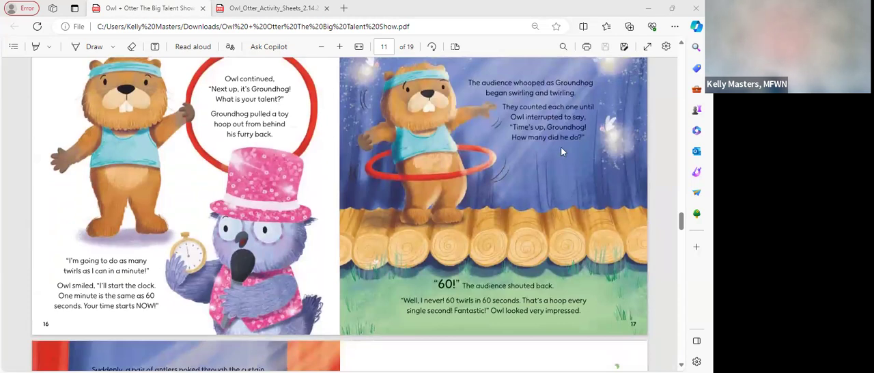
mouse_move(547, 166)
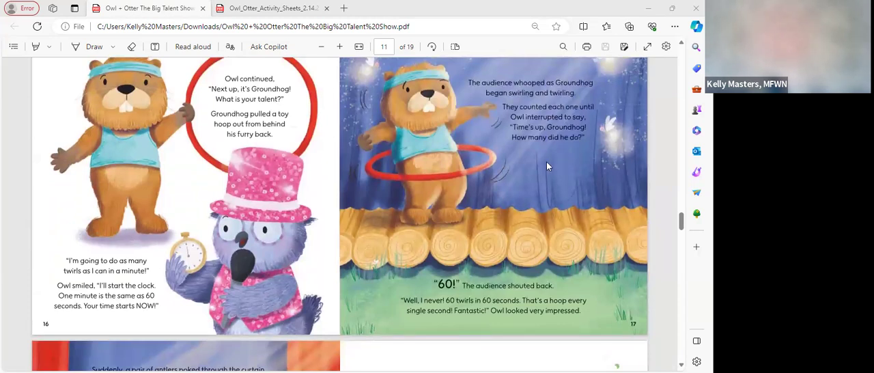
mouse_move(600, 179)
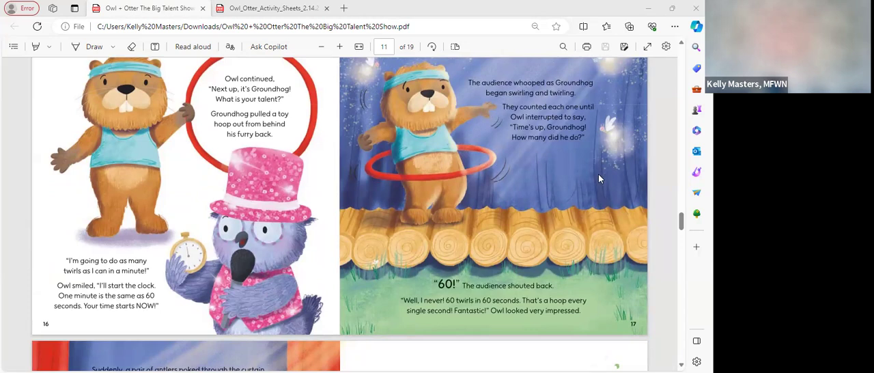
mouse_move(596, 175)
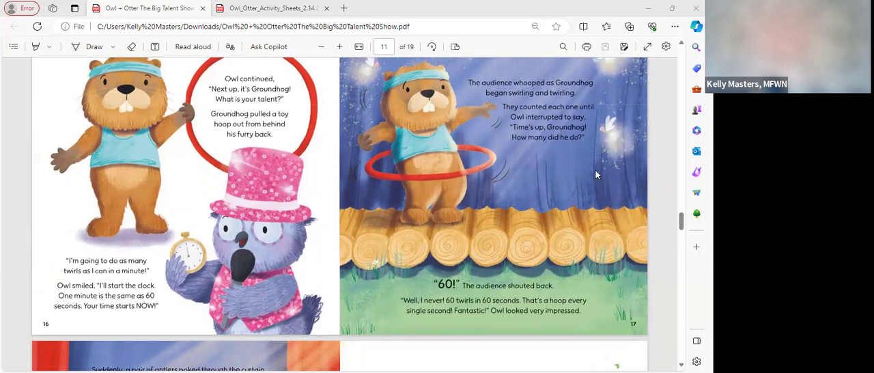
mouse_move(580, 159)
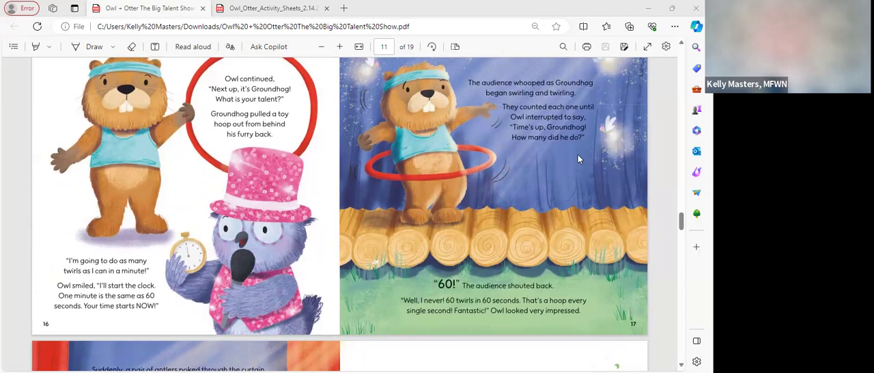
mouse_move(583, 162)
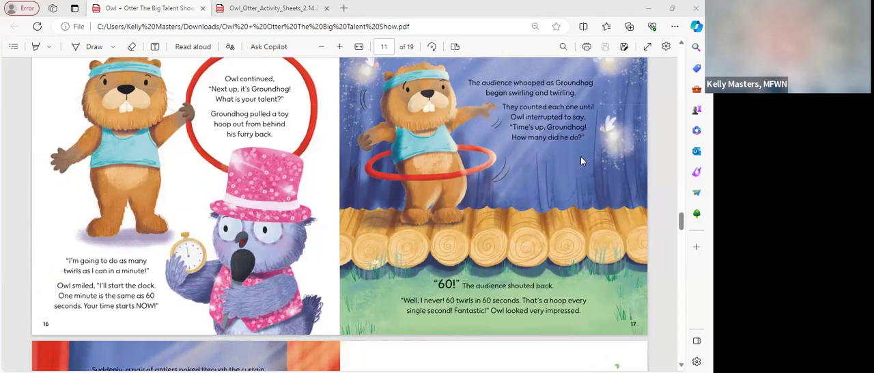
mouse_move(570, 162)
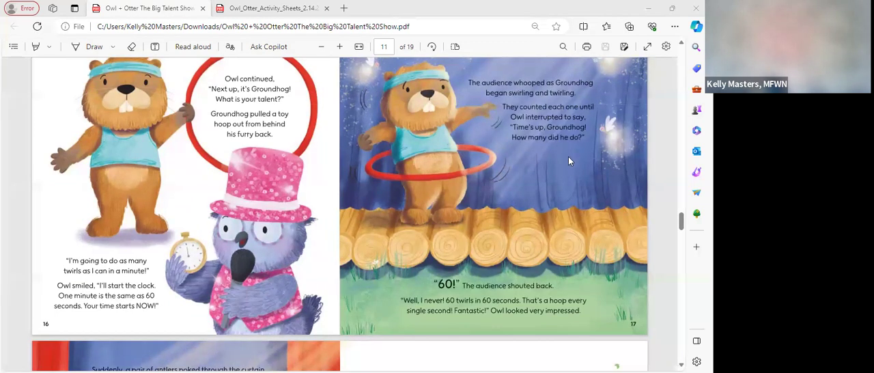
mouse_move(590, 169)
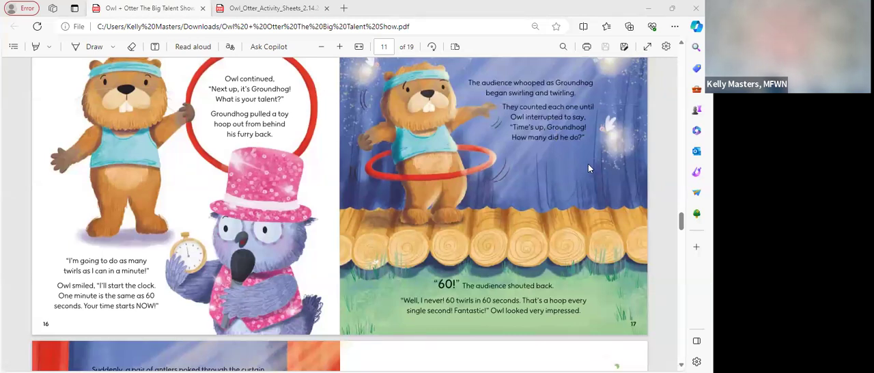
mouse_move(630, 154)
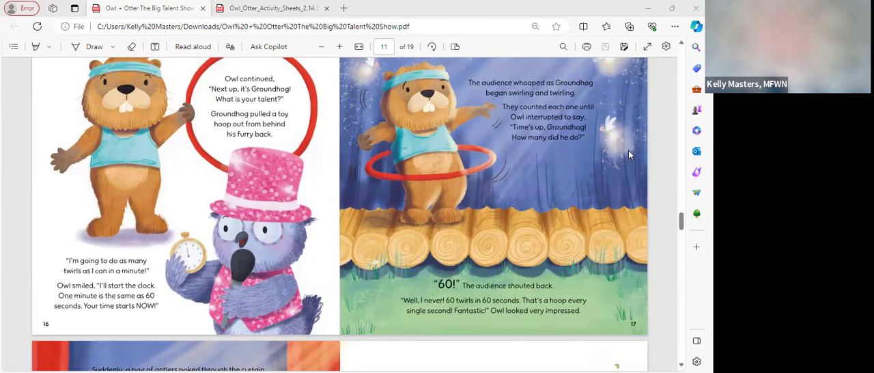
scroll("down", 3)
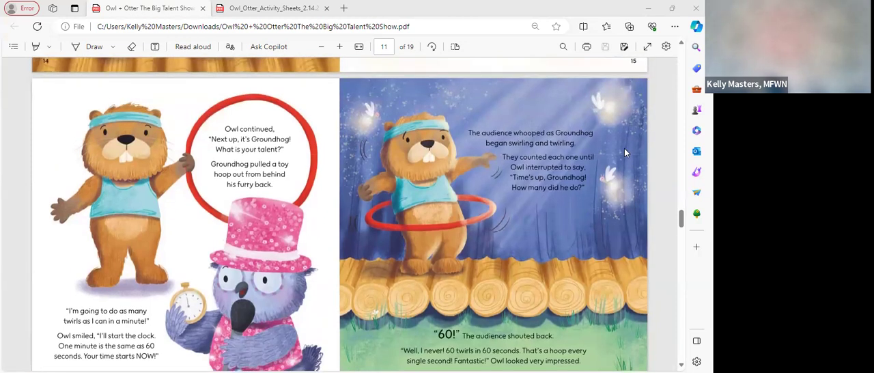
mouse_move(636, 152)
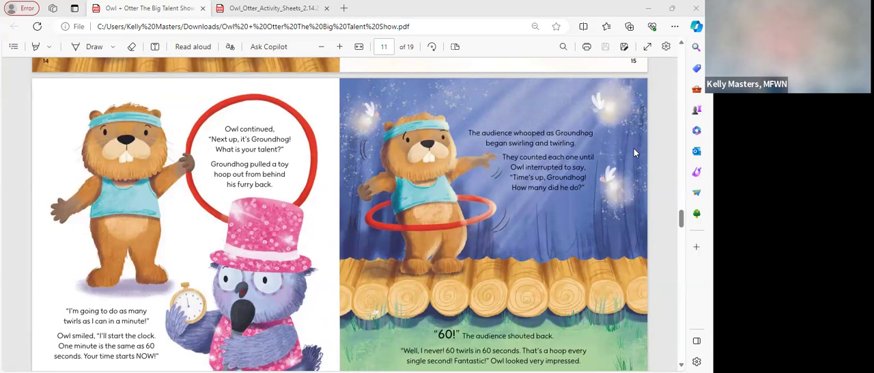
mouse_move(620, 154)
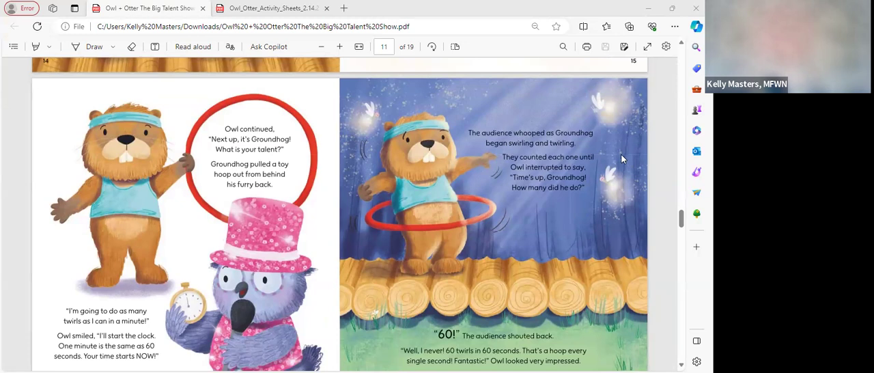
scroll("down", 3)
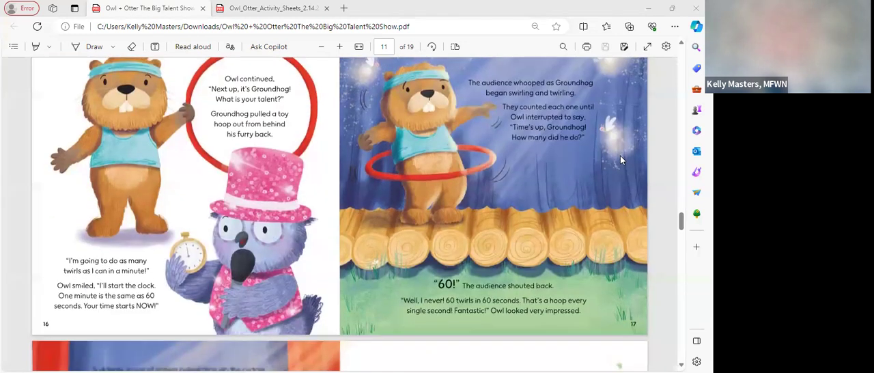
scroll("down", 3)
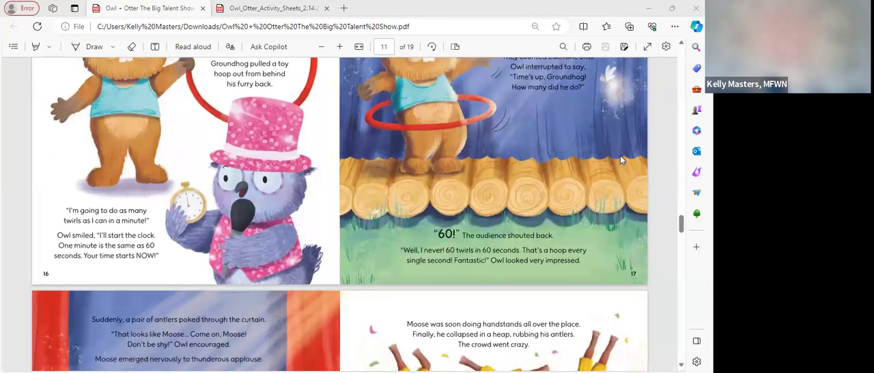
mouse_move(618, 163)
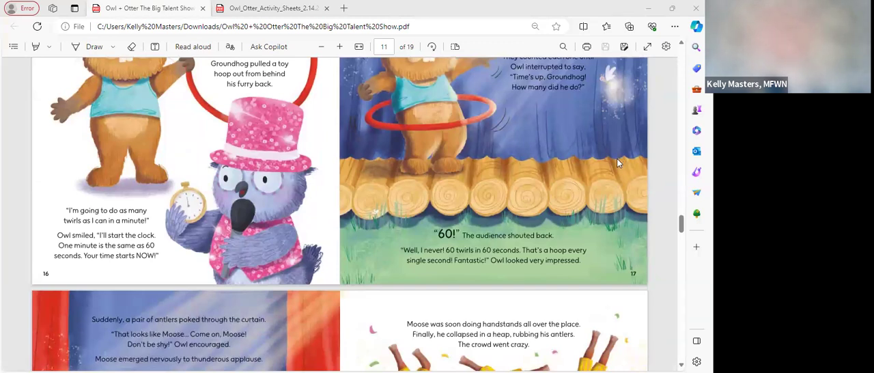
mouse_move(610, 162)
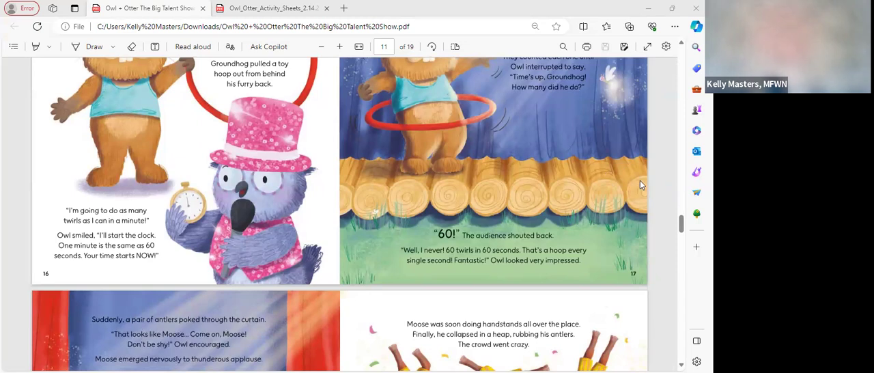
mouse_move(584, 219)
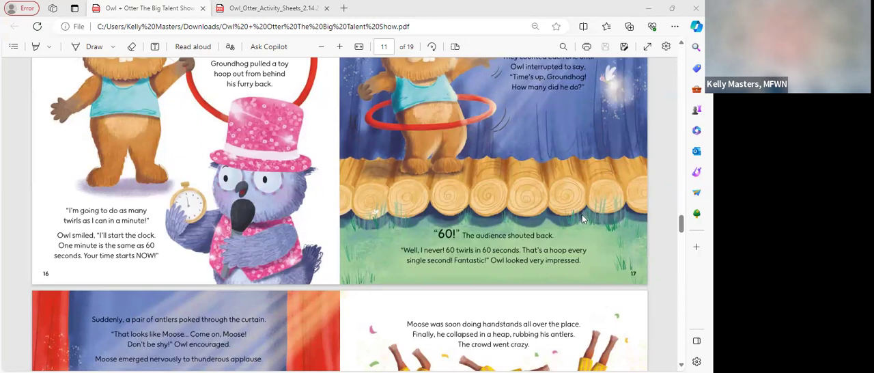
mouse_move(601, 225)
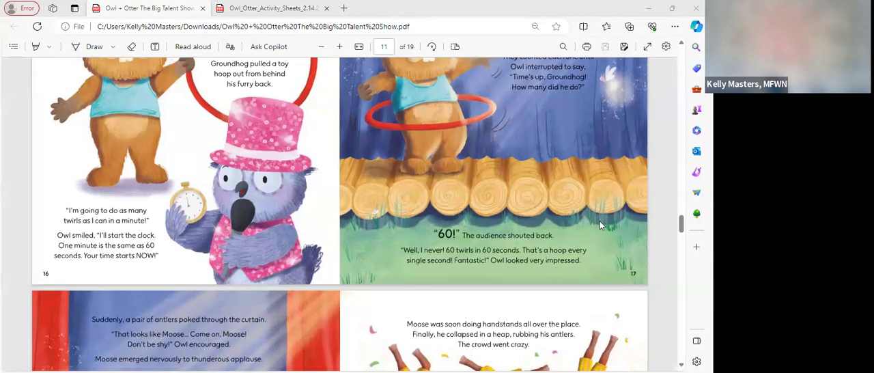
scroll("down", 3)
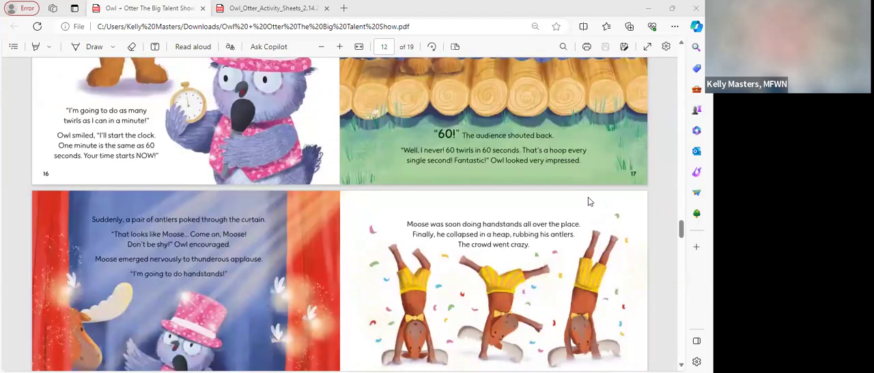
scroll("down", 3)
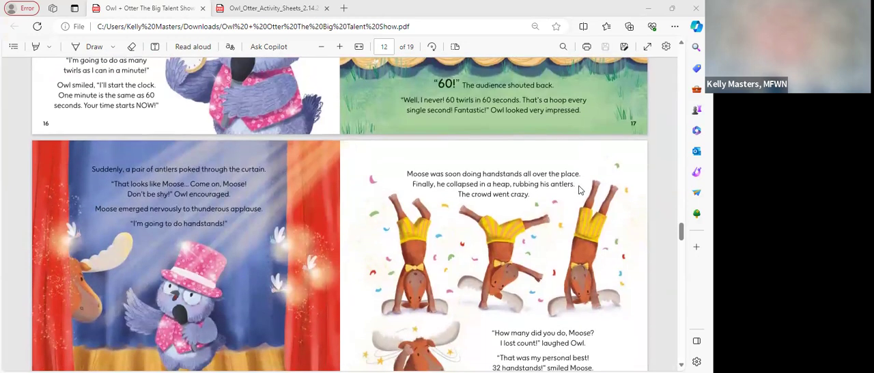
mouse_move(582, 188)
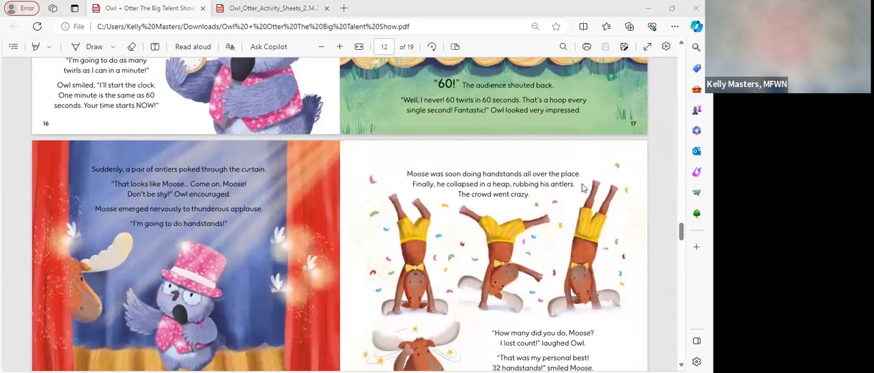
scroll("down", 3)
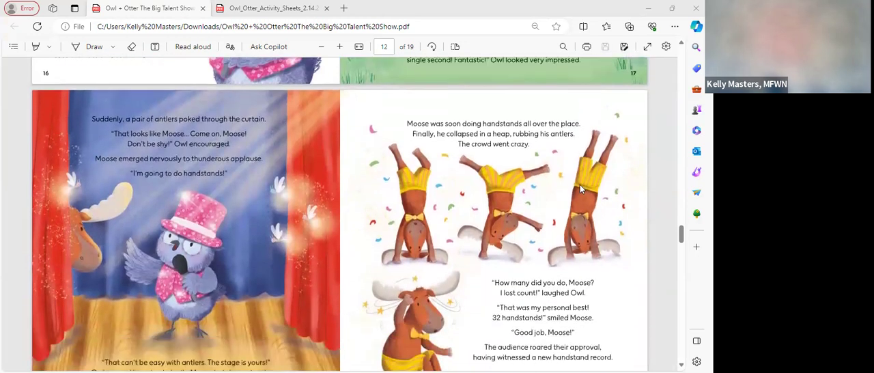
mouse_move(577, 193)
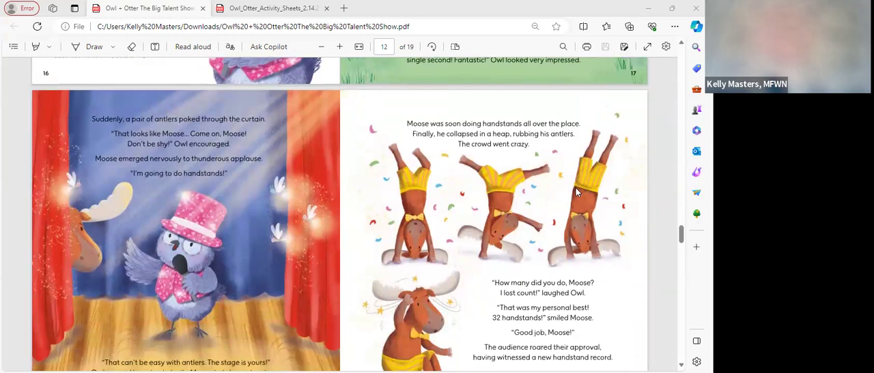
mouse_move(560, 206)
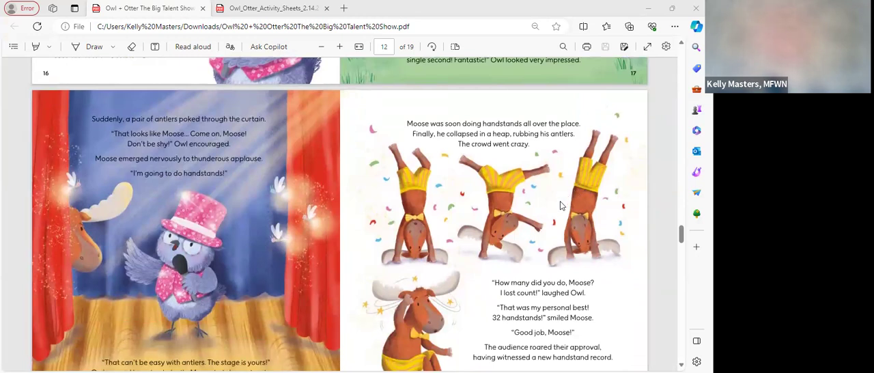
scroll("down", 3)
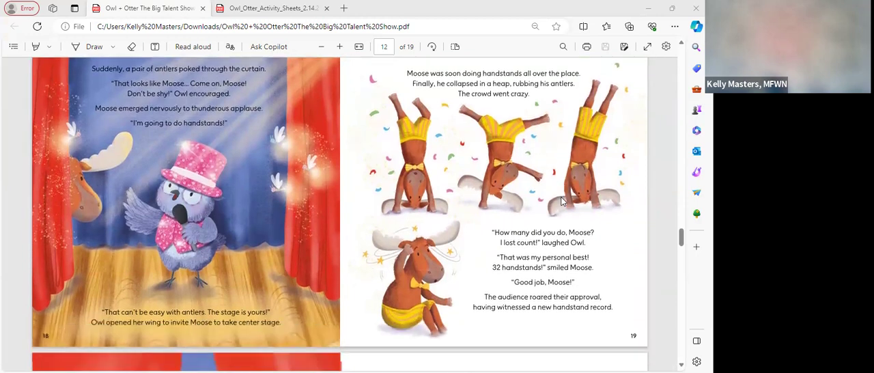
scroll("down", 3)
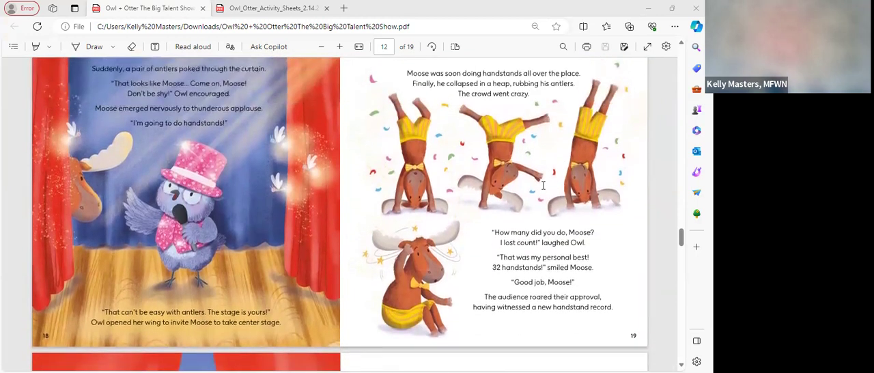
mouse_move(541, 192)
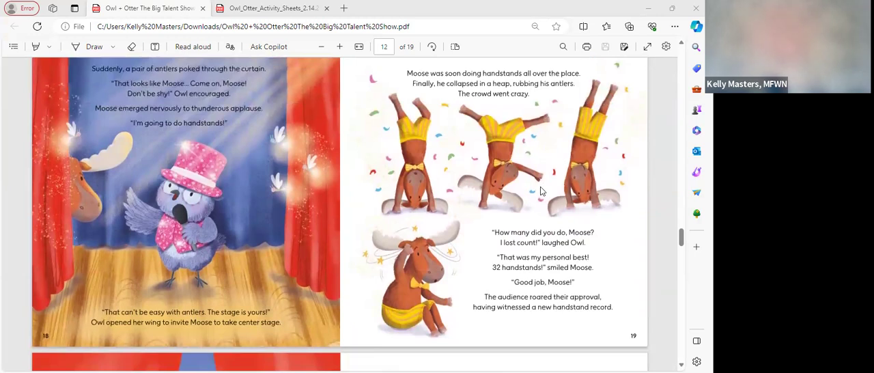
scroll("down", 3)
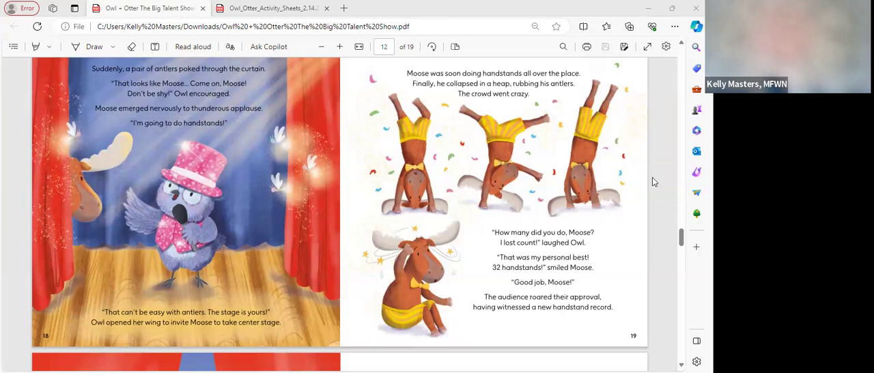
scroll("down", 3)
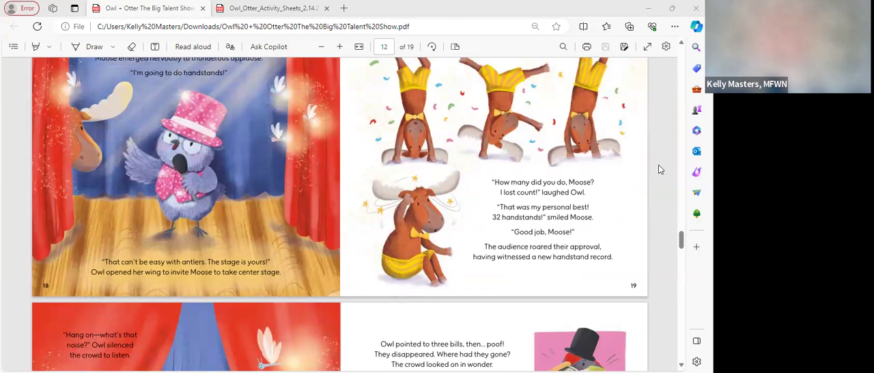
mouse_move(643, 170)
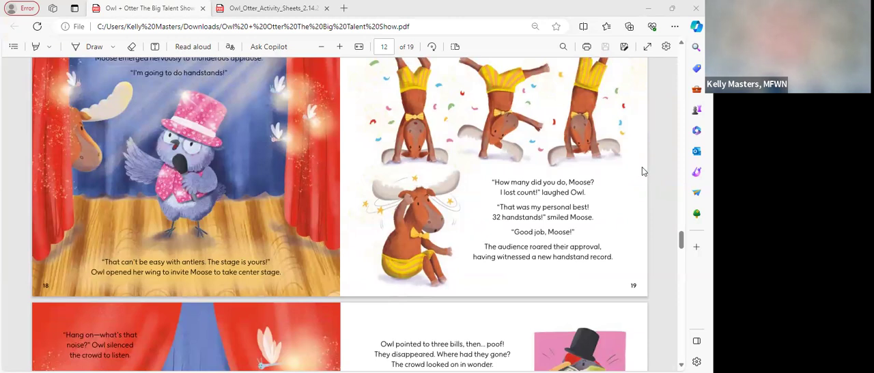
mouse_move(620, 174)
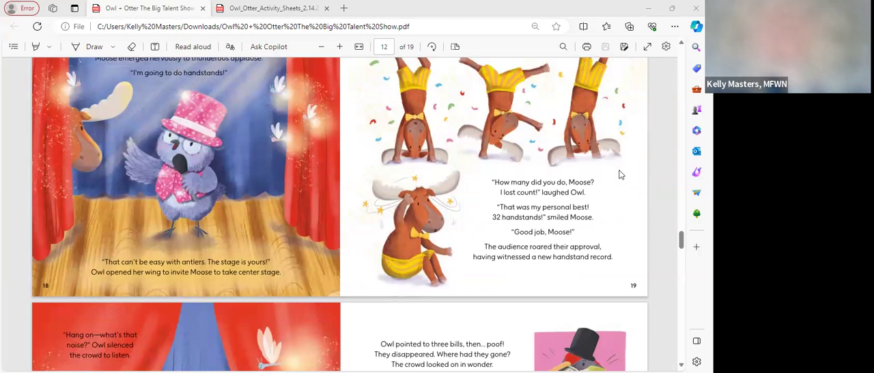
mouse_move(666, 188)
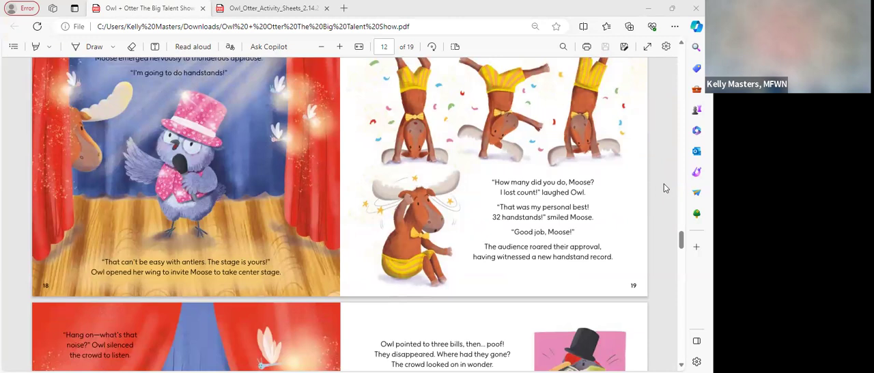
mouse_move(620, 173)
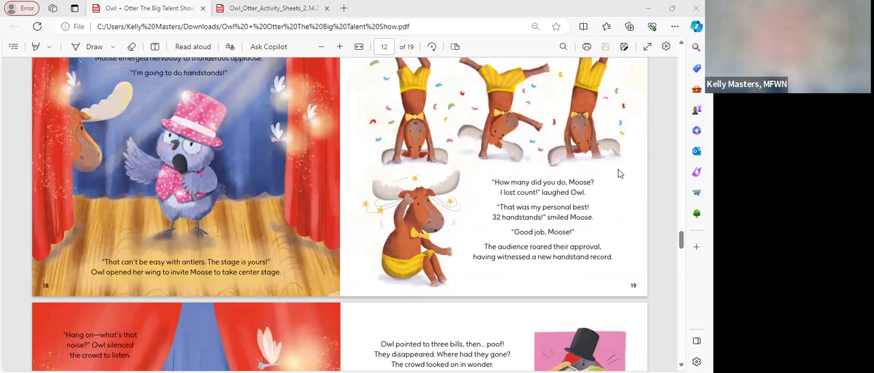
- Scroll from pages 18–19 to Woodpecker's dollar-bill magic trick on pages 20–21
scroll("down", 3)
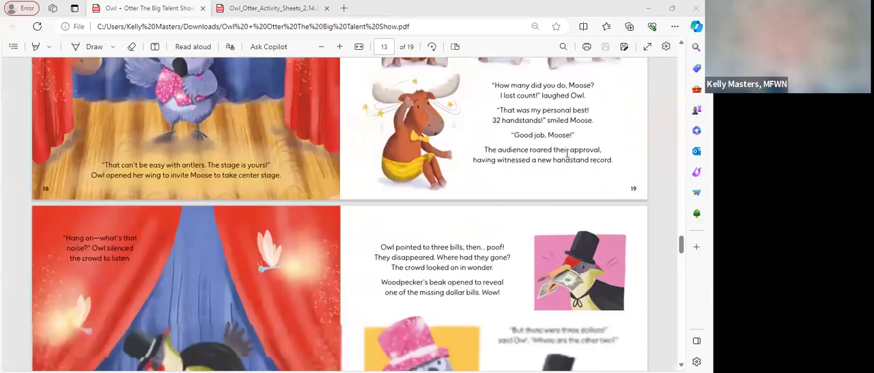
scroll("down", 3)
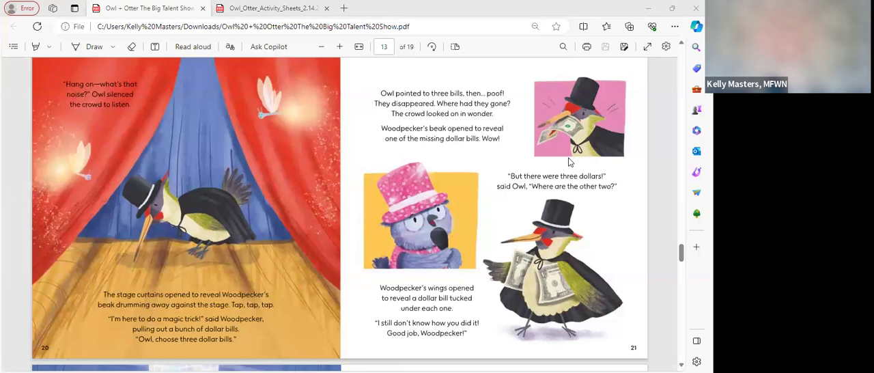
mouse_move(589, 168)
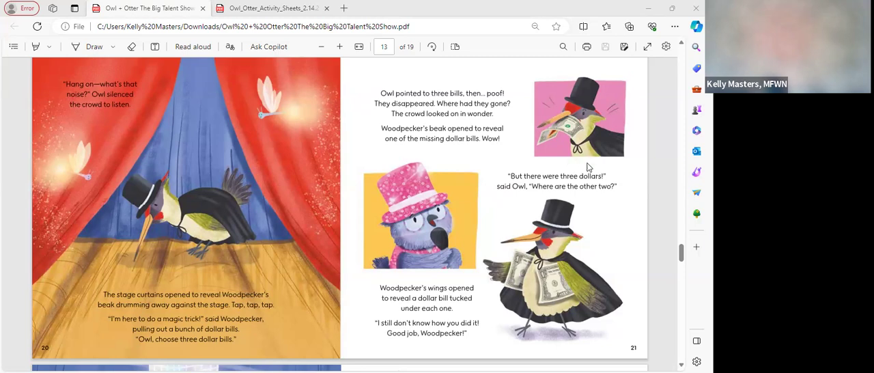
mouse_move(589, 170)
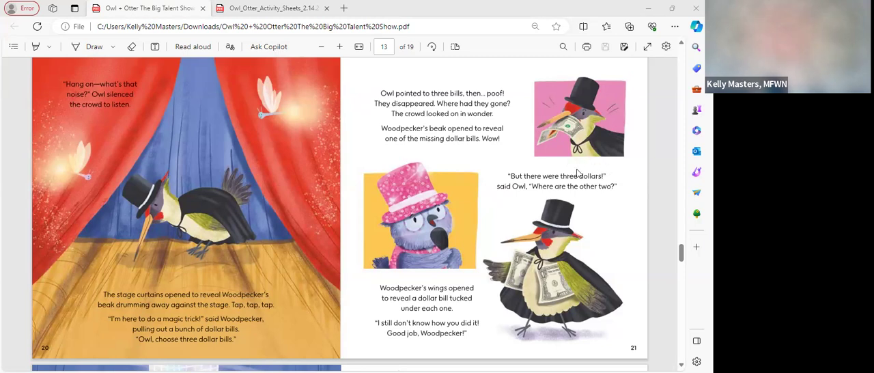
mouse_move(306, 208)
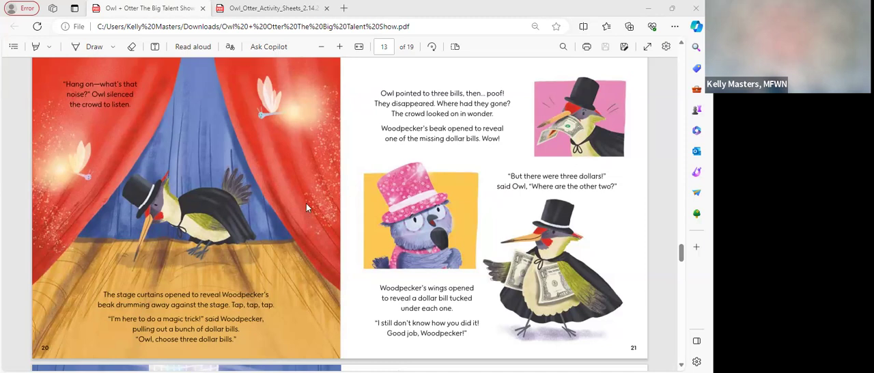
mouse_move(316, 200)
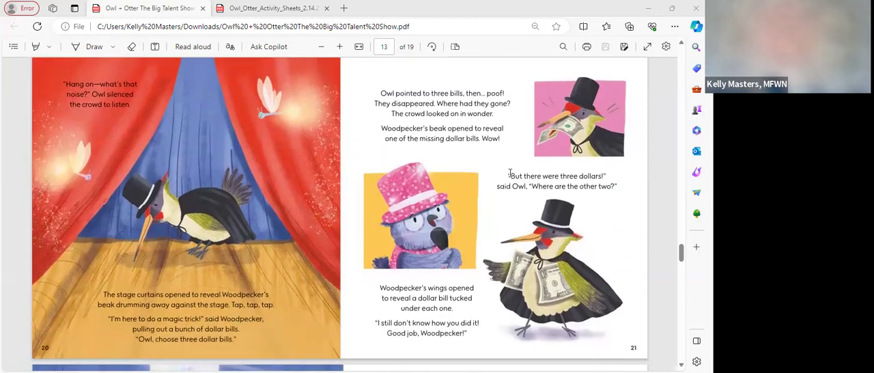
mouse_move(530, 170)
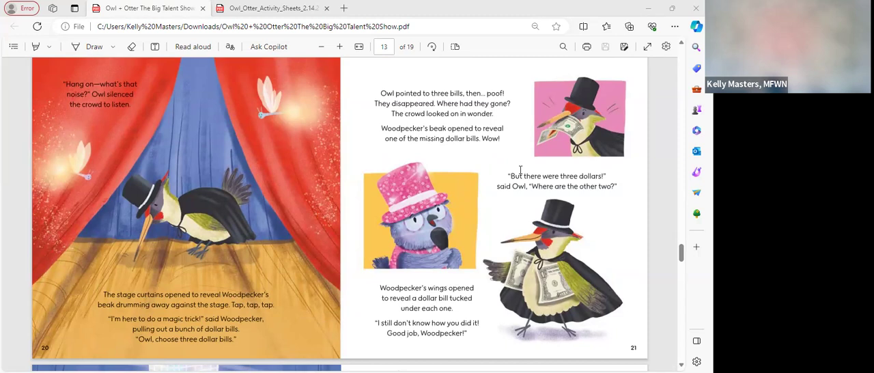
mouse_move(528, 176)
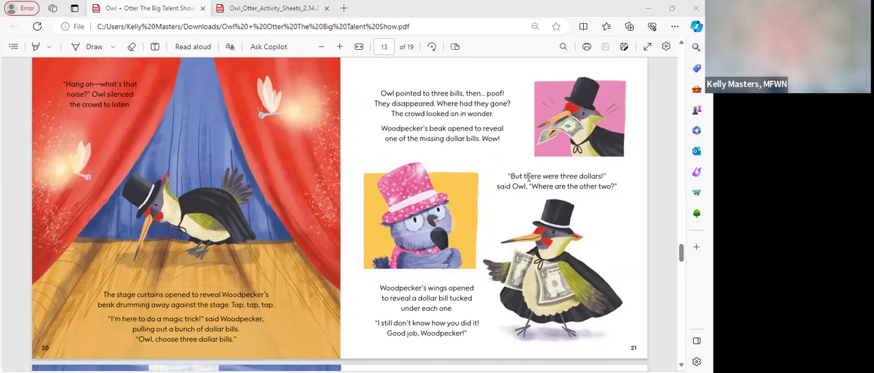
mouse_move(534, 170)
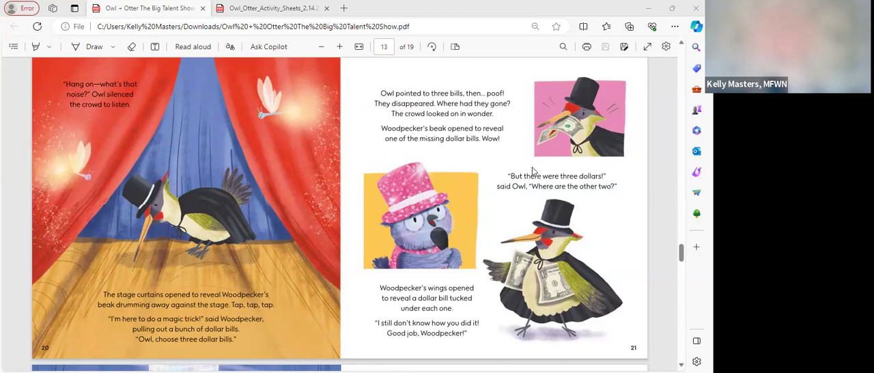
mouse_move(518, 200)
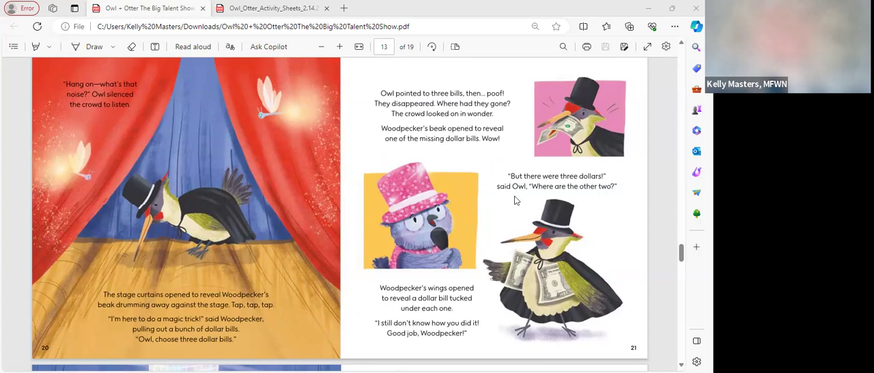
mouse_move(524, 211)
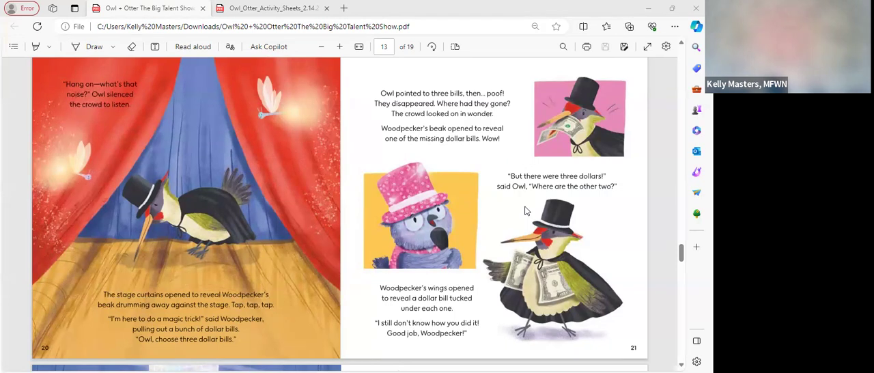
mouse_move(505, 210)
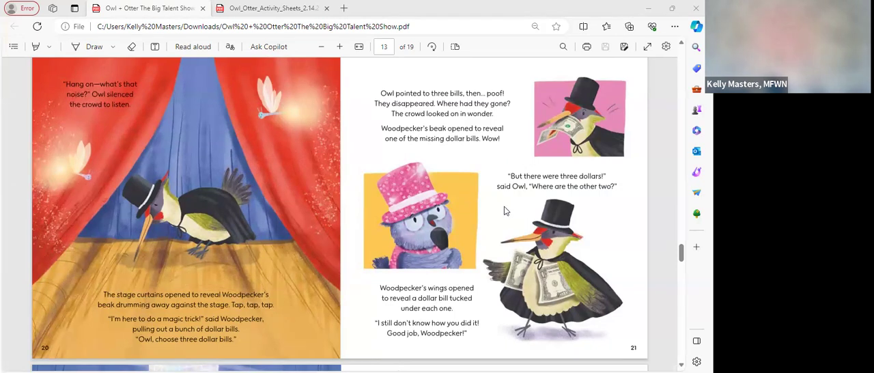
scroll("down", 3)
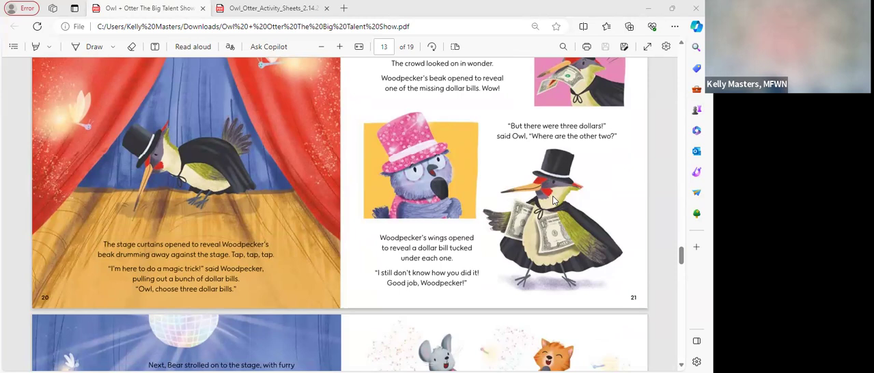
mouse_move(483, 166)
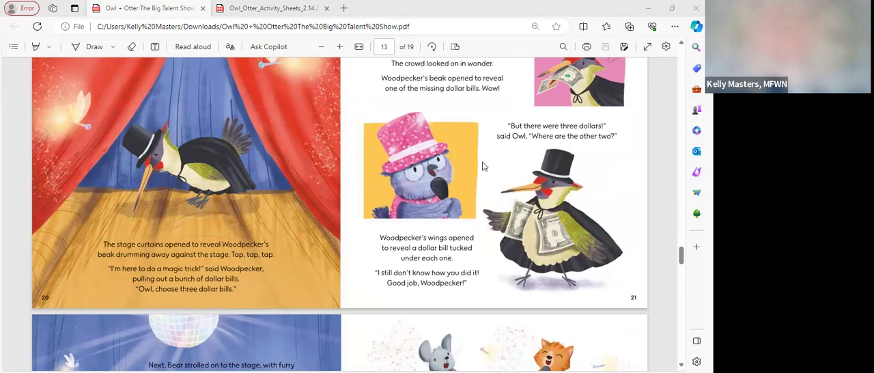
mouse_move(485, 192)
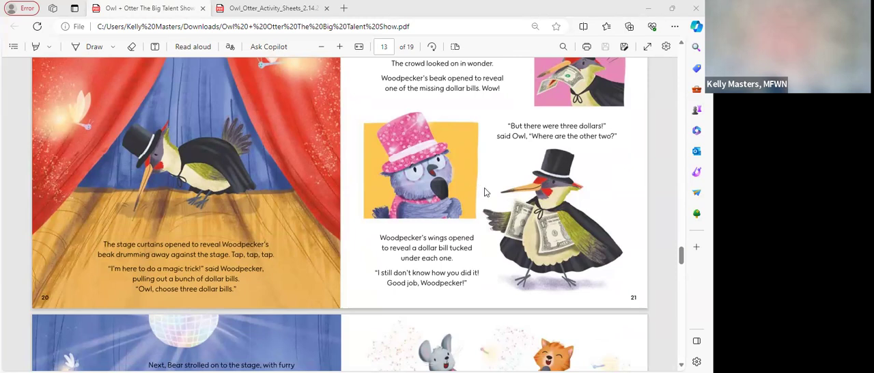
mouse_move(537, 196)
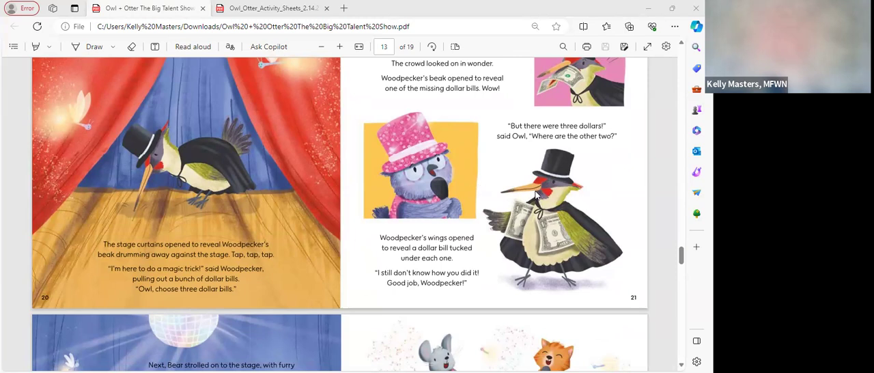
mouse_move(592, 184)
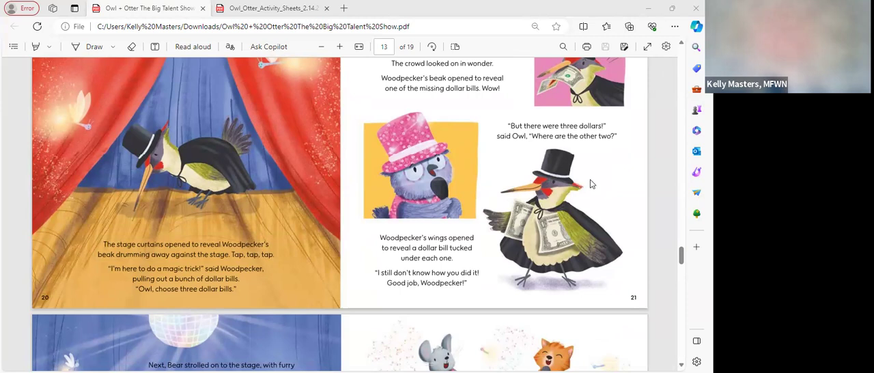
mouse_move(568, 198)
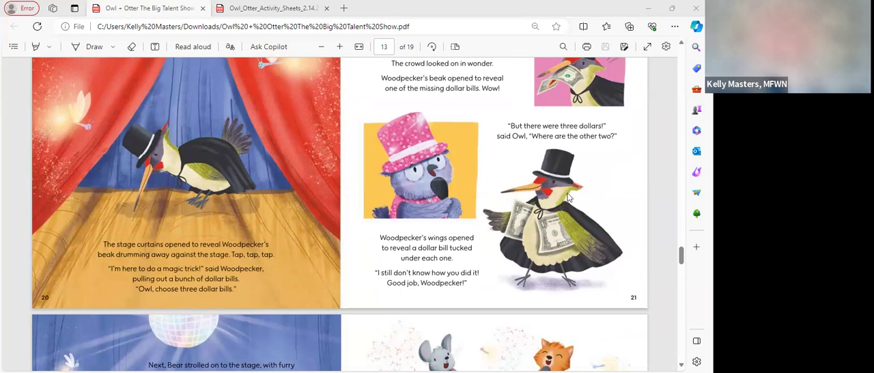
mouse_move(568, 200)
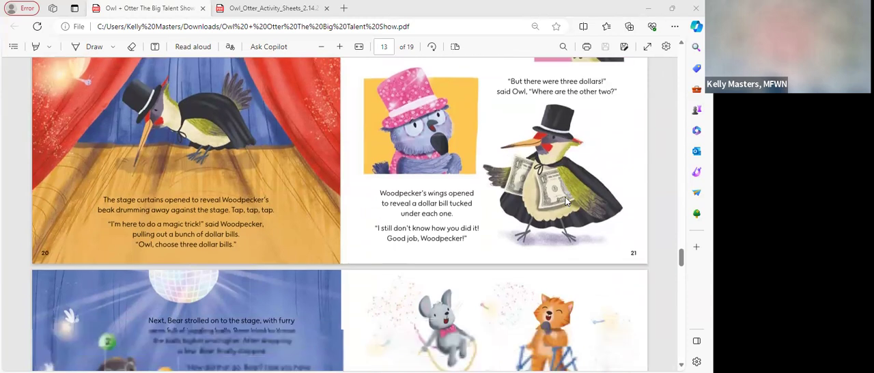
- Scroll to pages 22–23, Bear juggling balls beside the many-performers page
scroll("down", 3)
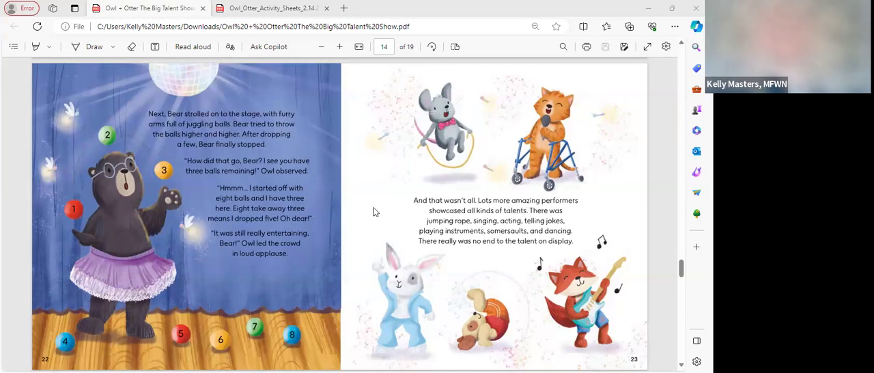
mouse_move(389, 201)
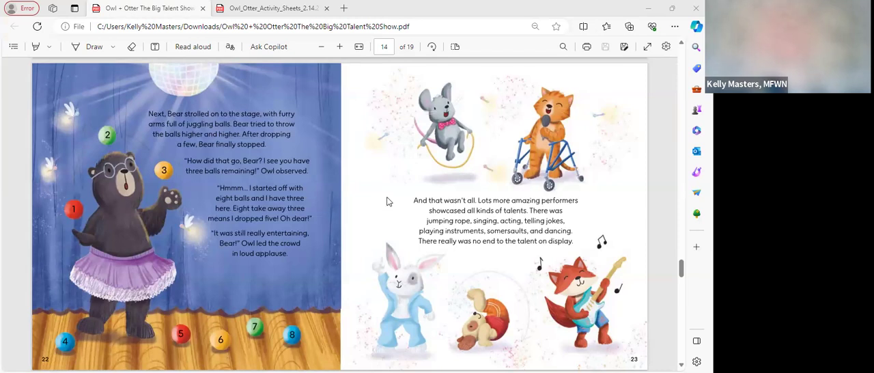
mouse_move(384, 207)
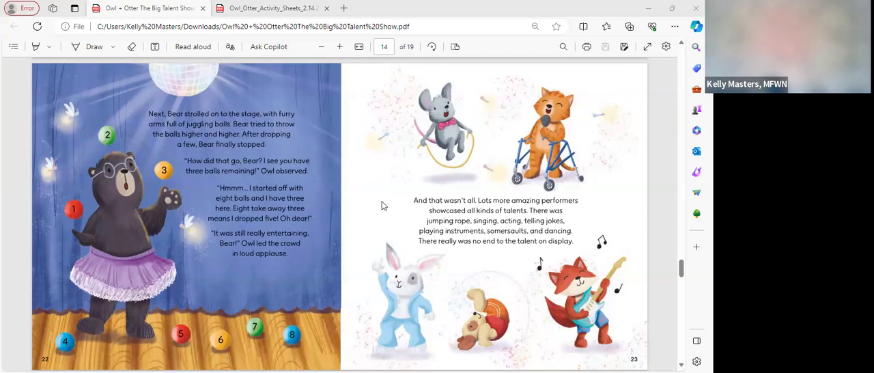
mouse_move(387, 211)
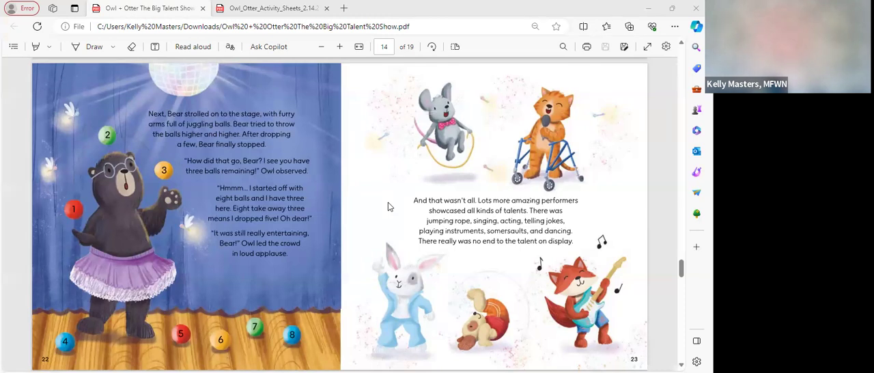
mouse_move(402, 199)
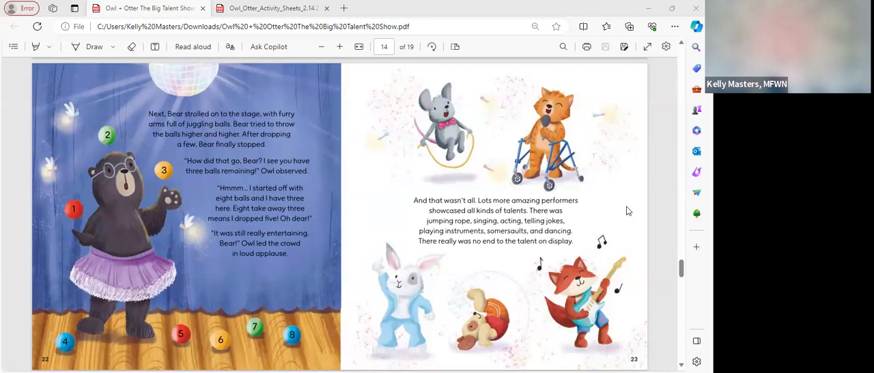
mouse_move(629, 180)
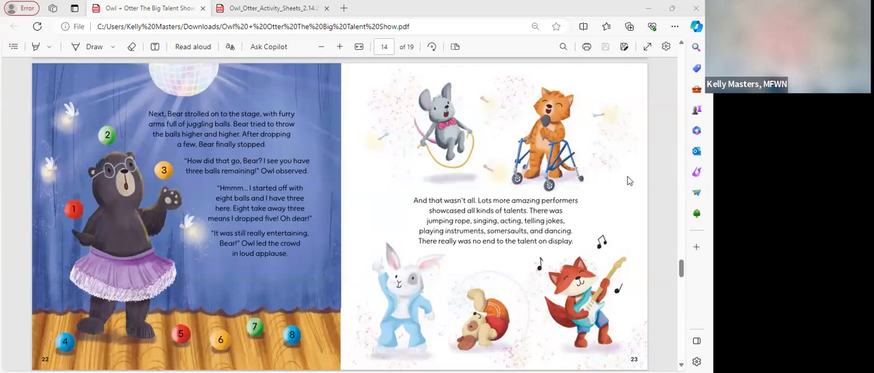
mouse_move(636, 182)
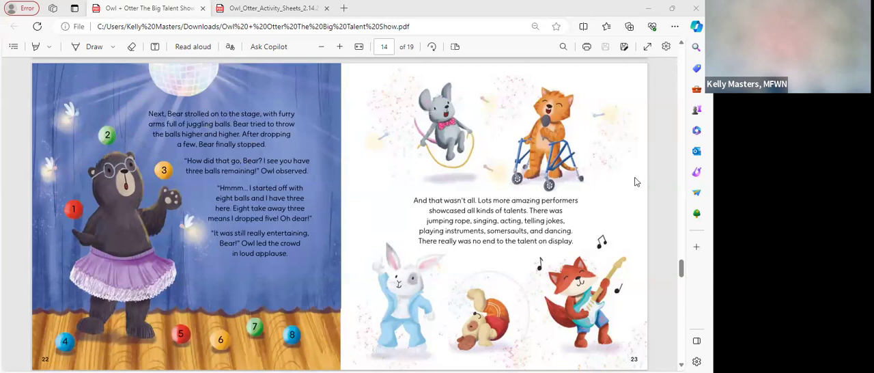
mouse_move(636, 182)
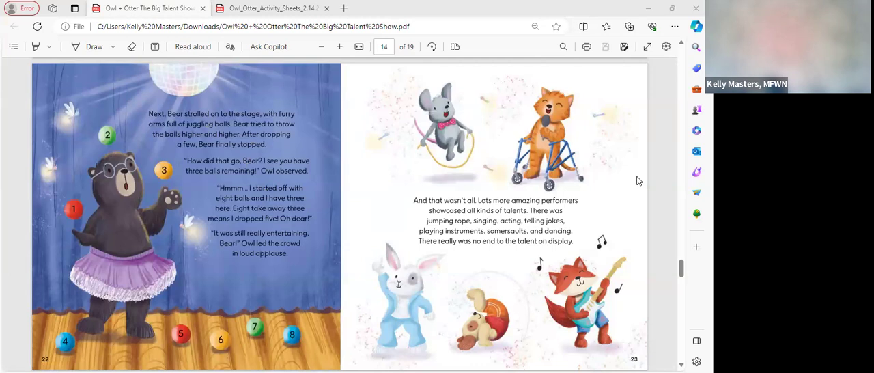
mouse_move(632, 173)
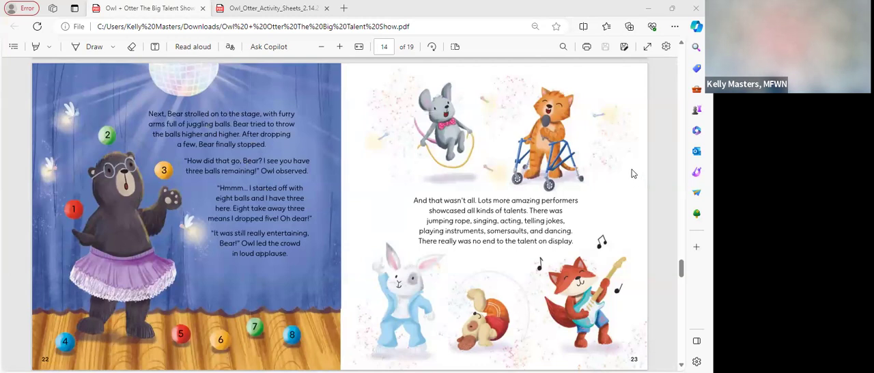
scroll("down", 3)
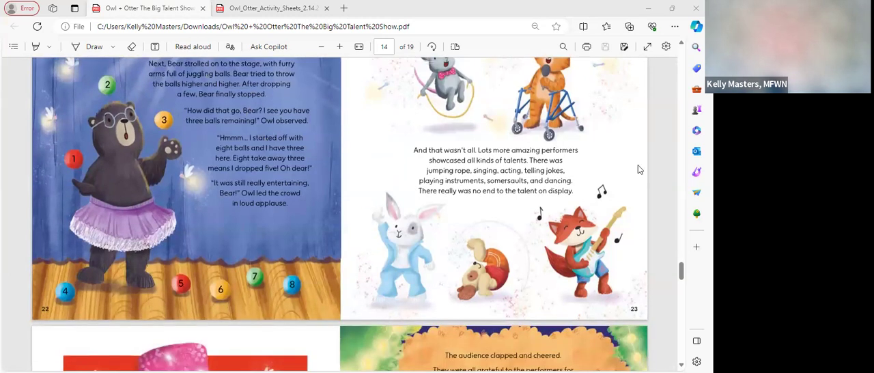
mouse_move(630, 166)
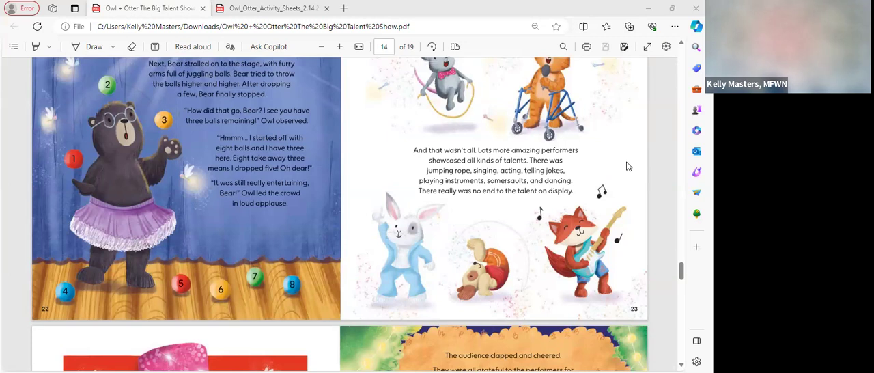
mouse_move(635, 170)
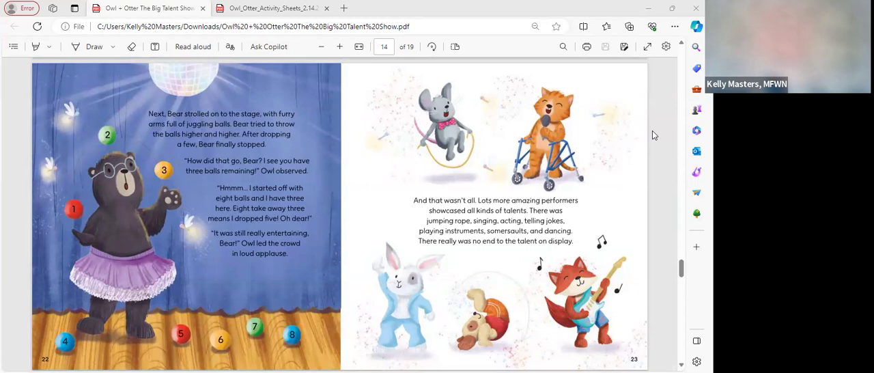
mouse_move(670, 117)
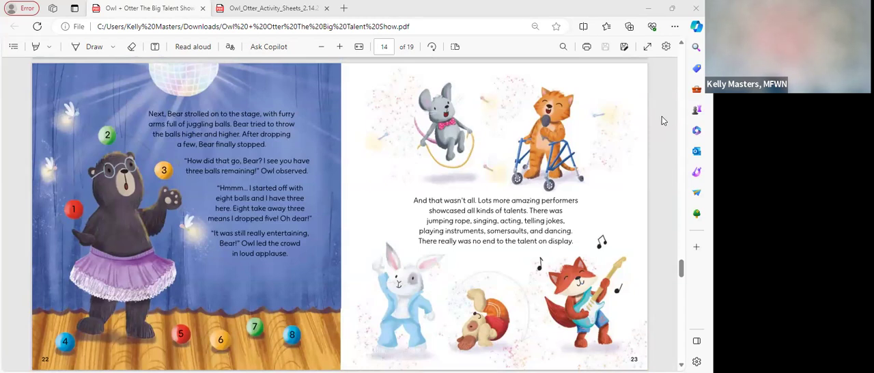
mouse_move(661, 121)
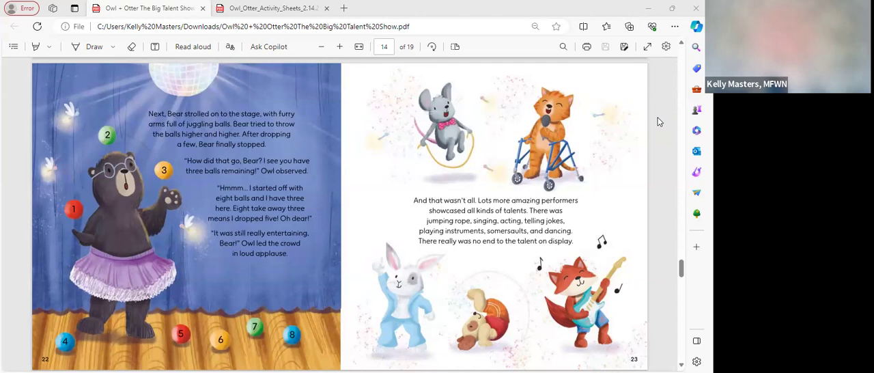
mouse_move(479, 95)
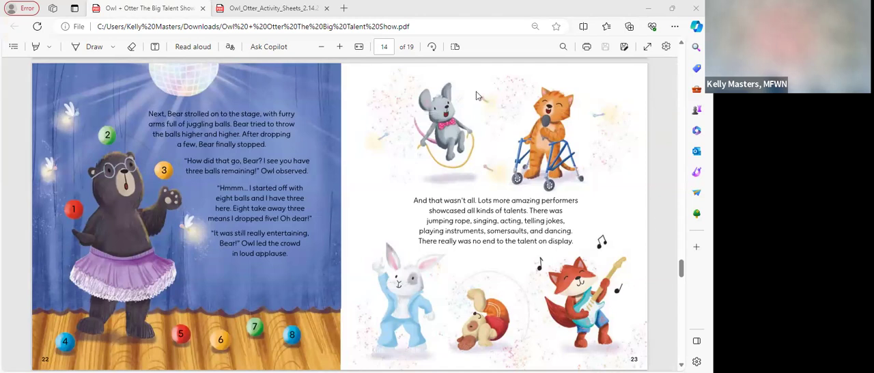
mouse_move(607, 172)
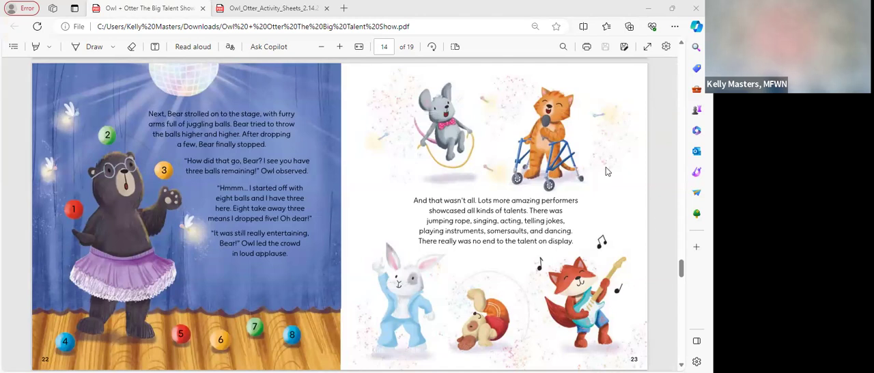
mouse_move(625, 162)
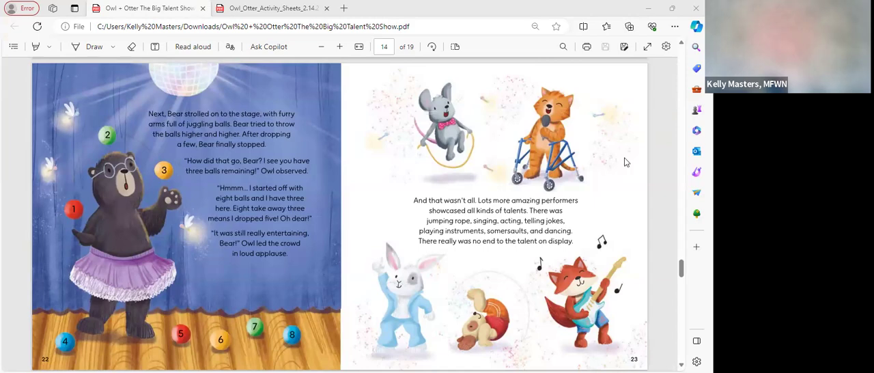
- Scroll down to page 15 of 19, pages 24–25 with the cheering audience
scroll("down", 3)
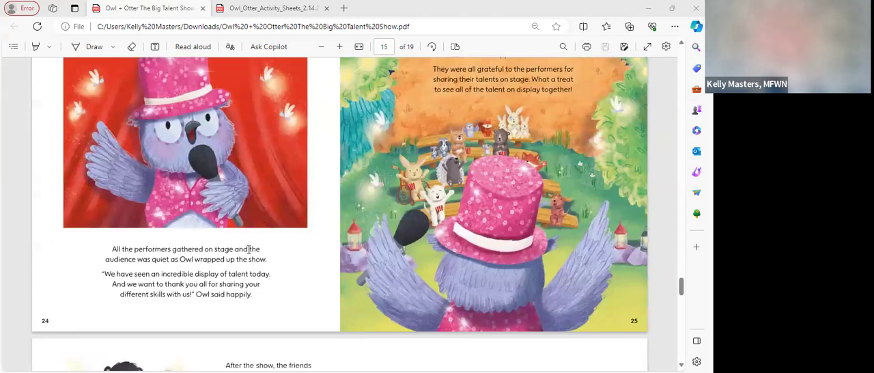
mouse_move(276, 290)
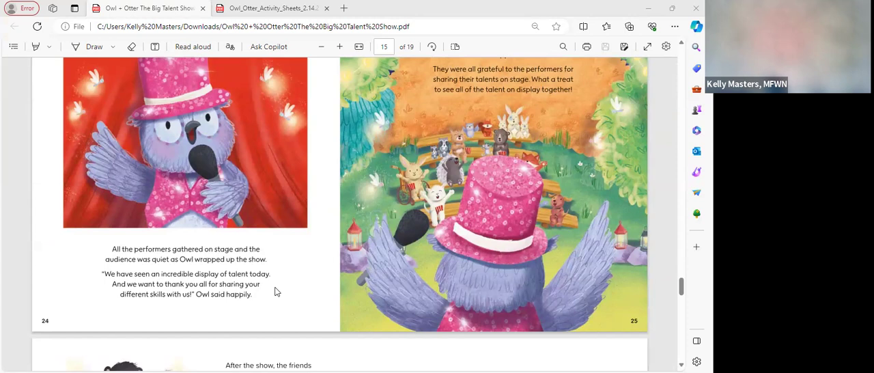
mouse_move(411, 249)
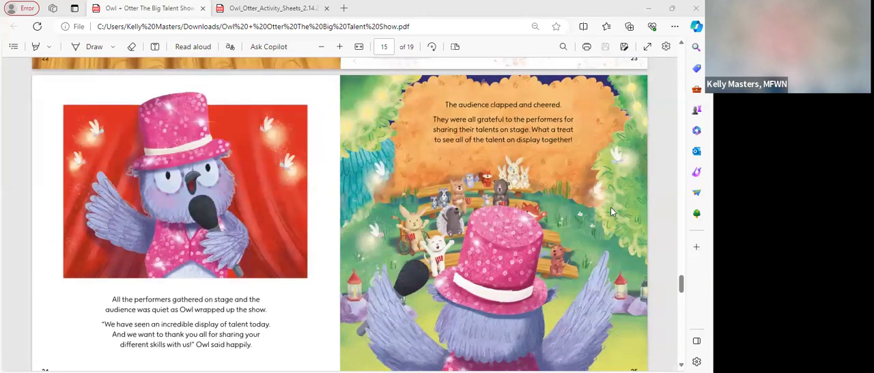
mouse_move(615, 216)
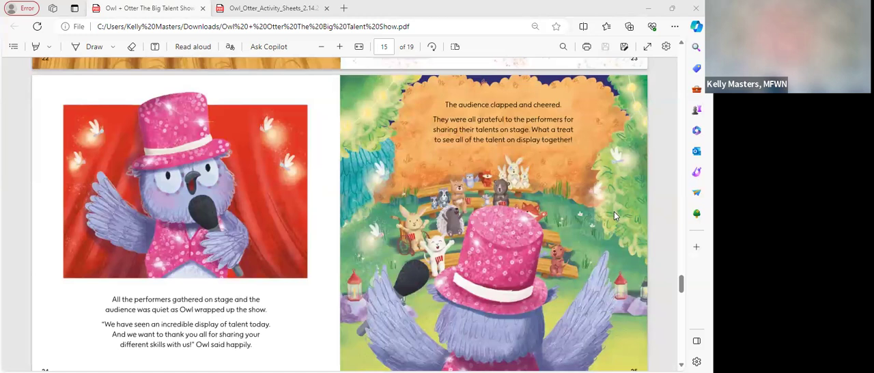
mouse_move(616, 215)
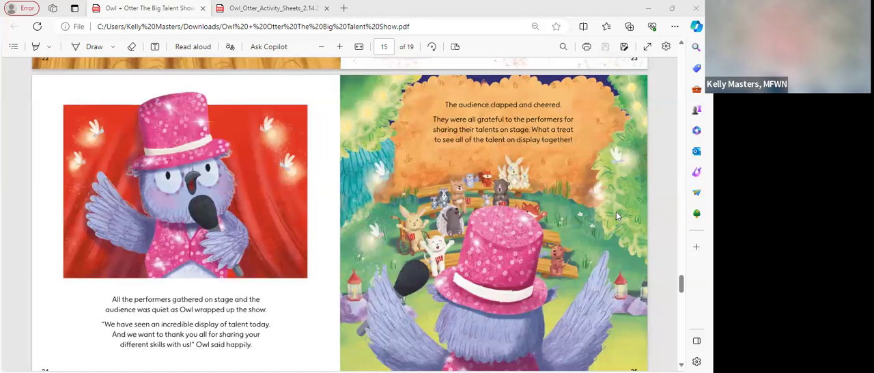
mouse_move(629, 191)
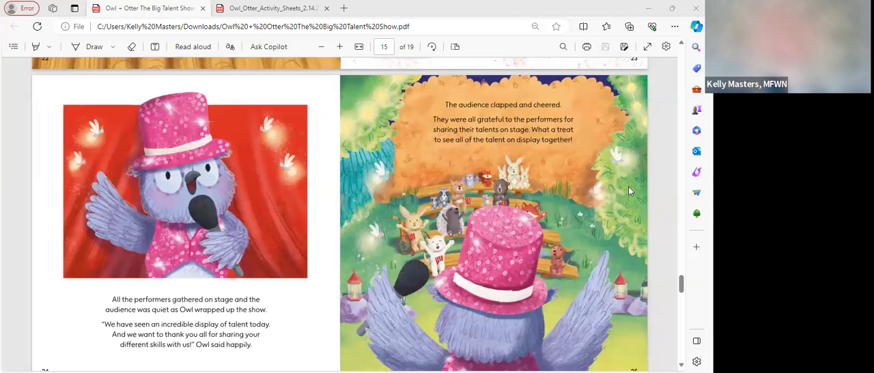
mouse_move(641, 174)
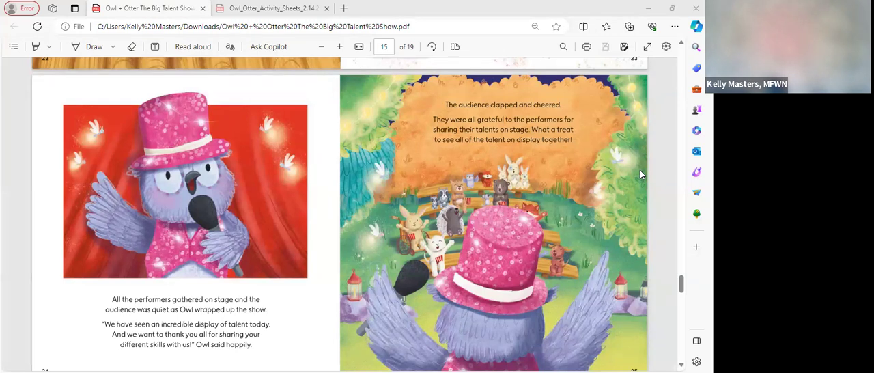
scroll("down", 3)
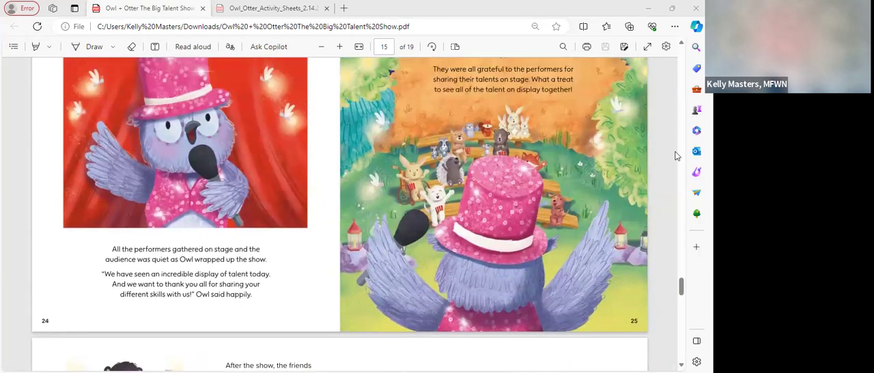
scroll("down", 3)
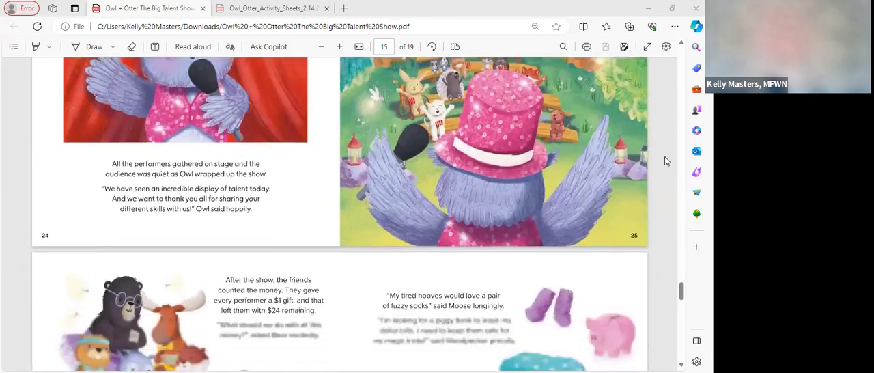
scroll("down", 3)
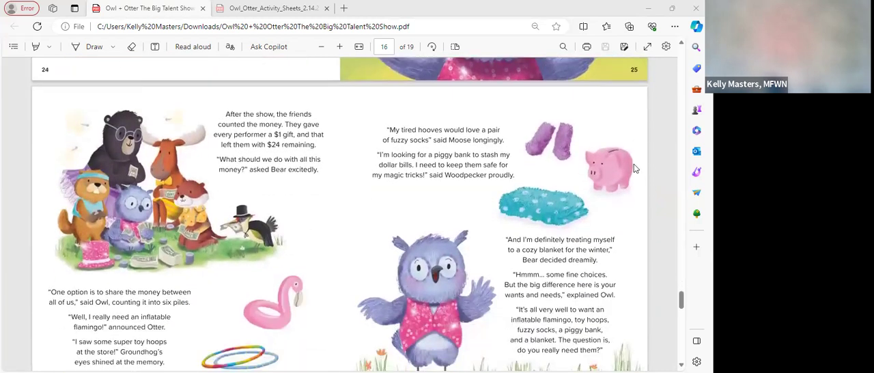
mouse_move(619, 136)
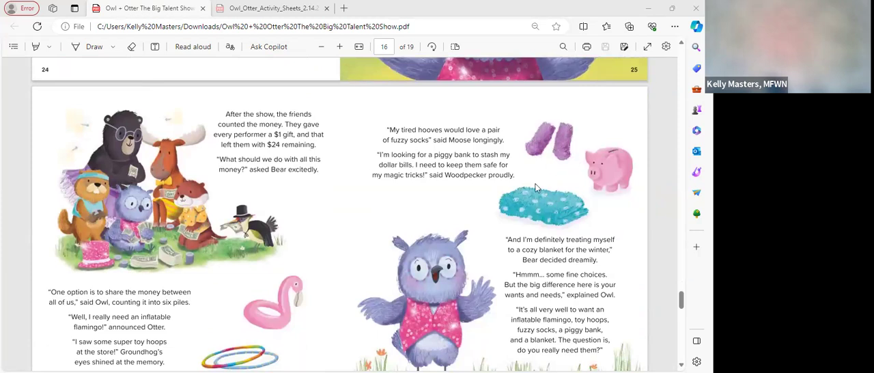
mouse_move(535, 189)
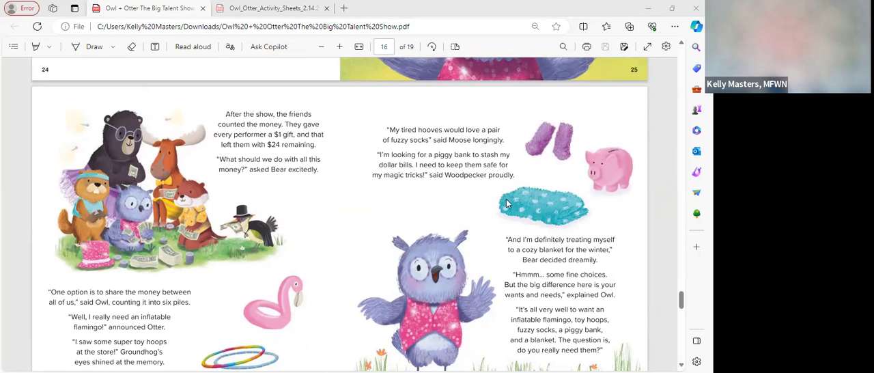
mouse_move(338, 161)
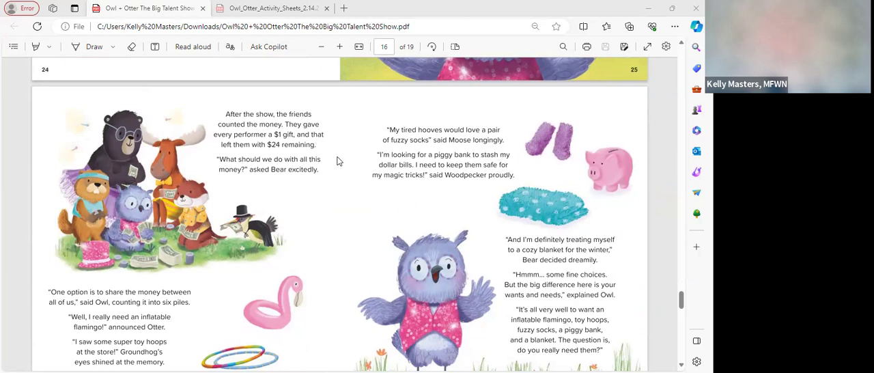
mouse_move(333, 198)
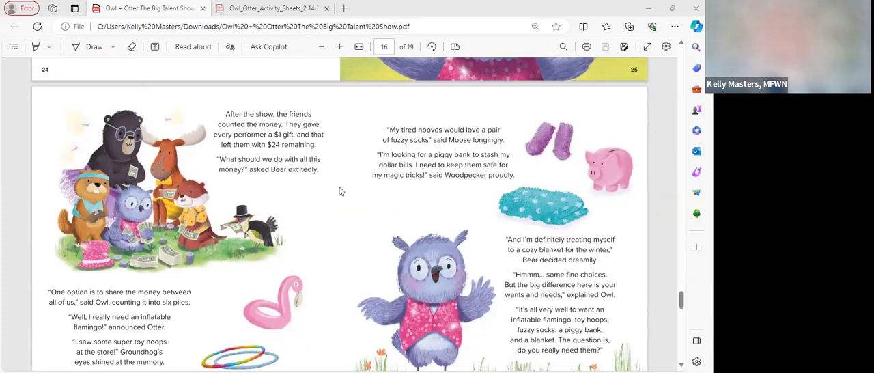
scroll("down", 3)
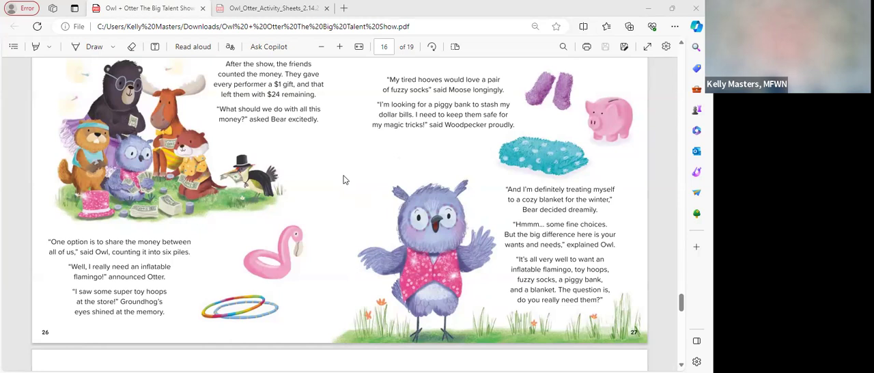
mouse_move(451, 207)
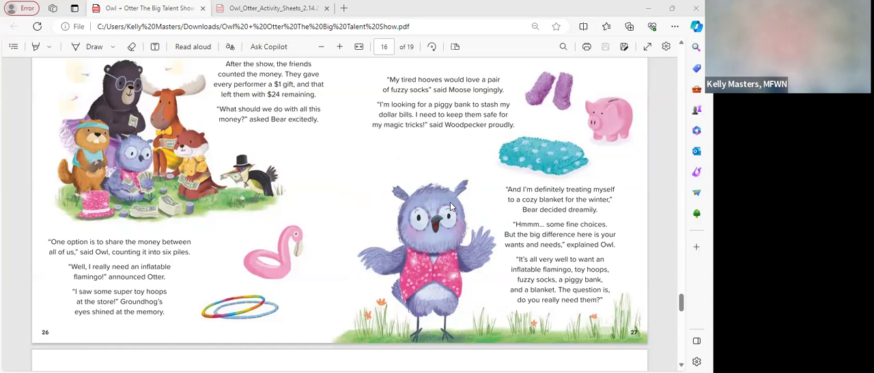
mouse_move(459, 171)
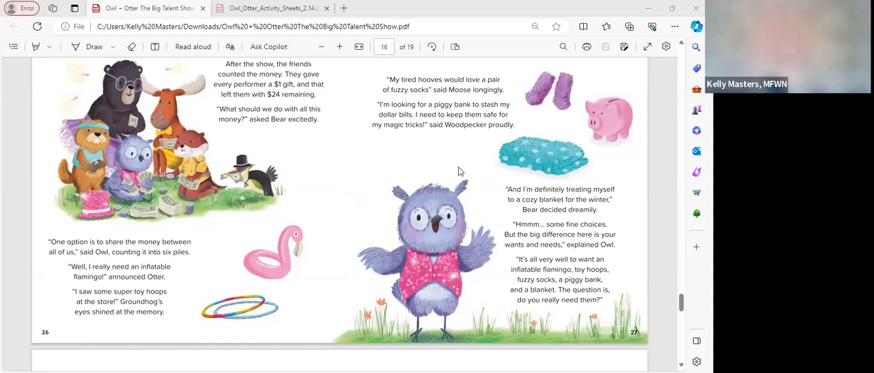
mouse_move(570, 126)
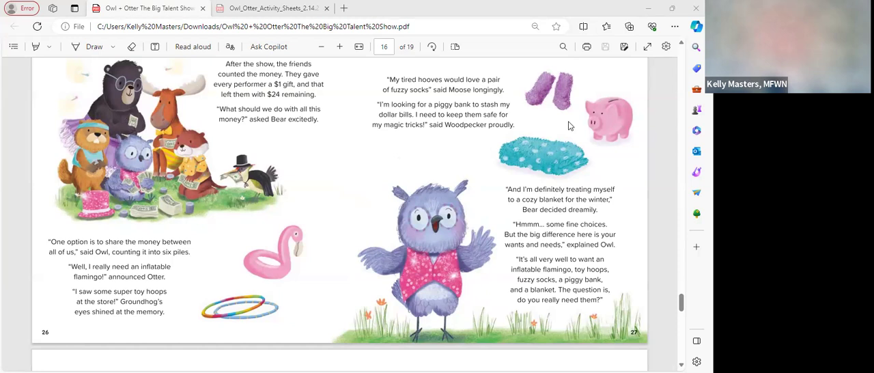
mouse_move(569, 127)
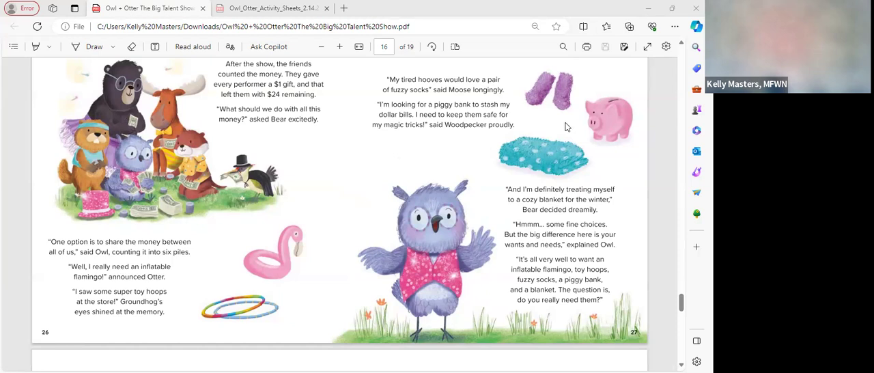
mouse_move(564, 130)
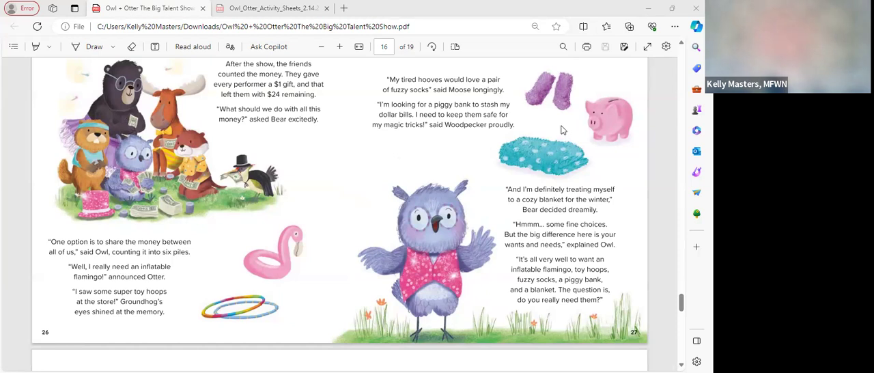
mouse_move(553, 146)
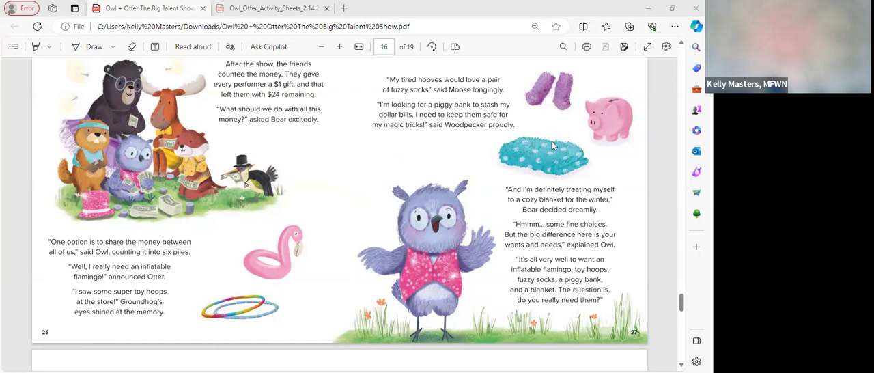
mouse_move(613, 138)
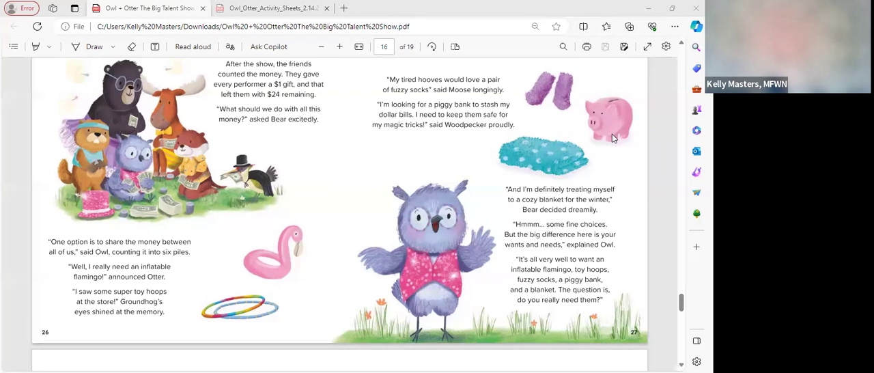
mouse_move(620, 145)
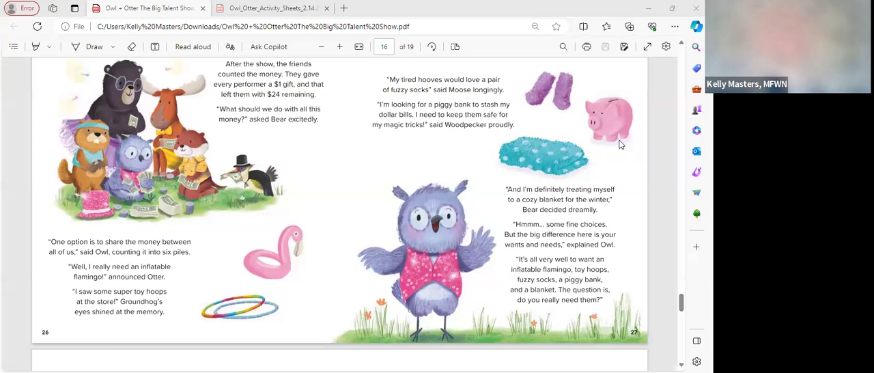
mouse_move(635, 207)
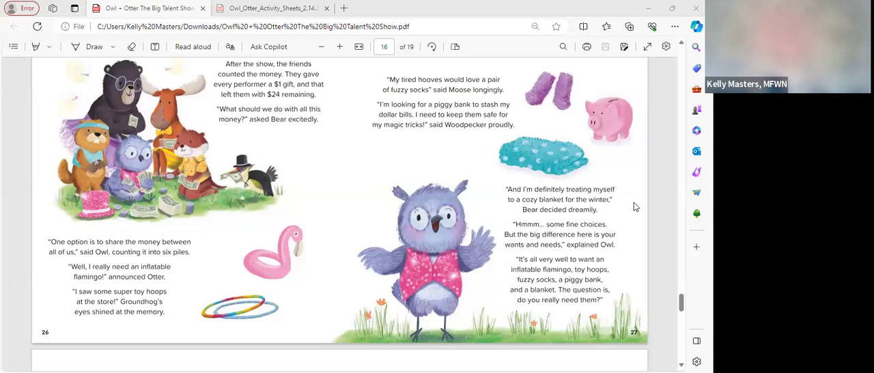
mouse_move(636, 205)
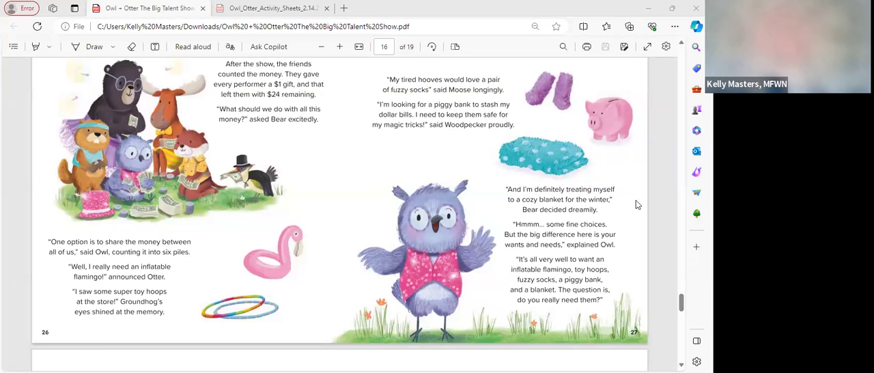
scroll("down", 3)
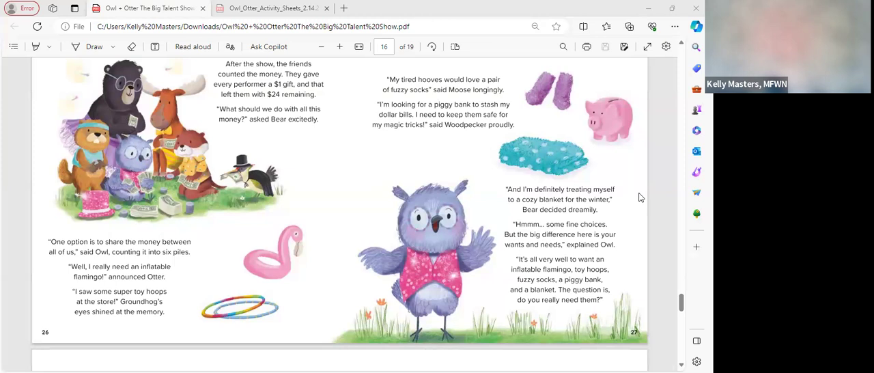
mouse_move(636, 198)
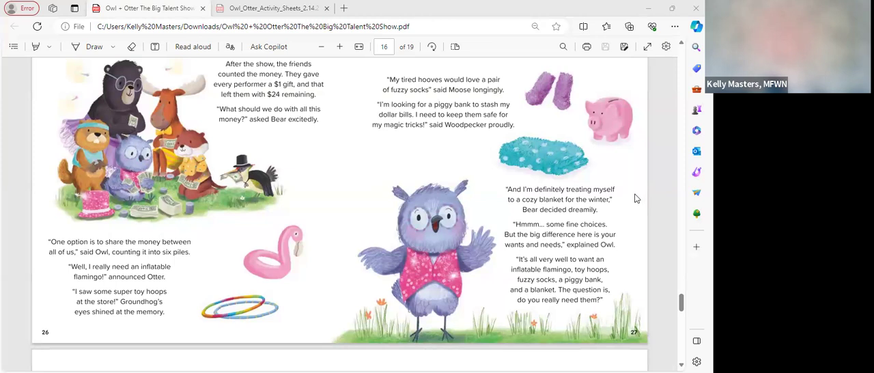
mouse_move(633, 212)
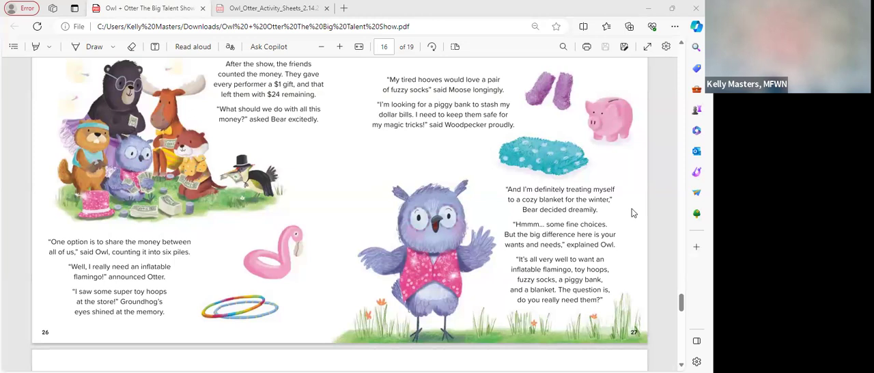
mouse_move(628, 213)
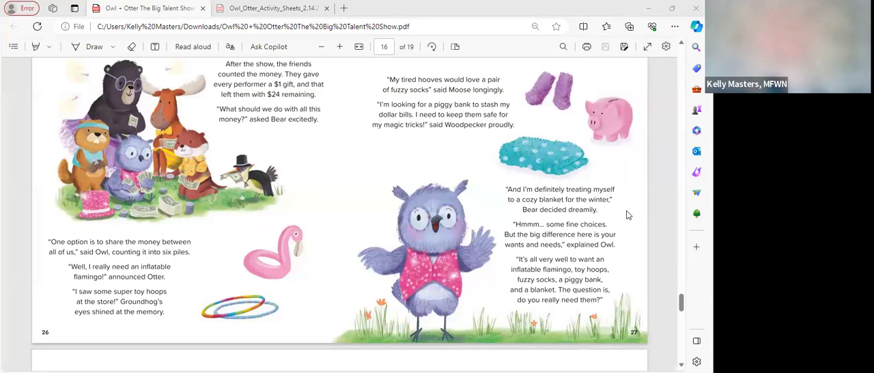
mouse_move(652, 199)
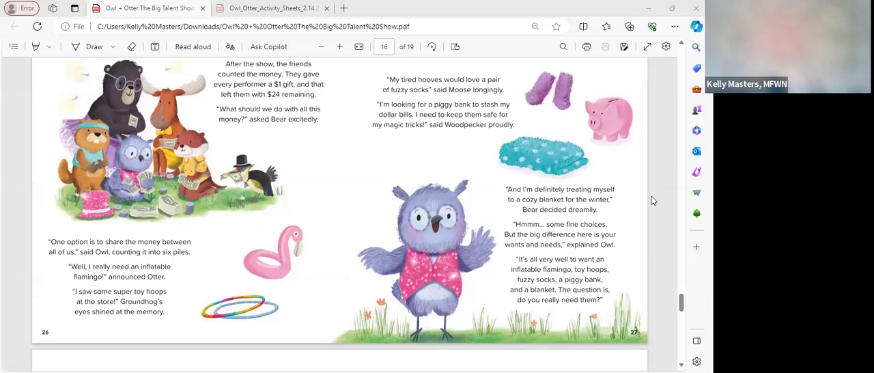
- Scroll to story pages 28–29 on saving and spending, with the glossary appearing below
scroll("down", 3)
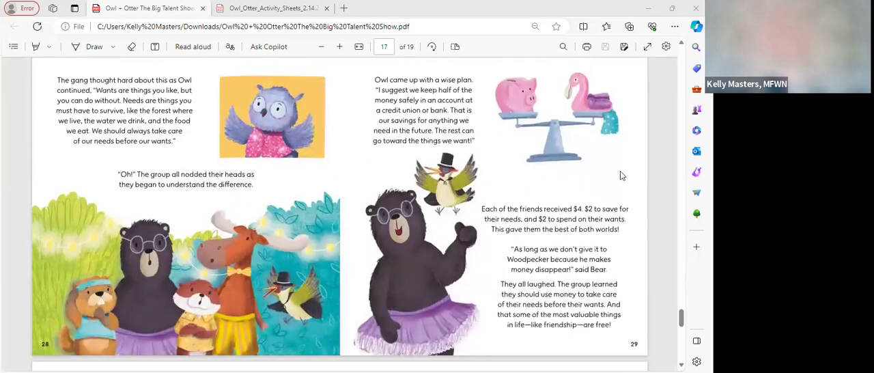
mouse_move(534, 140)
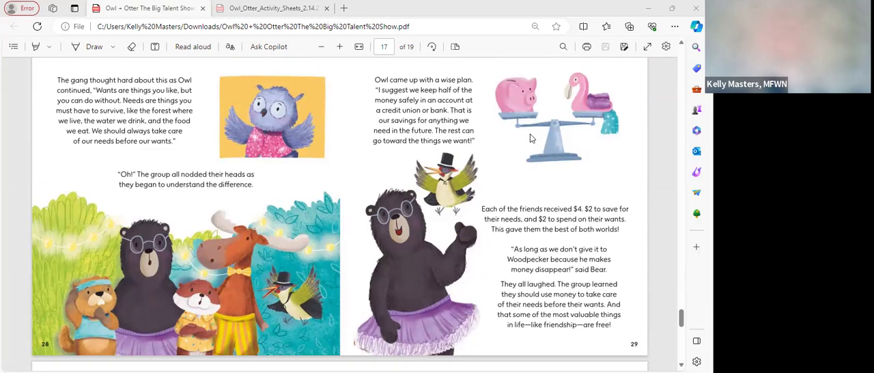
mouse_move(526, 144)
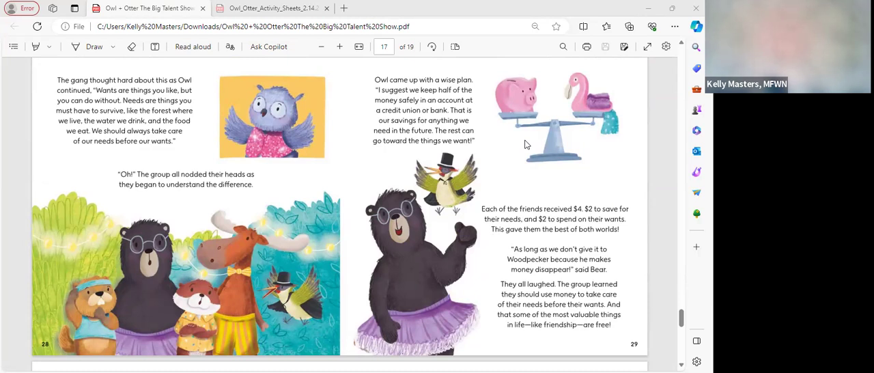
mouse_move(537, 139)
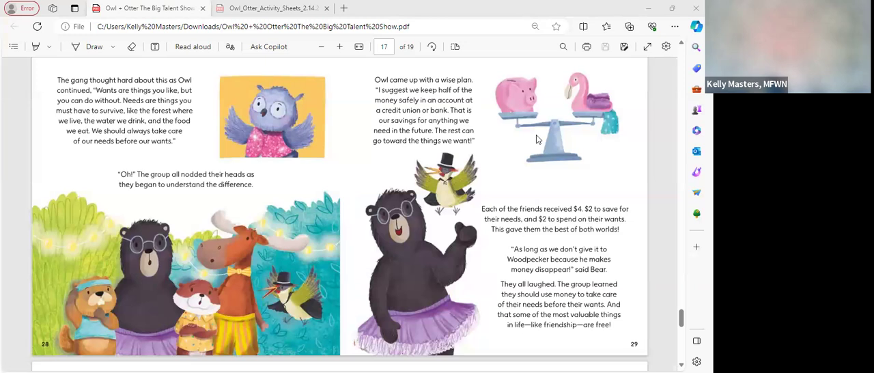
mouse_move(637, 129)
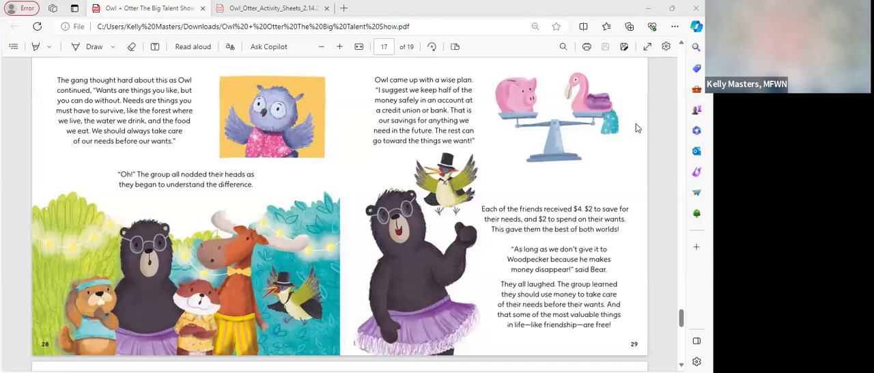
mouse_move(634, 121)
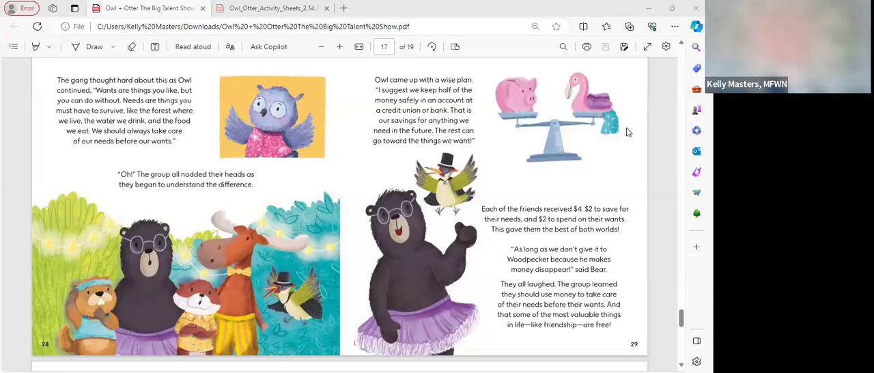
mouse_move(627, 129)
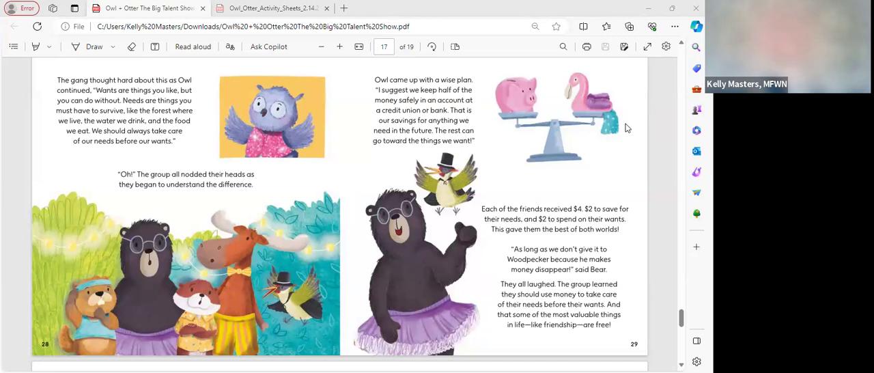
scroll("down", 3)
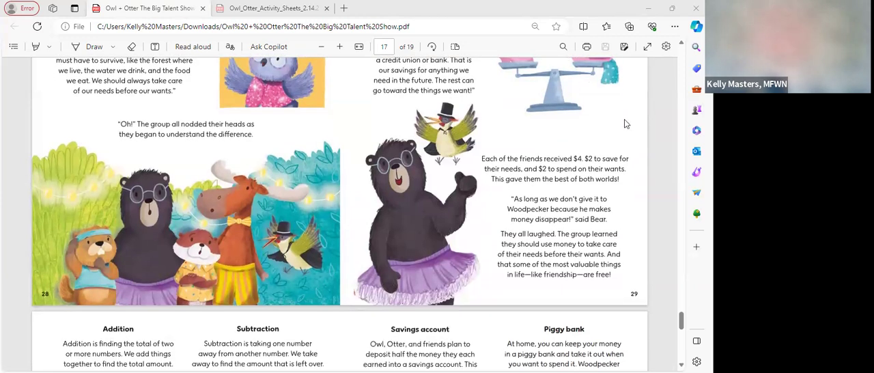
mouse_move(642, 123)
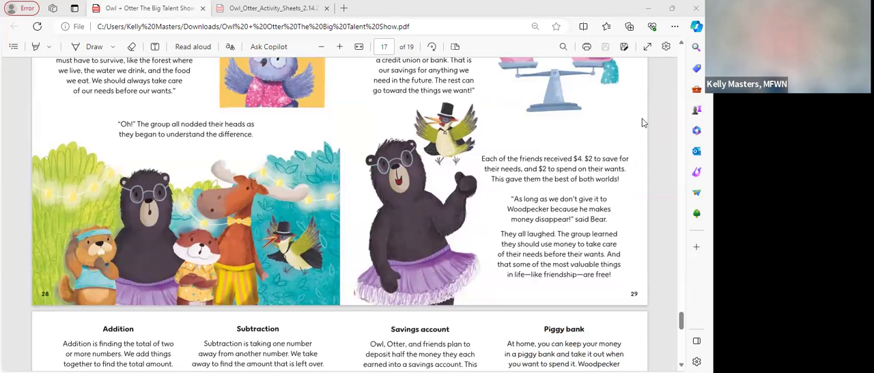
mouse_move(638, 128)
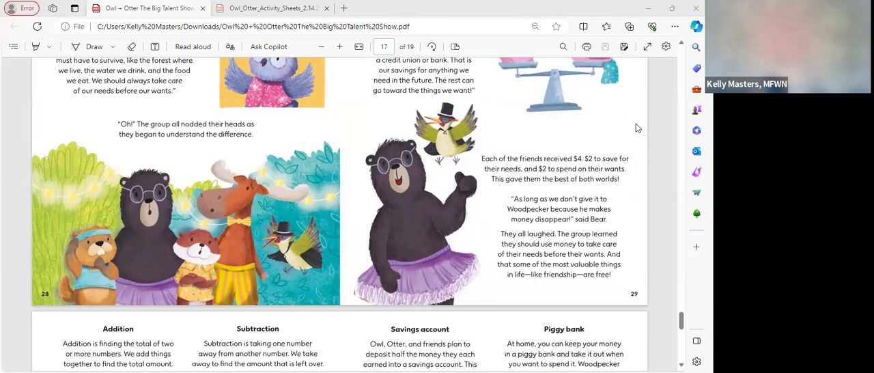
mouse_move(640, 132)
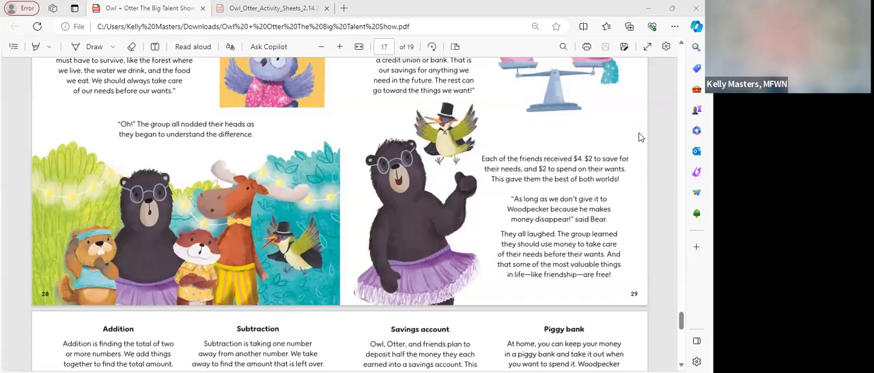
mouse_move(649, 148)
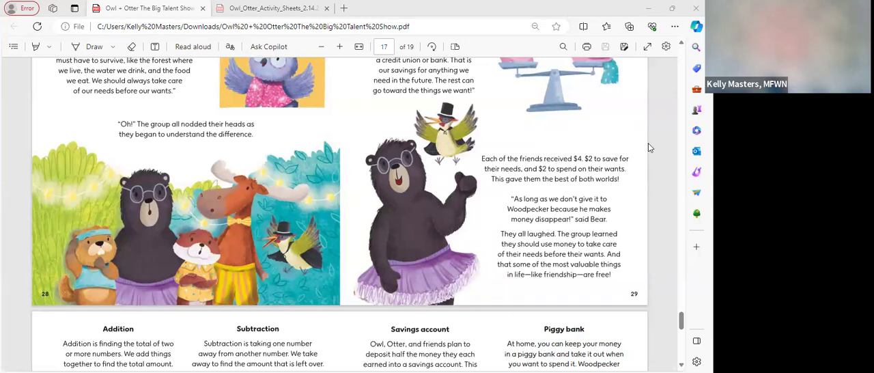
mouse_move(654, 157)
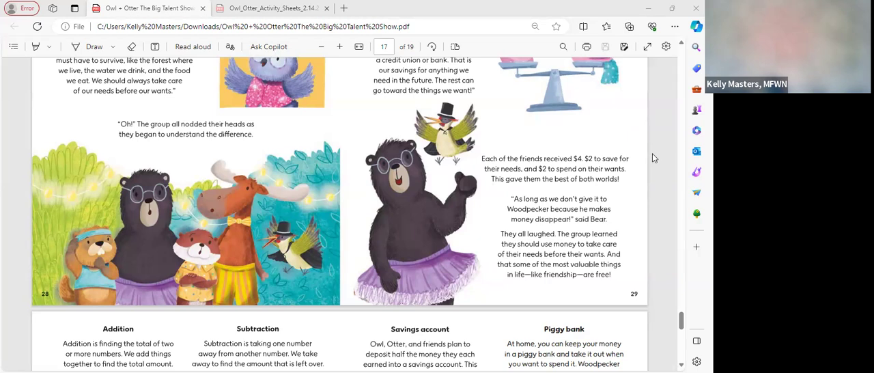
mouse_move(652, 159)
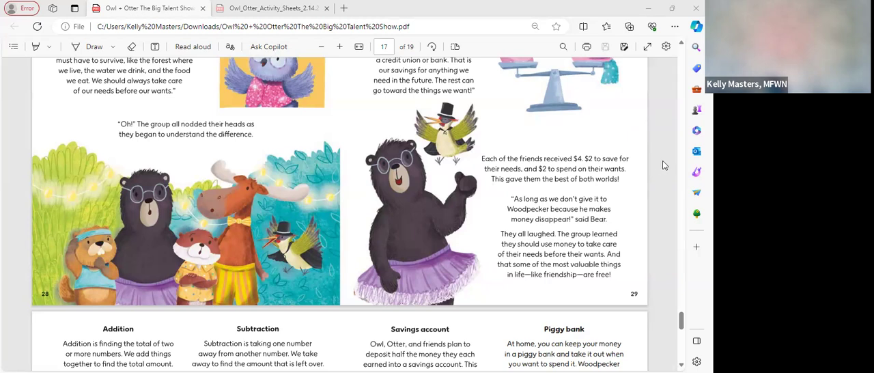
mouse_move(652, 169)
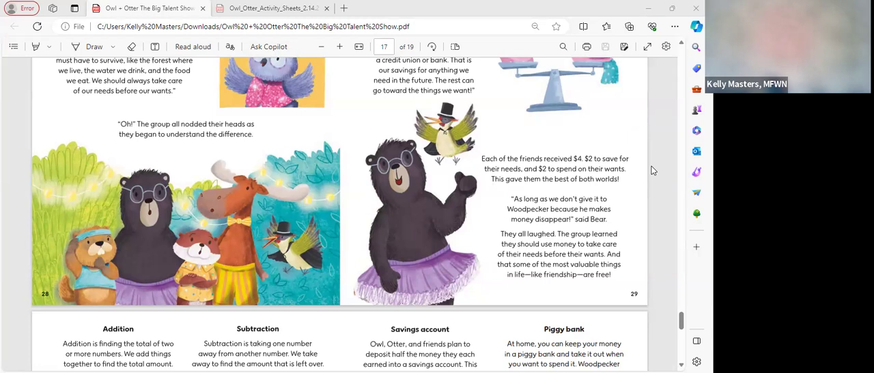
mouse_move(524, 65)
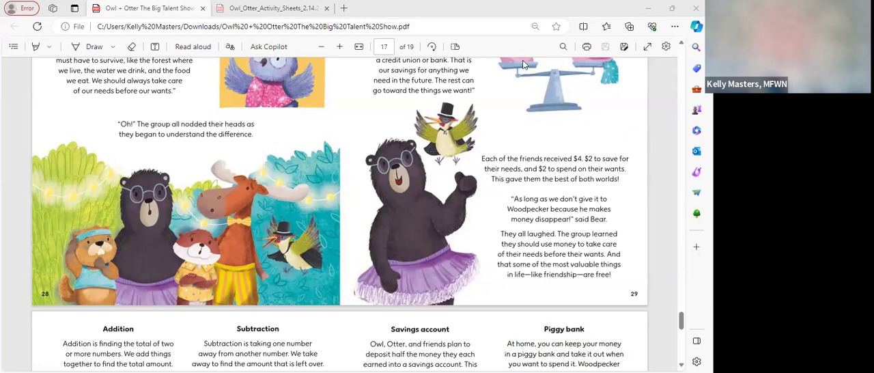
mouse_move(508, 52)
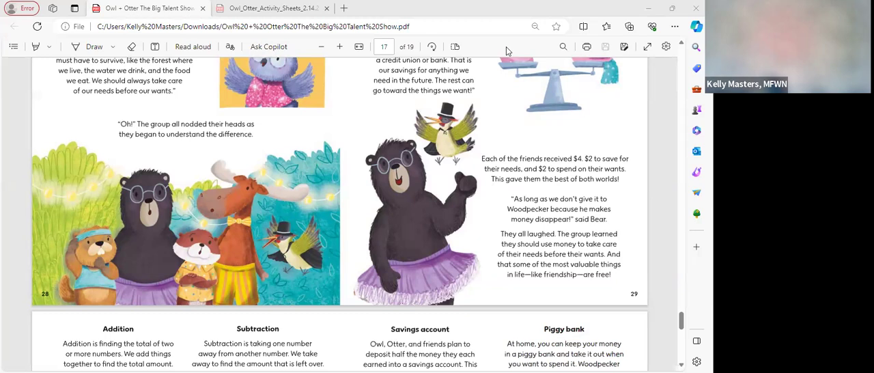
mouse_move(661, 199)
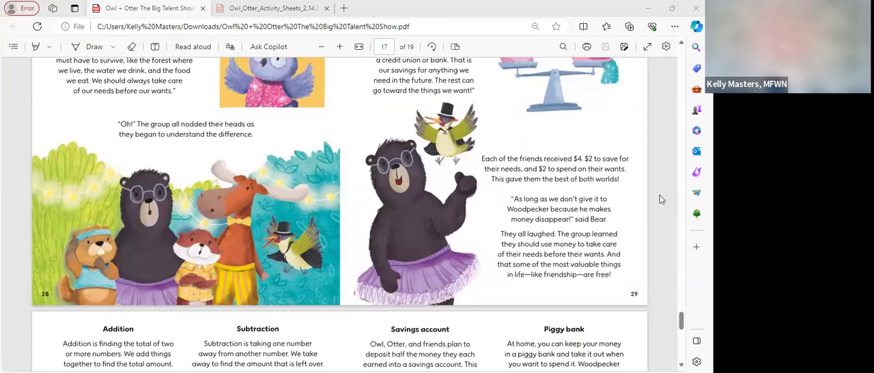
scroll("down", 3)
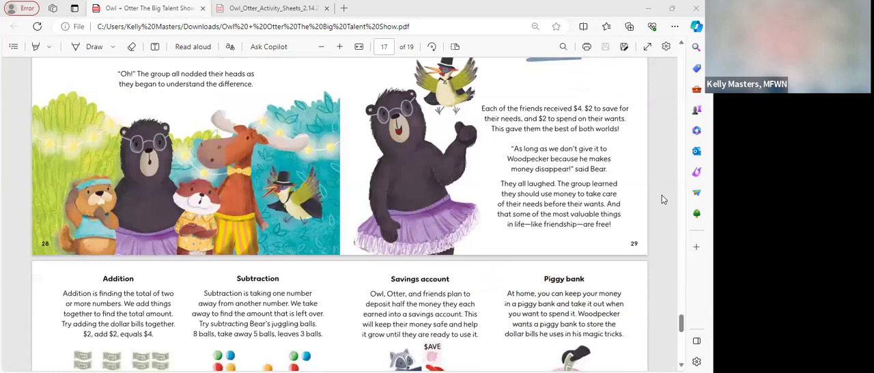
scroll("down", 3)
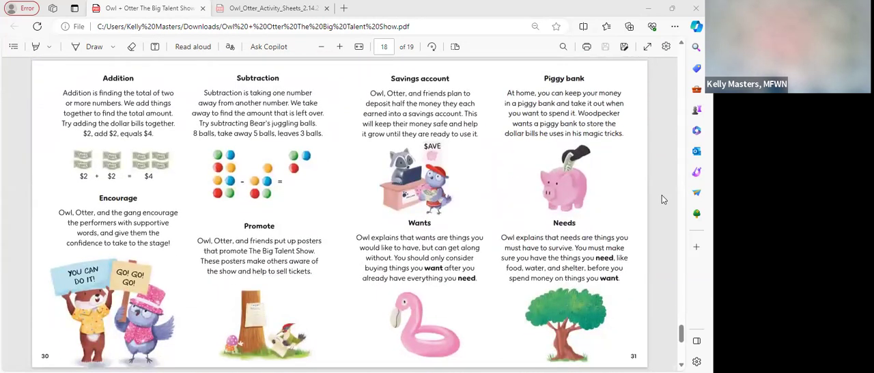
mouse_move(672, 194)
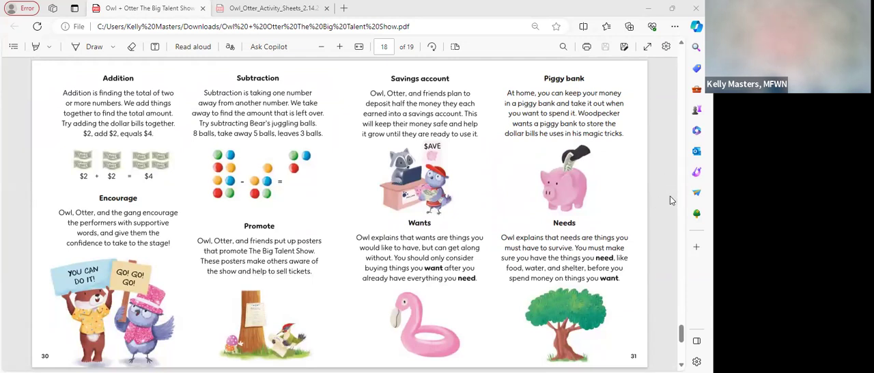
mouse_move(657, 214)
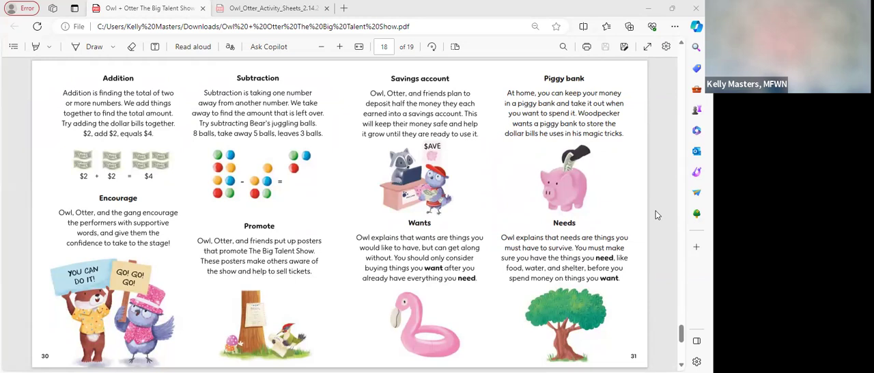
mouse_move(130, 75)
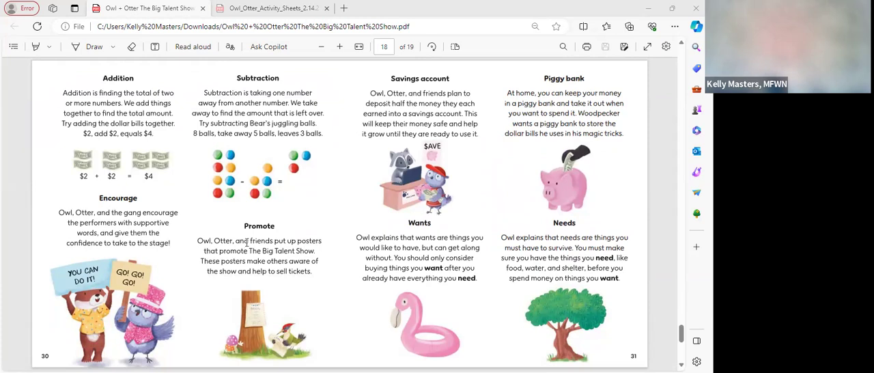
mouse_move(382, 192)
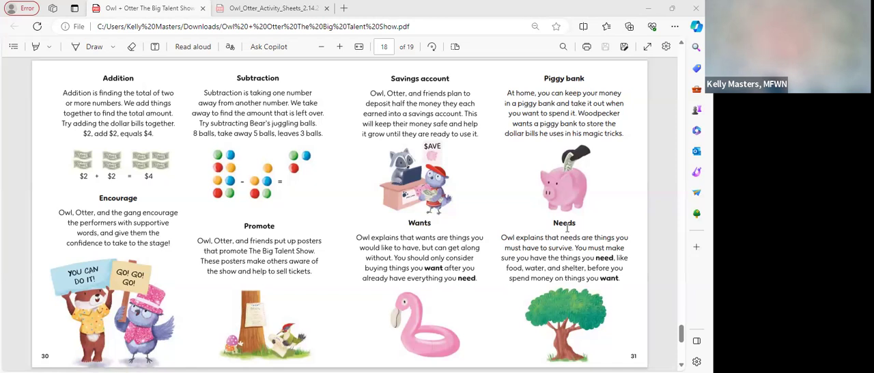
- Scroll down past the glossary to the book's closing copyright page
scroll("down", 3)
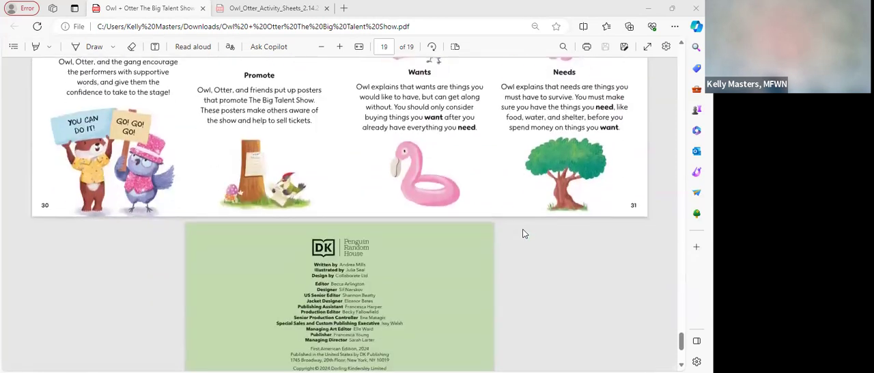
scroll("down", 3)
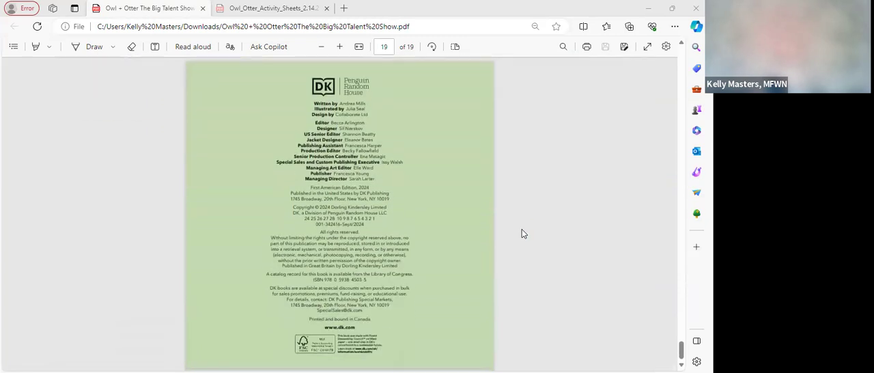
scroll("down", 3)
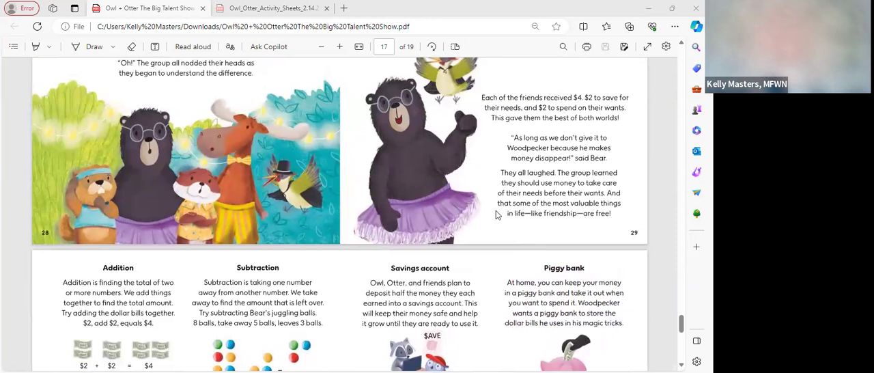
mouse_move(612, 227)
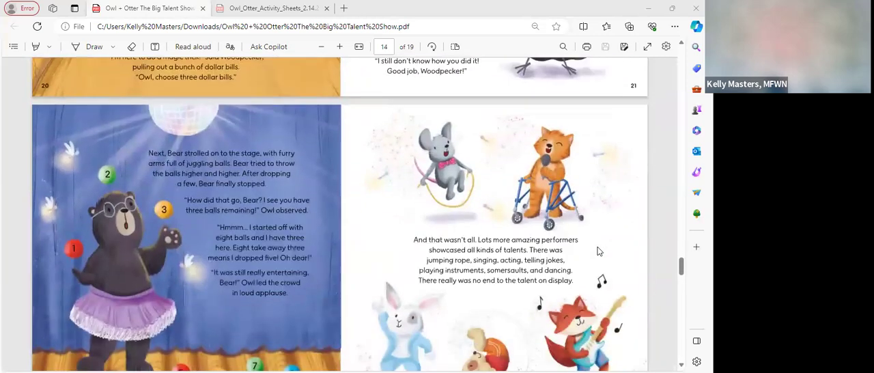
- Scroll back to pages 4–5, Otter counting sleeps and Bear's talent-show poster
scroll("down", 3)
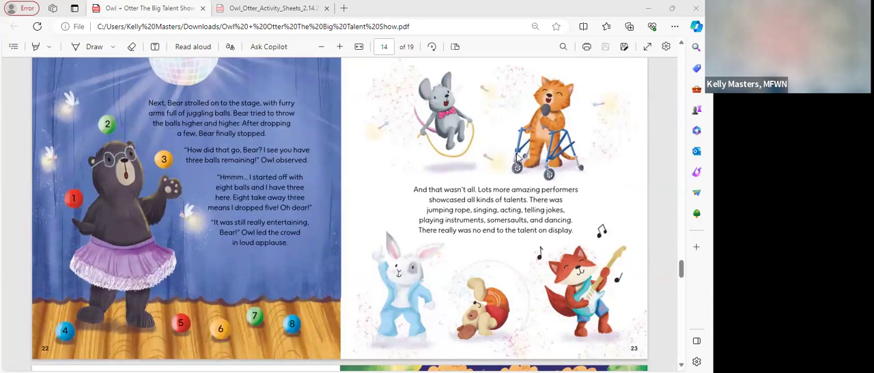
mouse_move(517, 162)
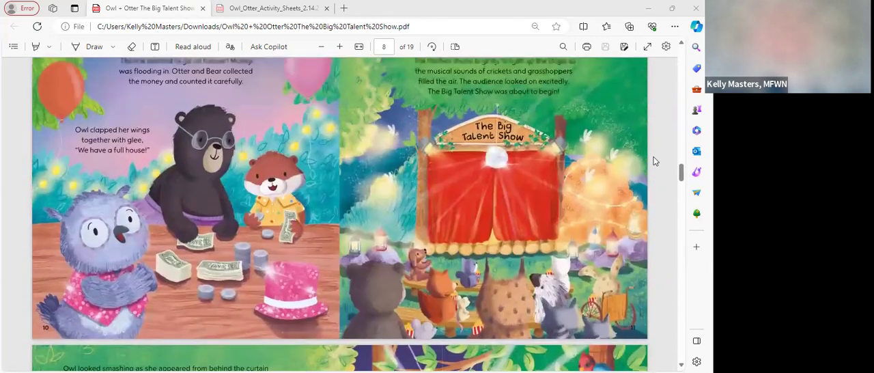
scroll("up", 3)
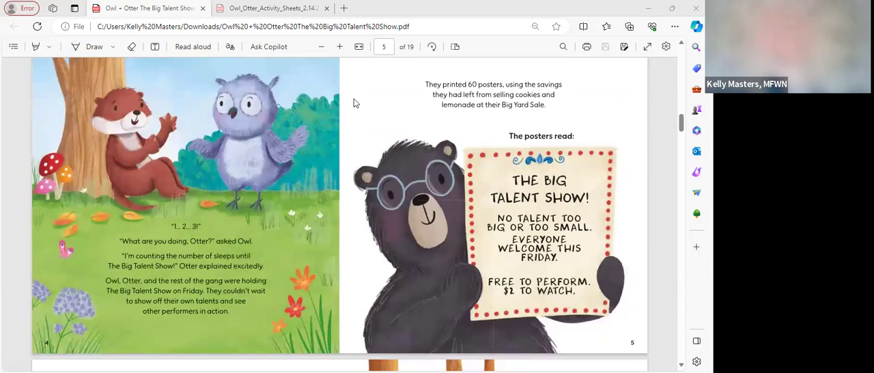
mouse_move(229, 65)
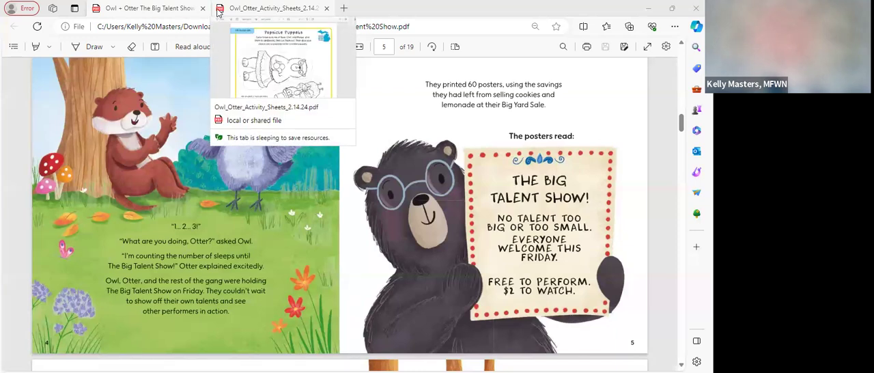
- Switch to the Owl_Otter_Activity_Sheets_2.14.24.pdf tab, showing the Popsicle Puppets page
left_click(270, 8)
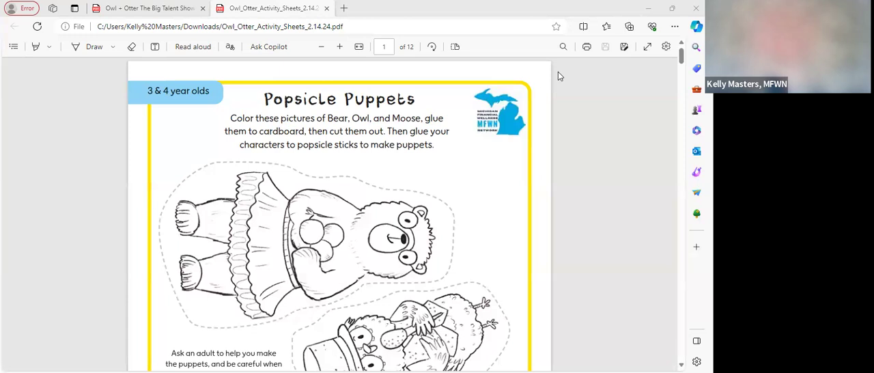
mouse_move(553, 97)
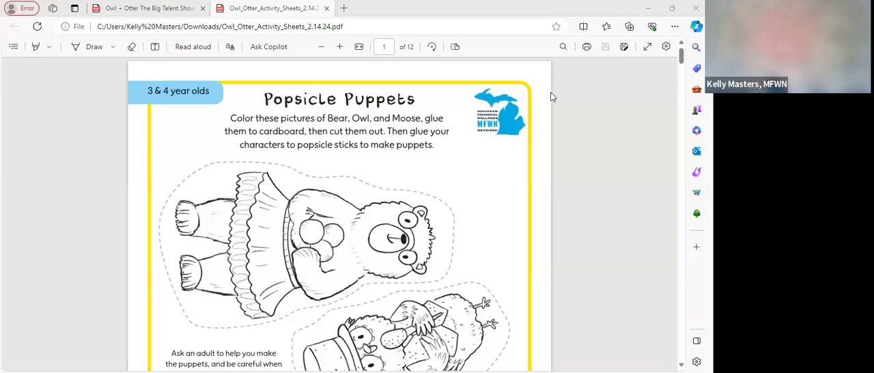
mouse_move(560, 102)
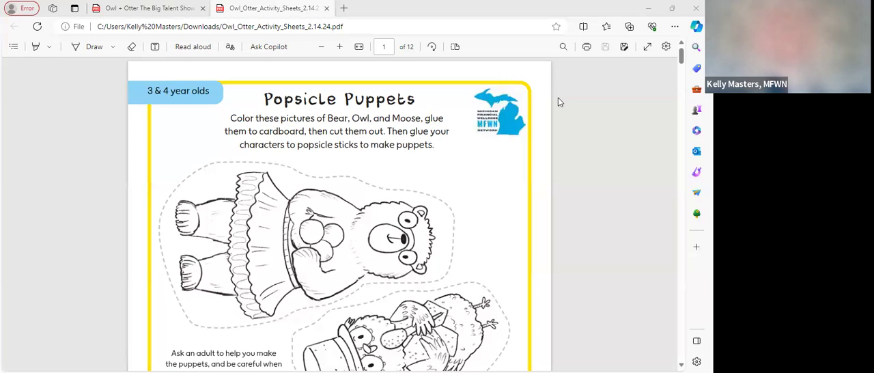
mouse_move(507, 57)
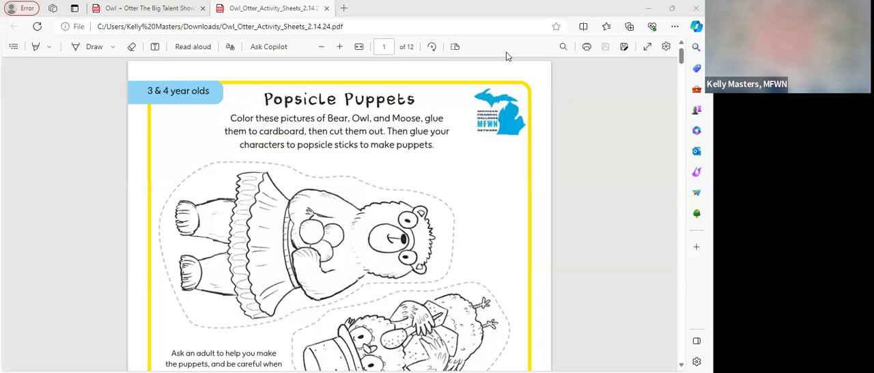
mouse_move(421, 62)
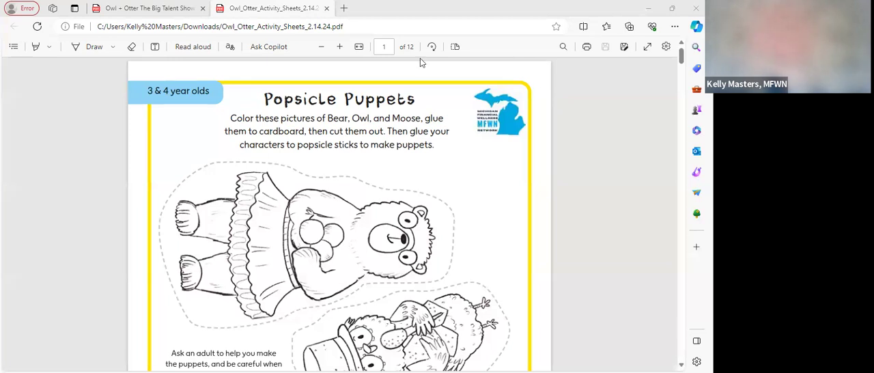
mouse_move(614, 131)
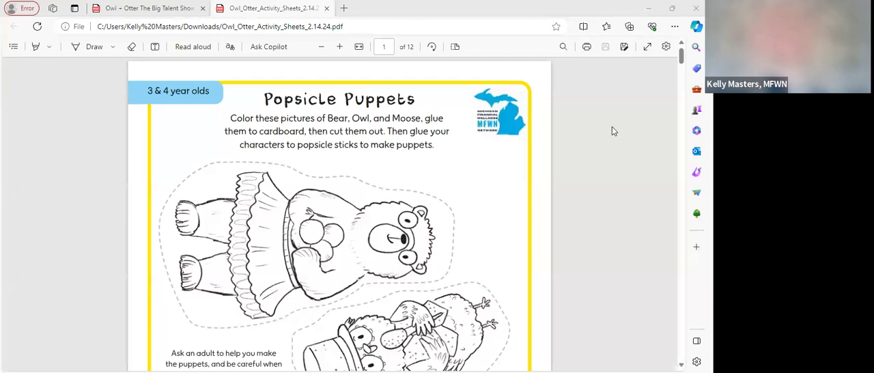
mouse_move(618, 141)
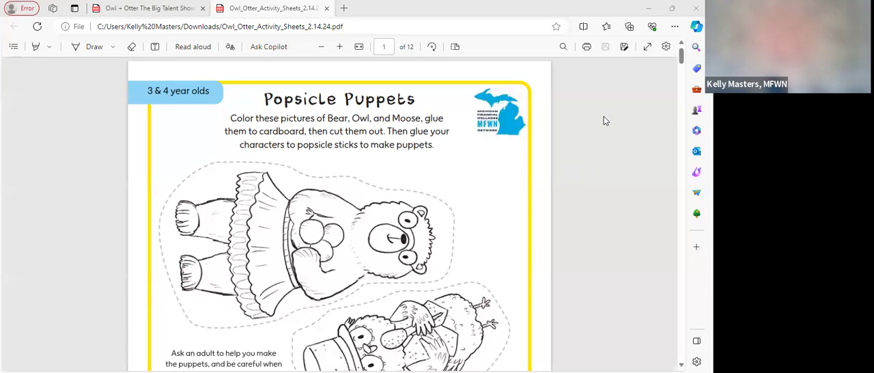
mouse_move(603, 138)
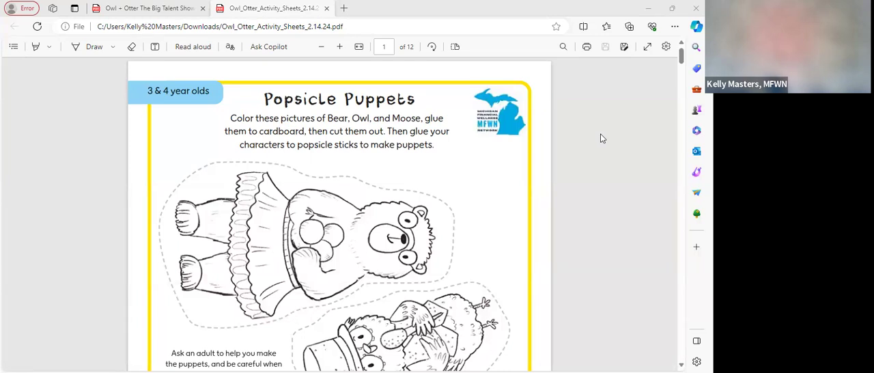
mouse_move(584, 166)
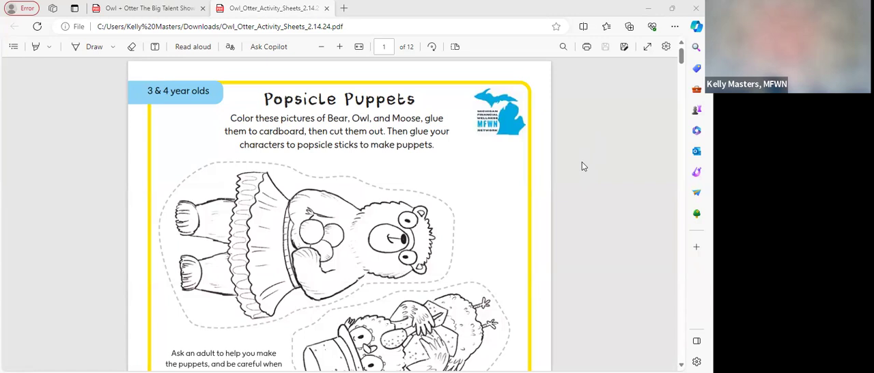
mouse_move(594, 159)
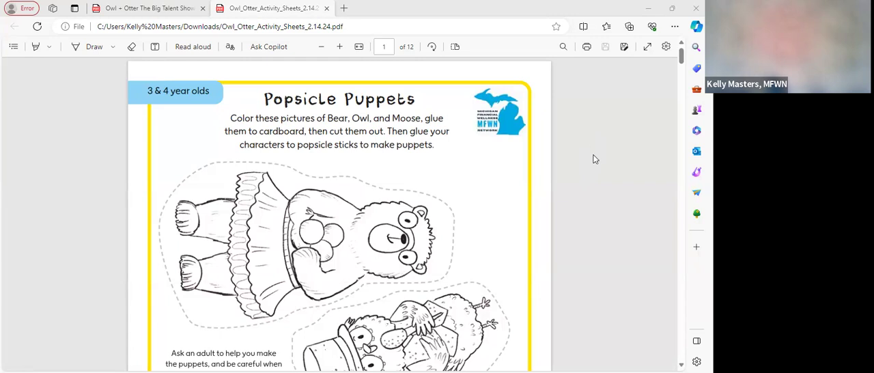
mouse_move(413, 80)
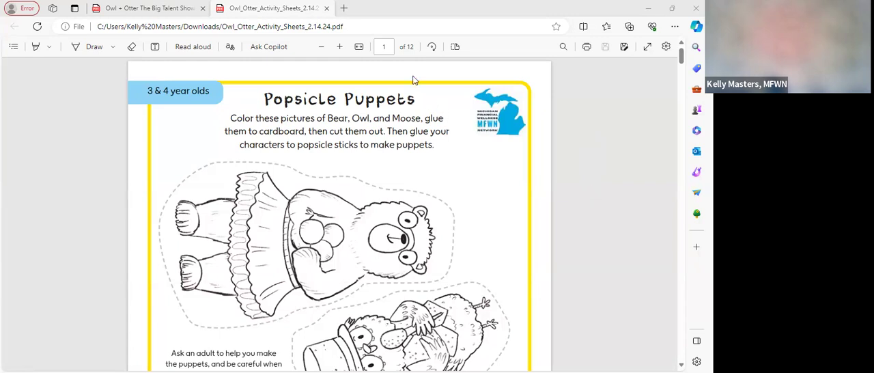
mouse_move(421, 47)
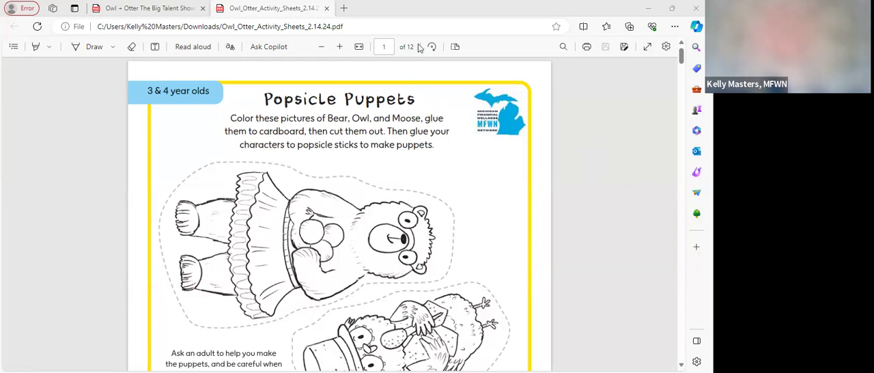
- Scroll through page 1 to page 2, the Woodpecker, Otter and Groundhog puppets
scroll("down", 3)
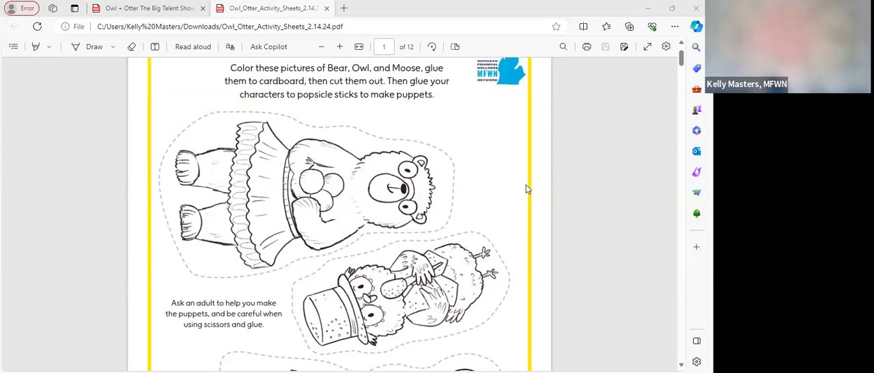
mouse_move(592, 171)
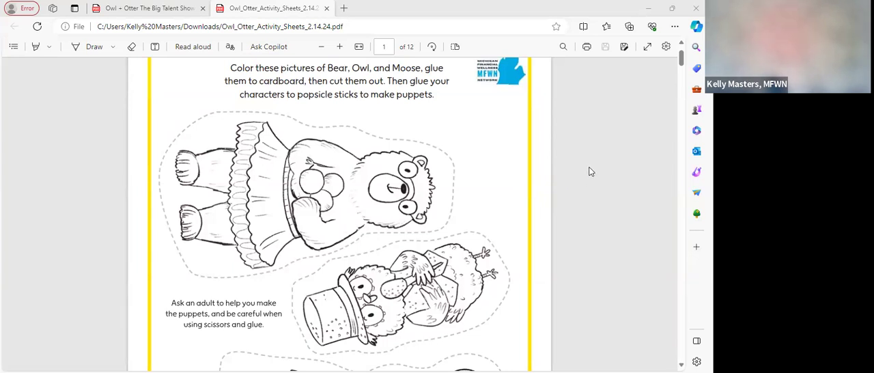
mouse_move(584, 172)
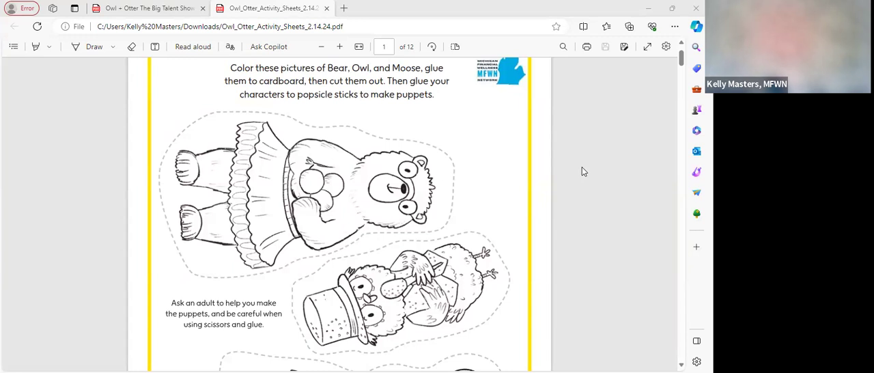
scroll("down", 3)
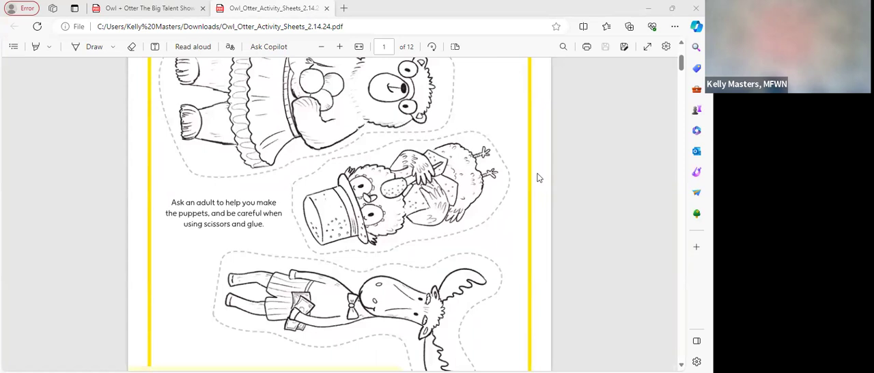
scroll("down", 3)
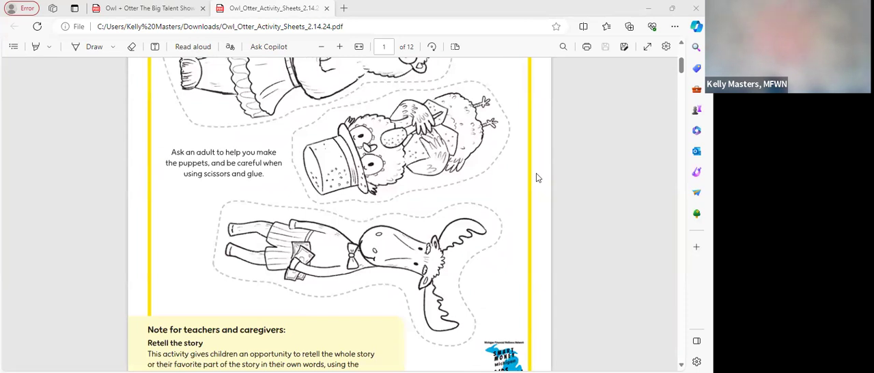
mouse_move(583, 144)
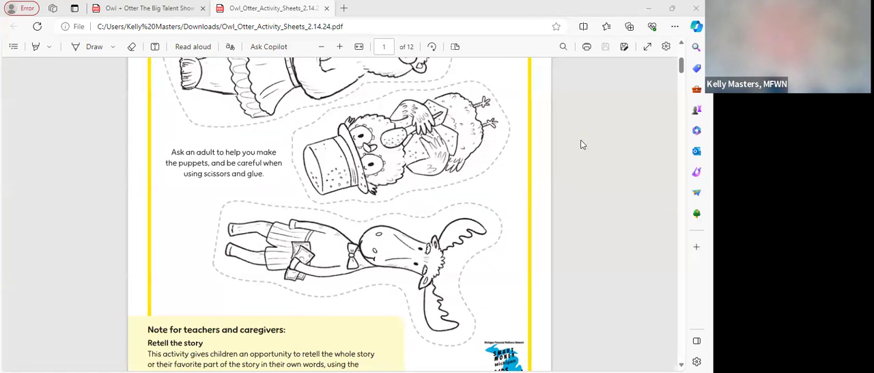
mouse_move(523, 176)
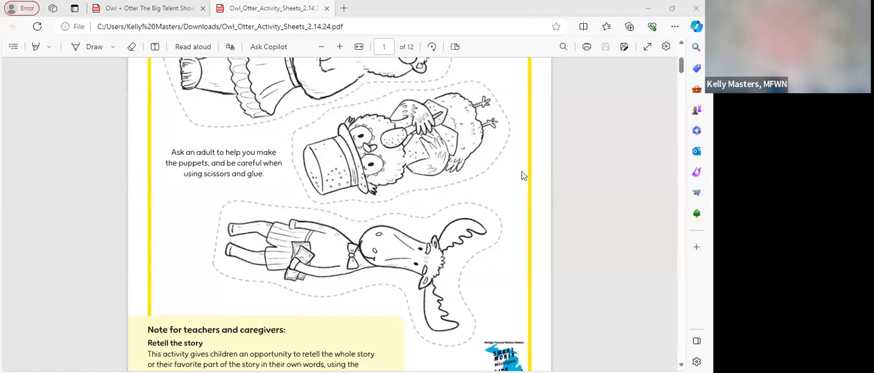
scroll("down", 3)
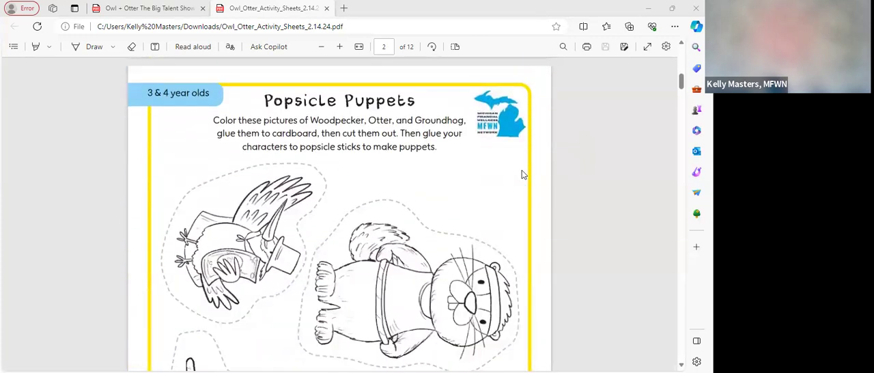
- Scroll down to page 3, Counting Dollars with one-dollar bills to add up
scroll("down", 3)
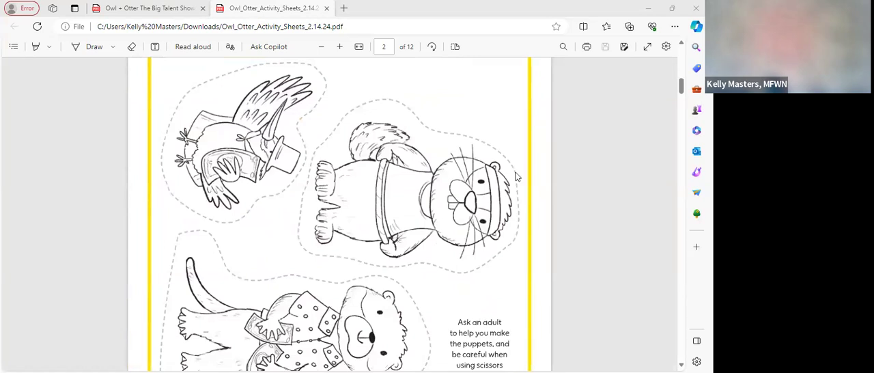
mouse_move(342, 204)
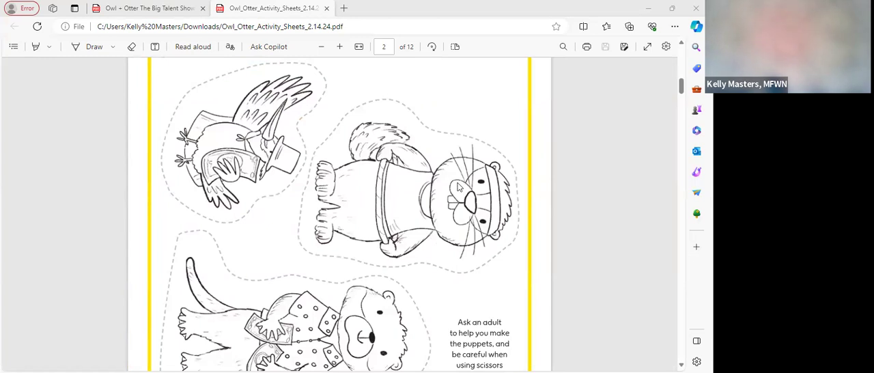
scroll("down", 3)
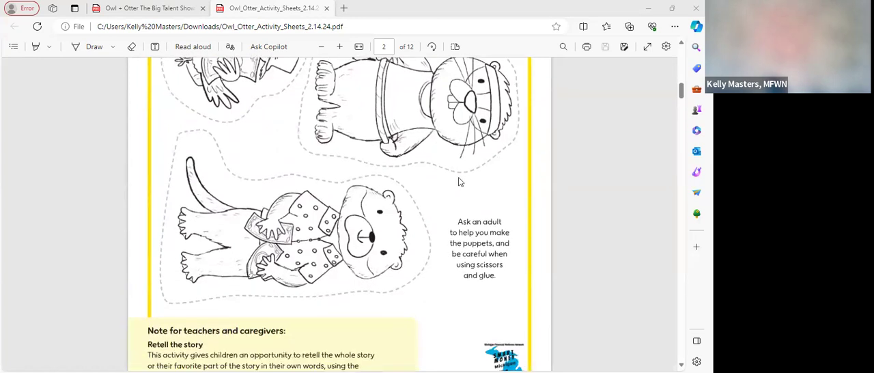
scroll("down", 3)
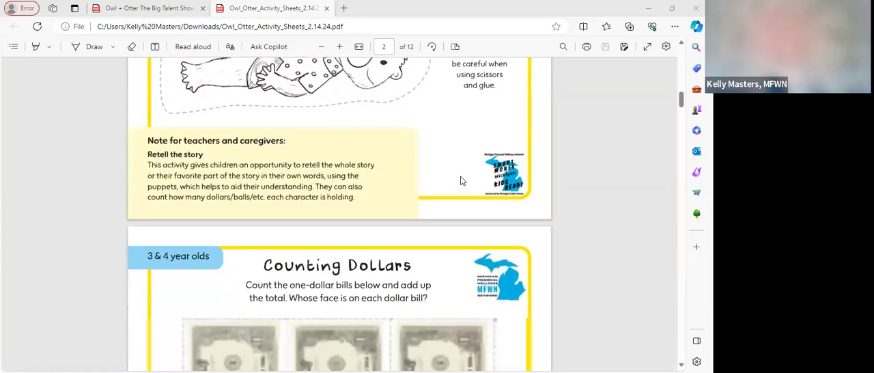
scroll("down", 3)
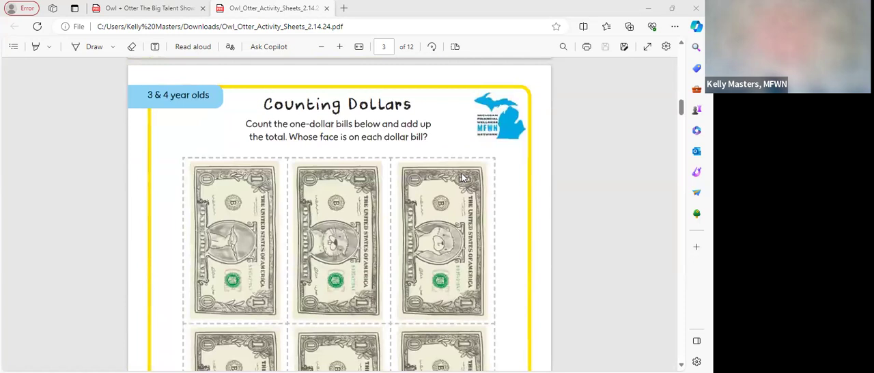
mouse_move(488, 173)
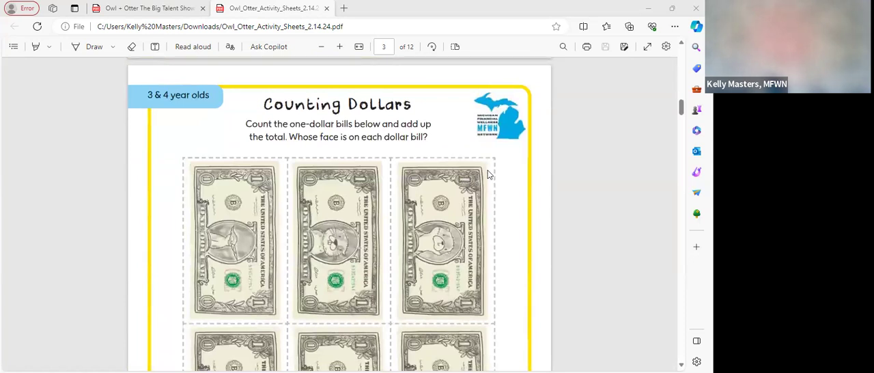
mouse_move(525, 149)
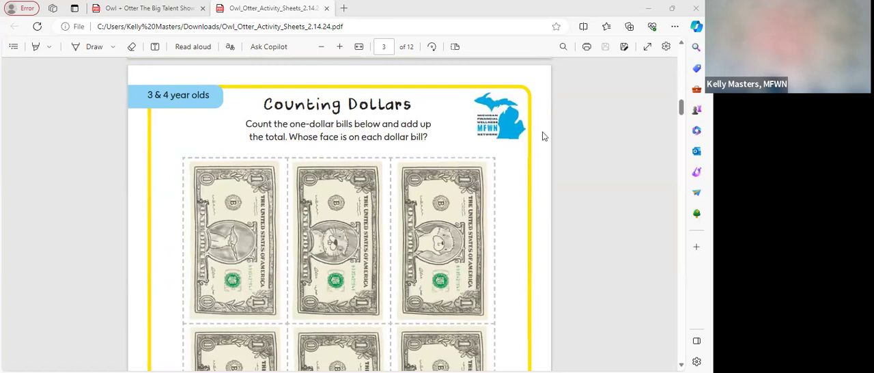
- Scroll within page 3 to the second row of dollar bills and the teachers' note
scroll("down", 3)
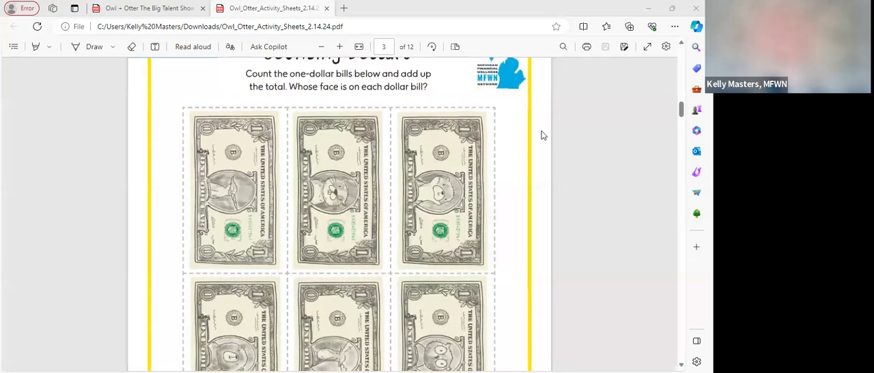
scroll("down", 3)
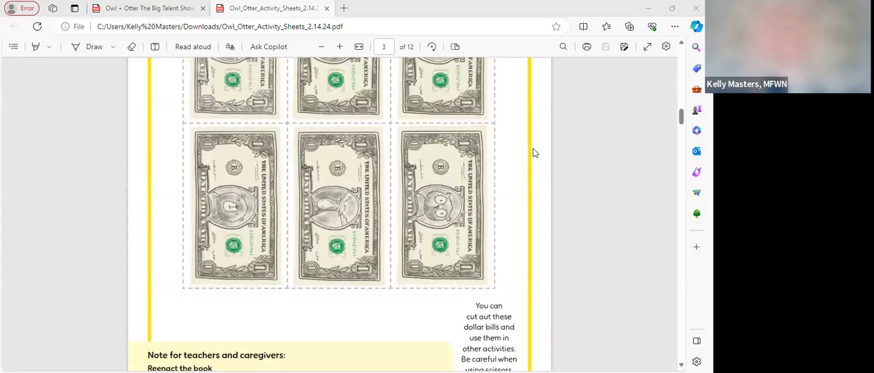
mouse_move(508, 180)
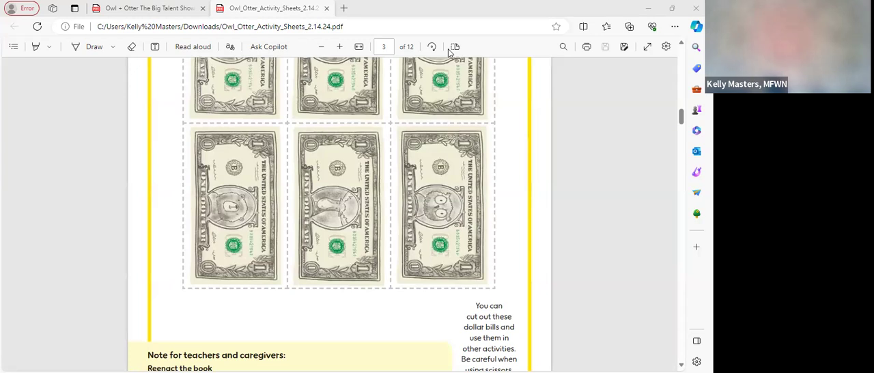
mouse_move(496, 172)
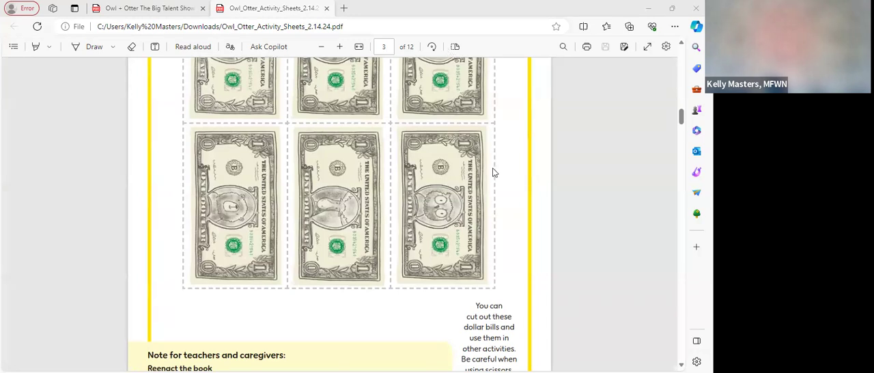
- Scroll through page 4's Wants and Needs raccoon picture to the note about using savings
scroll("down", 3)
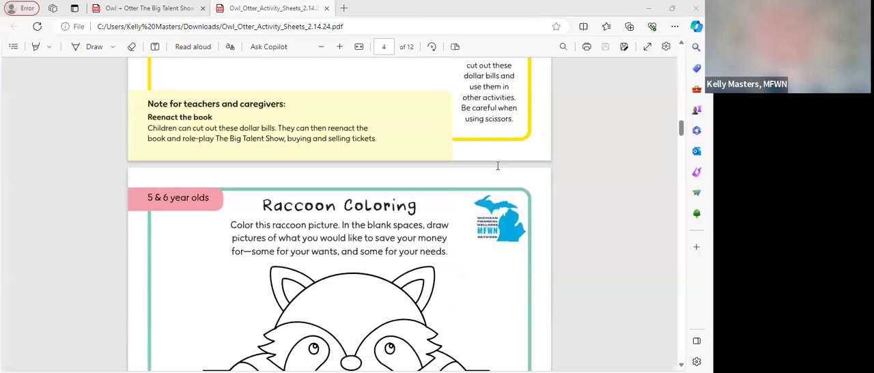
scroll("down", 3)
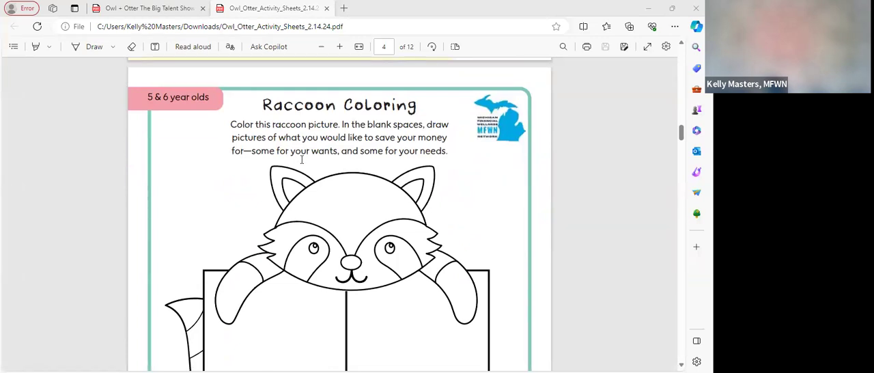
mouse_move(525, 218)
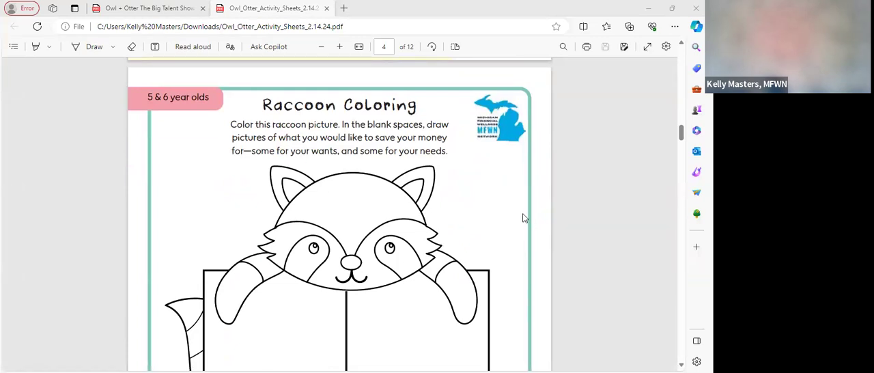
scroll("down", 3)
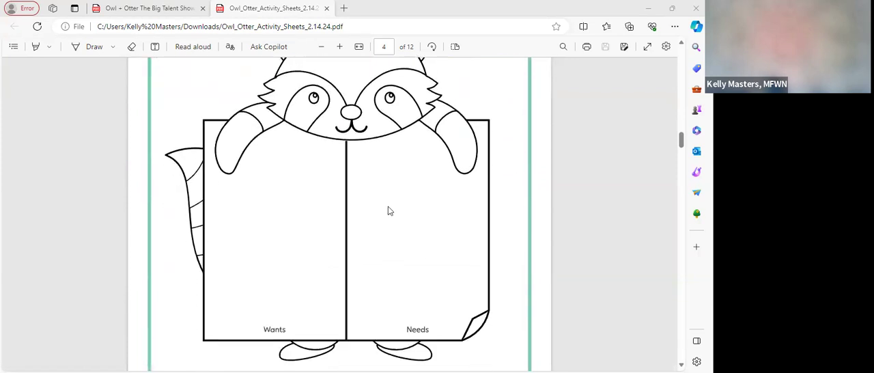
mouse_move(345, 345)
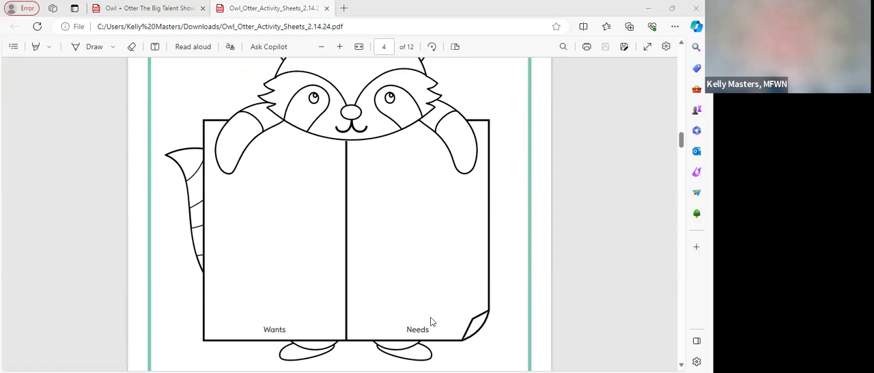
mouse_move(517, 217)
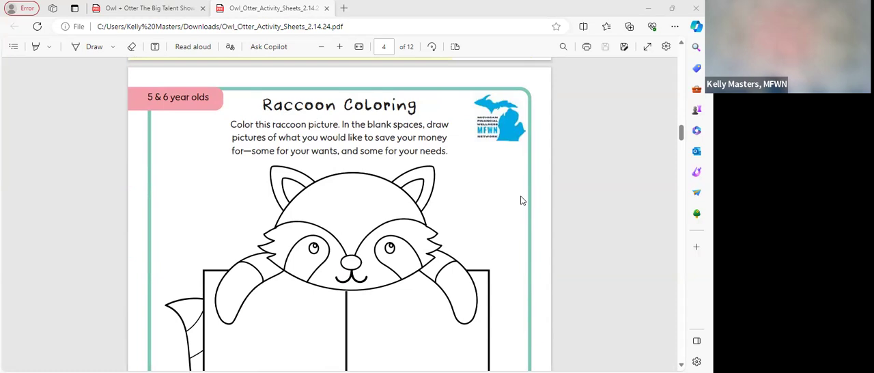
mouse_move(517, 210)
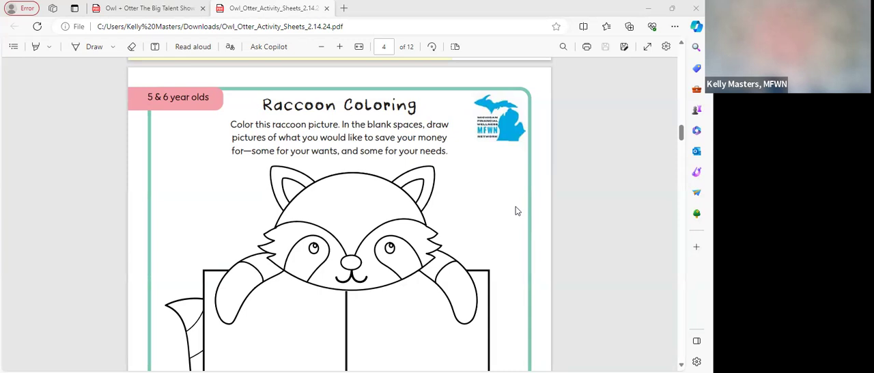
mouse_move(513, 239)
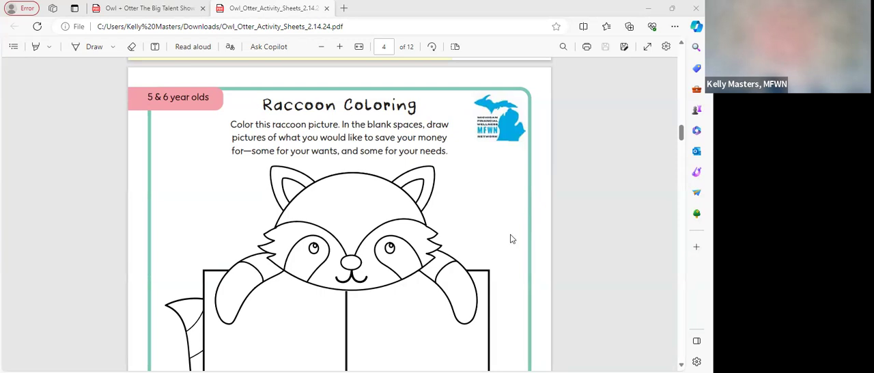
mouse_move(506, 229)
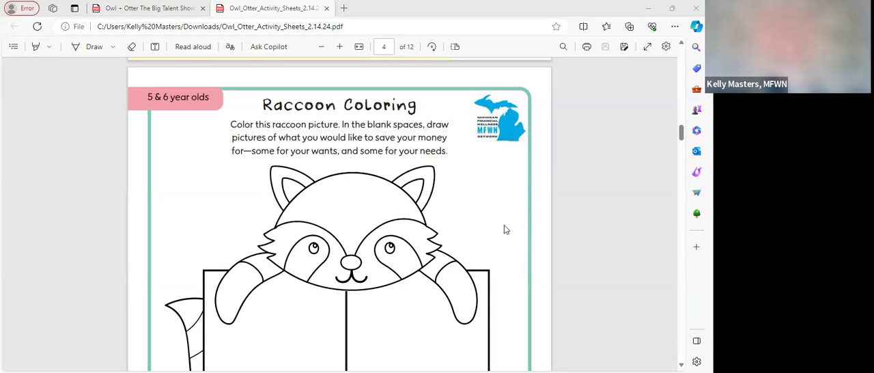
mouse_move(517, 198)
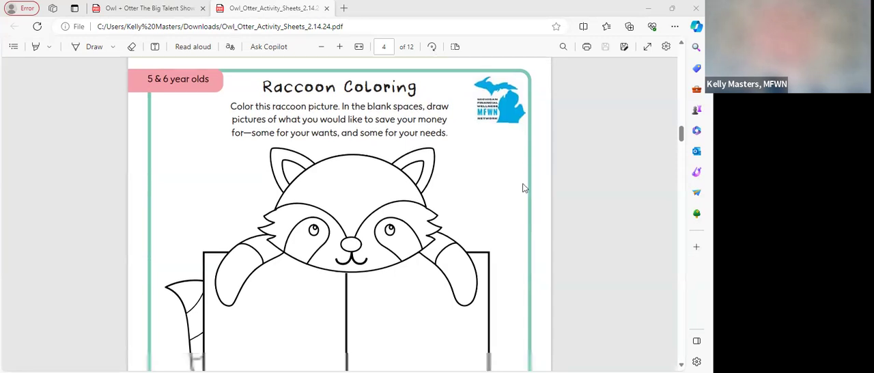
scroll("down", 3)
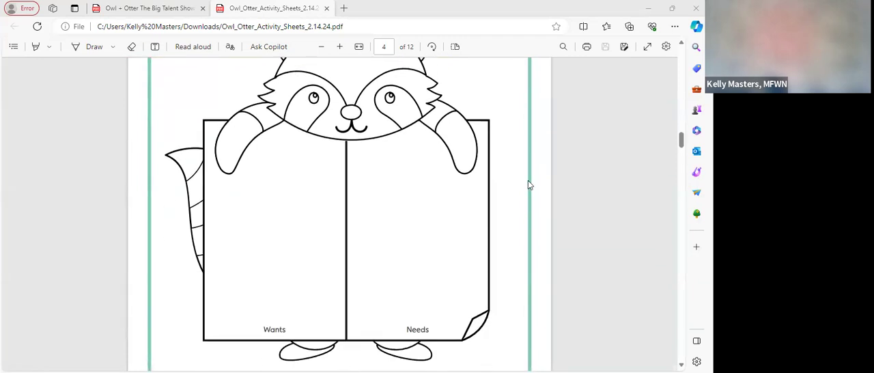
scroll("down", 3)
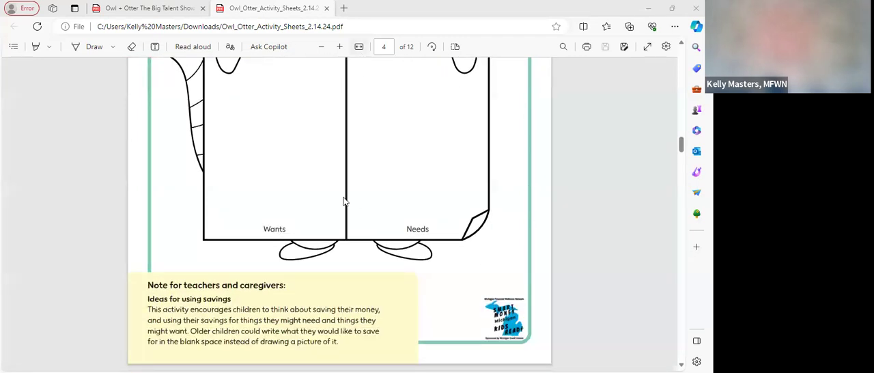
mouse_move(354, 235)
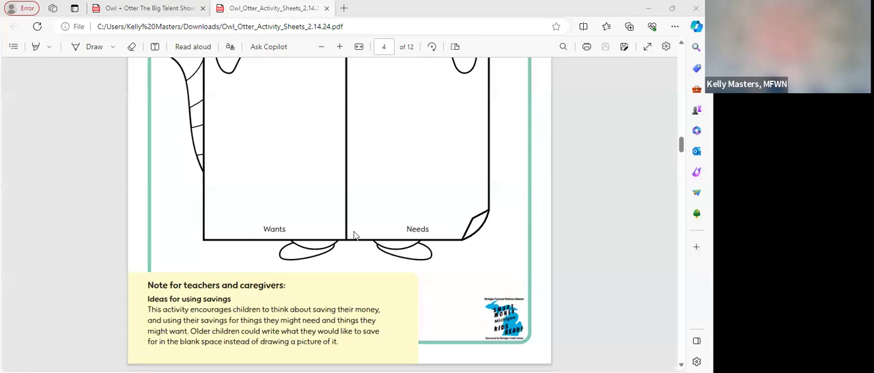
mouse_move(336, 228)
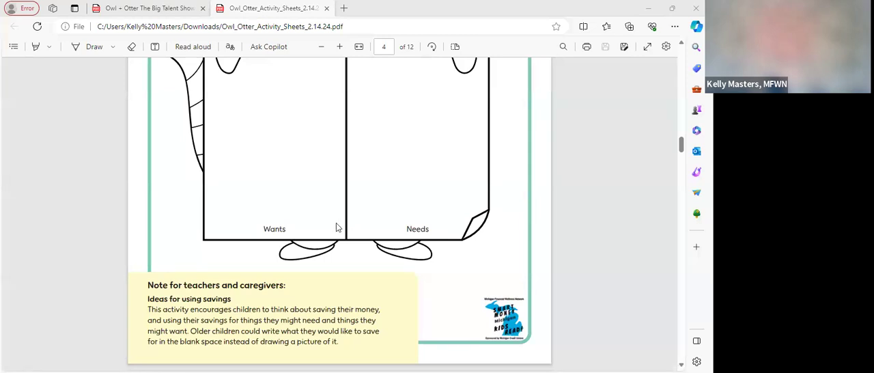
mouse_move(336, 231)
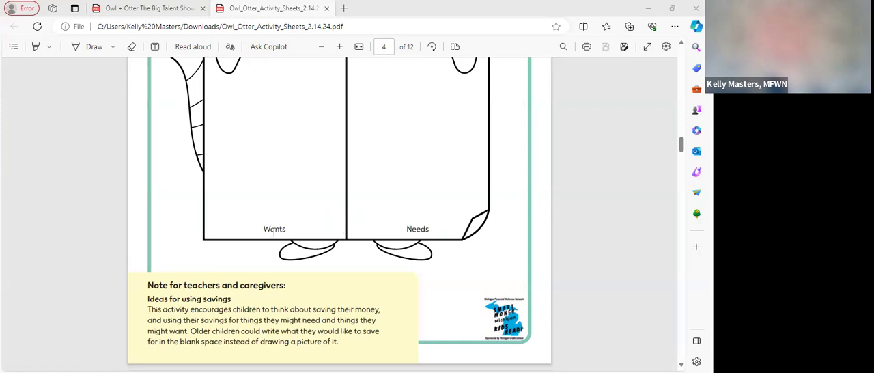
mouse_move(420, 245)
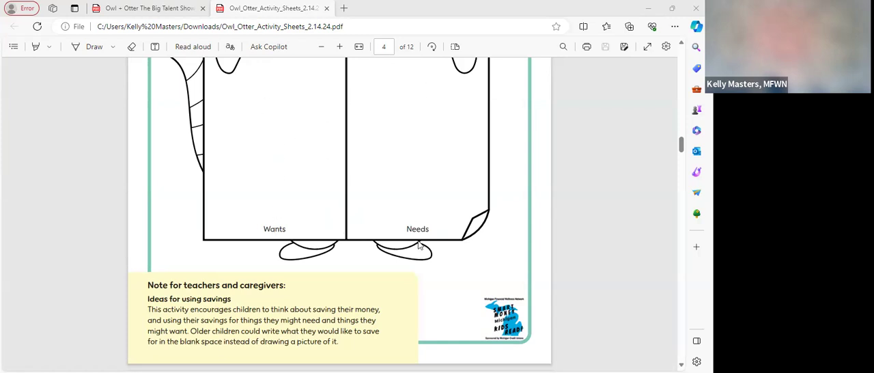
mouse_move(526, 212)
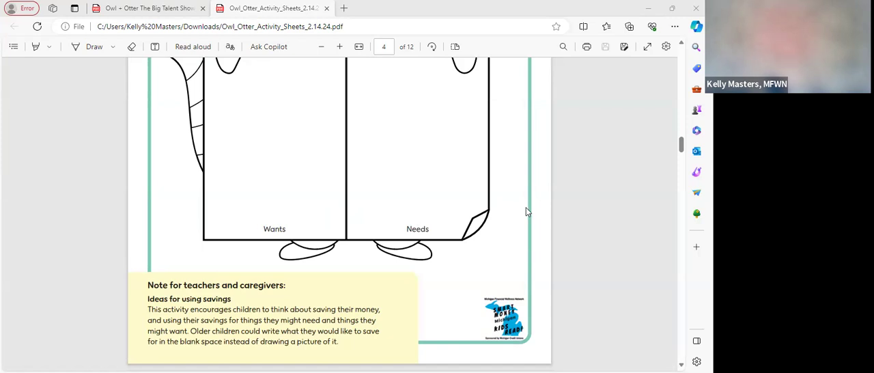
scroll("down", 3)
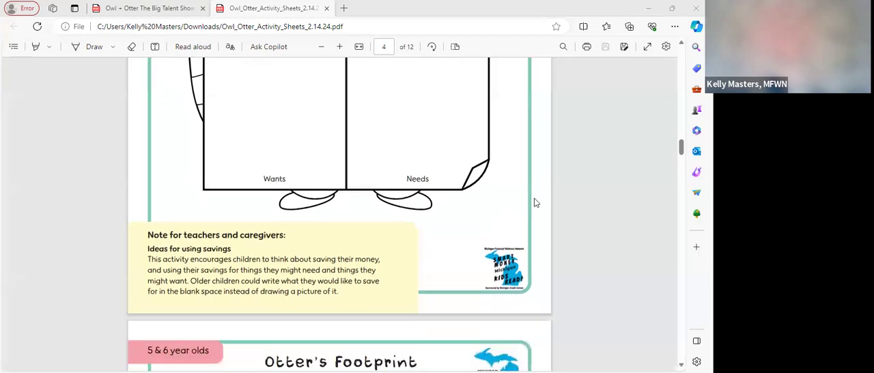
- Scroll past Otter's Footprint teacher note down to page 6, Count the Jumping Jacks
scroll("down", 3)
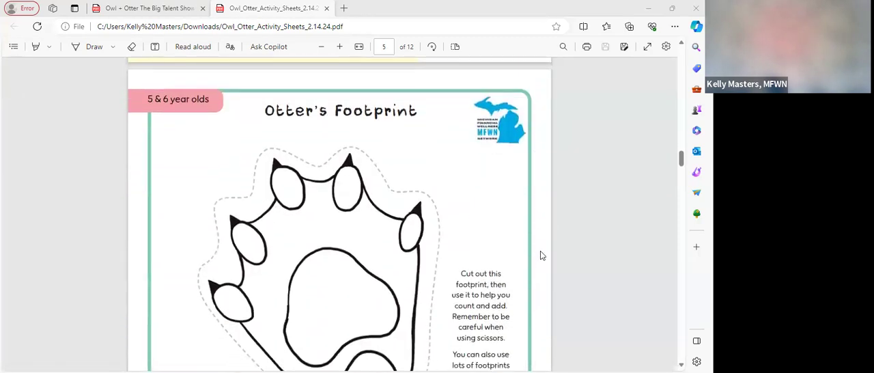
mouse_move(498, 203)
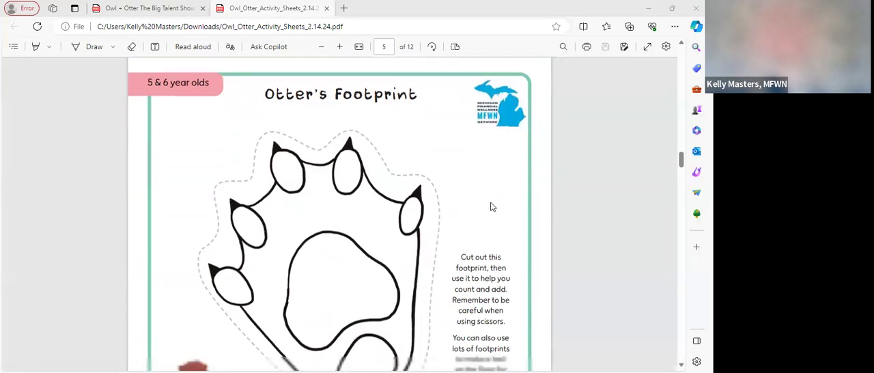
scroll("down", 3)
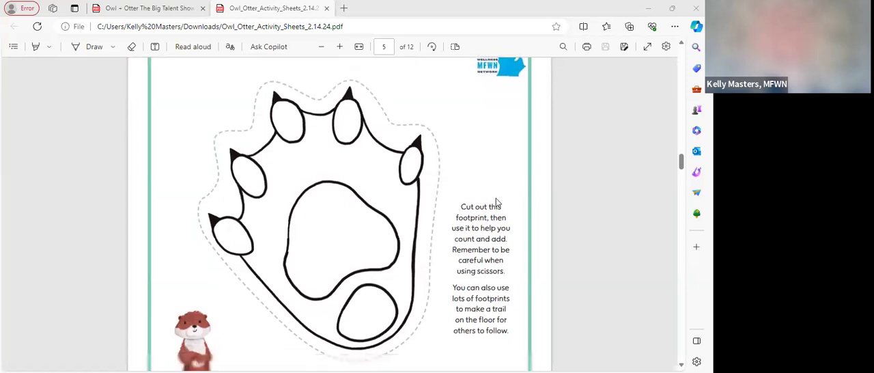
scroll("down", 3)
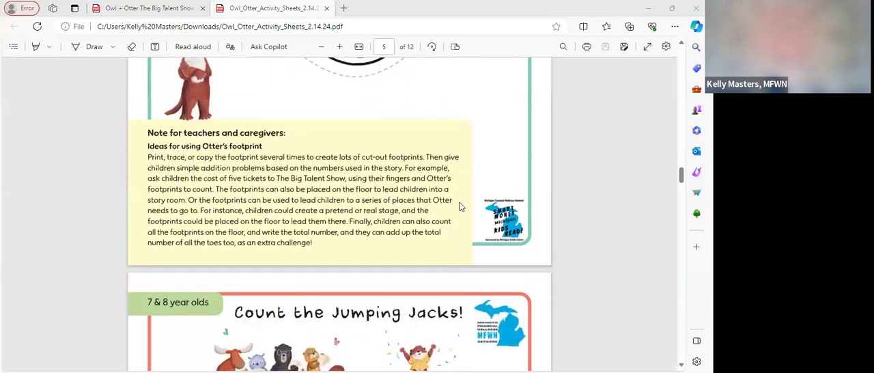
scroll("down", 3)
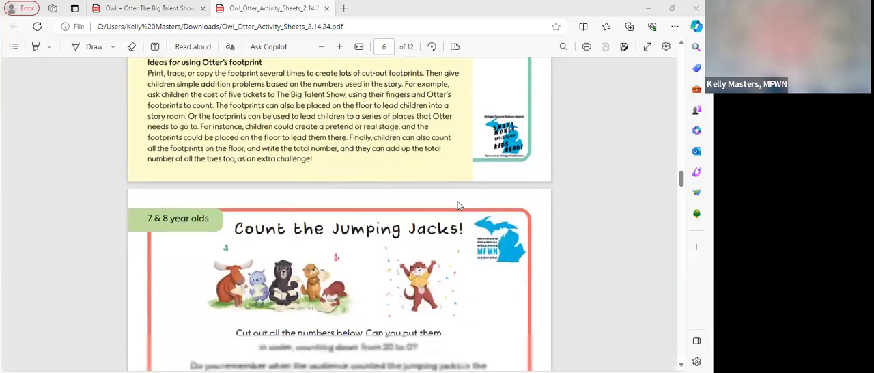
- Scroll through the 0–20 number grid until page 7, Big Bucks, comes into view
scroll("down", 3)
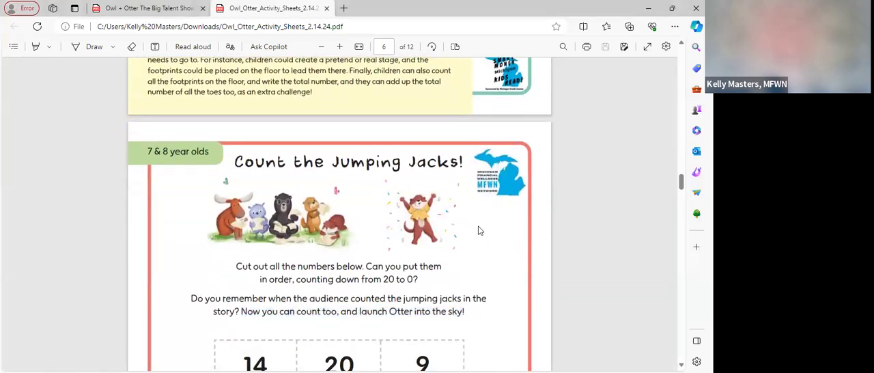
scroll("down", 3)
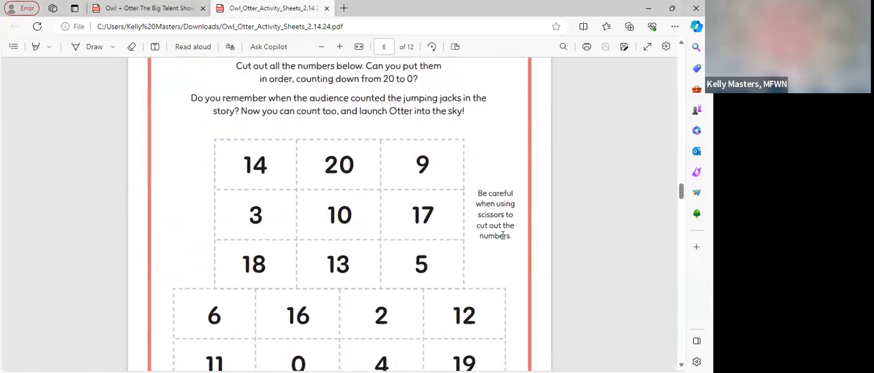
scroll("down", 3)
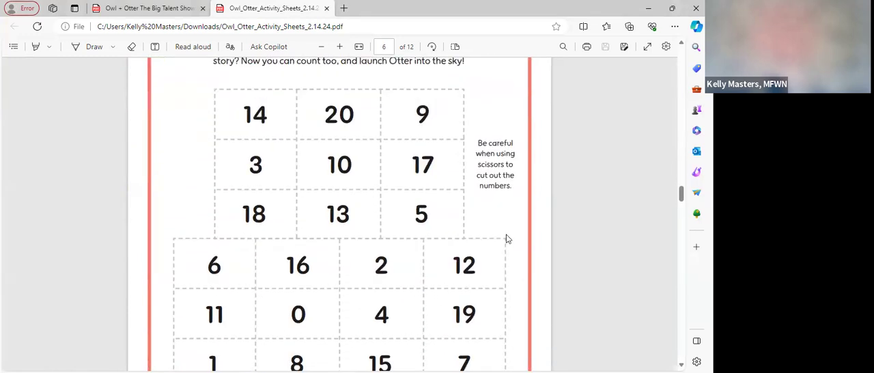
scroll("down", 3)
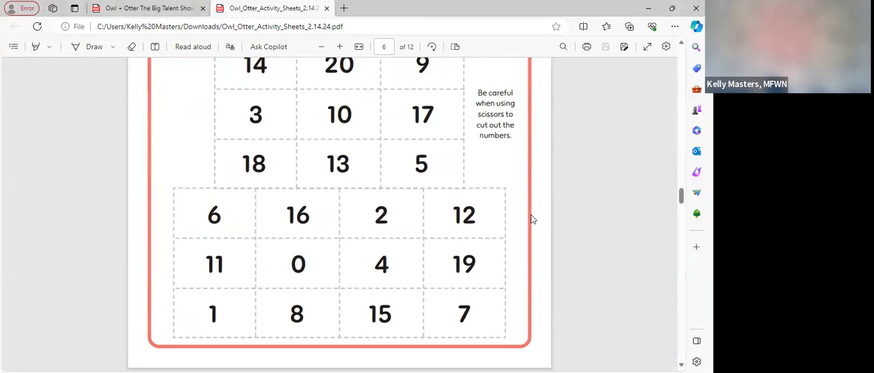
mouse_move(507, 251)
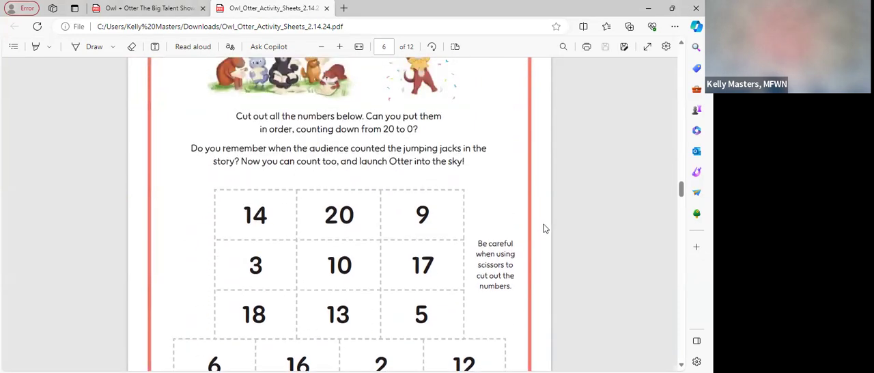
scroll("down", 3)
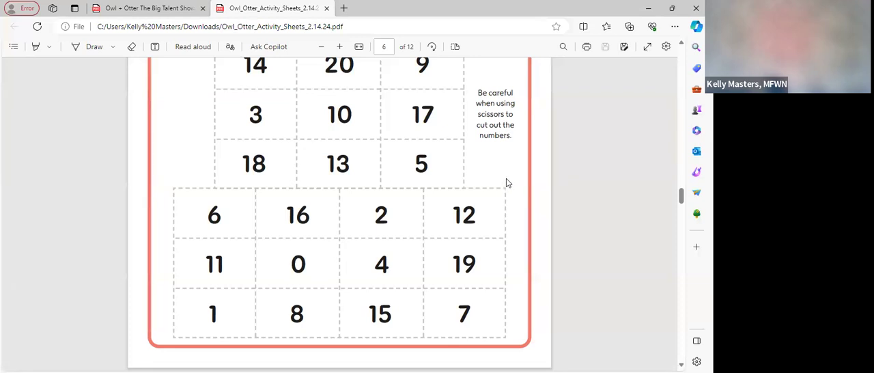
mouse_move(529, 184)
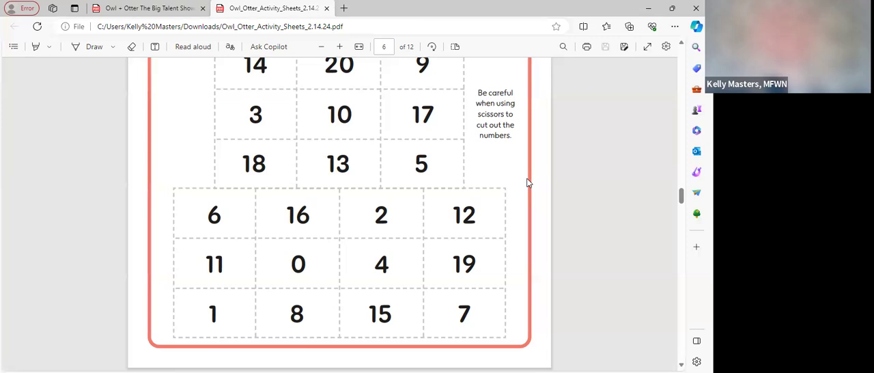
mouse_move(520, 189)
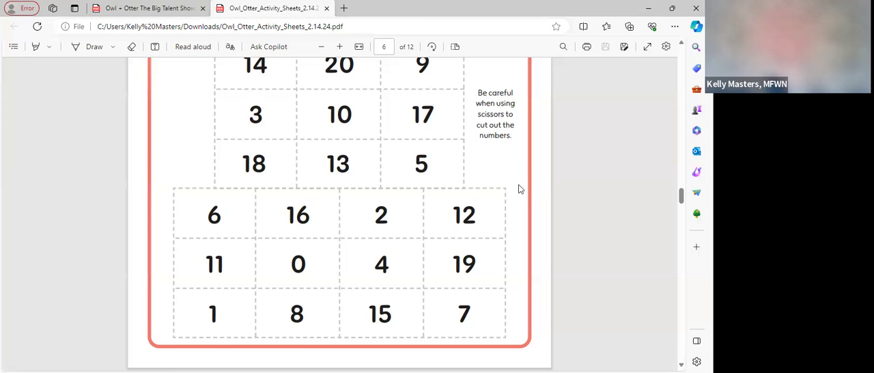
mouse_move(545, 207)
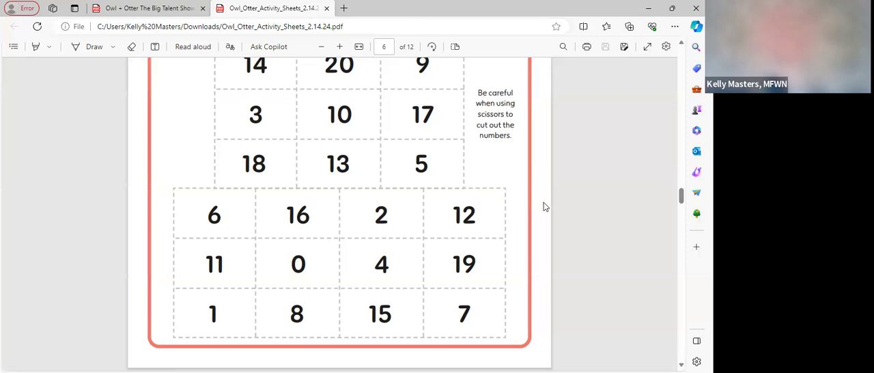
mouse_move(551, 200)
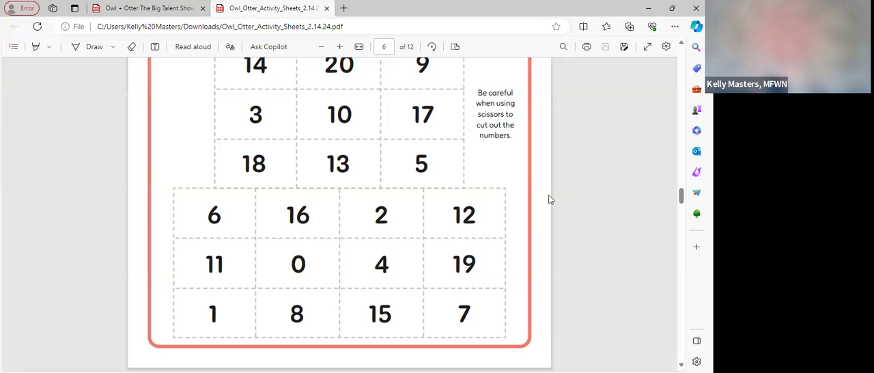
mouse_move(538, 204)
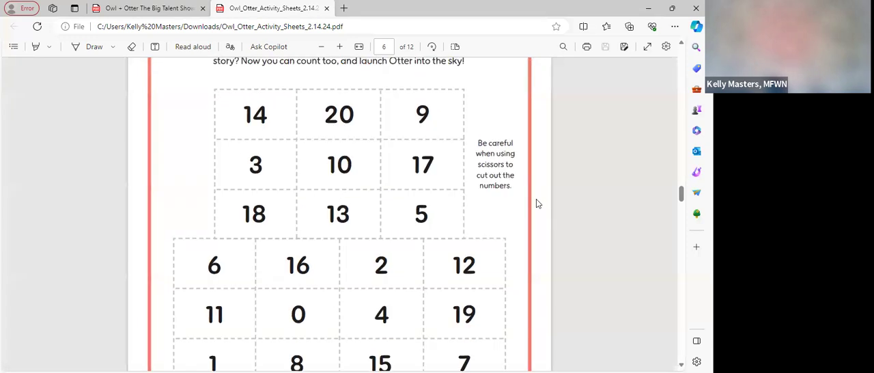
scroll("down", 3)
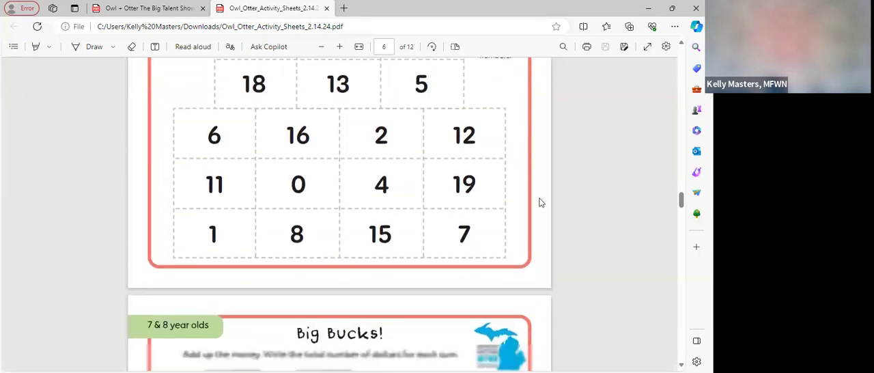
- Scroll through the Big Bucks dollar sums and teacher note to page 8, Money
scroll("down", 3)
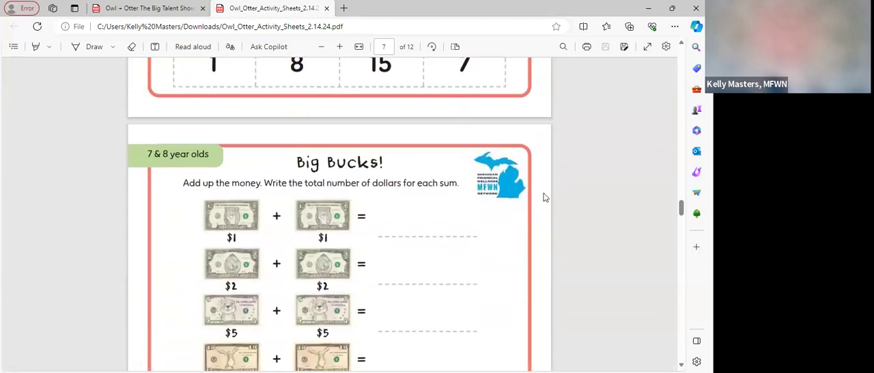
scroll("down", 3)
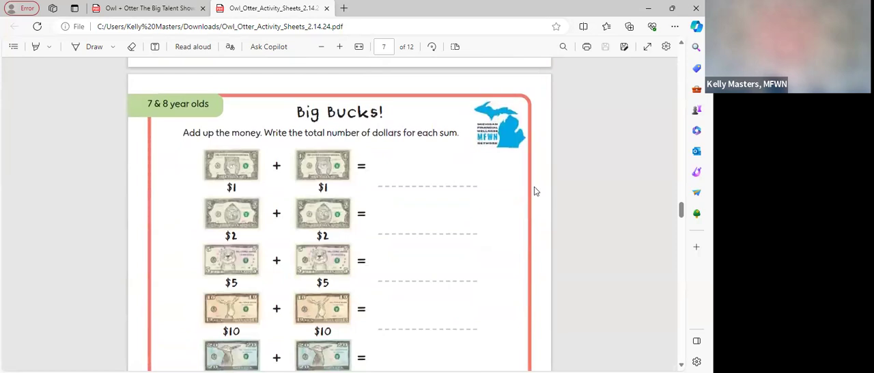
scroll("down", 3)
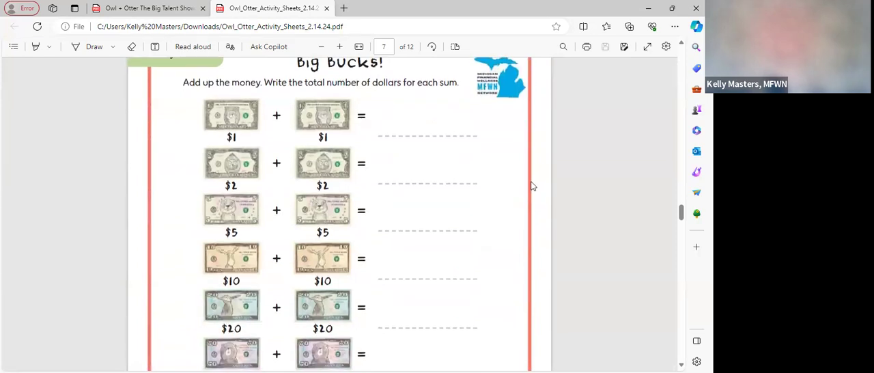
mouse_move(539, 159)
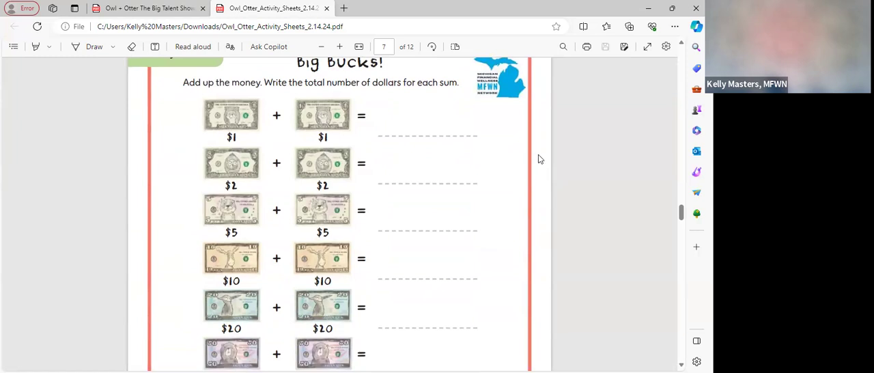
mouse_move(539, 207)
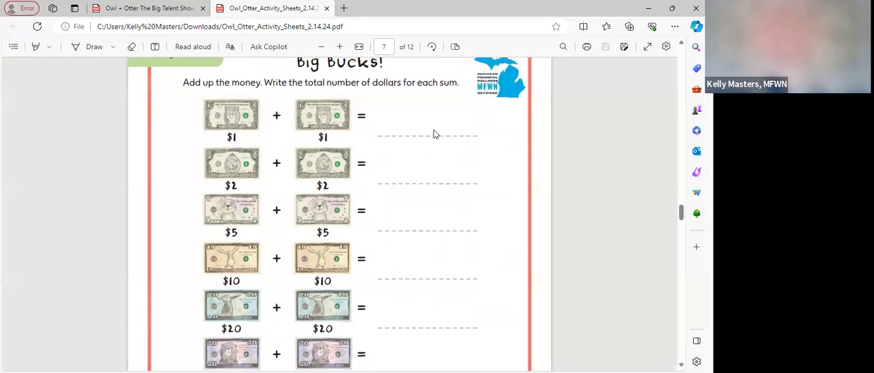
mouse_move(288, 242)
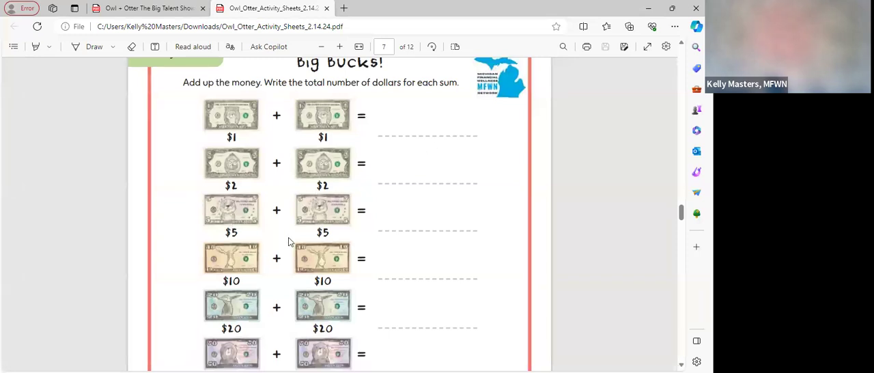
scroll("down", 3)
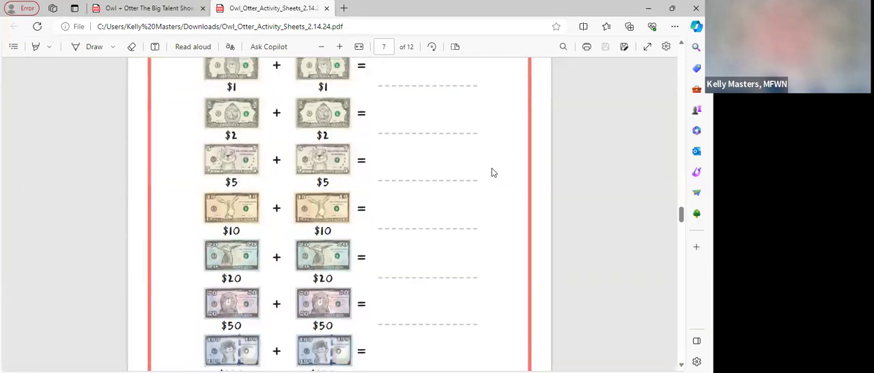
scroll("down", 3)
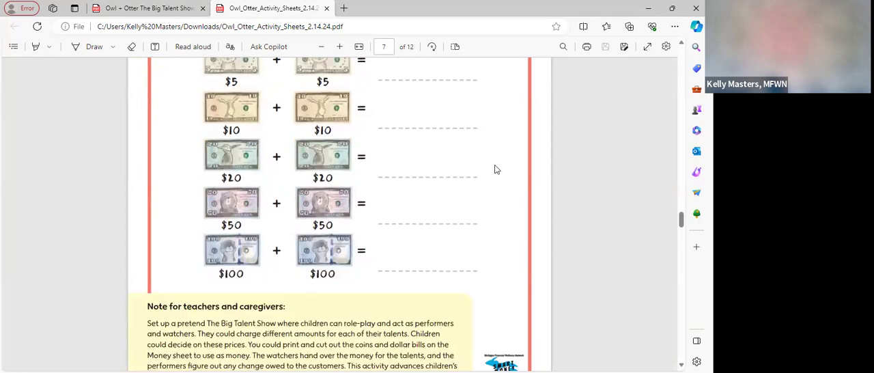
mouse_move(496, 173)
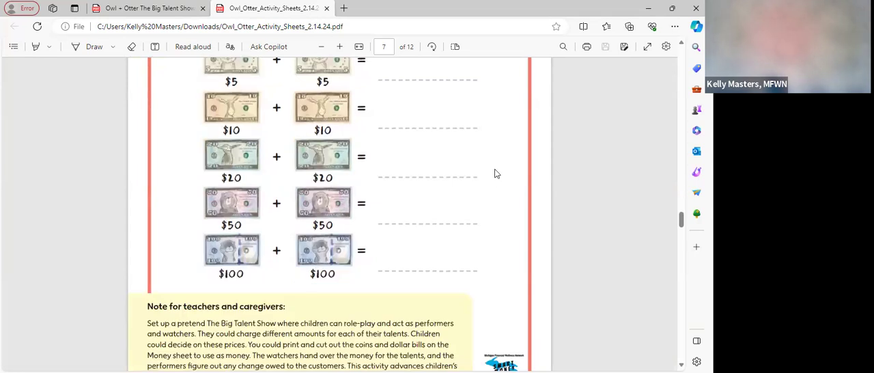
scroll("down", 3)
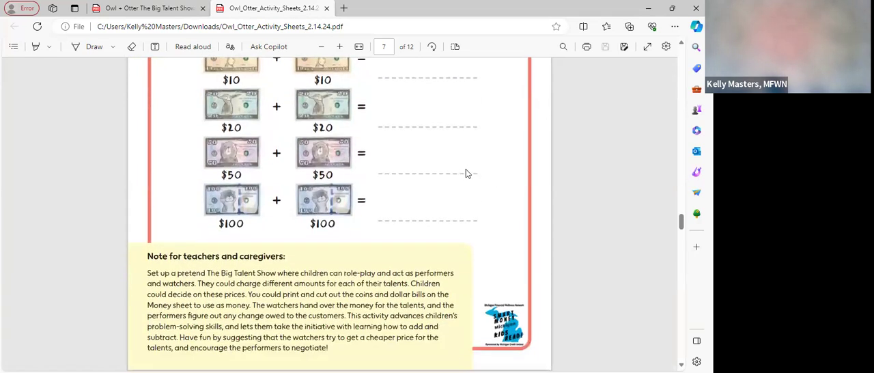
scroll("down", 3)
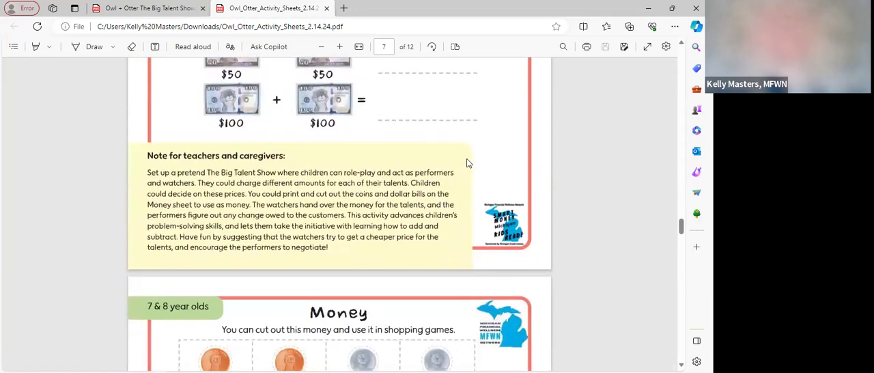
- Scroll past the coin cut-outs and piggy-bank teacher note to page 9's Word Search
scroll("down", 3)
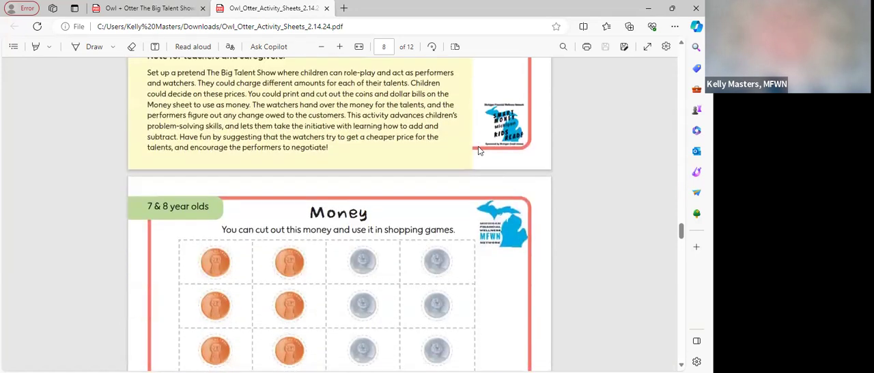
scroll("down", 3)
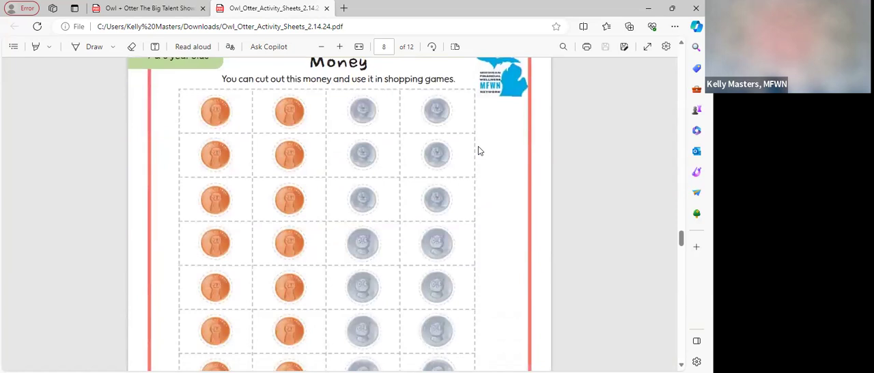
mouse_move(501, 153)
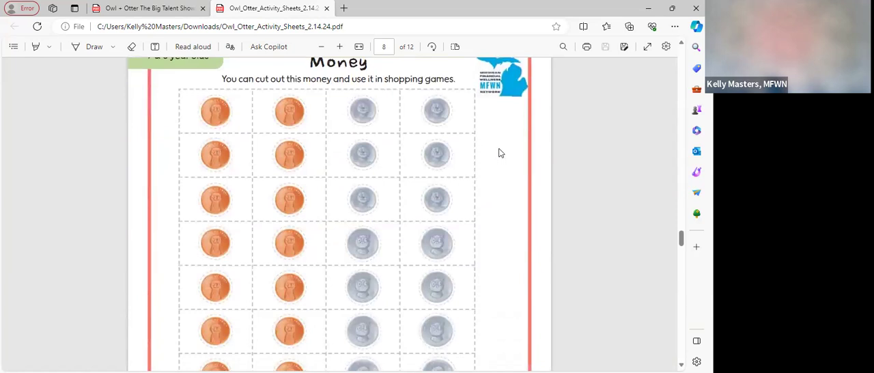
scroll("down", 3)
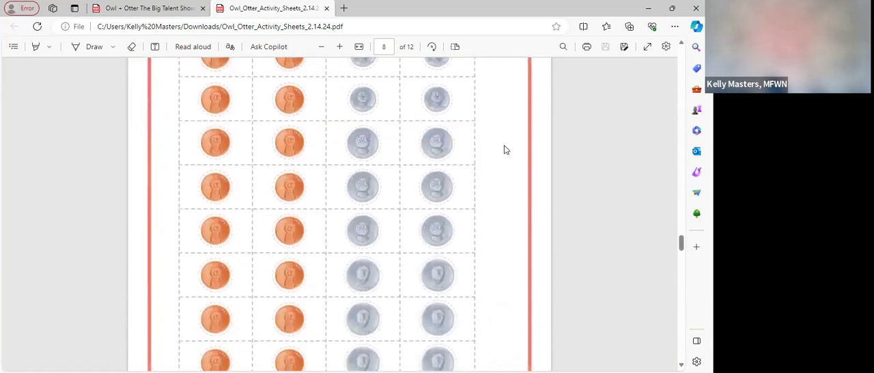
scroll("down", 3)
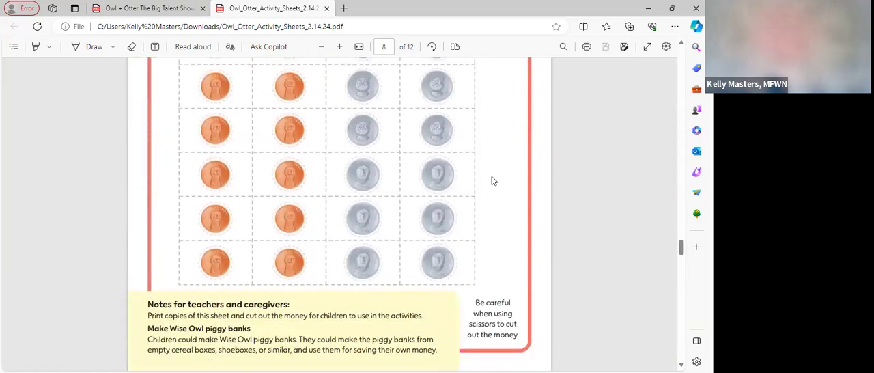
scroll("down", 3)
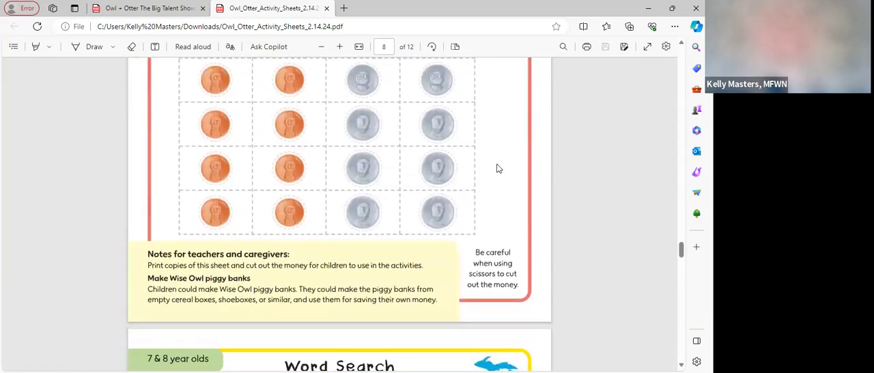
scroll("down", 3)
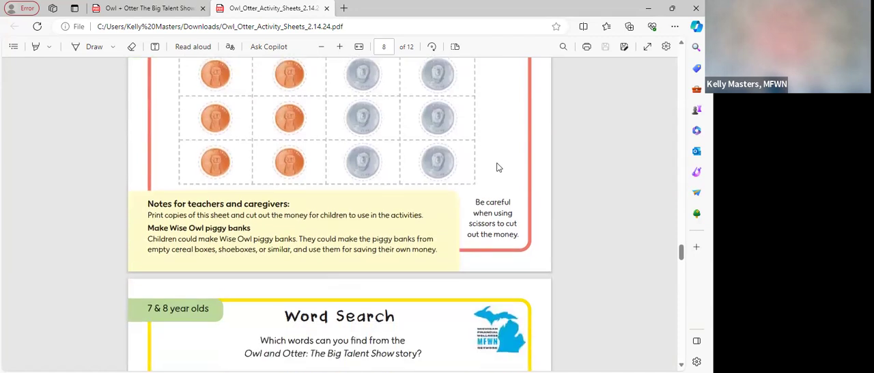
scroll("down", 3)
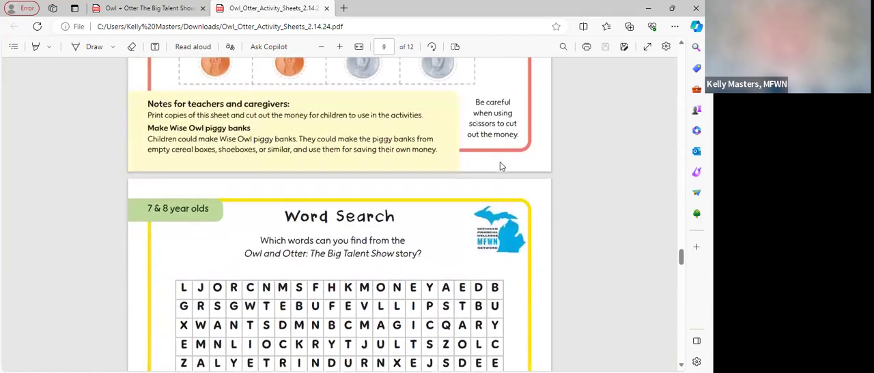
- Read the Word Search grid, word list and diagonal-words note, reaching page 10's Matching Game
scroll("down", 3)
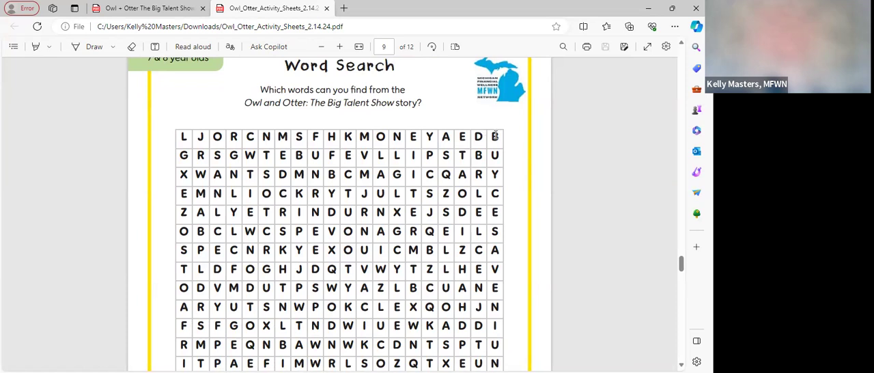
mouse_move(533, 142)
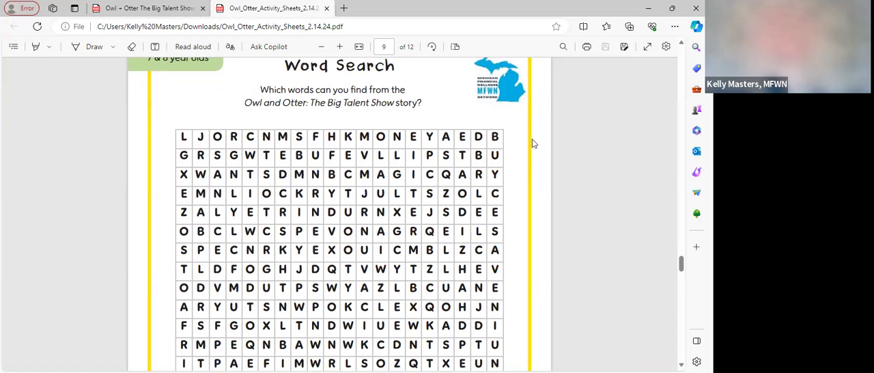
mouse_move(535, 142)
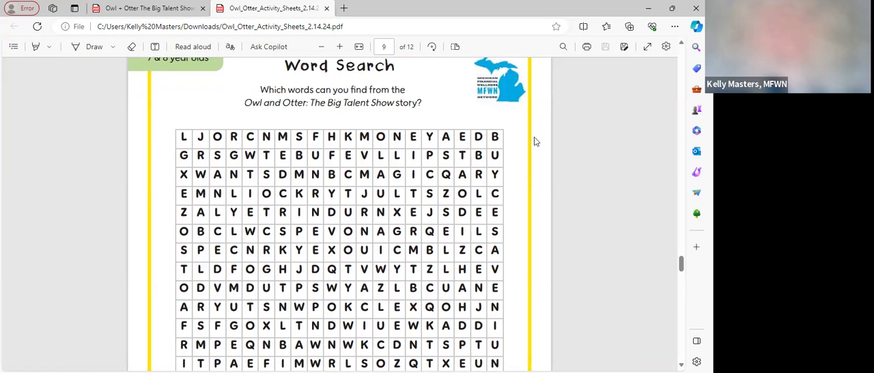
mouse_move(539, 137)
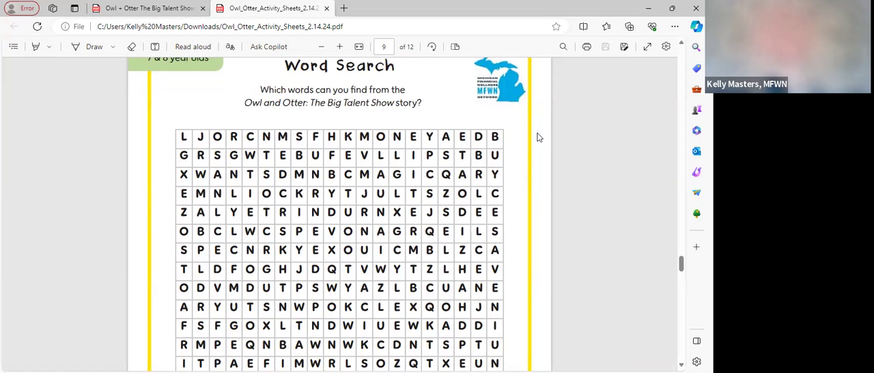
mouse_move(538, 132)
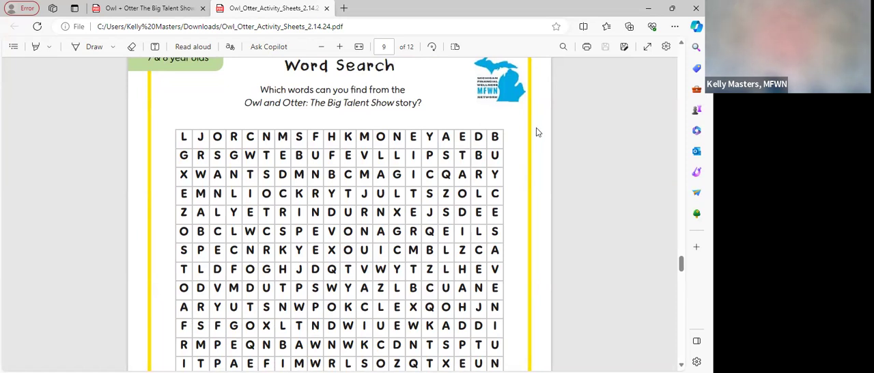
scroll("down", 3)
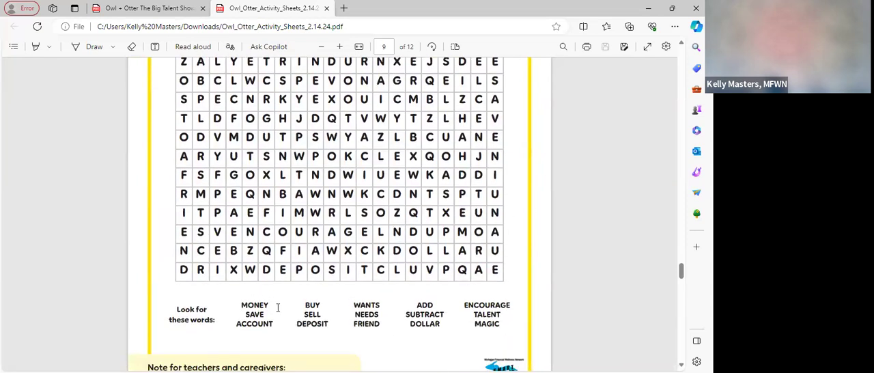
left_click_drag(278, 307, 504, 329)
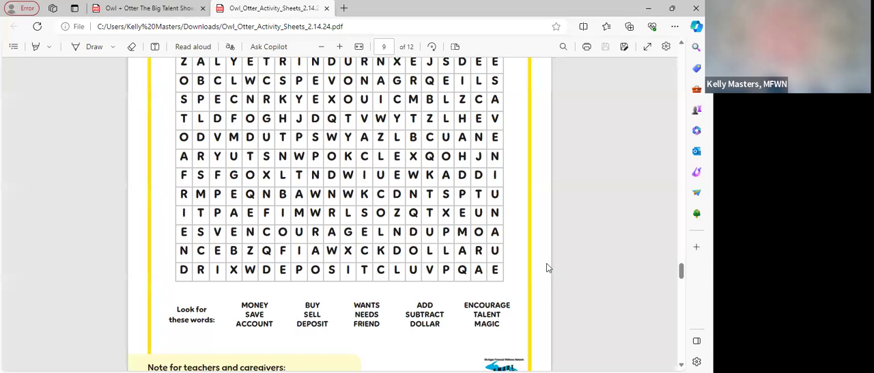
mouse_move(547, 274)
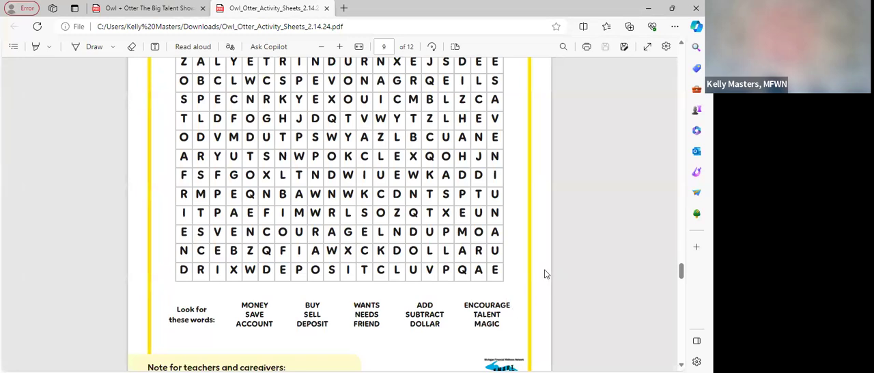
mouse_move(543, 267)
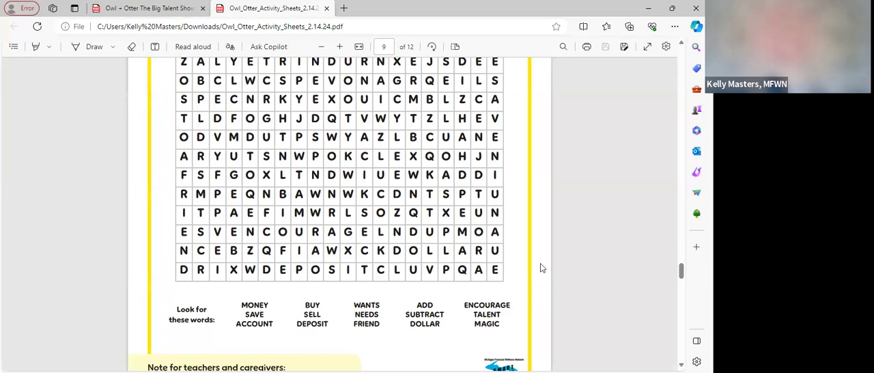
scroll("down", 3)
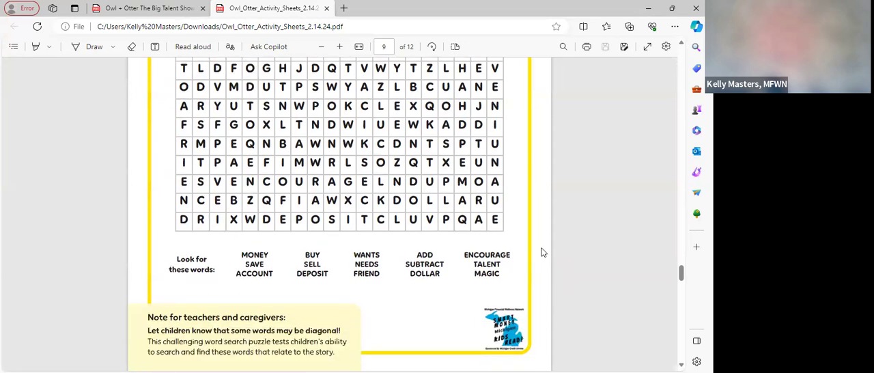
scroll("down", 3)
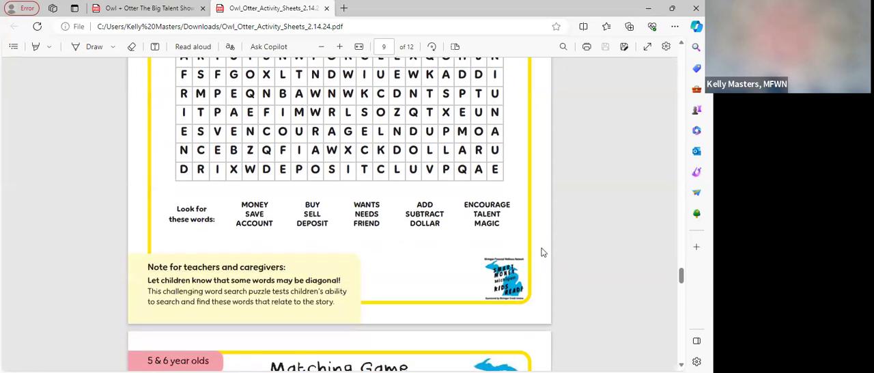
scroll("down", 3)
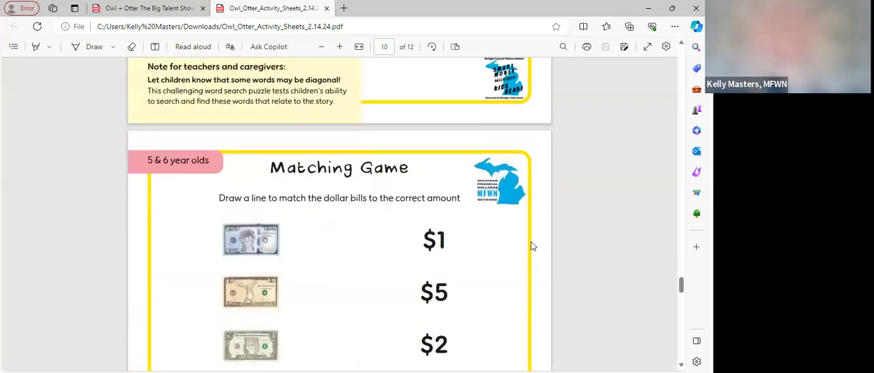
- Scroll through the $1–$50 Matching Game bills and juggling-balls teacher note
scroll("down", 3)
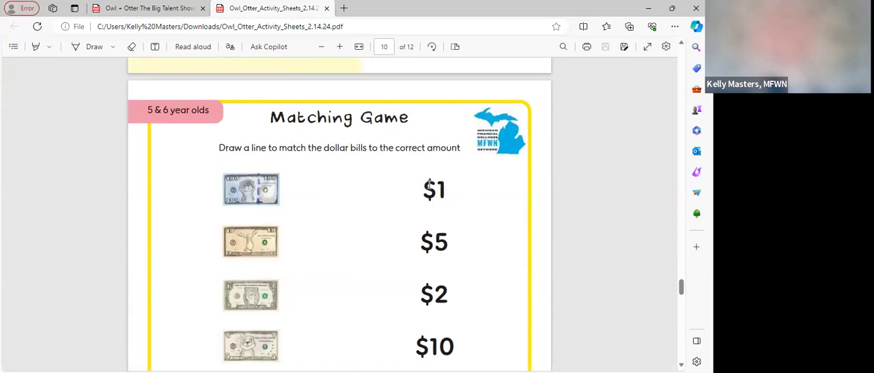
mouse_move(368, 277)
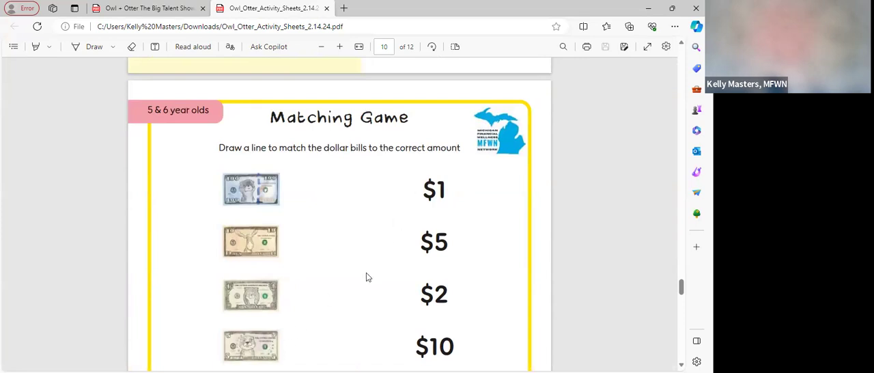
mouse_move(457, 239)
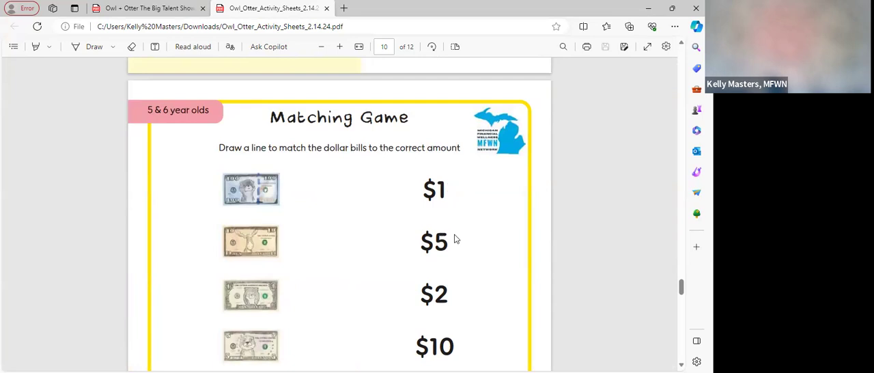
scroll("down", 3)
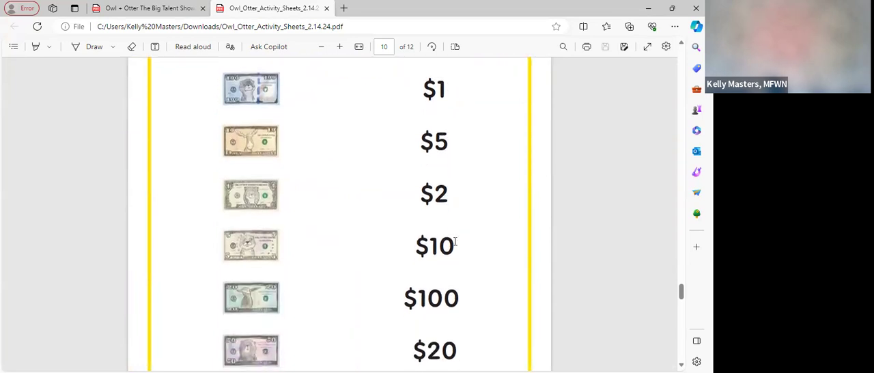
scroll("down", 3)
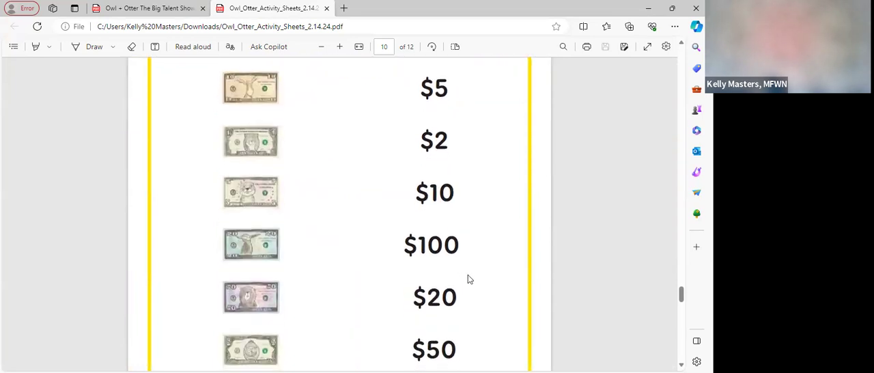
scroll("down", 3)
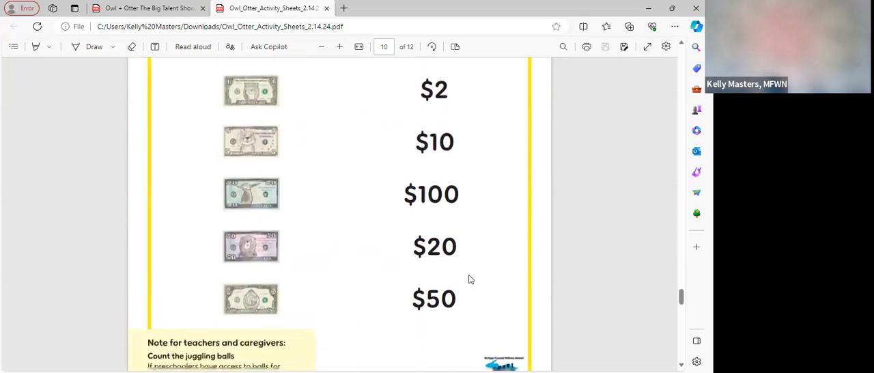
scroll("down", 3)
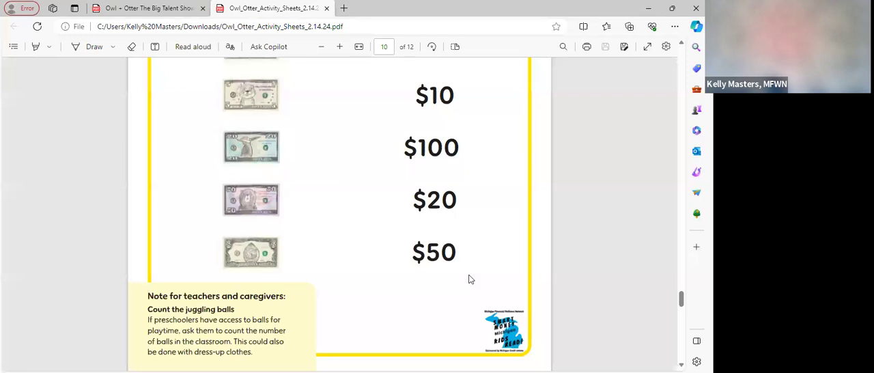
mouse_move(494, 224)
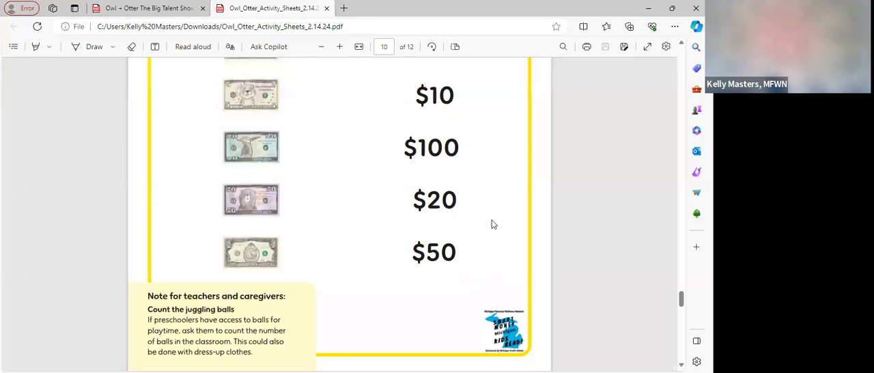
mouse_move(496, 213)
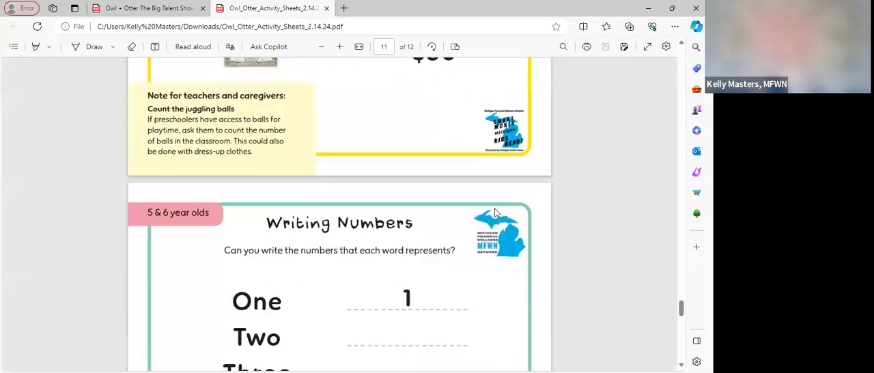
- Read the One–Ten number words and teacher note, scrolling on to page 12
scroll("down", 3)
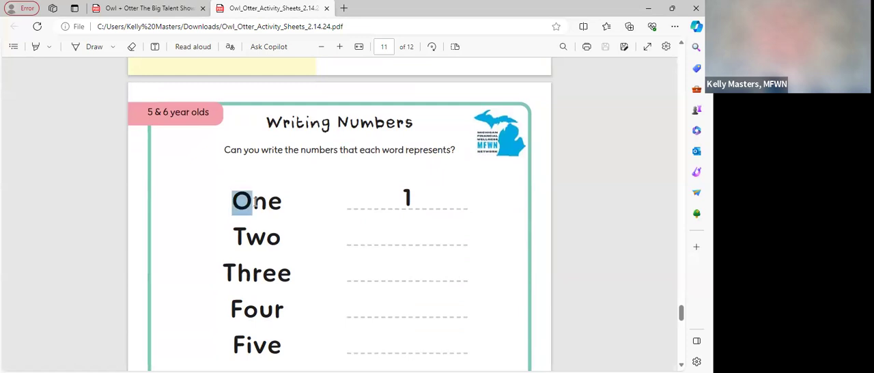
double_click(257, 201)
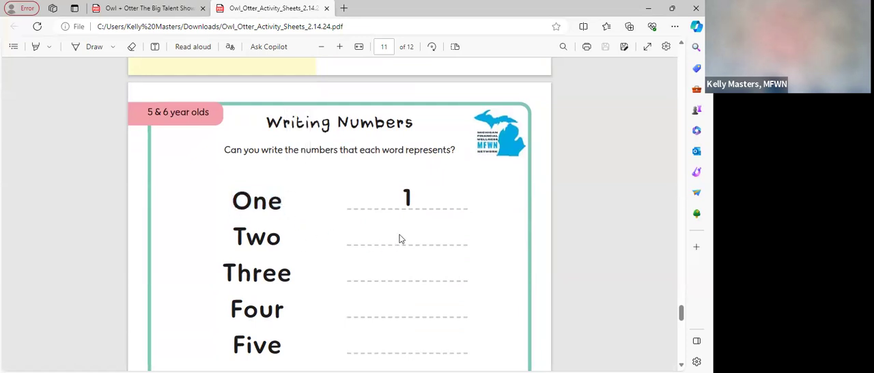
mouse_move(486, 213)
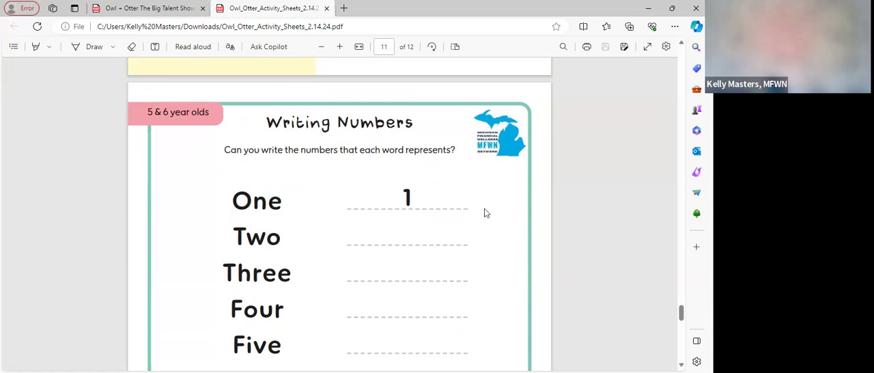
mouse_move(479, 247)
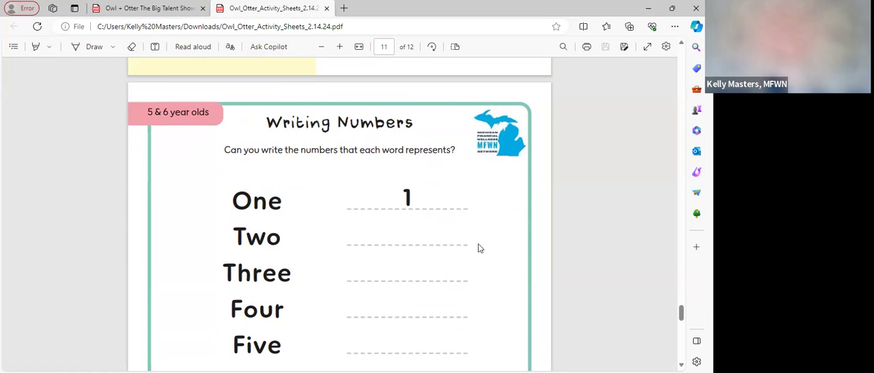
scroll("down", 3)
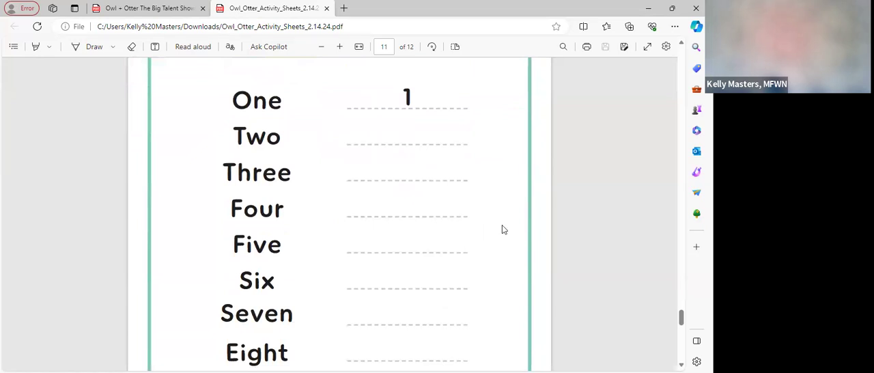
scroll("down", 3)
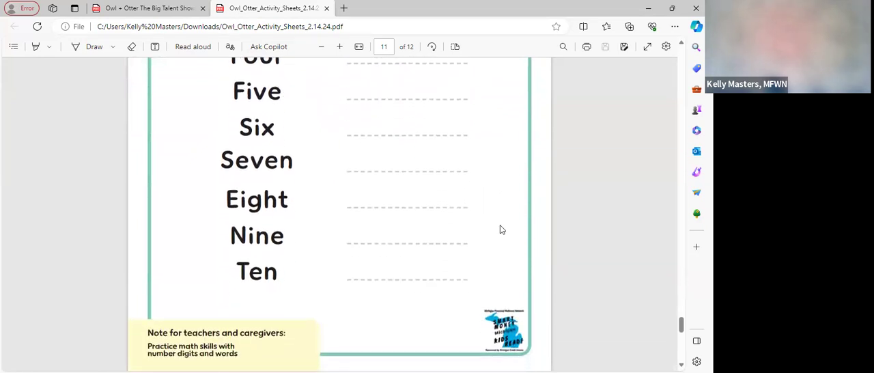
scroll("down", 3)
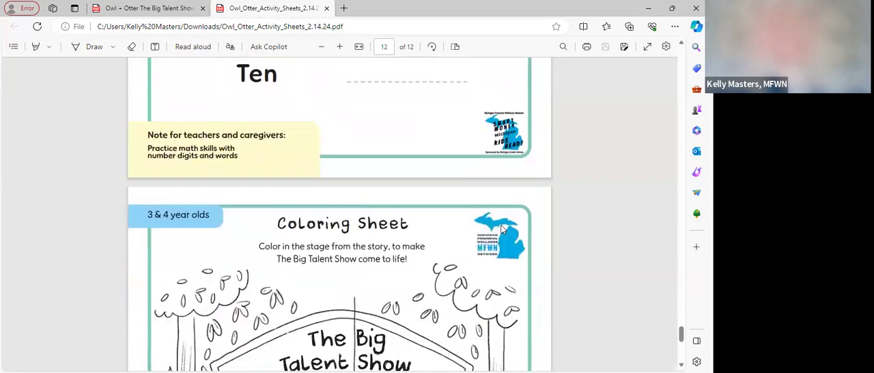
- Scroll through page 12's Big Talent Show coloring sheet down to the log stage
scroll("down", 3)
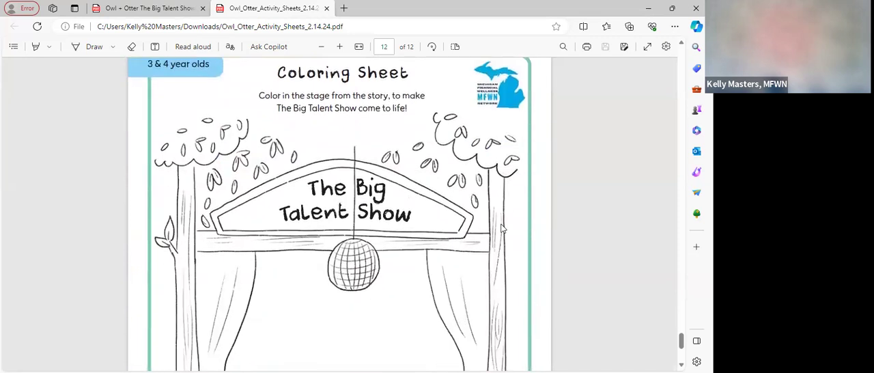
scroll("down", 3)
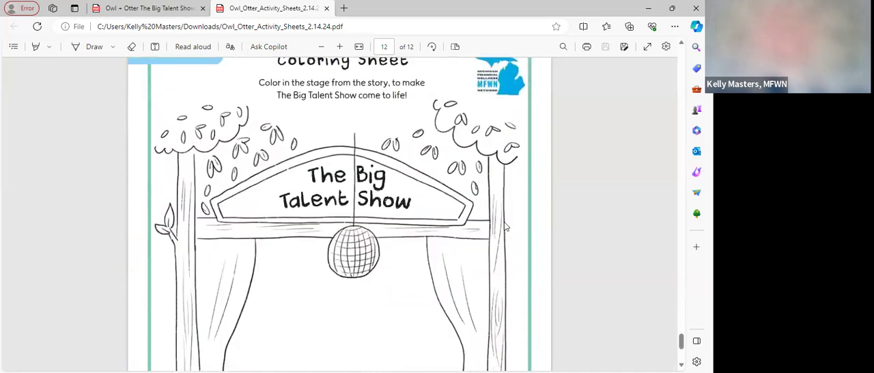
scroll("down", 3)
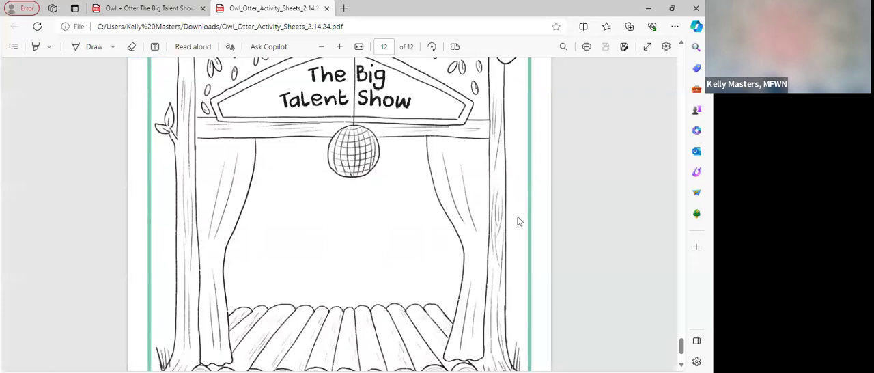
scroll("down", 3)
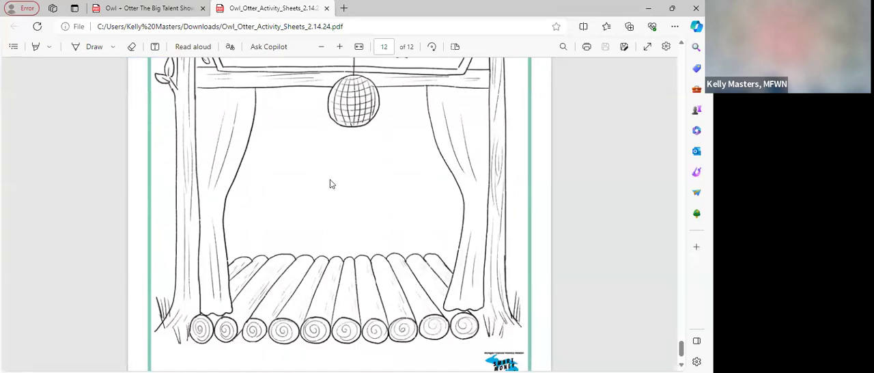
mouse_move(306, 256)
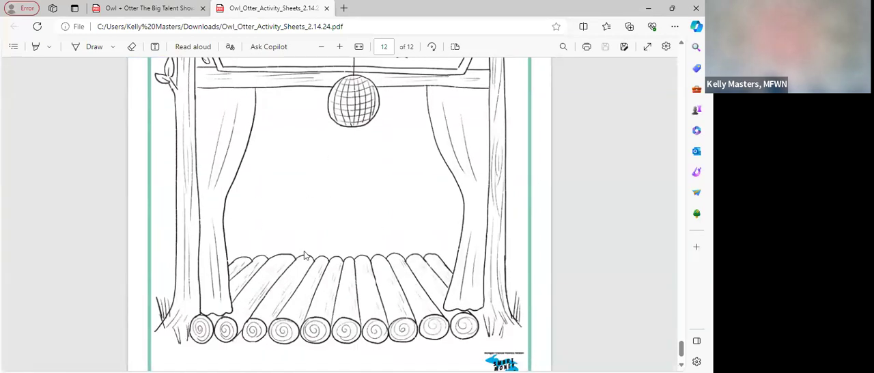
mouse_move(360, 194)
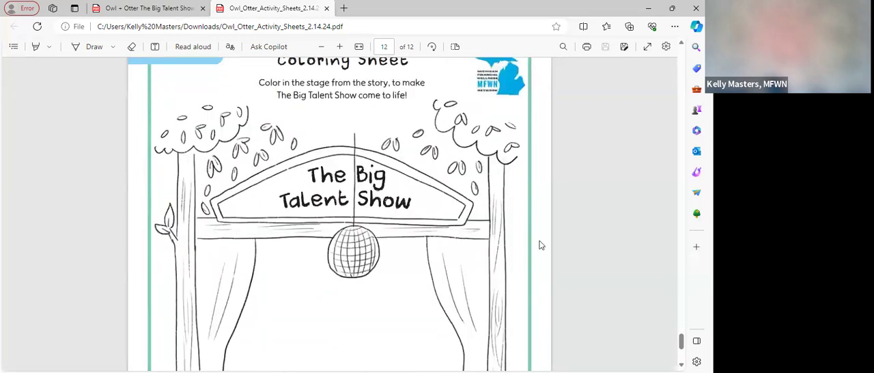
mouse_move(513, 241)
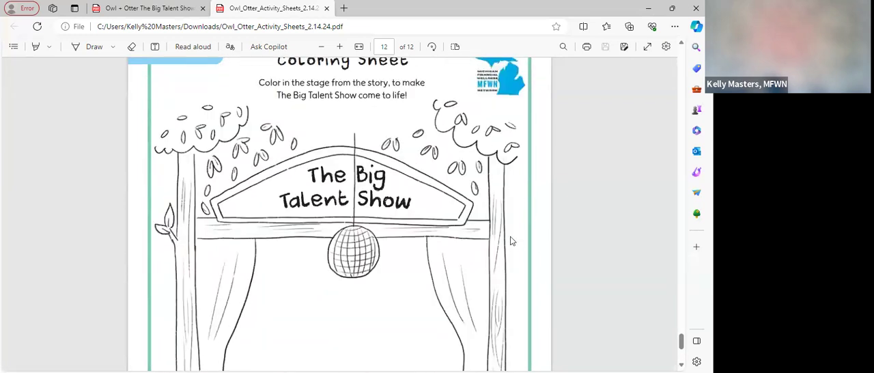
scroll("down", 3)
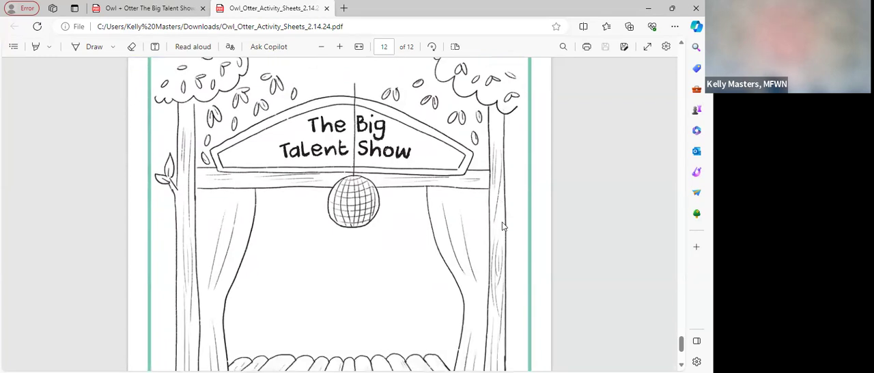
scroll("down", 3)
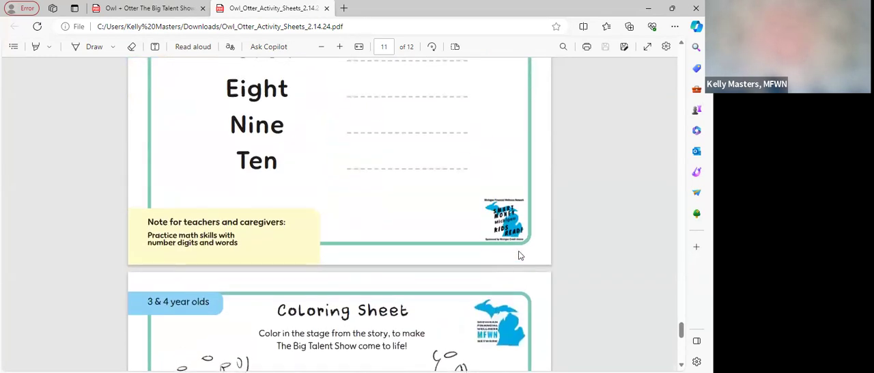
scroll("down", 3)
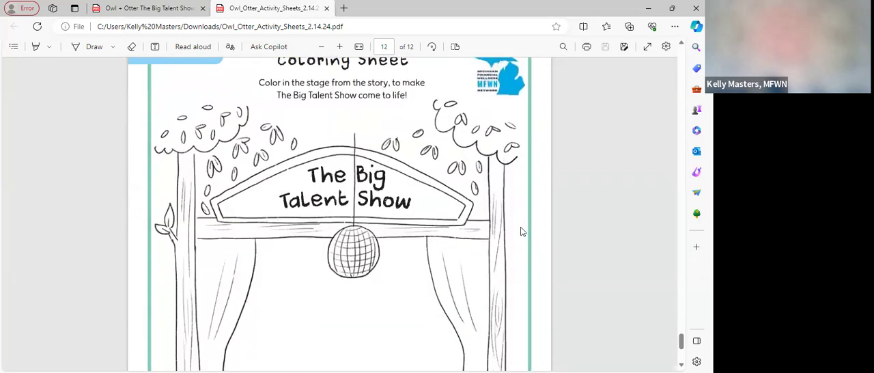
mouse_move(510, 217)
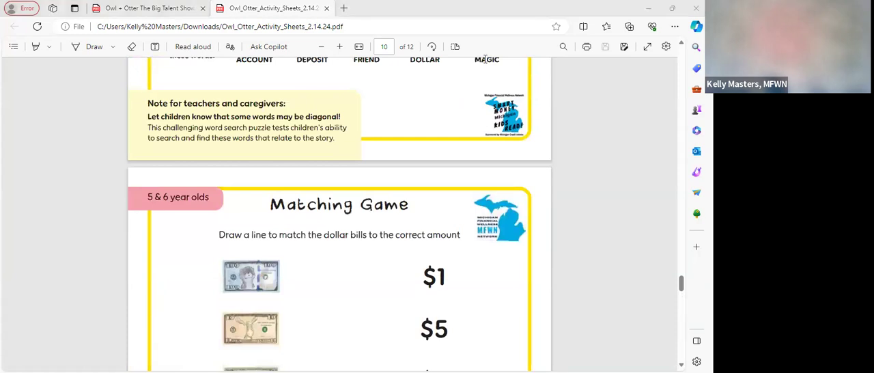
mouse_move(485, 239)
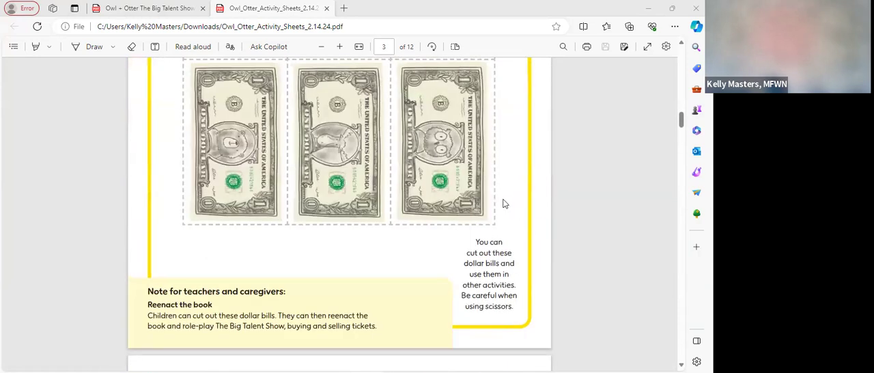
- Scroll the PDF once near page 3's one-dollar bills and teacher note
scroll("down", 3)
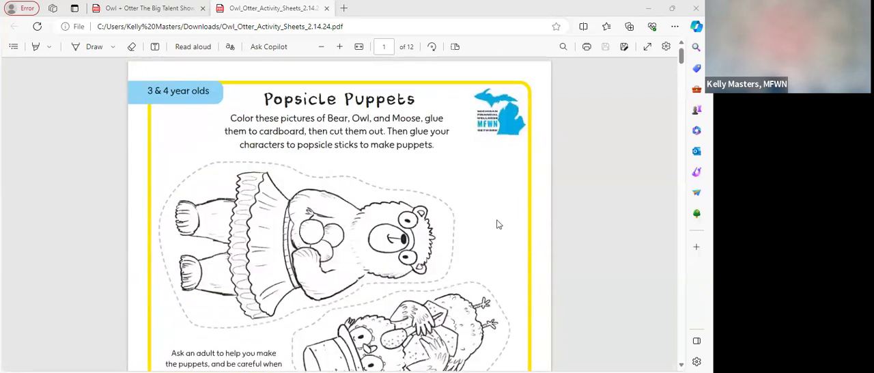
mouse_move(497, 211)
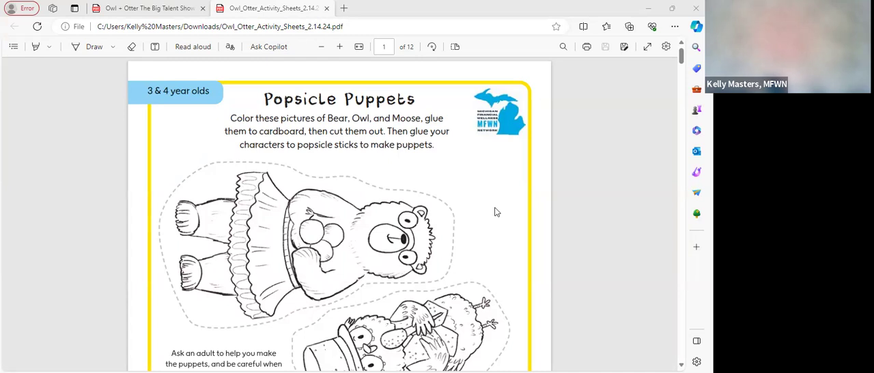
mouse_move(437, 237)
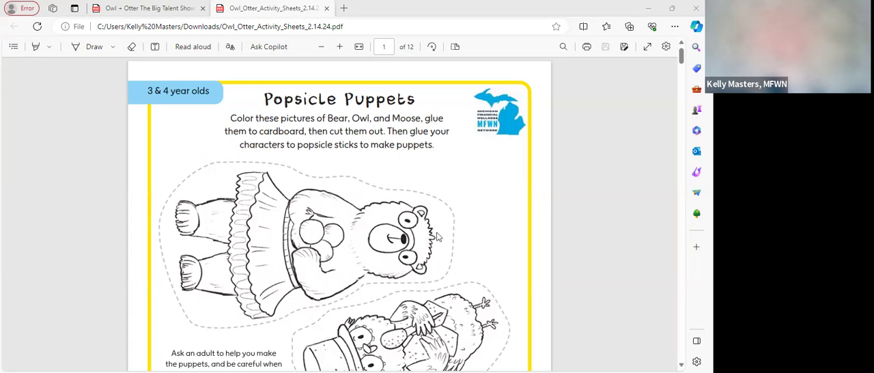
- Scroll from page 1 past the puppet and Counting Dollars sheets to page 4's raccoon
scroll("down", 3)
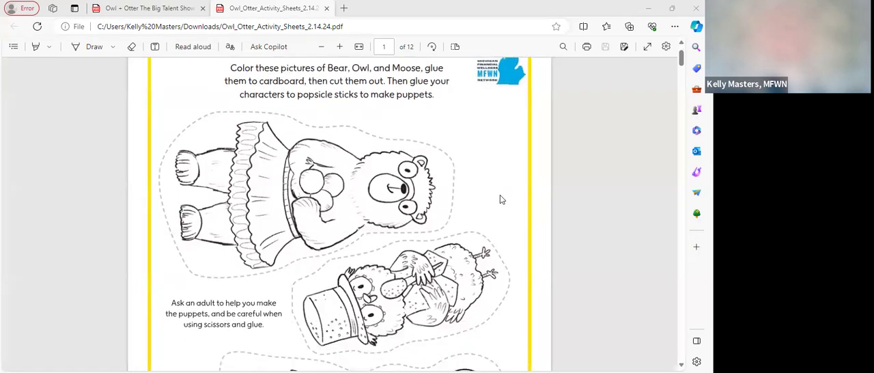
scroll("down", 3)
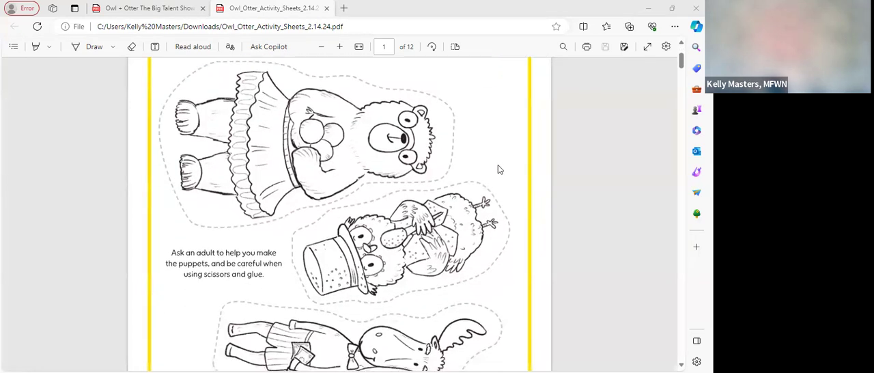
scroll("down", 3)
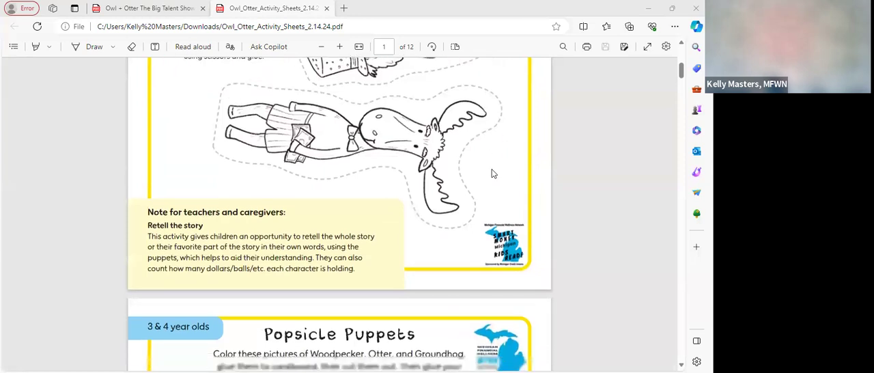
scroll("down", 3)
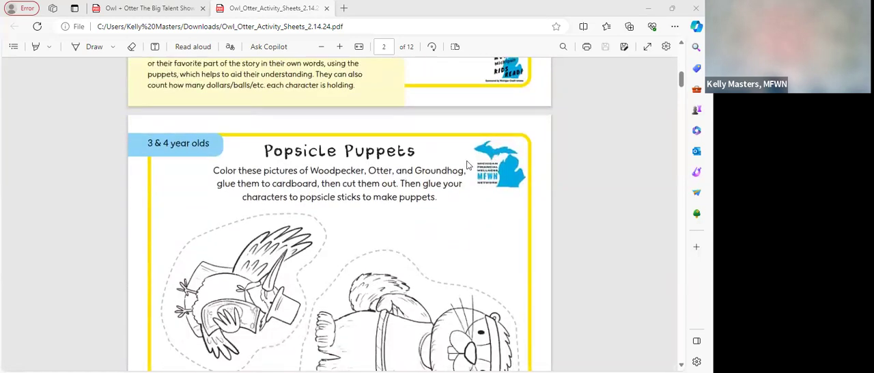
scroll("down", 3)
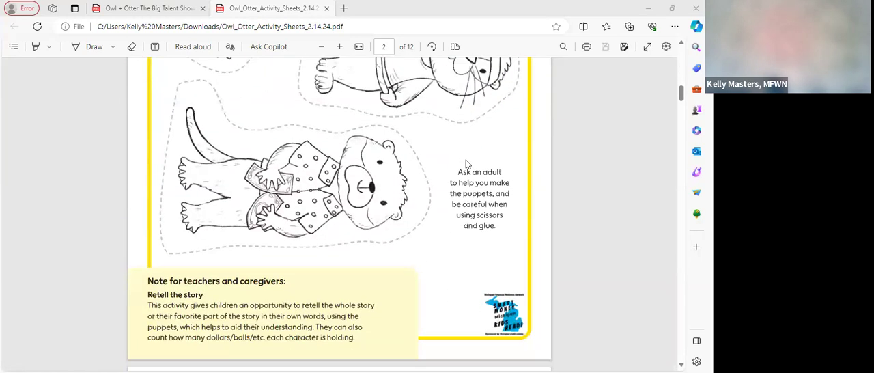
scroll("down", 3)
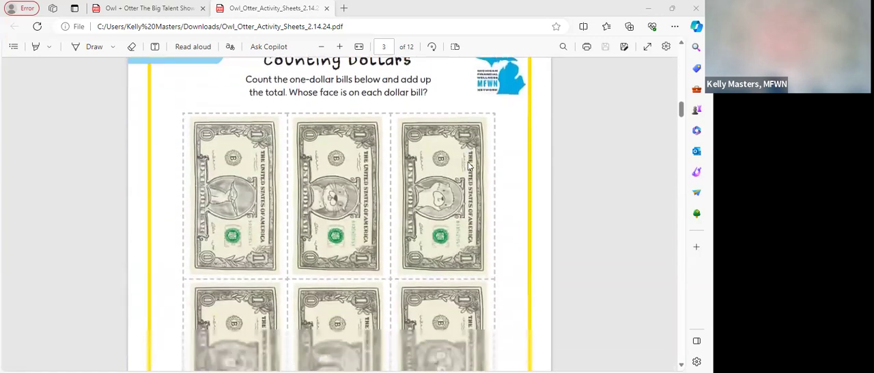
scroll("down", 3)
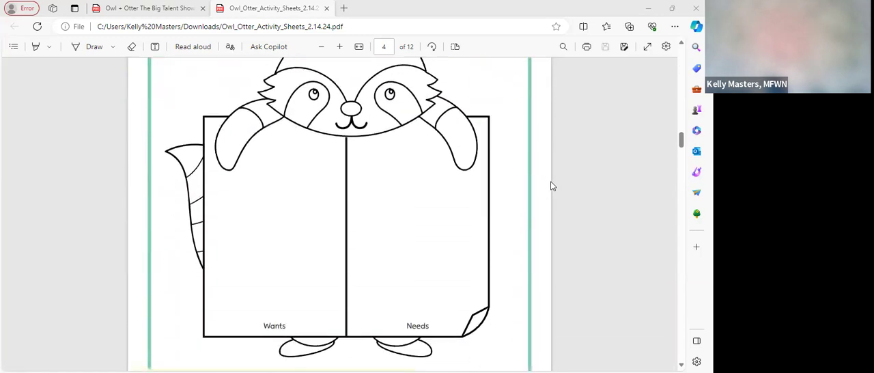
scroll("down", 3)
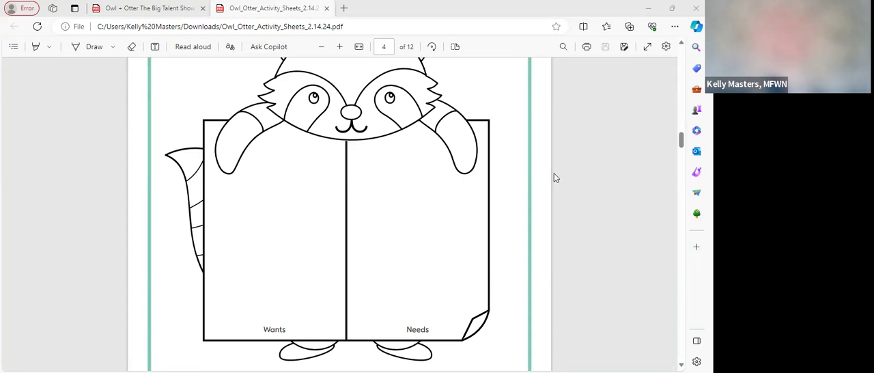
mouse_move(592, 170)
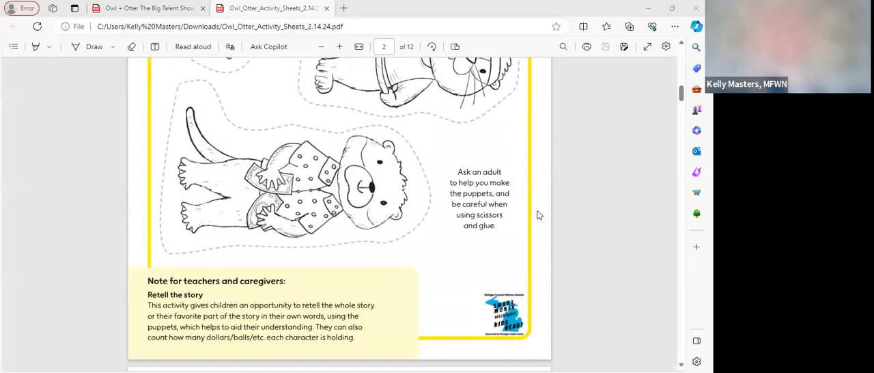
mouse_move(589, 172)
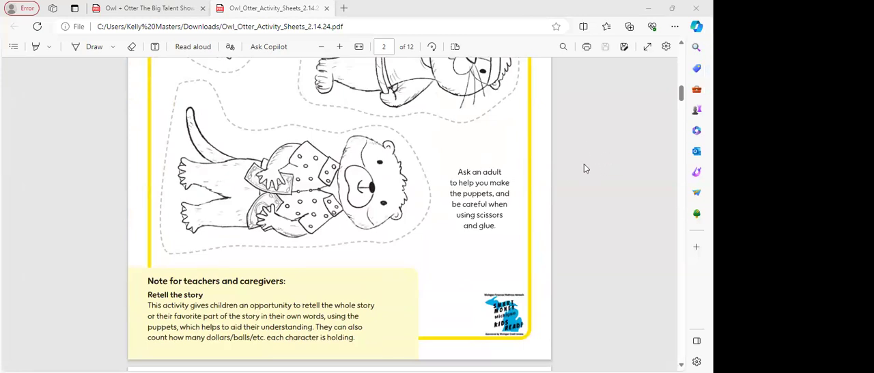
mouse_move(634, 276)
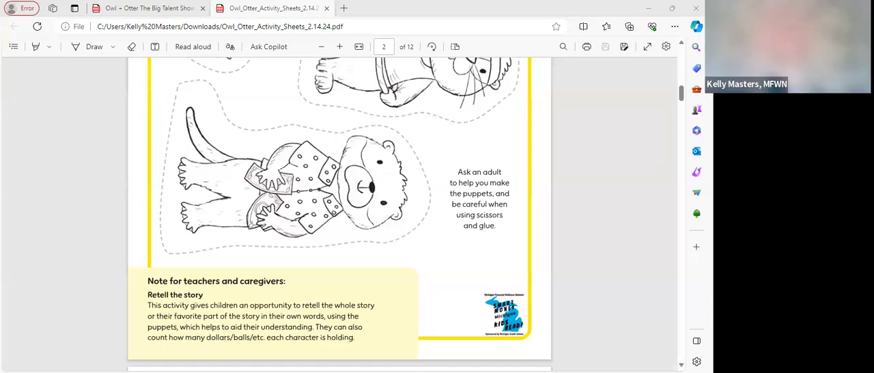
mouse_move(660, 311)
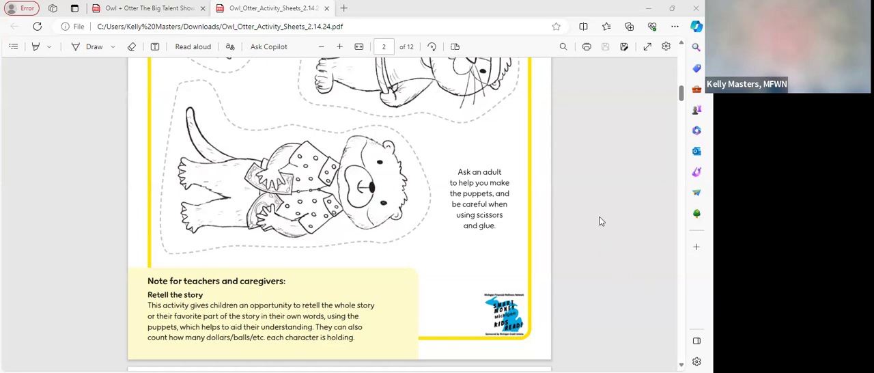
mouse_move(611, 259)
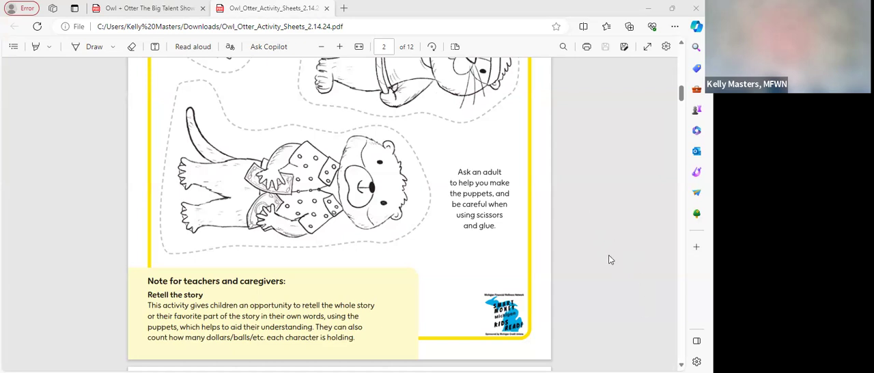
mouse_move(607, 258)
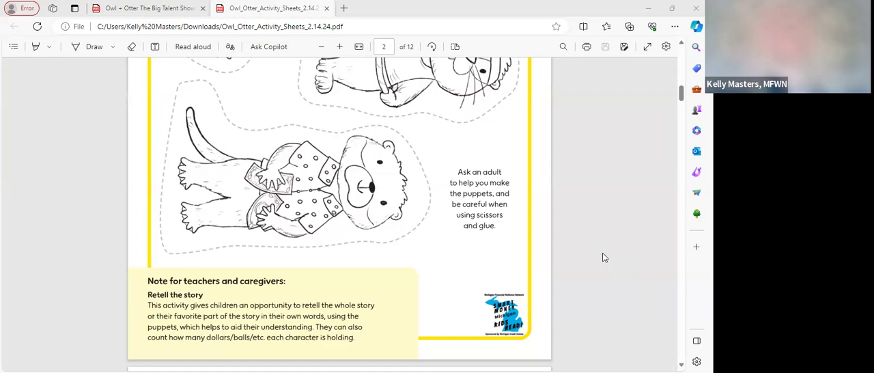
scroll("down", 3)
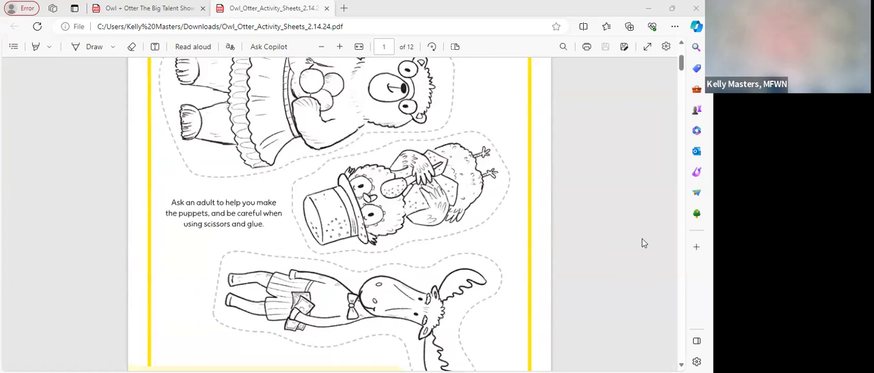
scroll("up", 3)
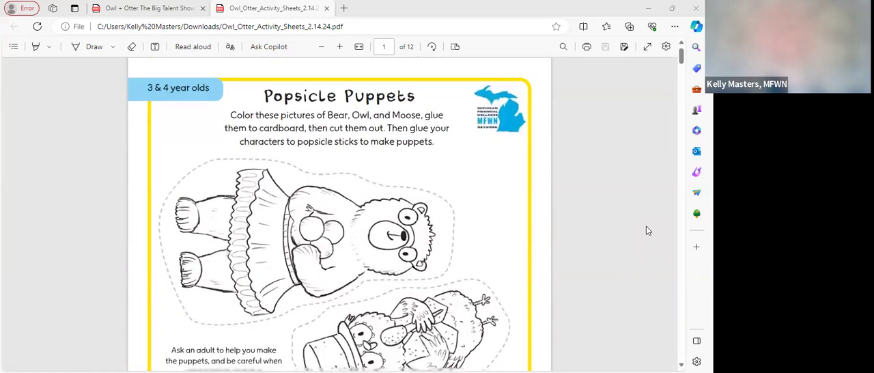
scroll("down", 3)
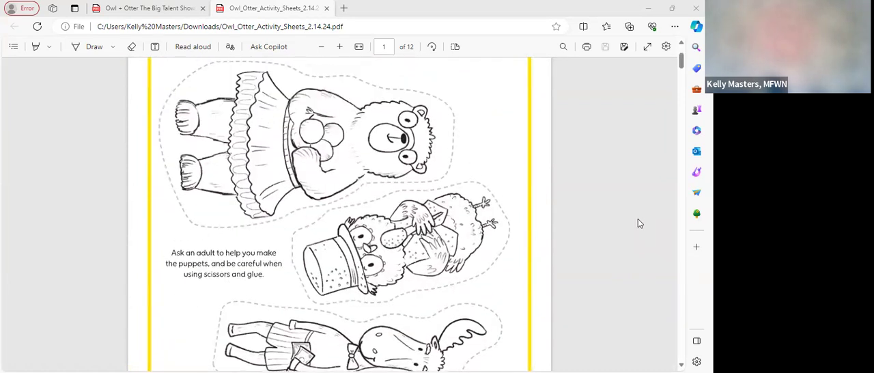
scroll("down", 3)
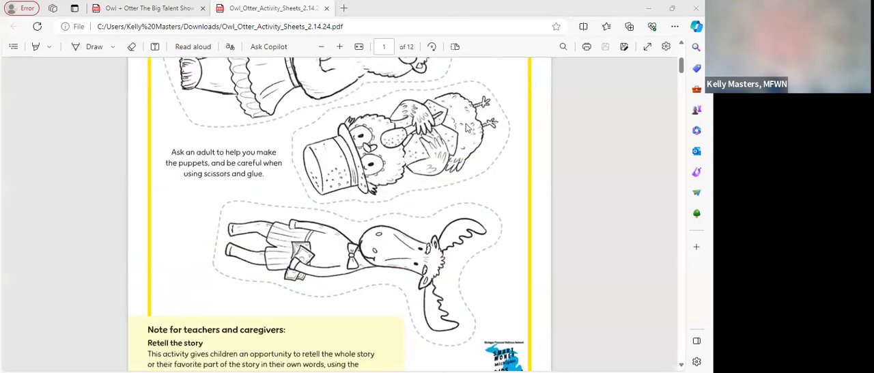
mouse_move(502, 102)
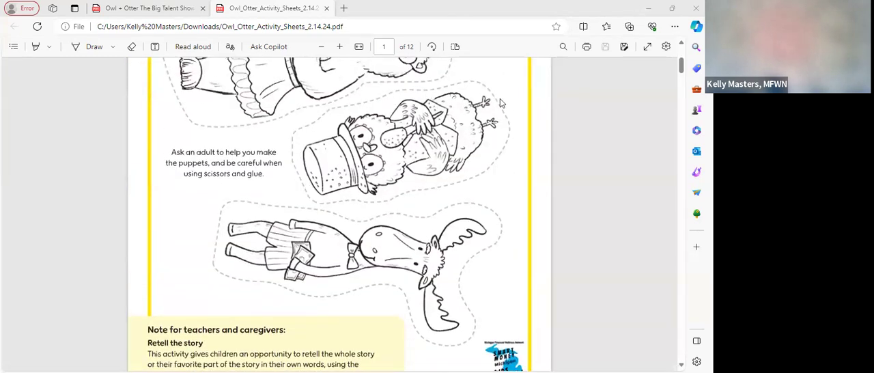
mouse_move(458, 91)
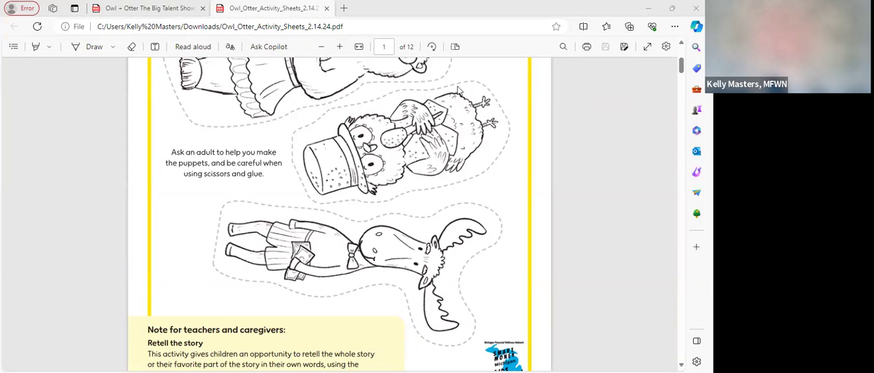
mouse_move(474, 85)
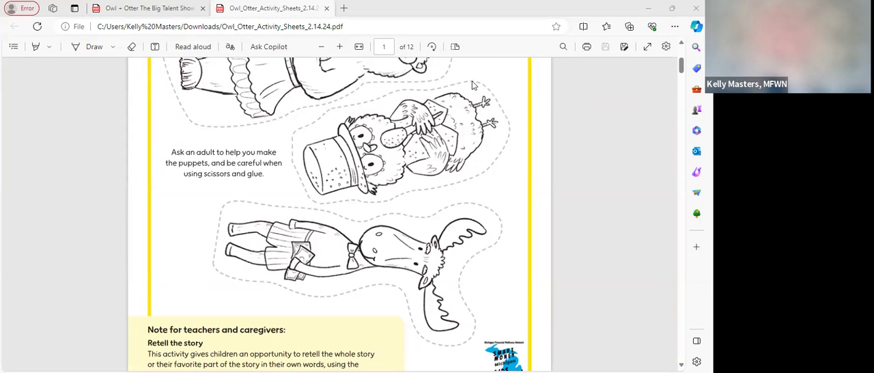
mouse_move(506, 145)
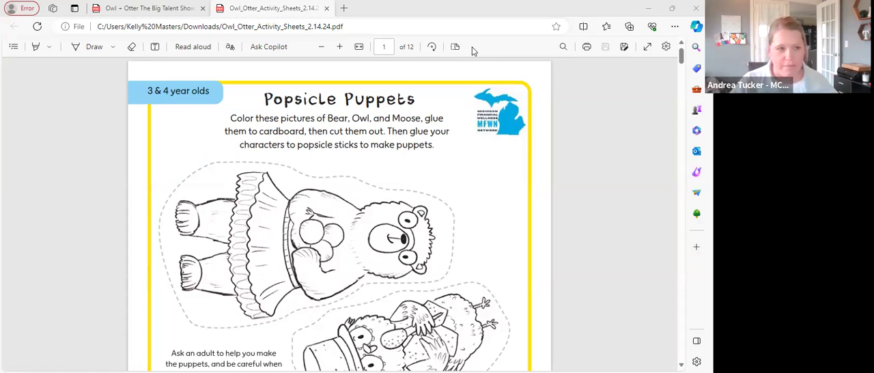
mouse_move(565, 172)
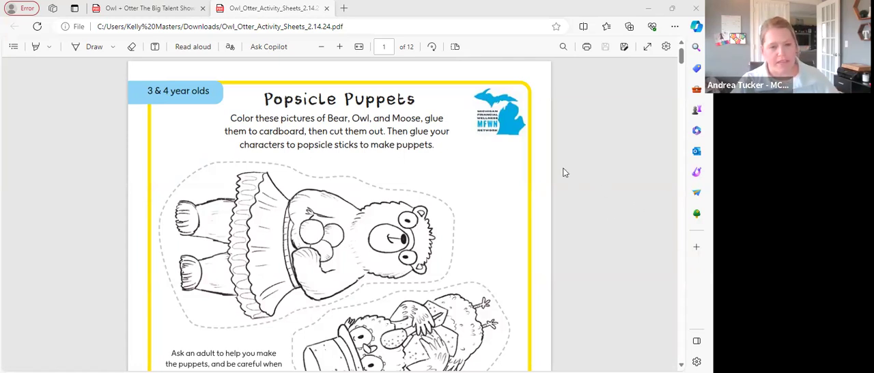
mouse_move(560, 164)
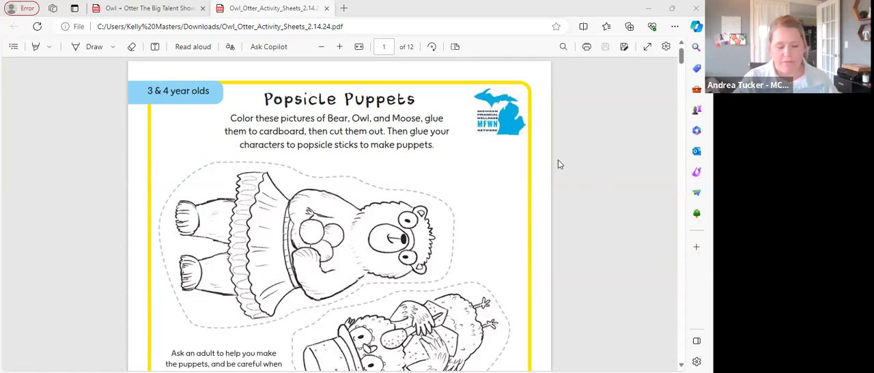
mouse_move(445, 156)
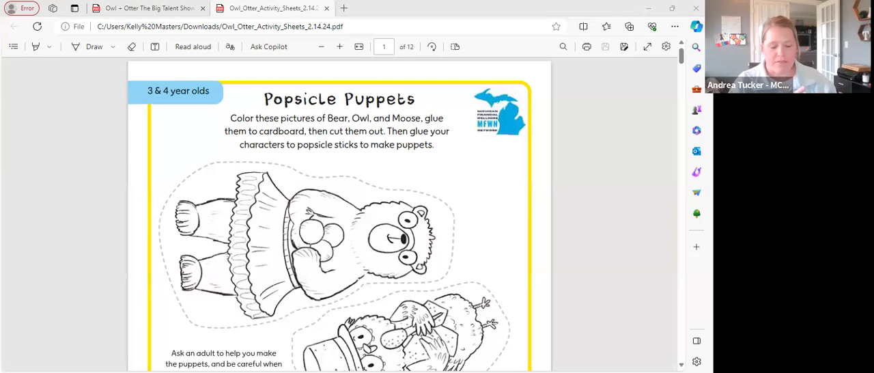
mouse_move(336, 73)
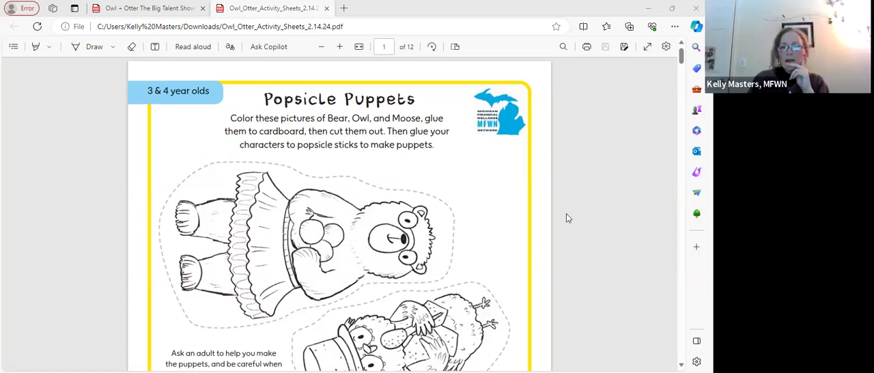
mouse_move(472, 230)
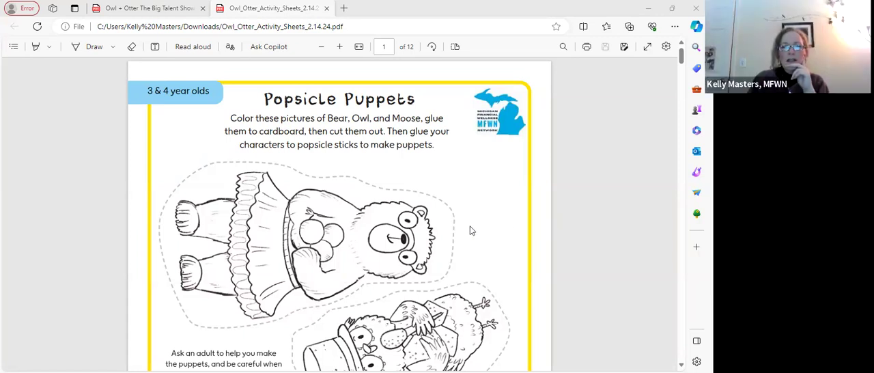
mouse_move(540, 224)
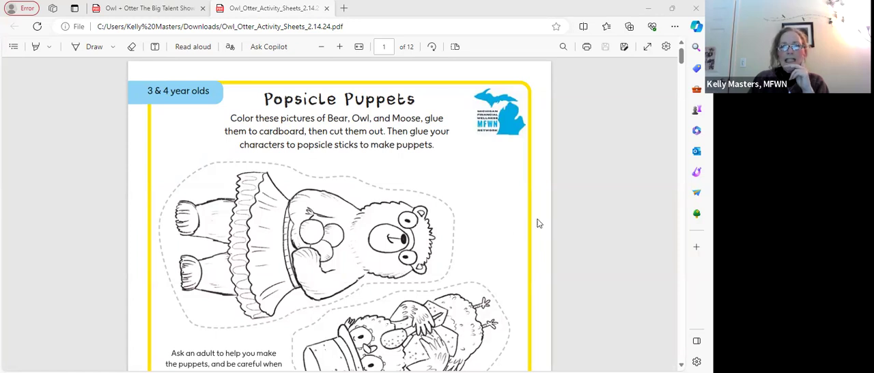
mouse_move(546, 249)
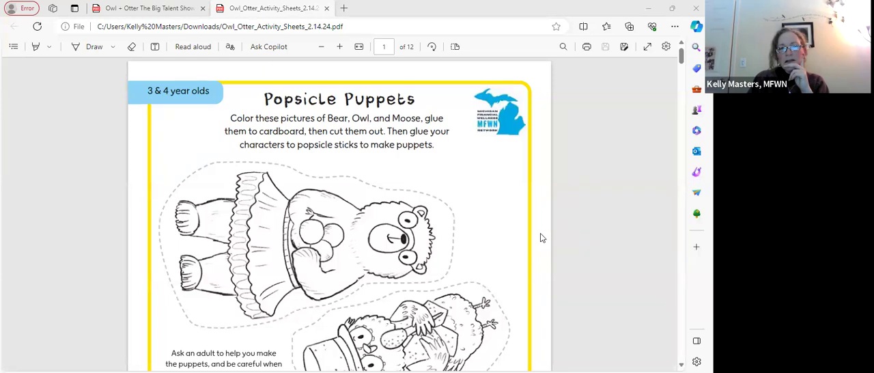
mouse_move(456, 58)
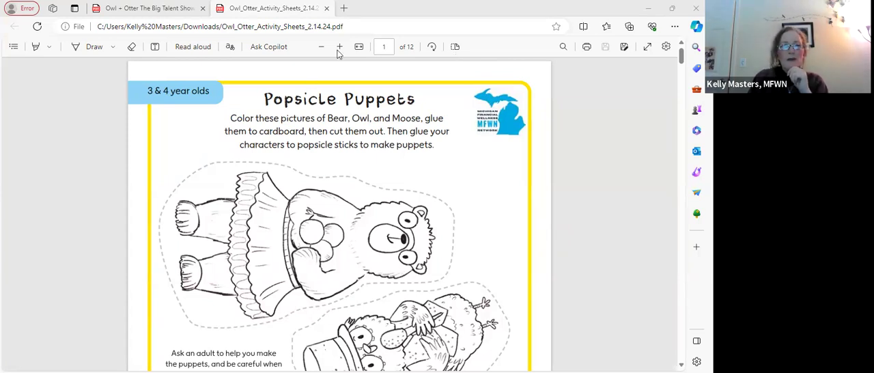
mouse_move(406, 79)
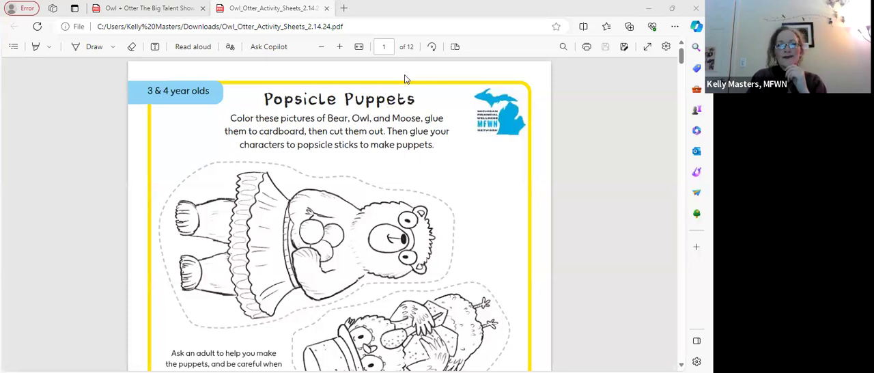
mouse_move(532, 48)
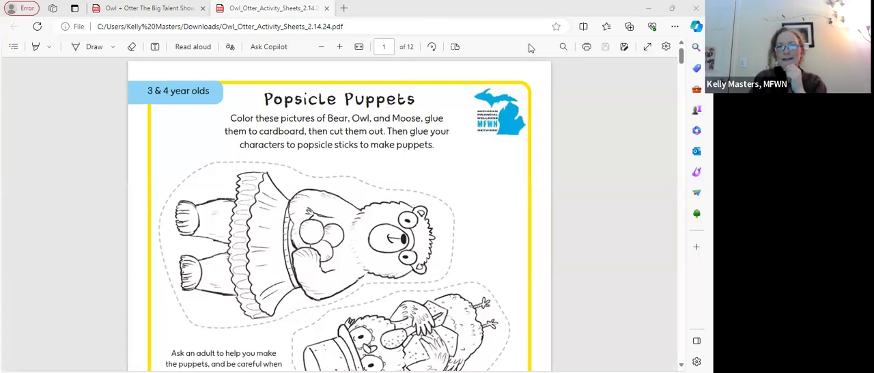
mouse_move(508, 139)
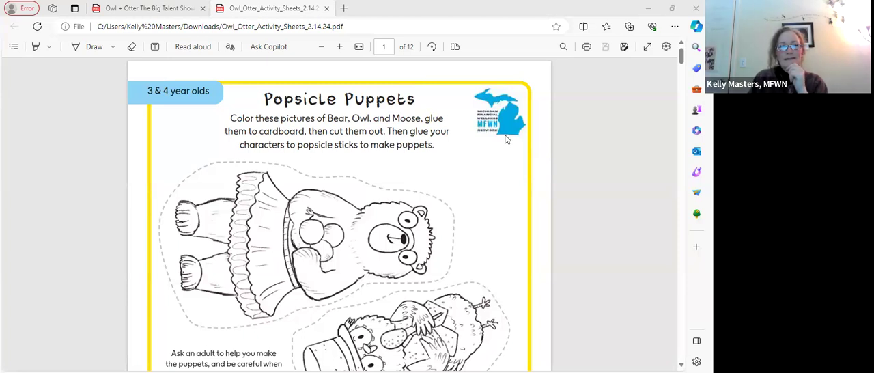
mouse_move(528, 203)
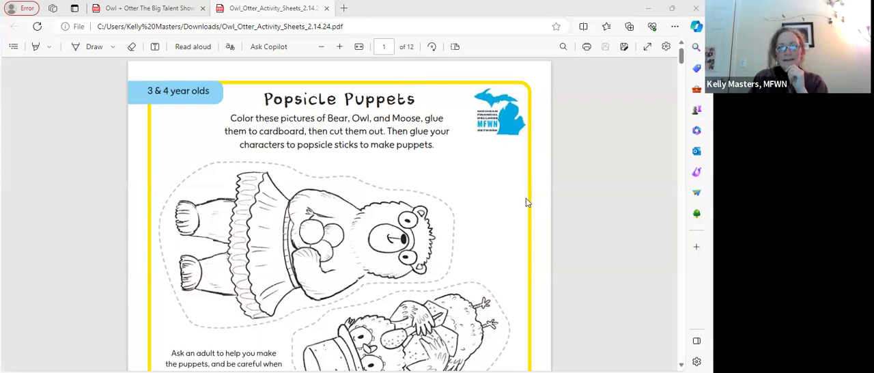
- Scroll through page 2 to page 3's lower dollar-bill rows and the reenact-the-book teacher note
scroll("down", 3)
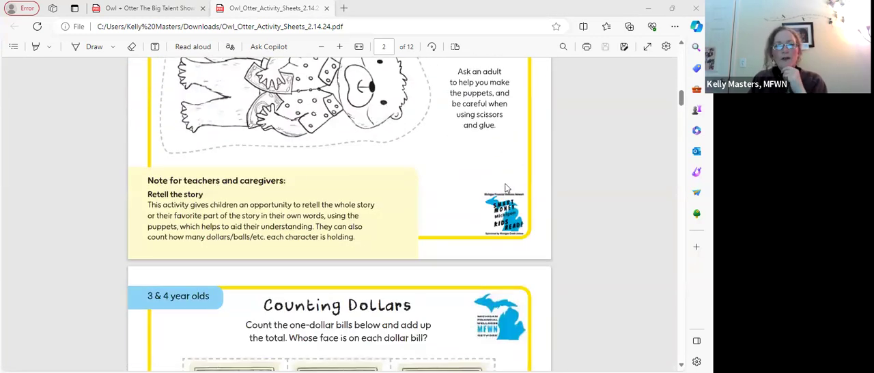
scroll("down", 3)
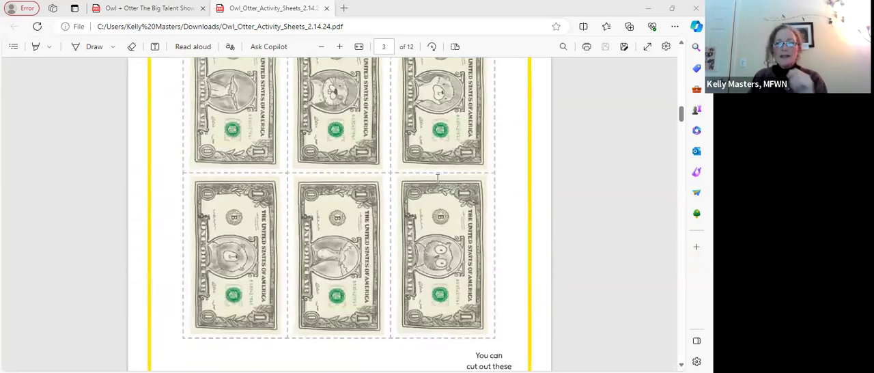
mouse_move(422, 221)
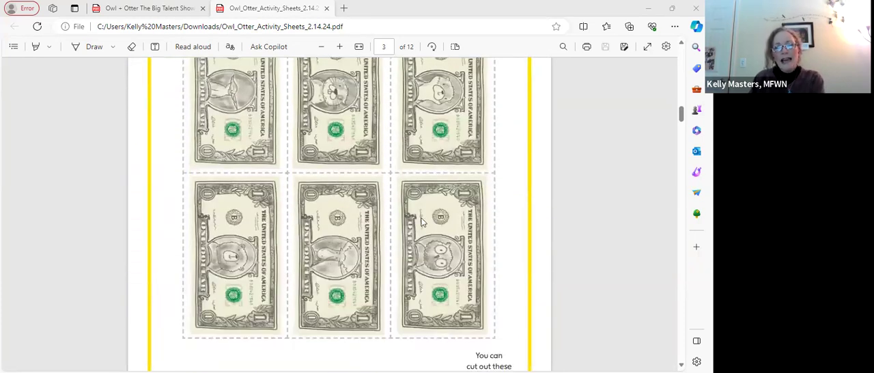
scroll("down", 3)
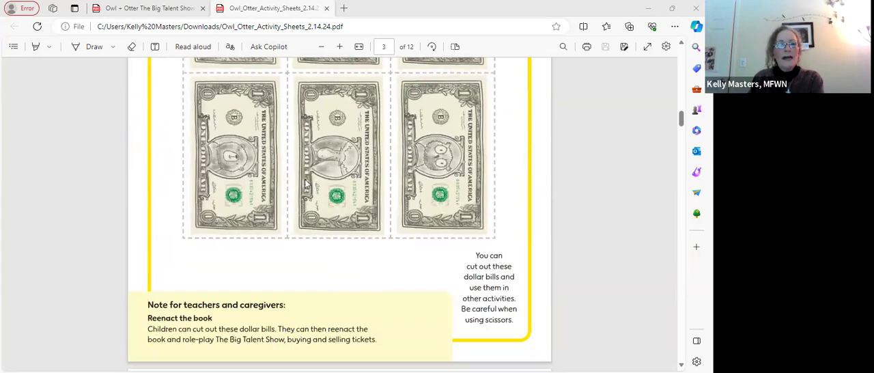
mouse_move(470, 88)
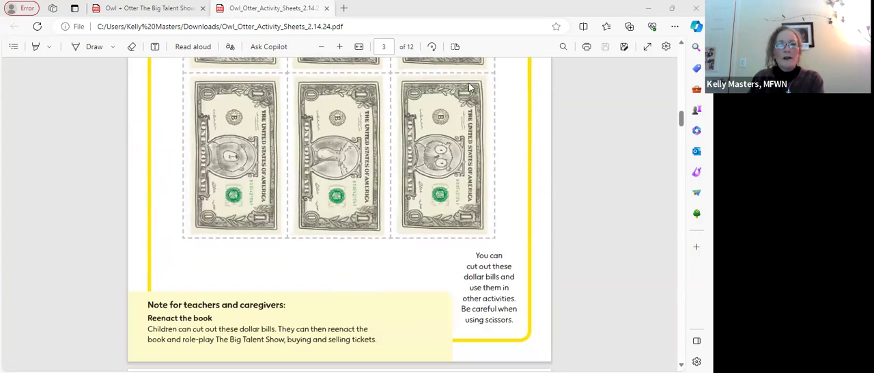